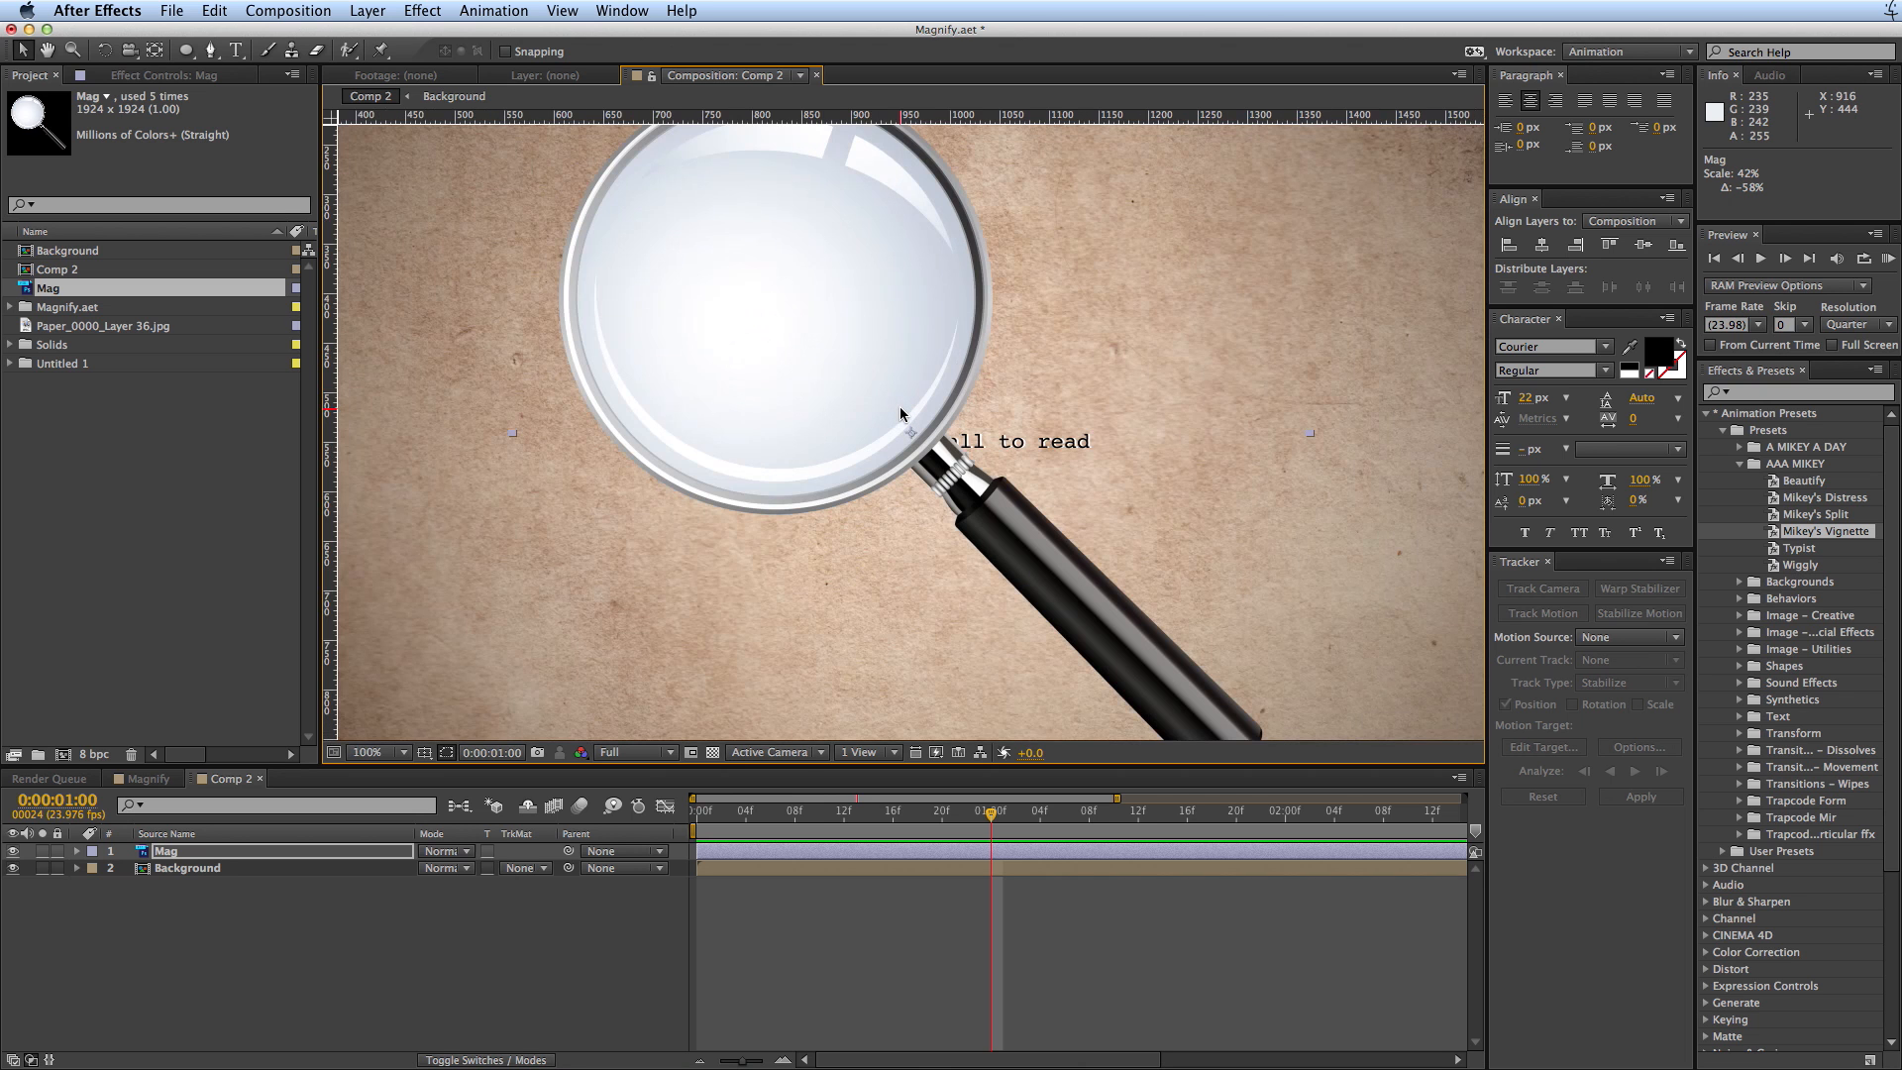
# - Drag the Mag layer back and forth across the paper and over the typed text
pyautogui.click(376, 753)
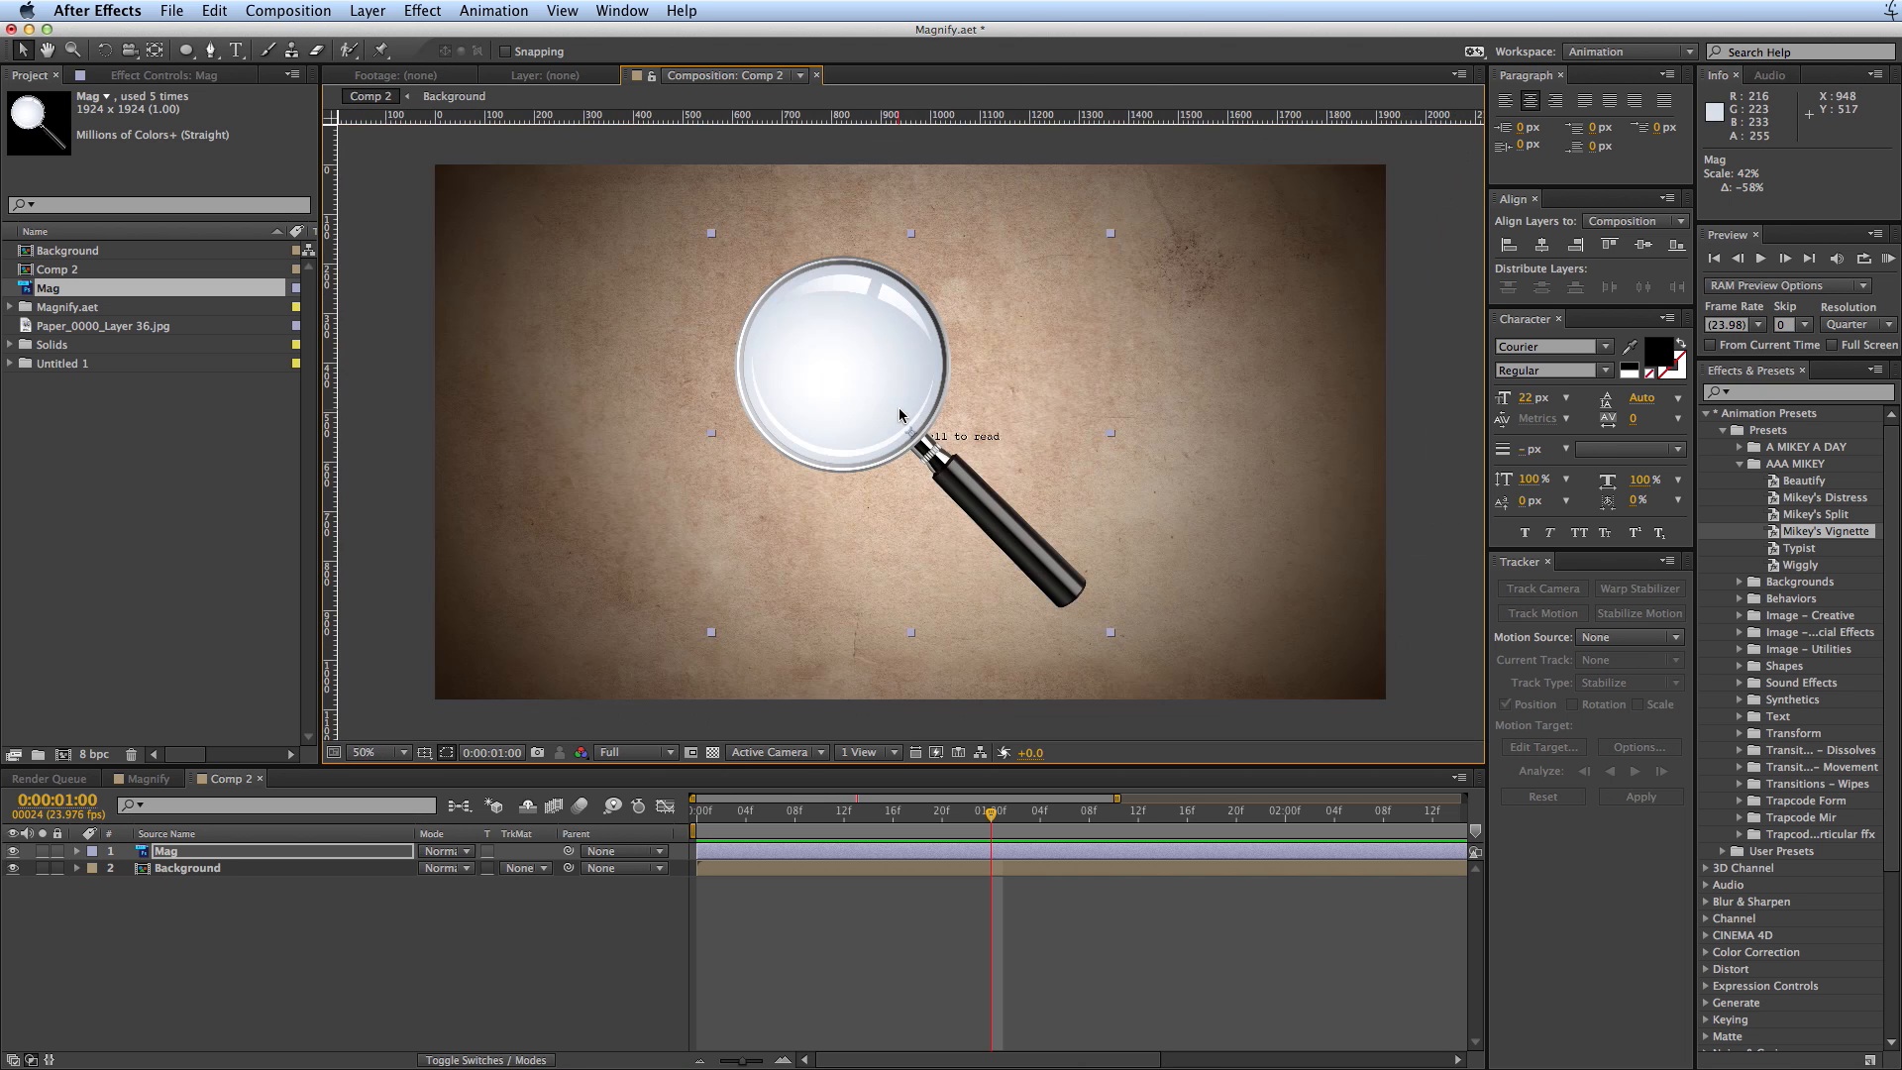
pyautogui.moveTo(1132, 652)
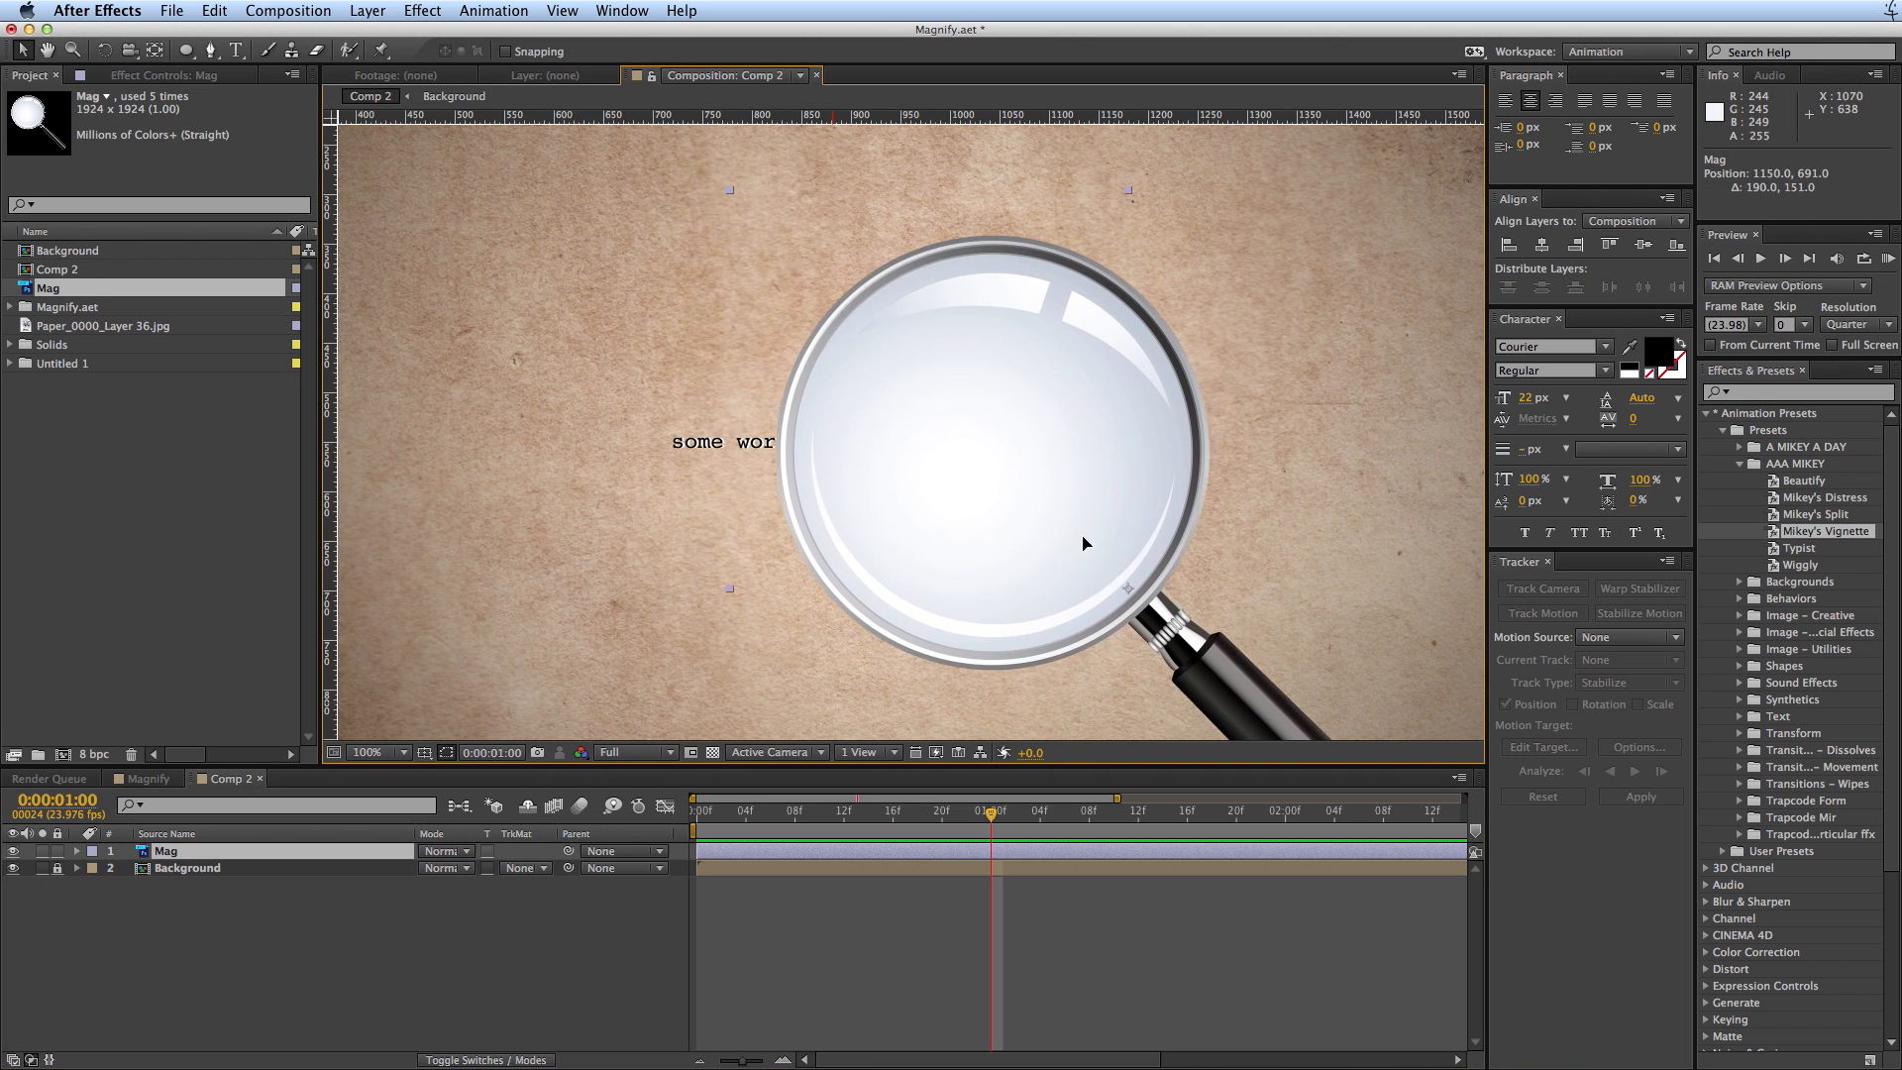
pyautogui.moveTo(1083, 543); pyautogui.dragTo(874, 546)
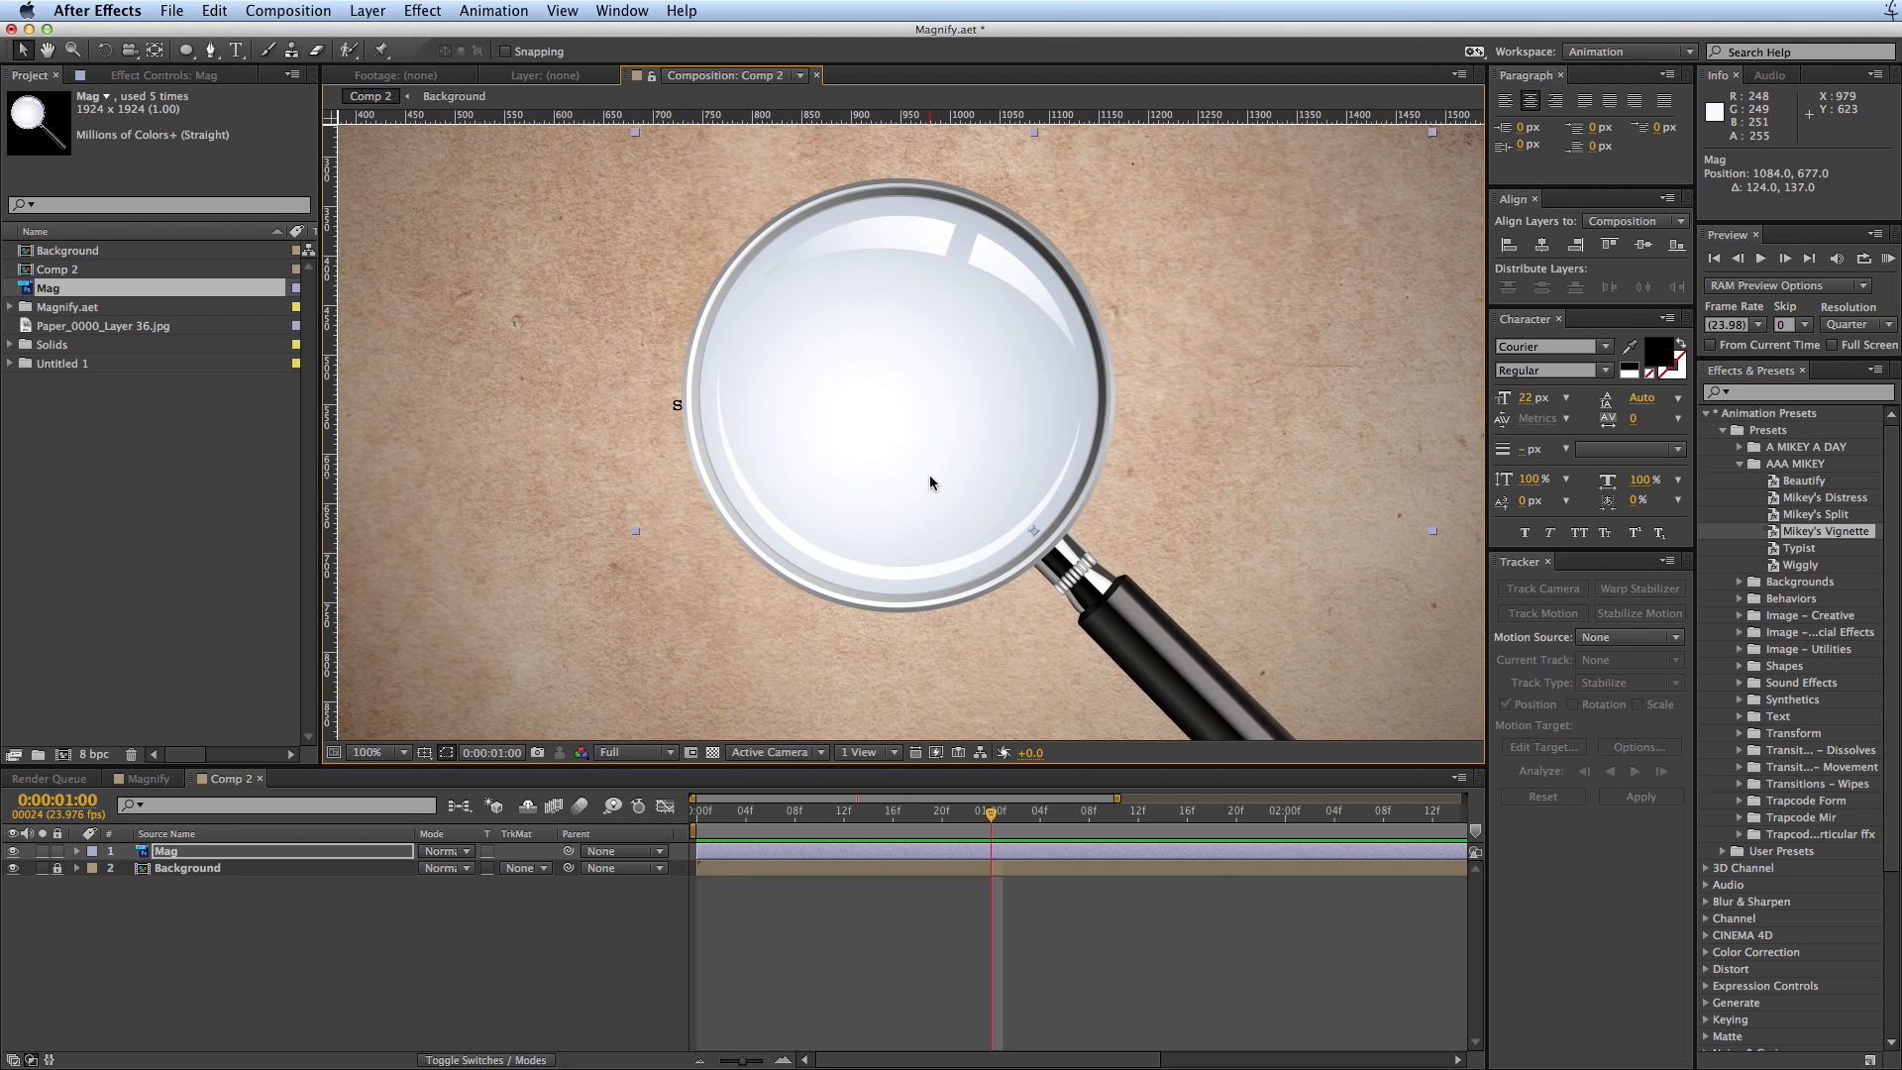
pyautogui.moveTo(931, 483); pyautogui.dragTo(834, 428)
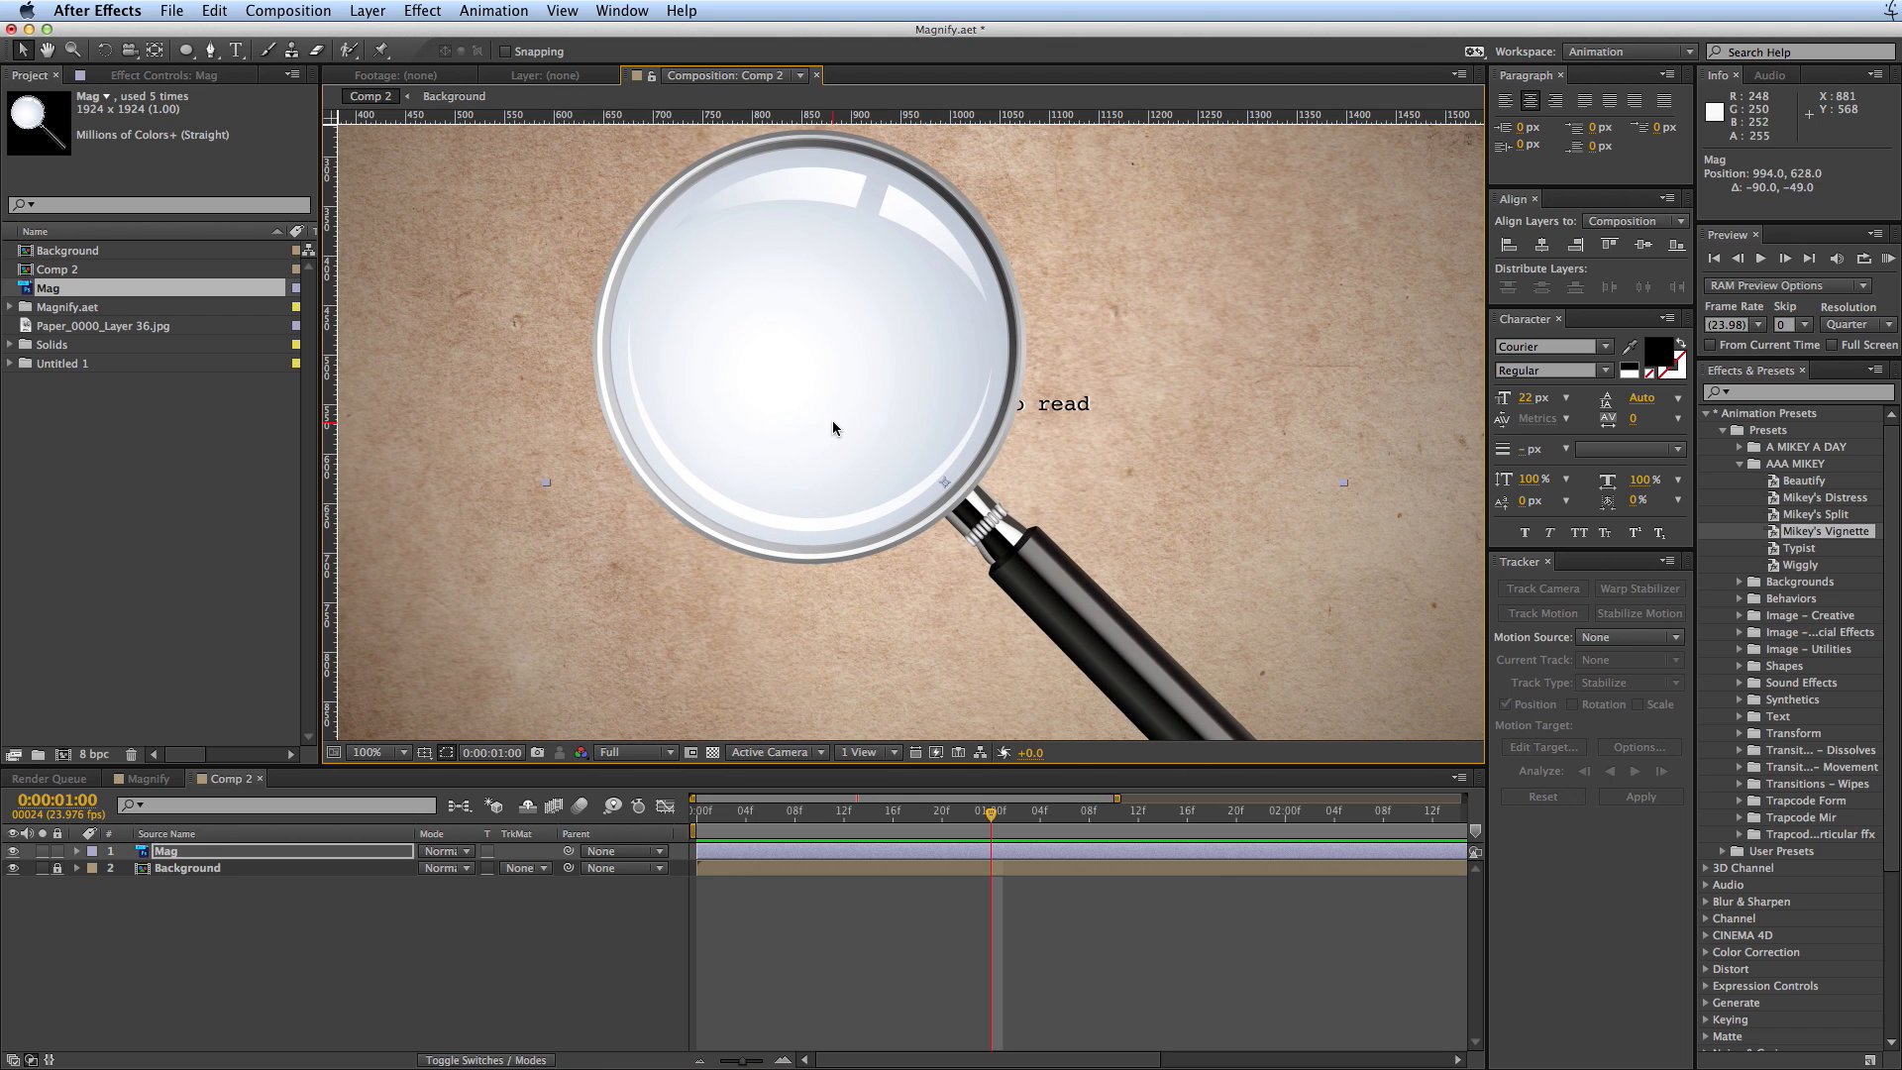
pyautogui.moveTo(834, 428); pyautogui.dragTo(903, 422)
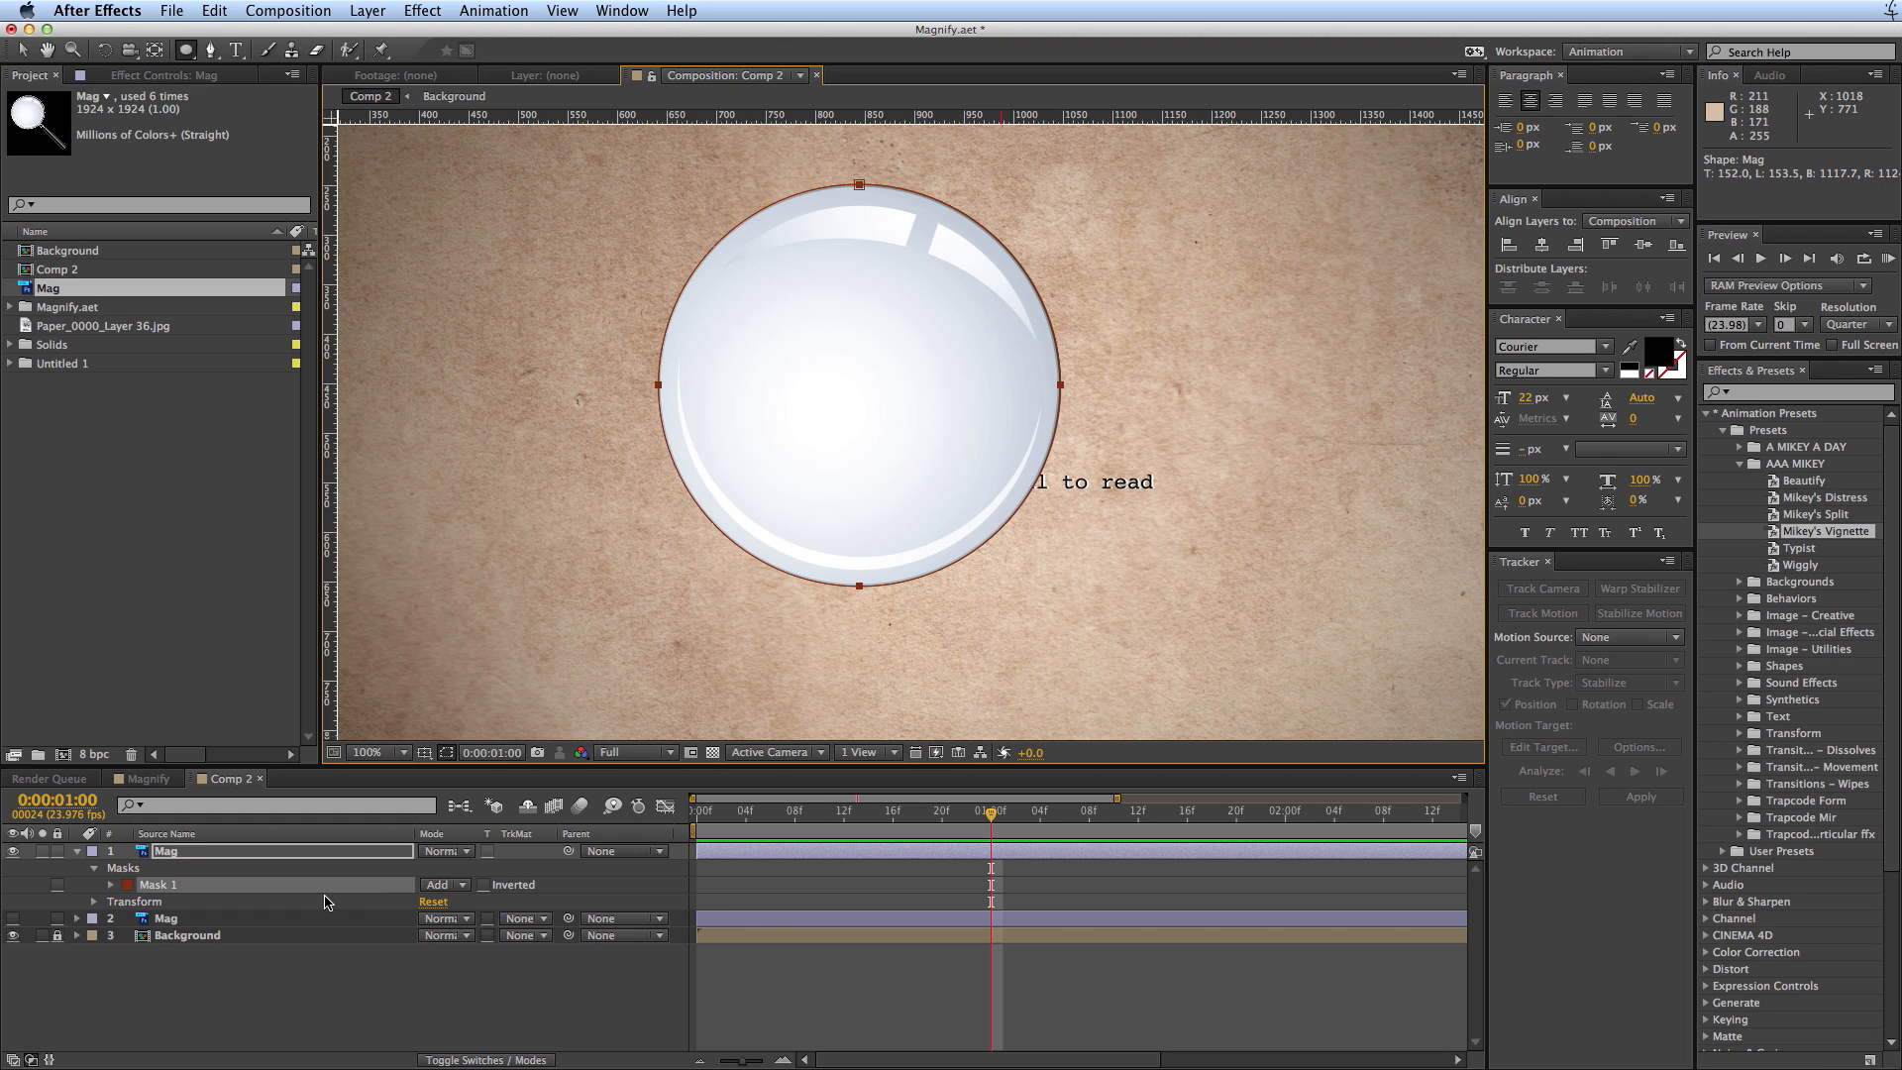
# - Set Mask 1's mode so the elliptical mask removes the lens from the top copy
pyautogui.click(440, 884)
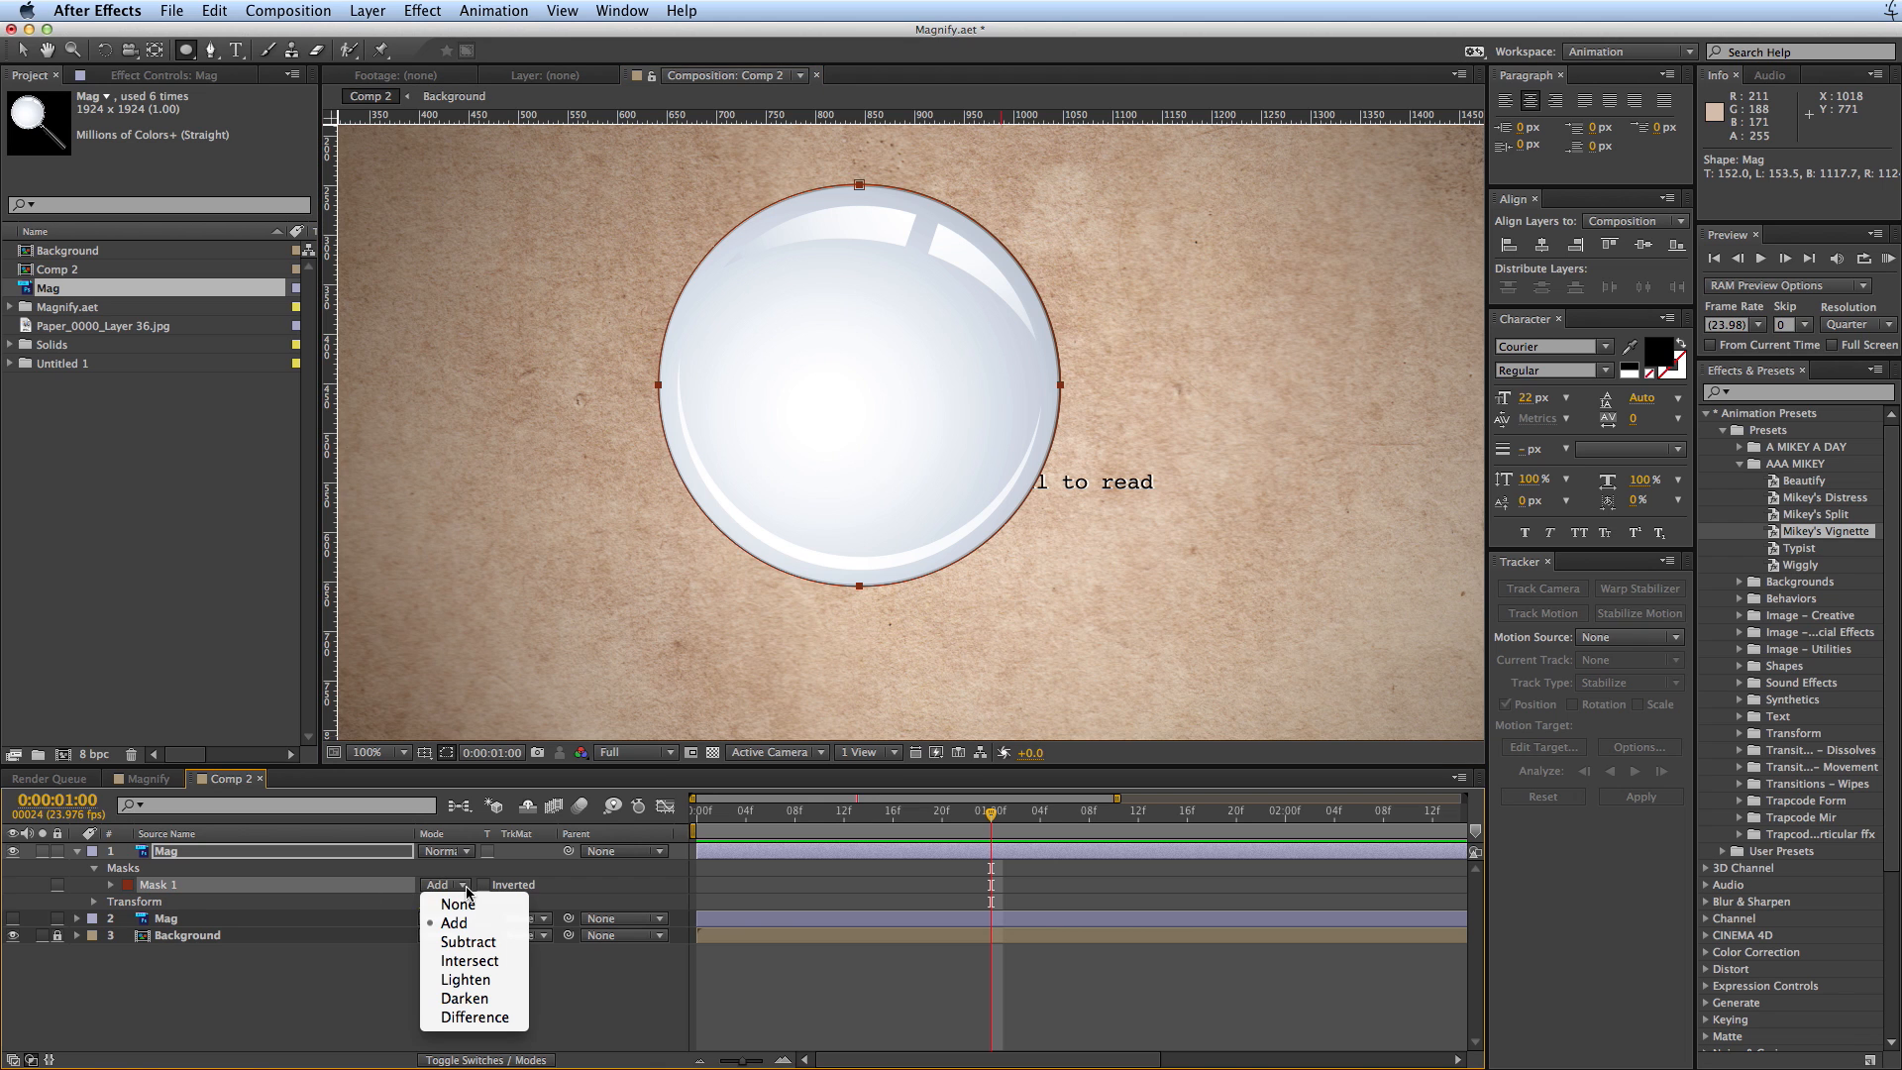
pyautogui.click(468, 941)
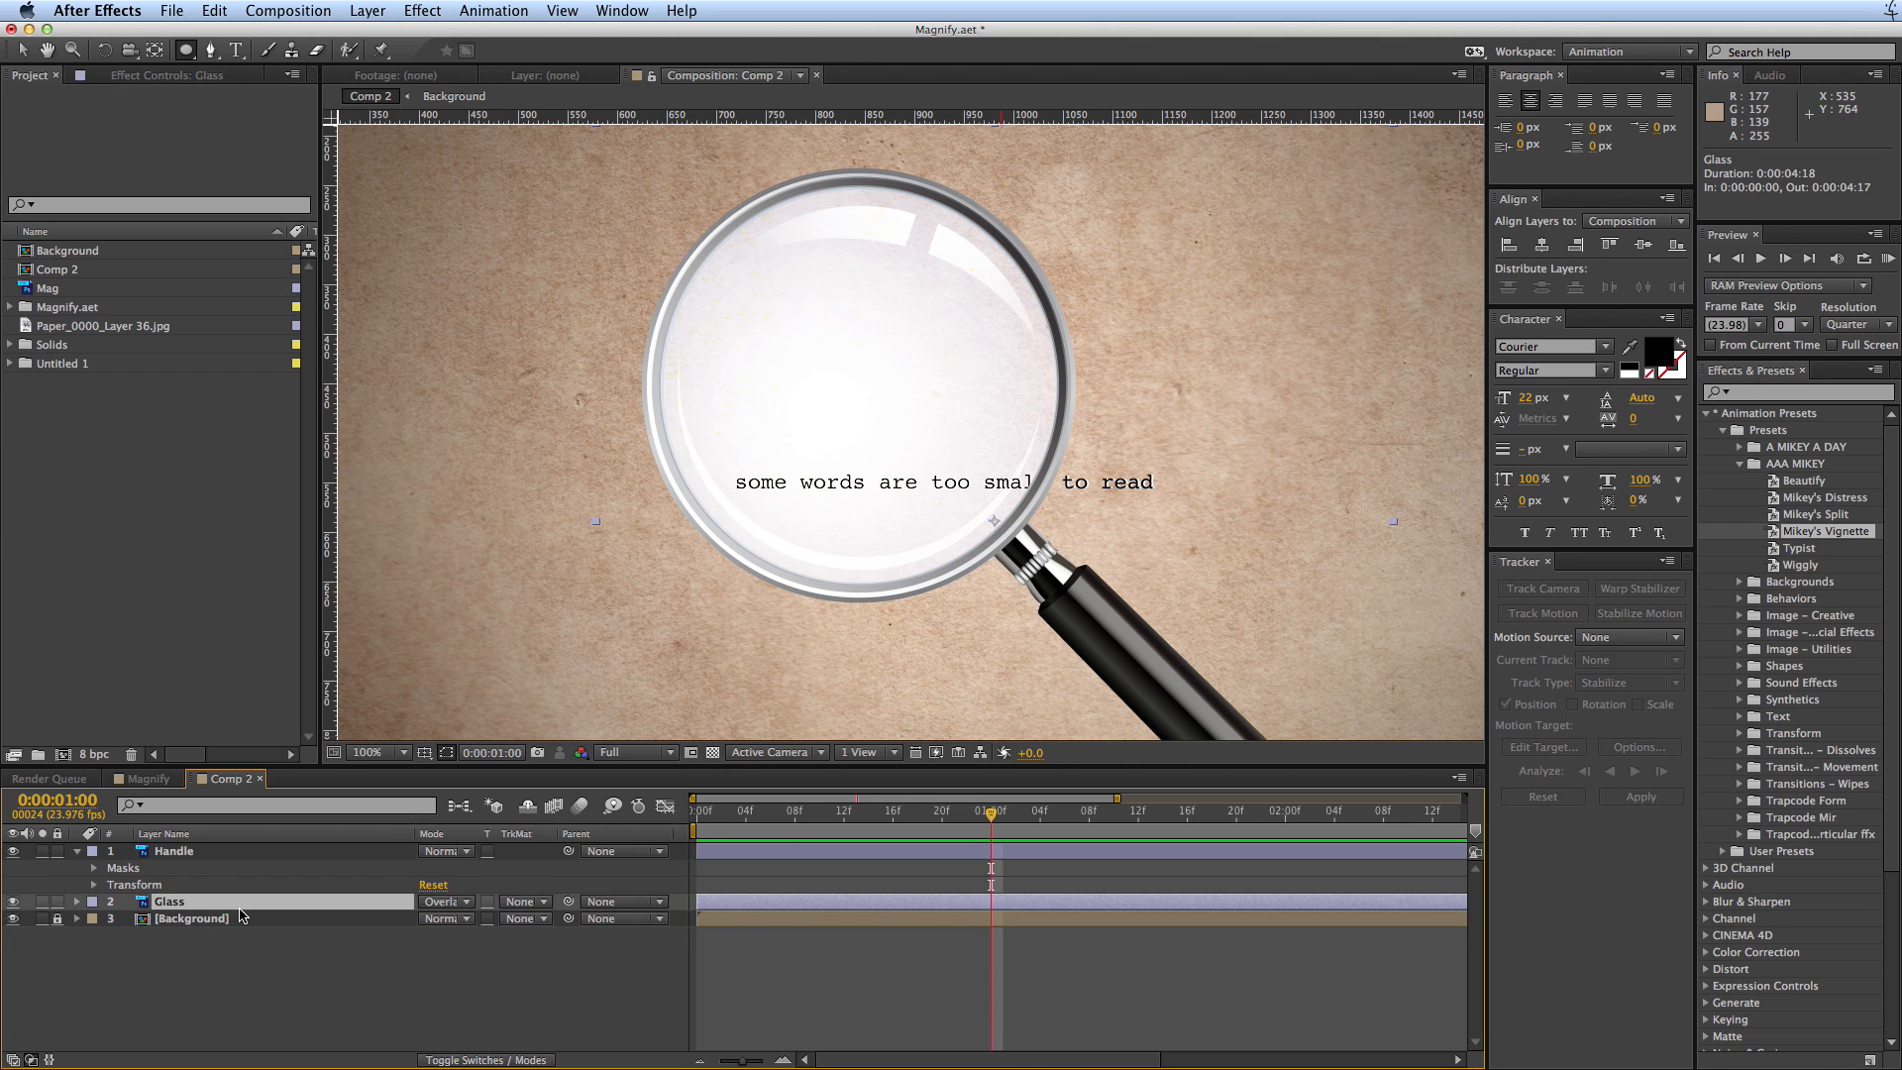
# - Apply a Curves effect to the Glass layer and pull the curve down to darken the lens
pyautogui.click(92, 901)
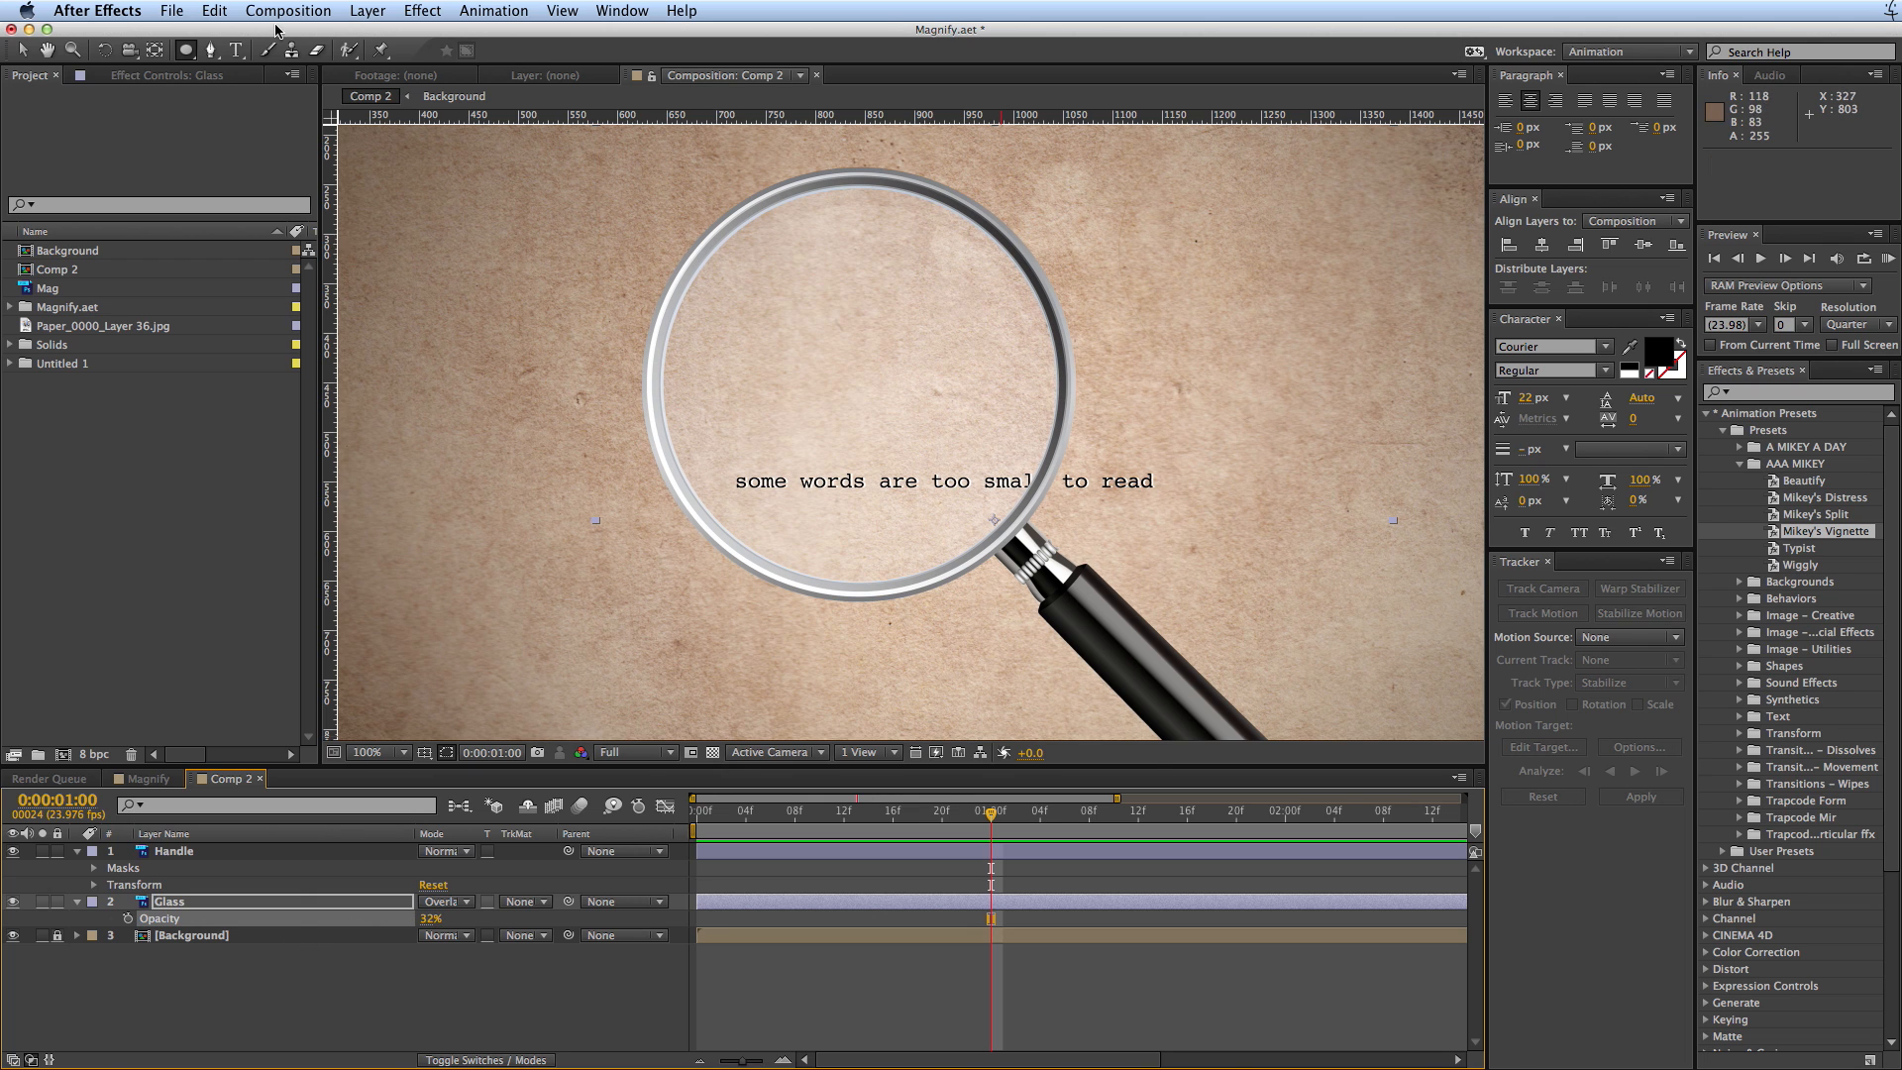
pyautogui.click(366, 10)
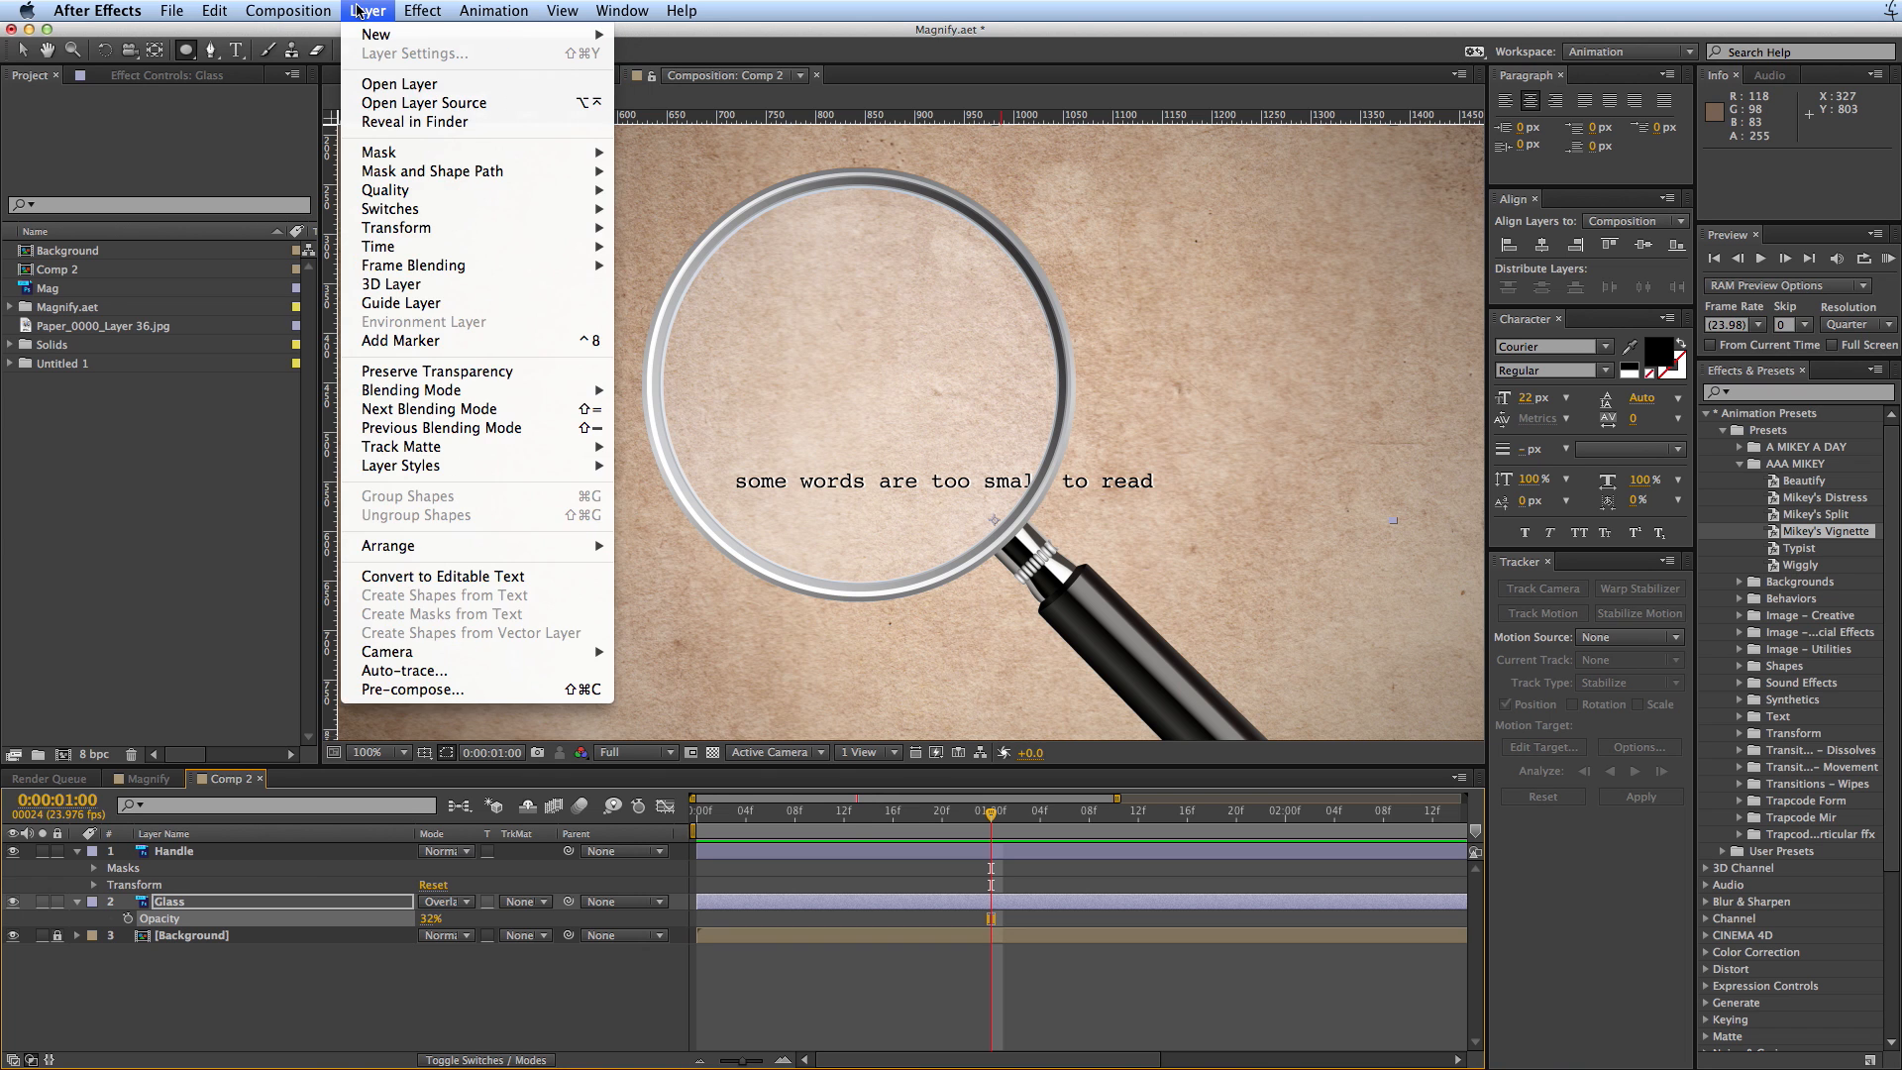
pyautogui.click(420, 10)
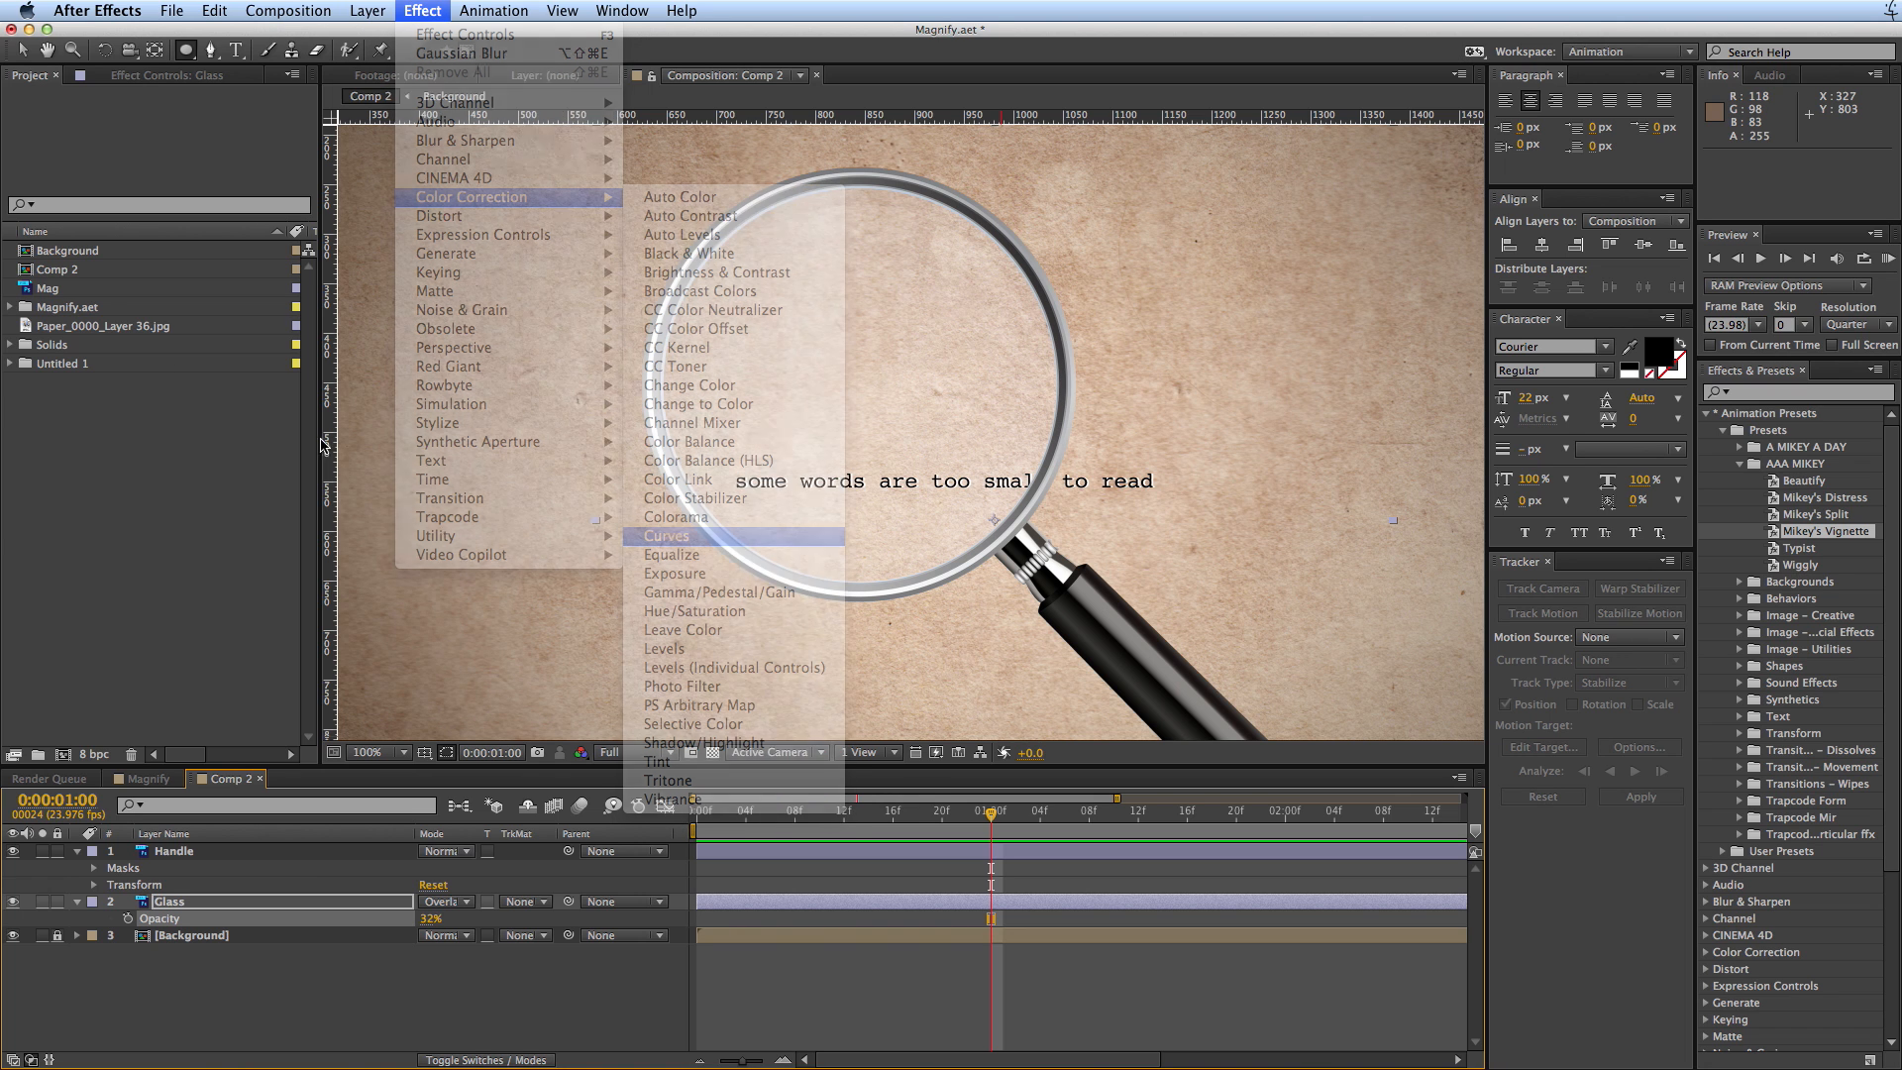
pyautogui.click(668, 535)
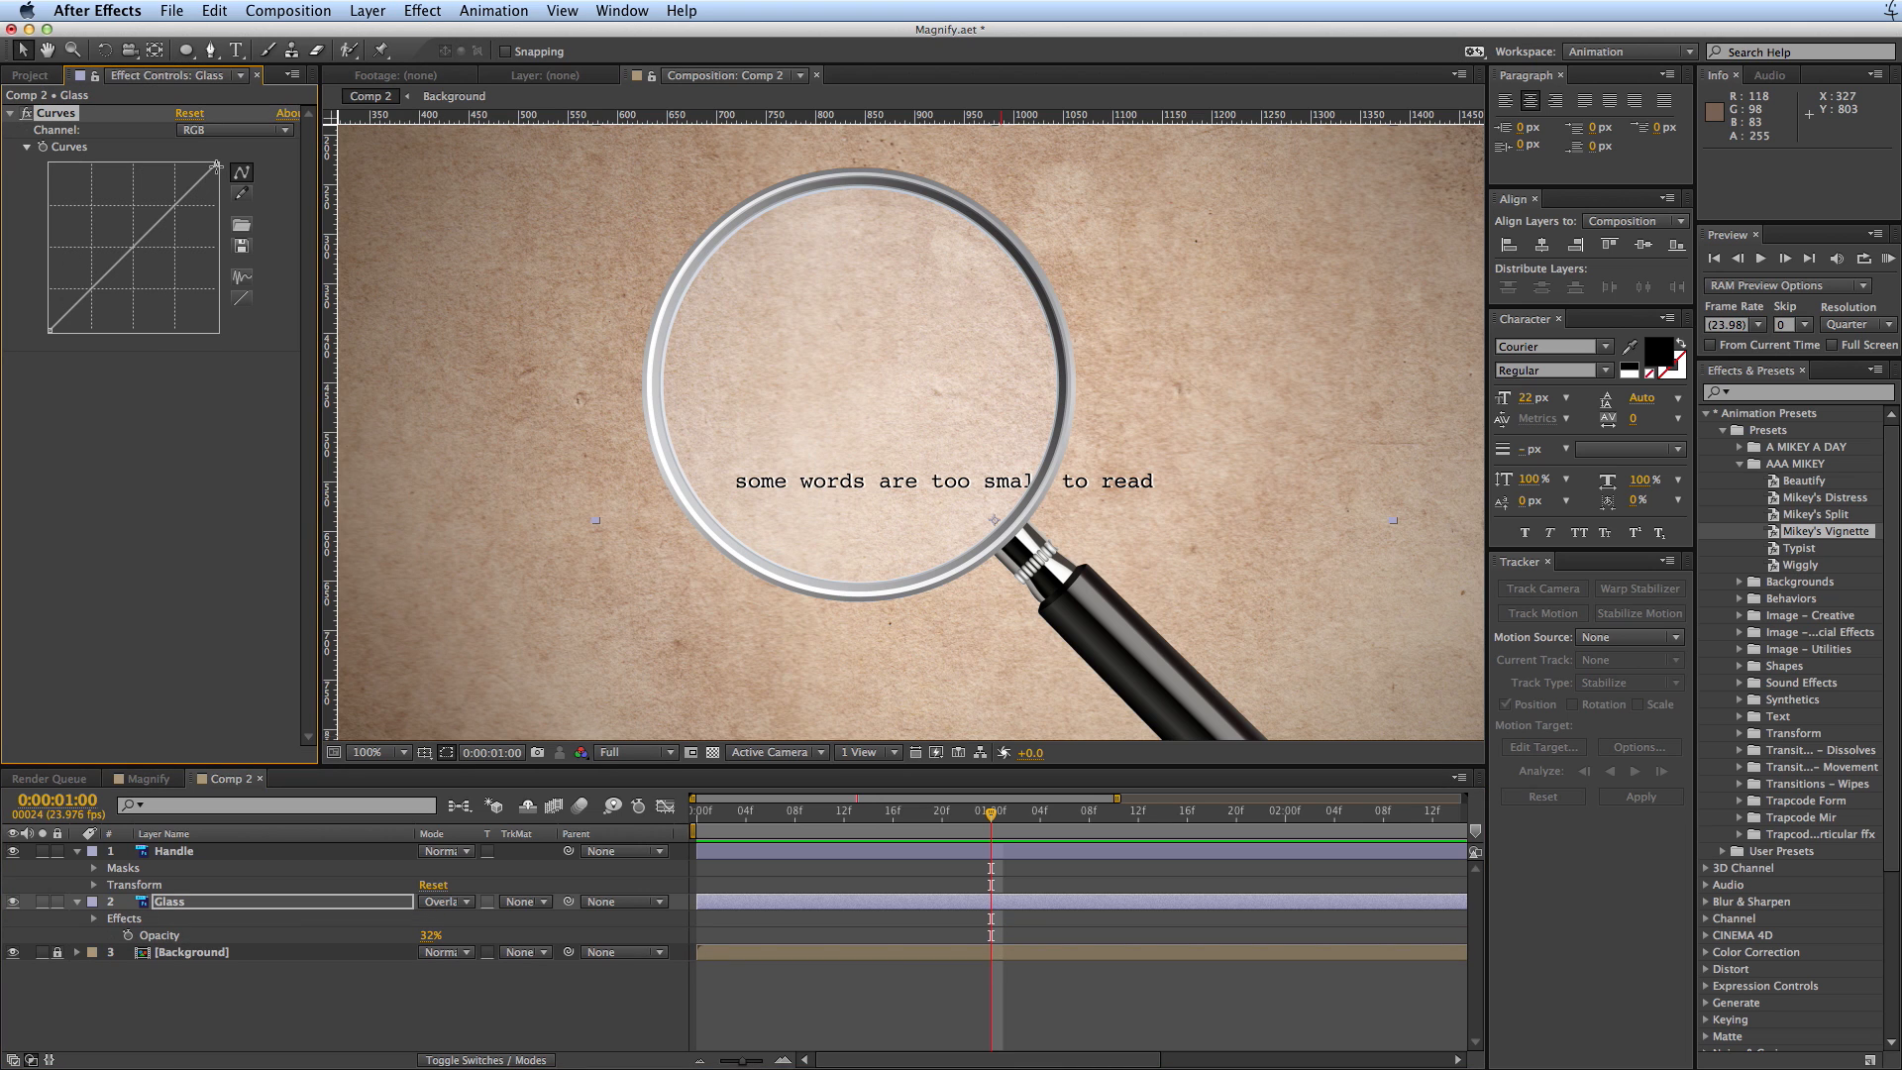
pyautogui.moveTo(212, 165); pyautogui.dragTo(56, 333)
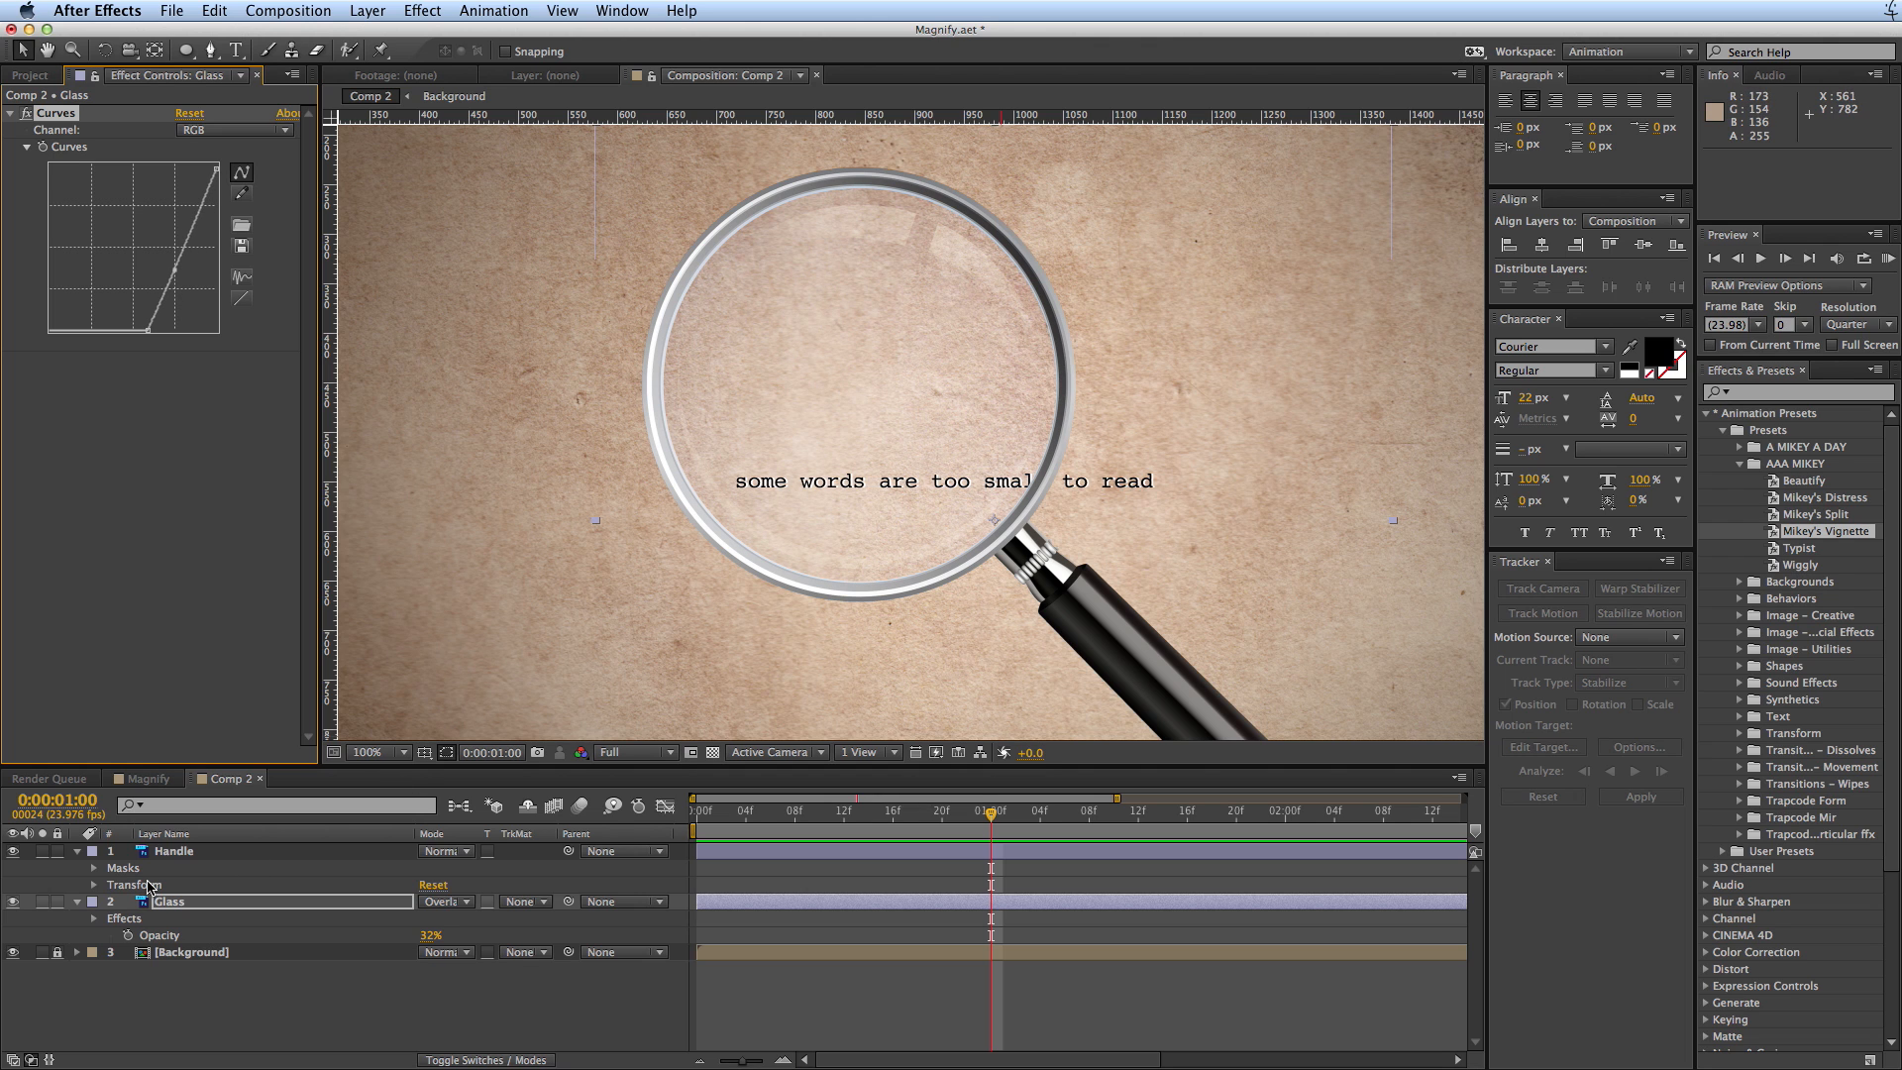
pyautogui.moveTo(880, 246)
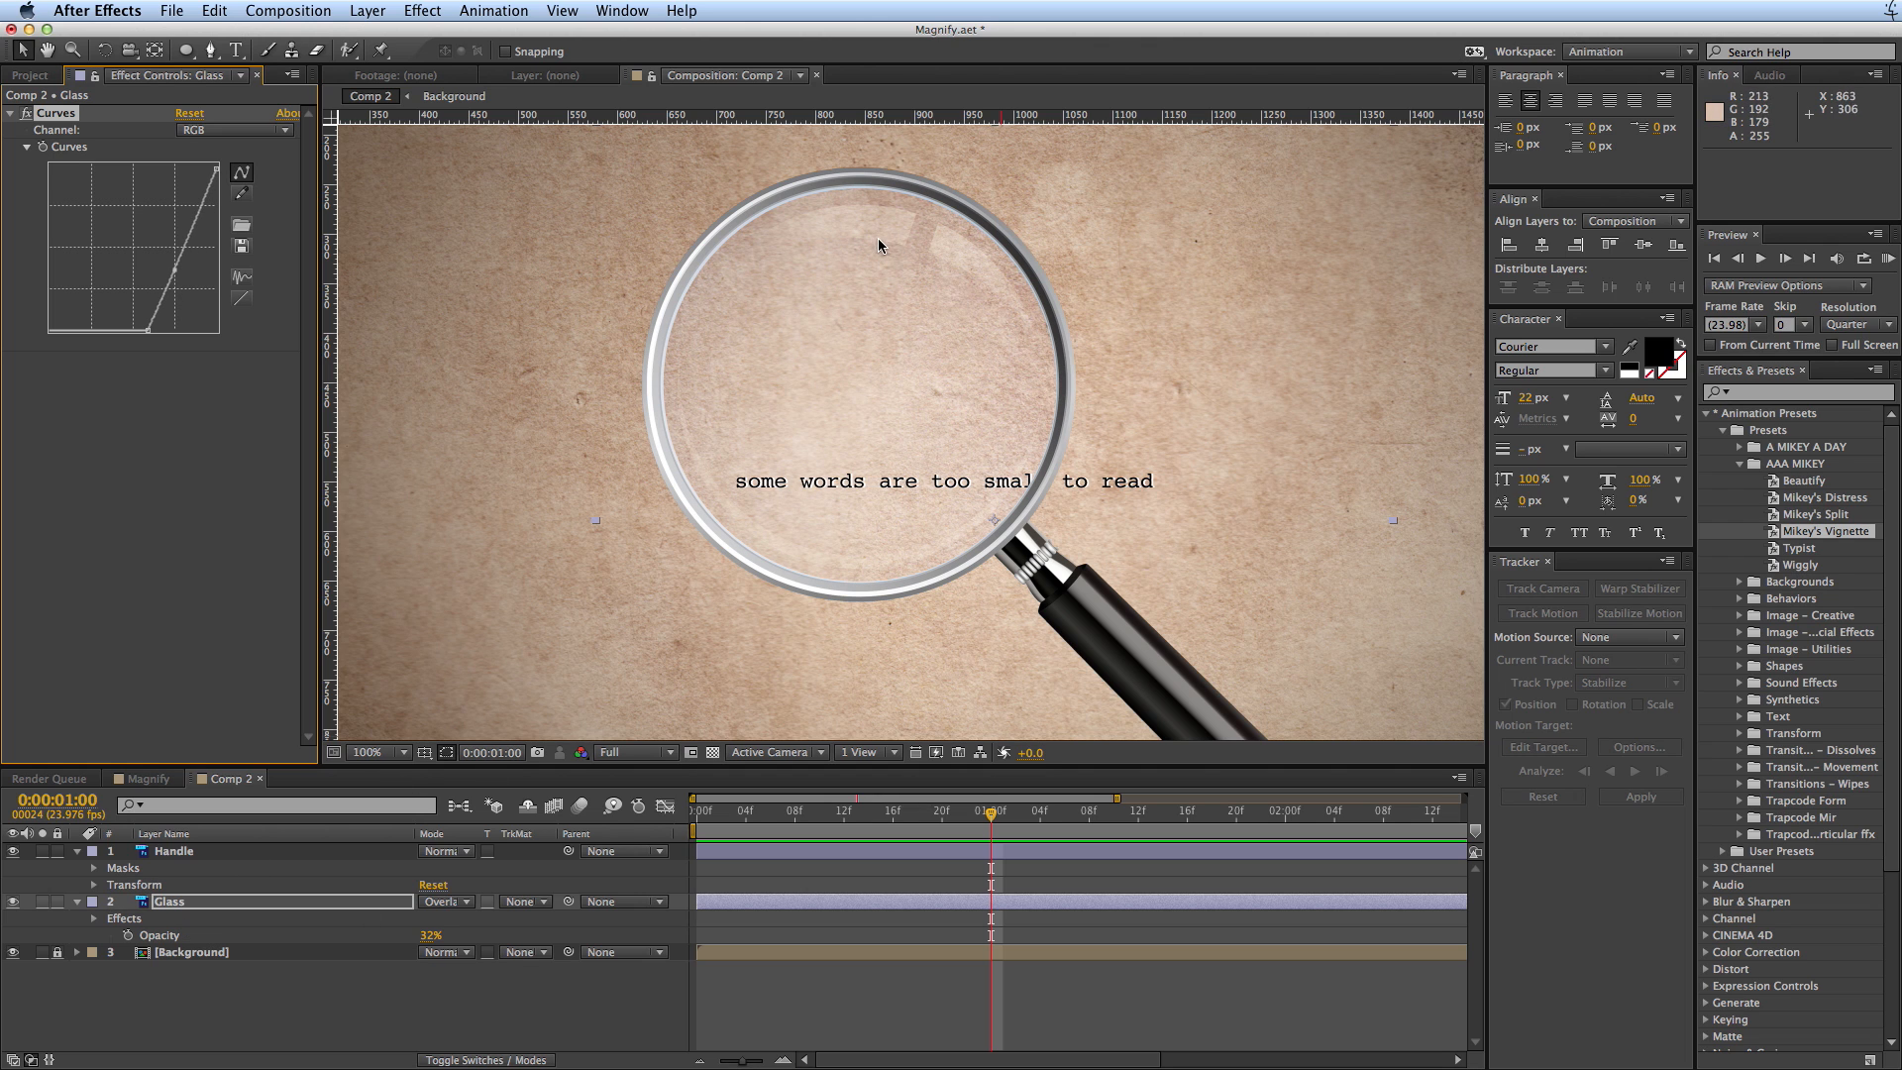
pyautogui.moveTo(480, 614)
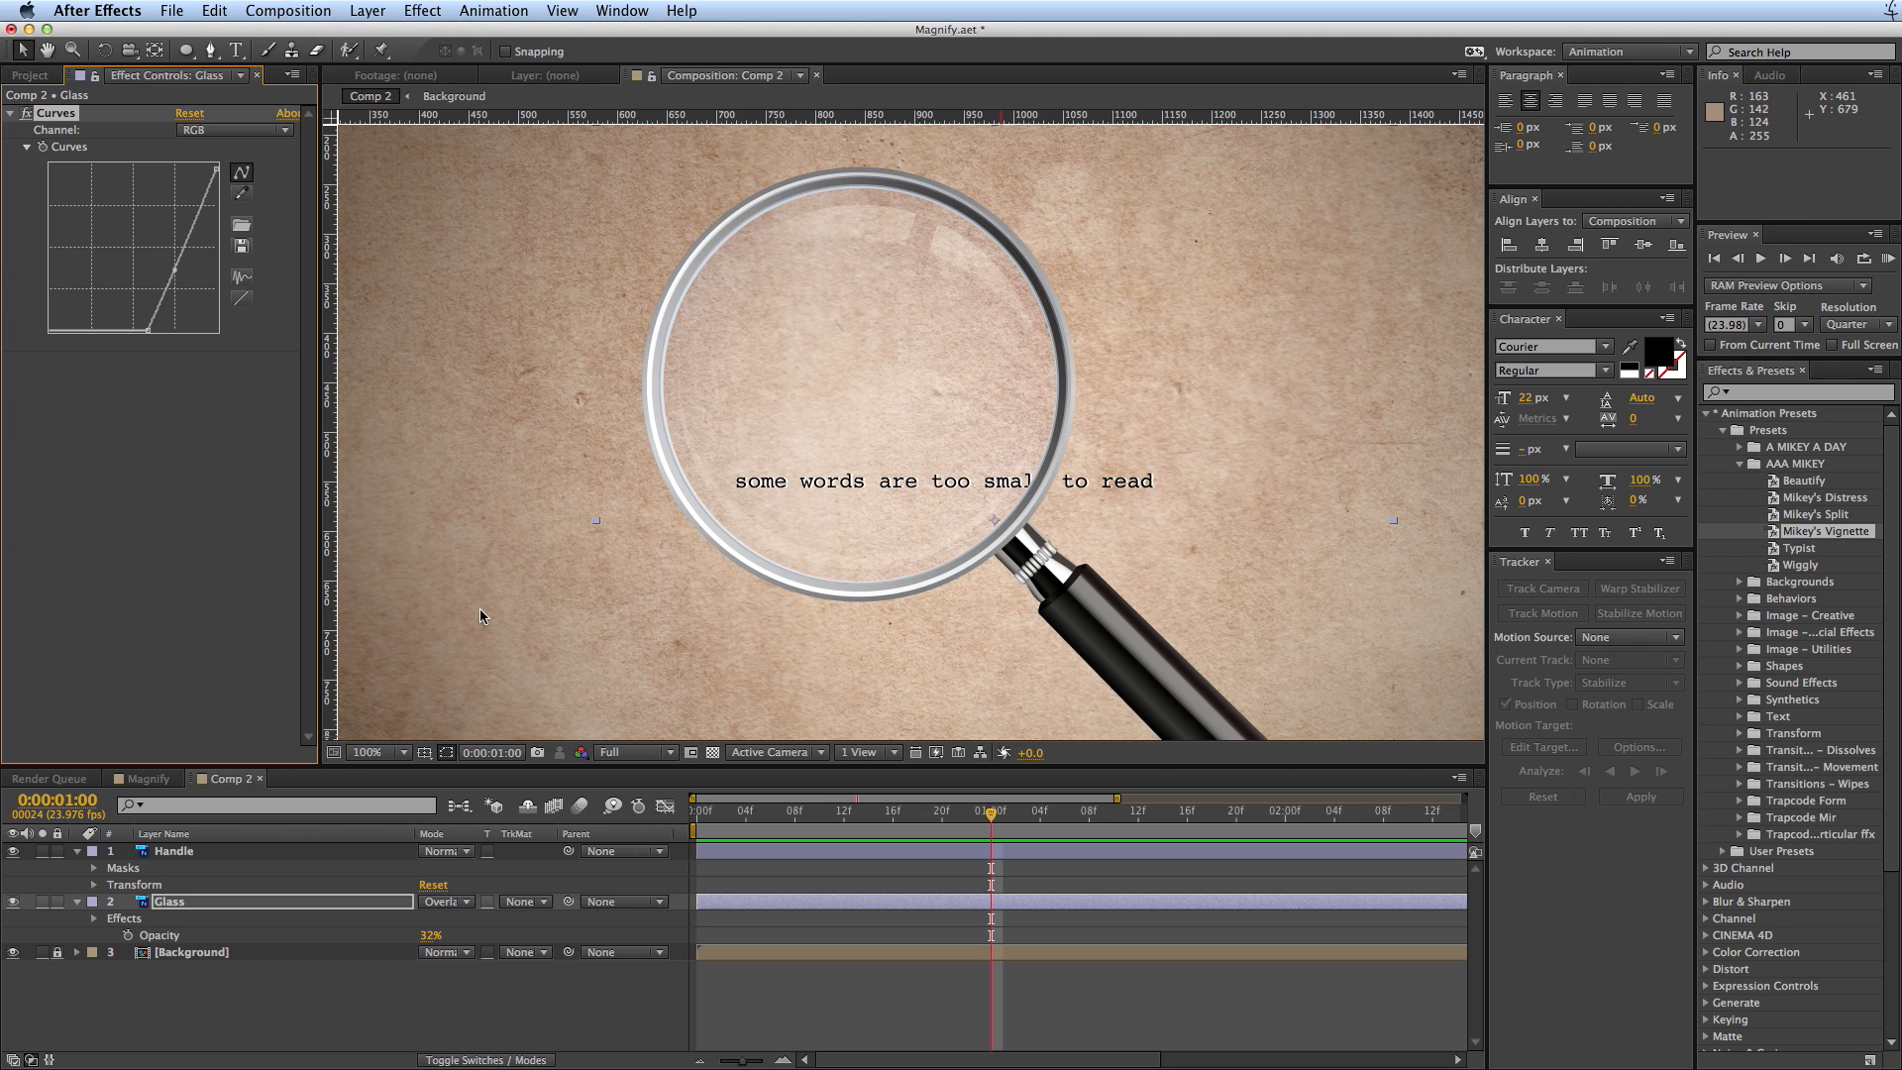
# - Parent Glass to the Handle layer and drag the Handle to confirm they move together
pyautogui.click(174, 850)
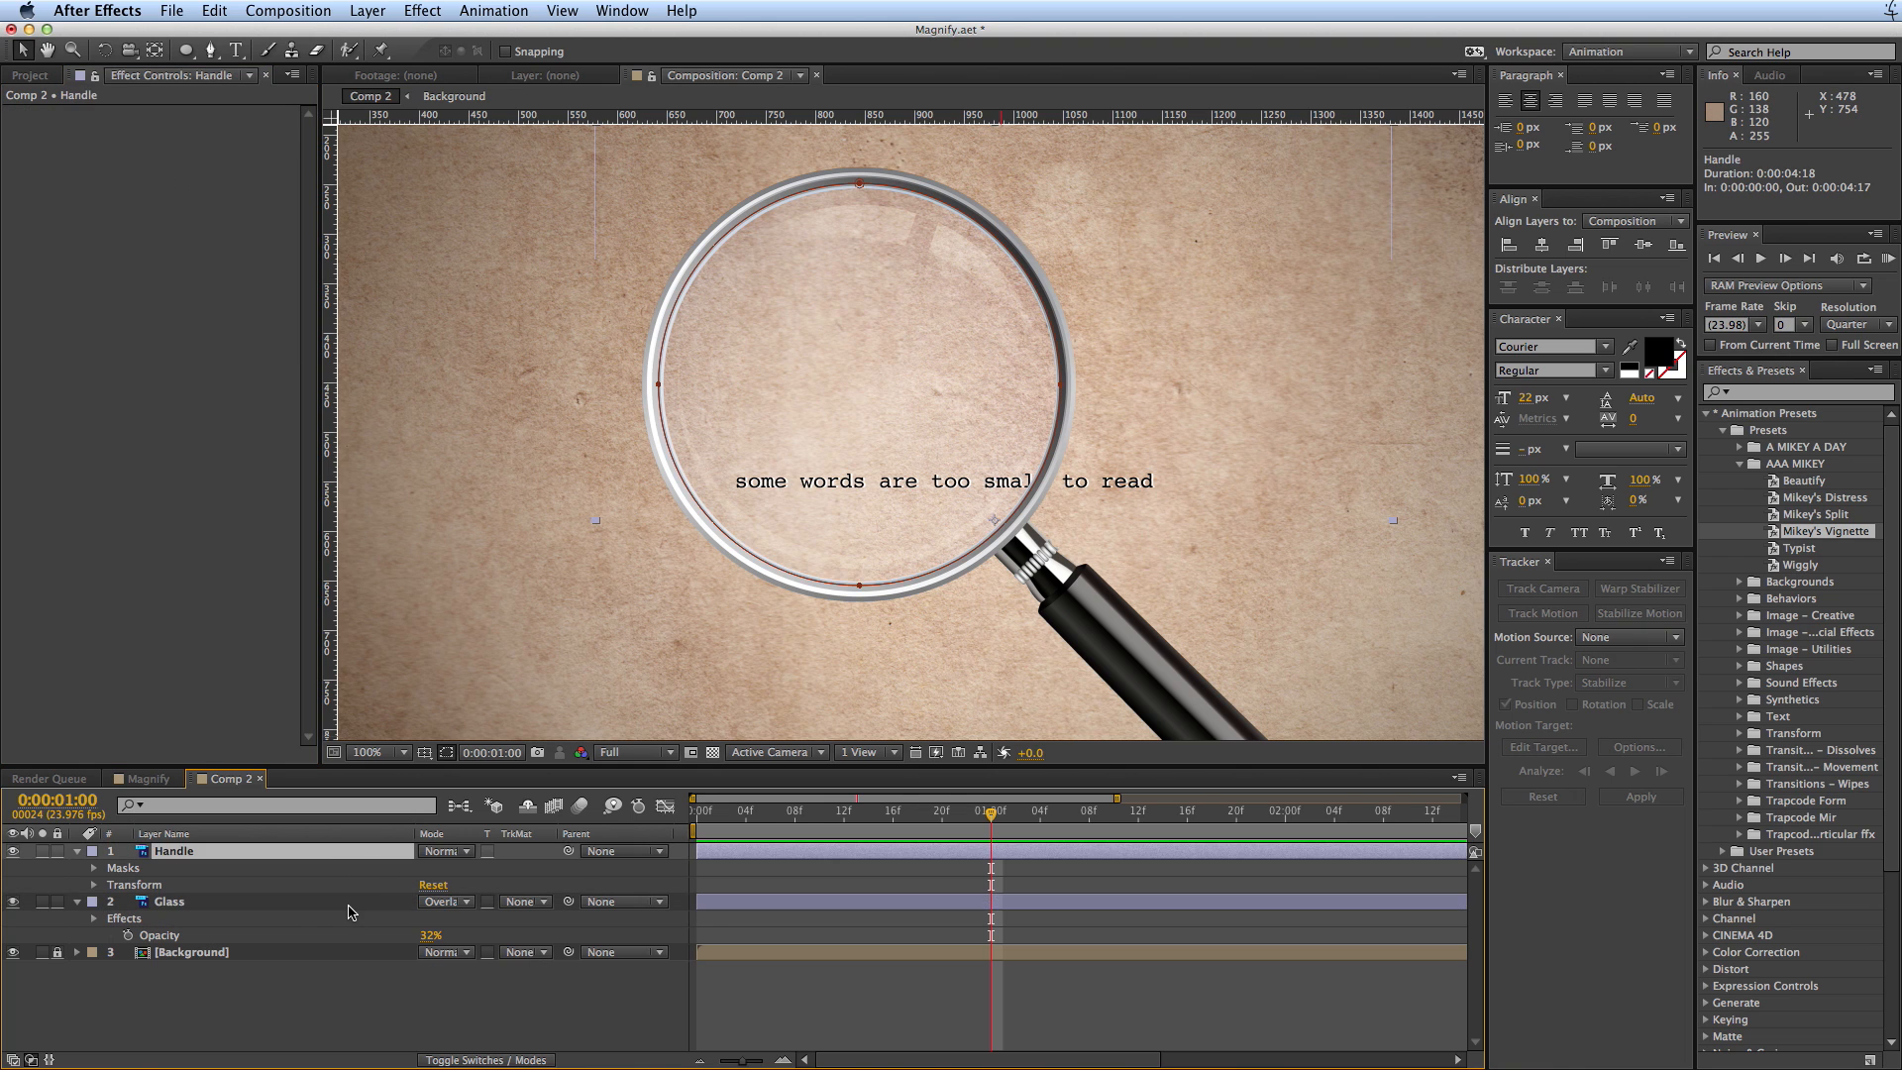
pyautogui.click(168, 902)
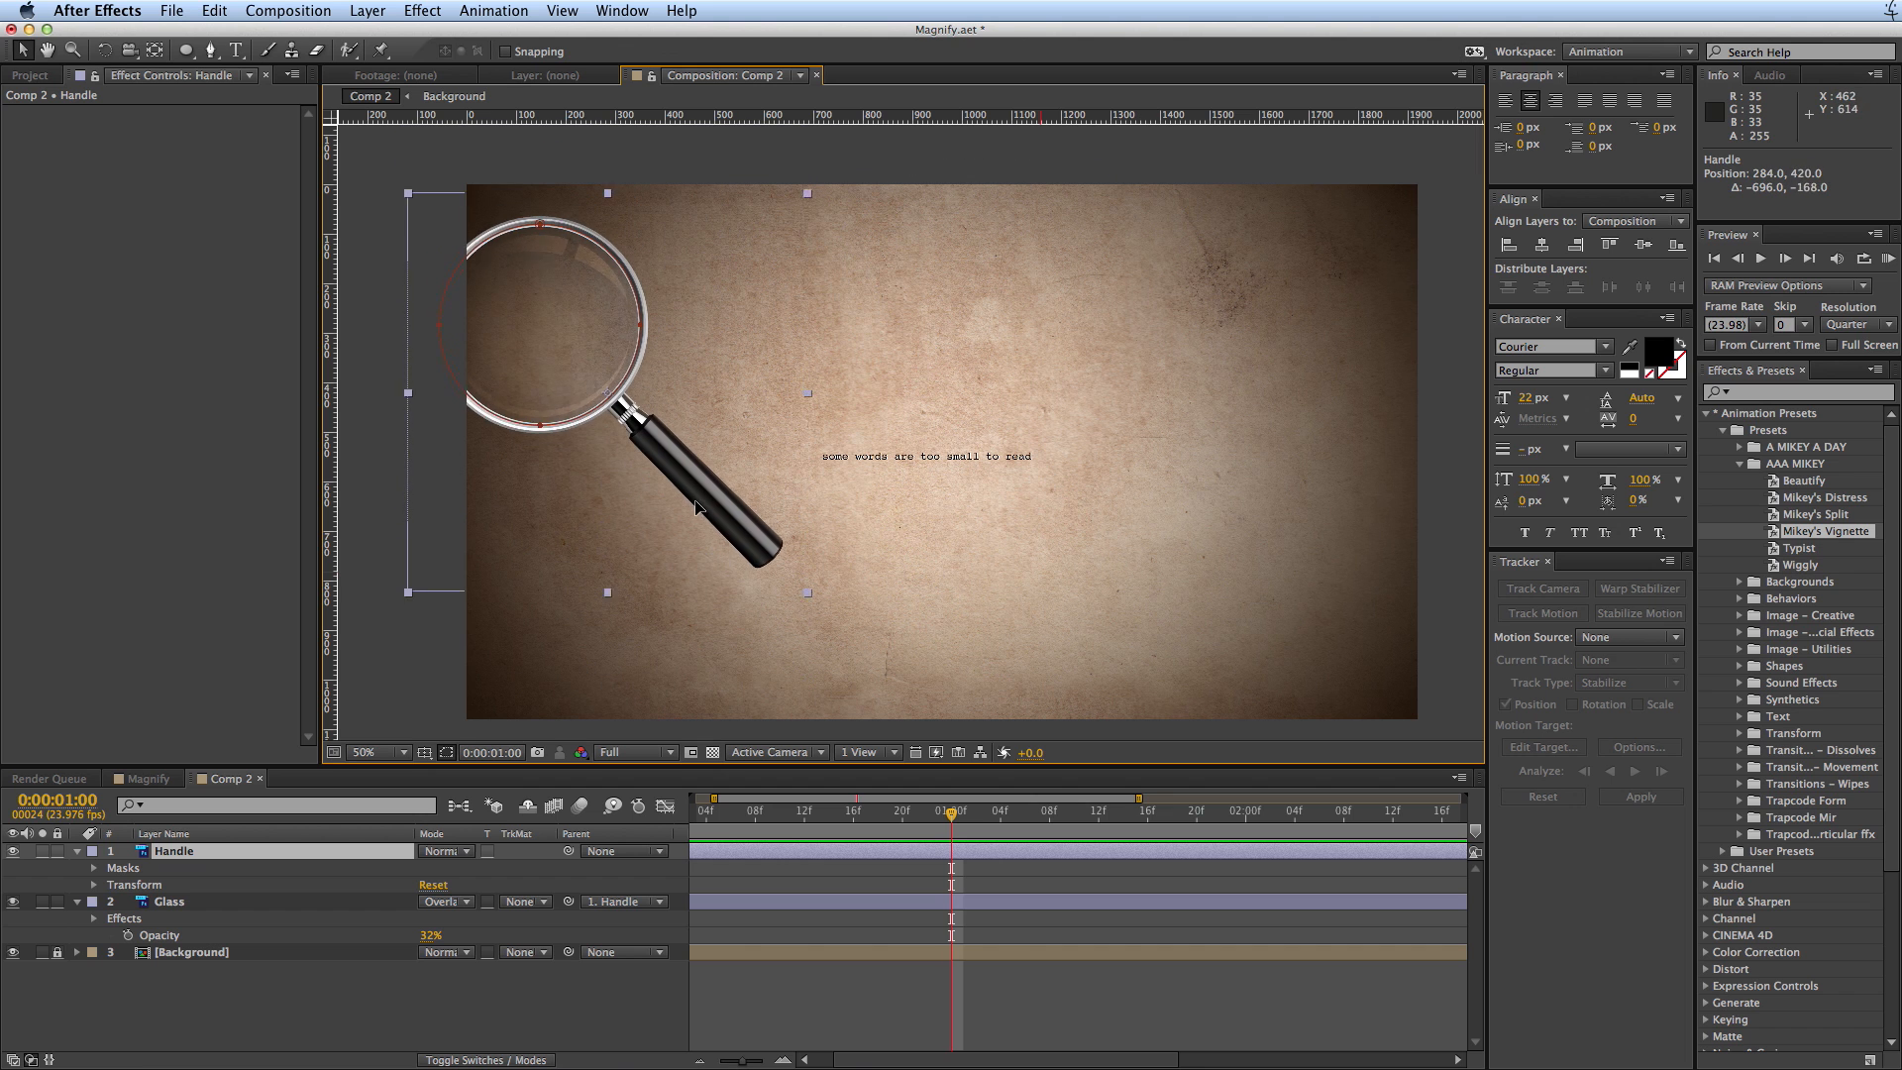
pyautogui.moveTo(695, 505); pyautogui.dragTo(1102, 715)
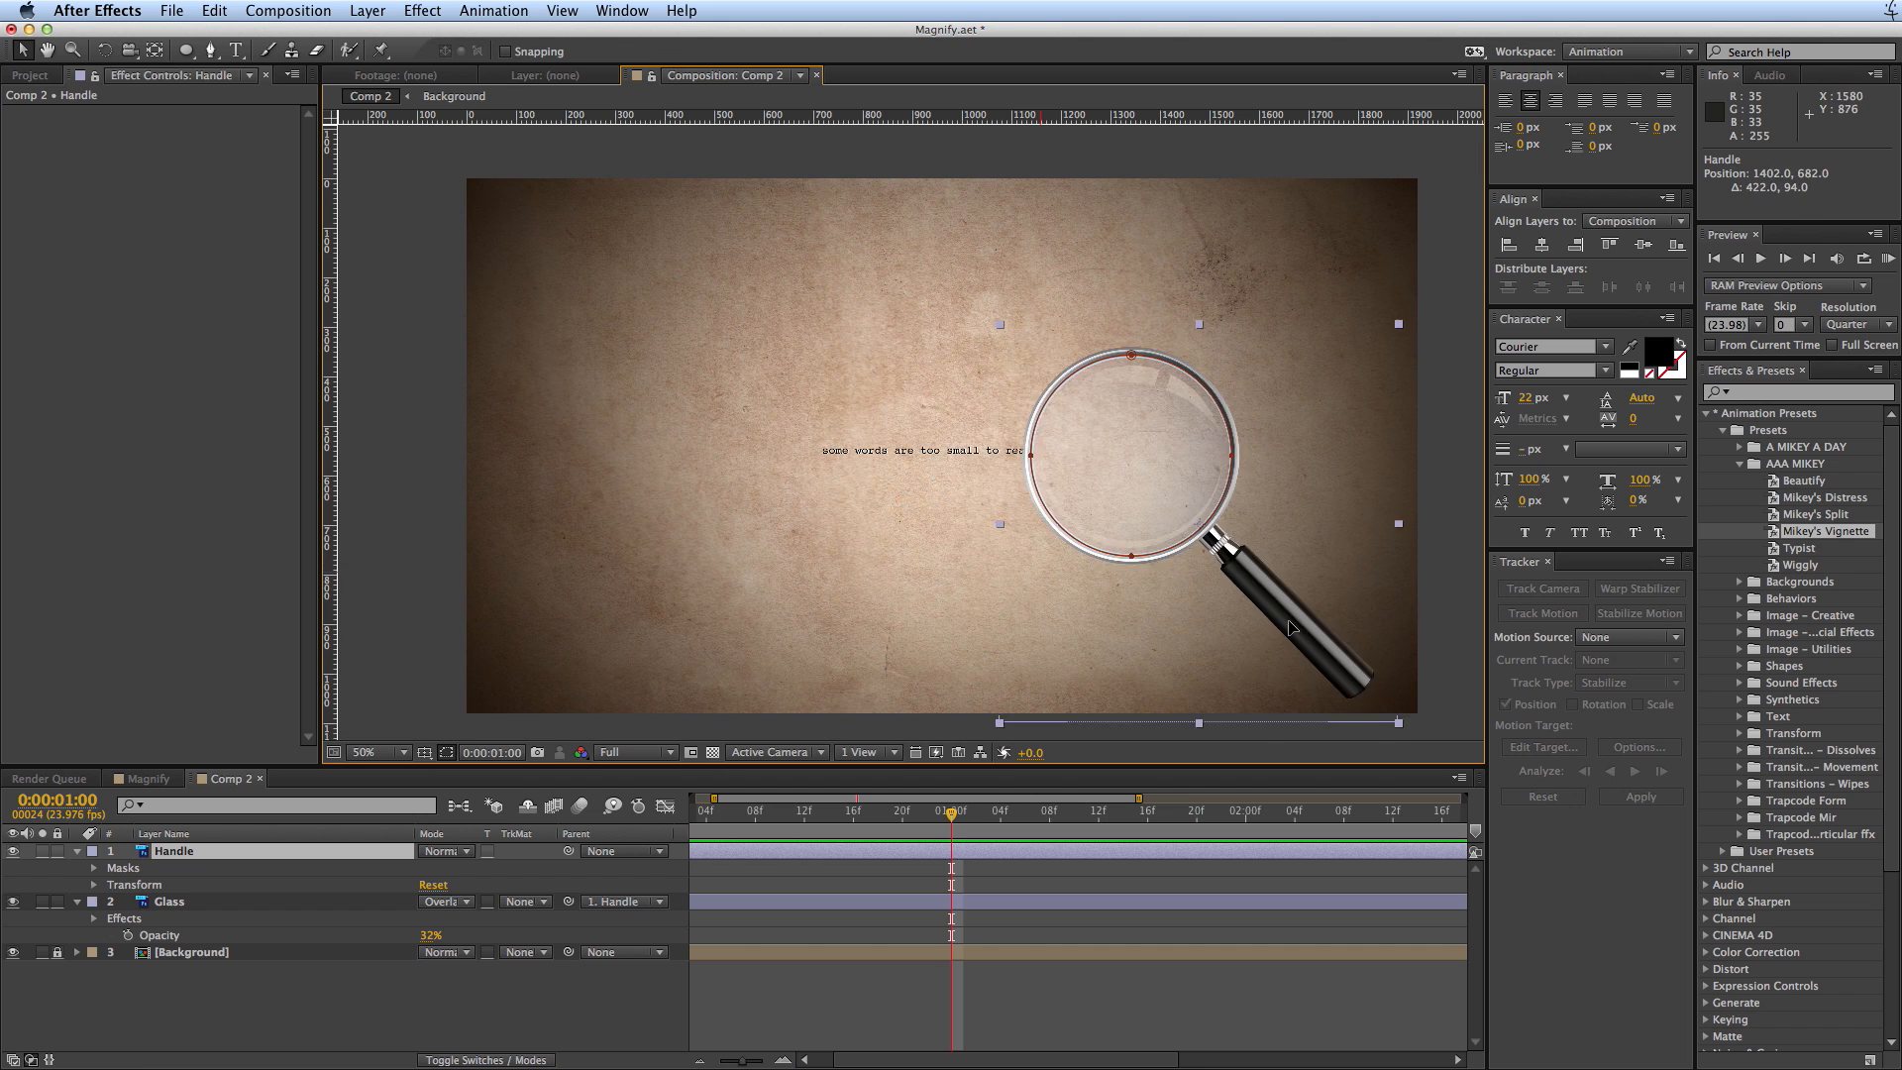
pyautogui.moveTo(1292, 628); pyautogui.dragTo(1072, 555)
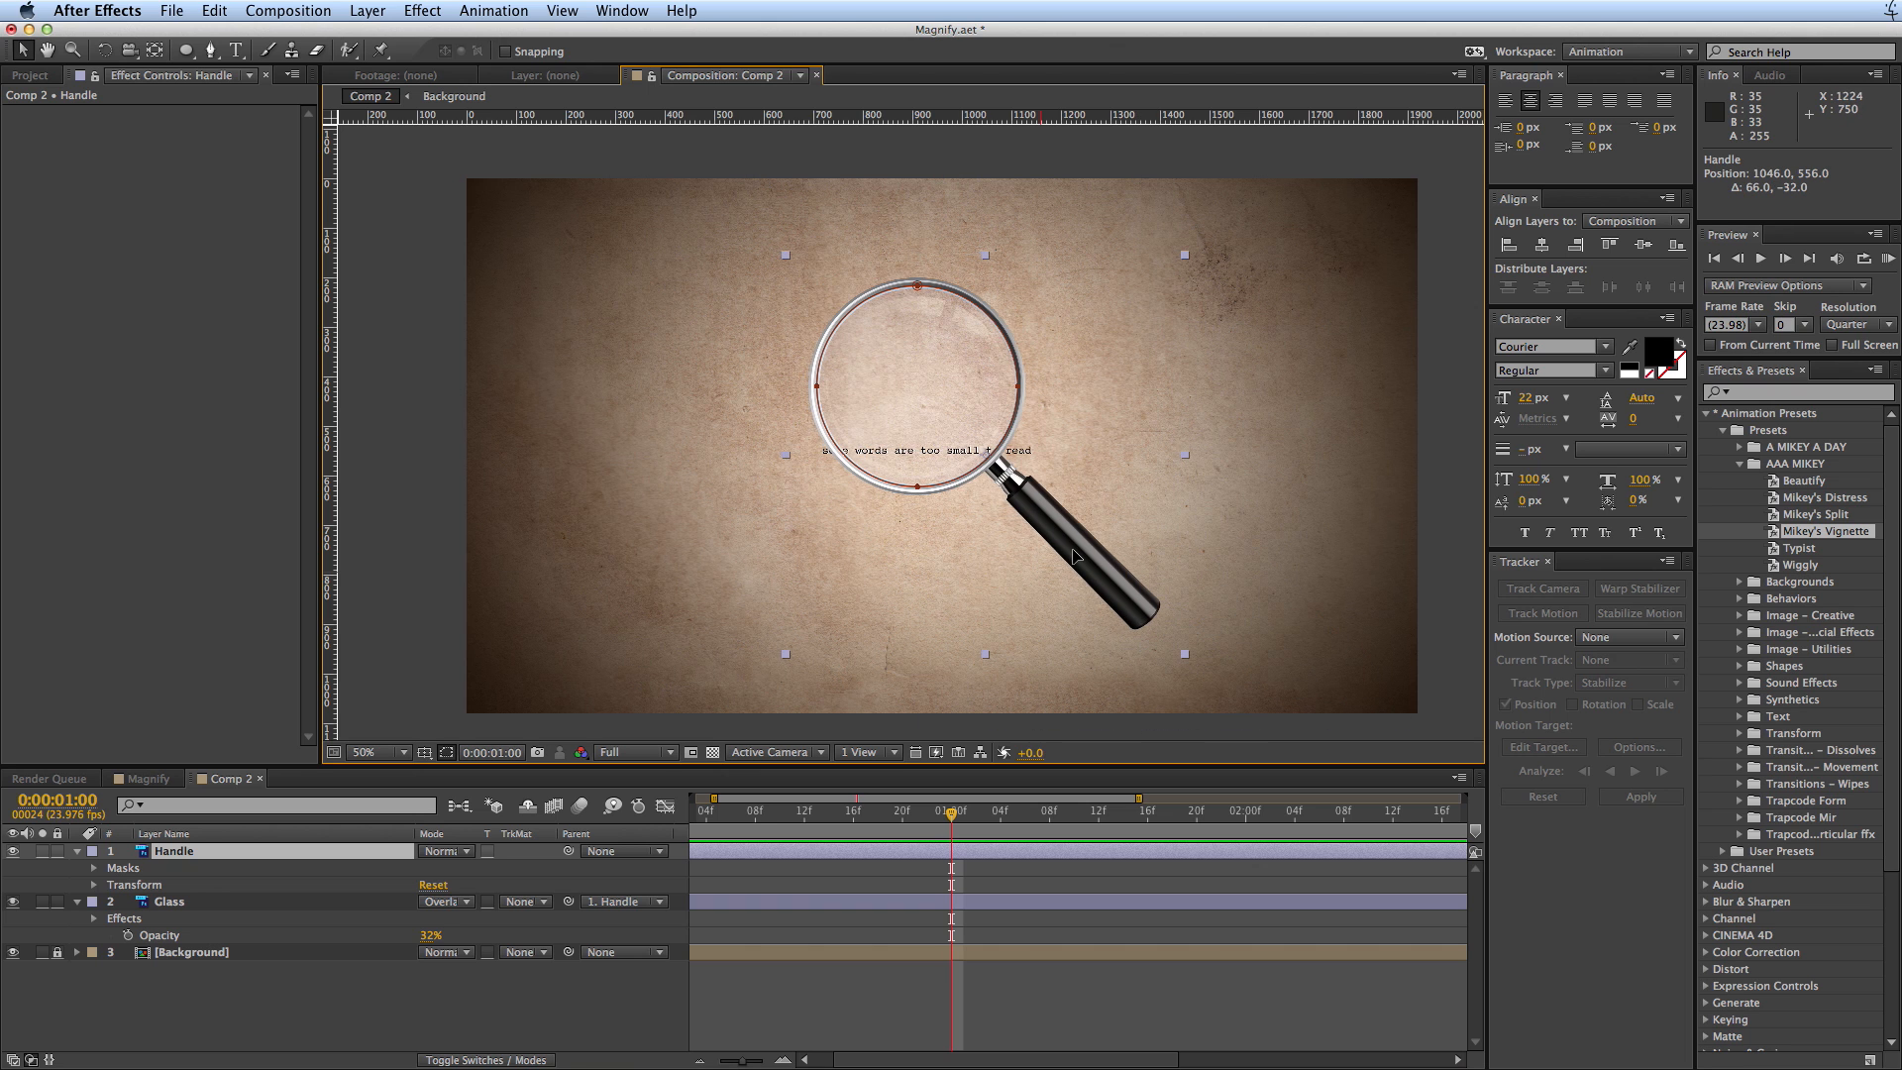
pyautogui.click(365, 753)
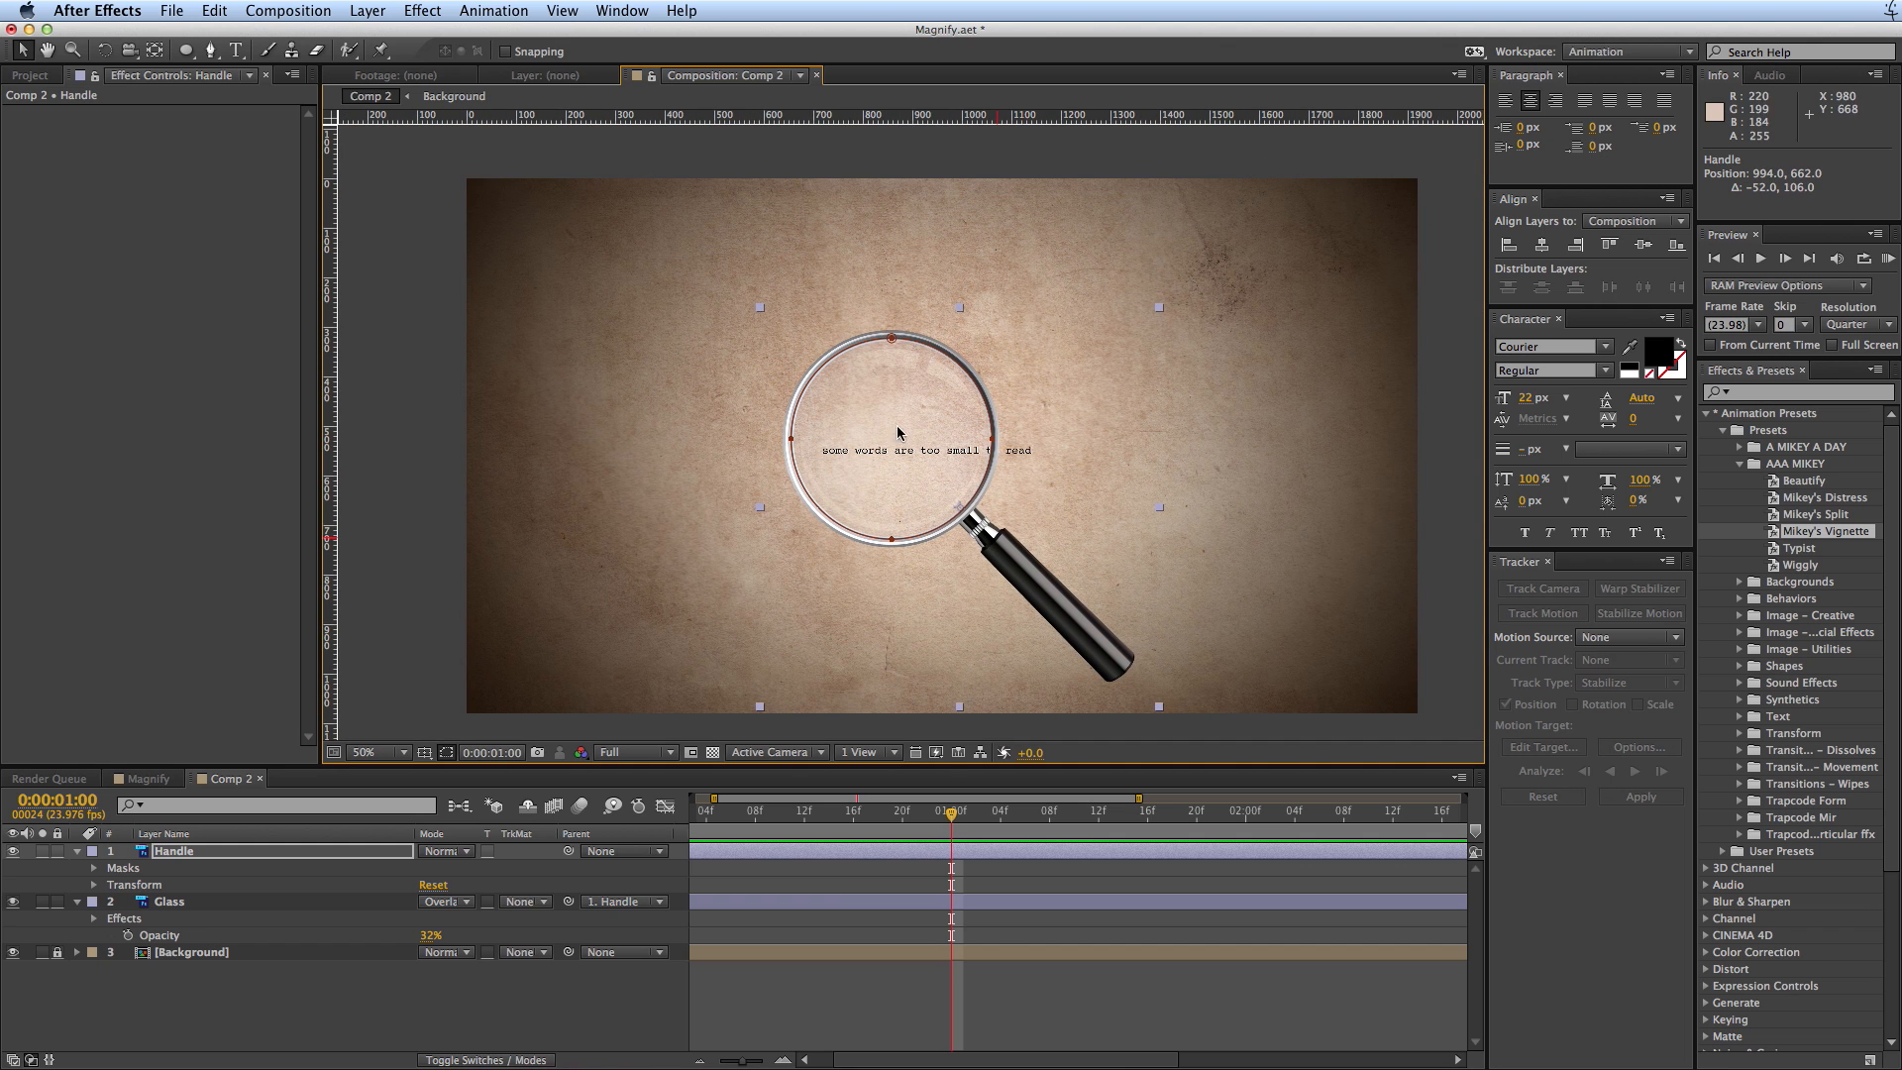
pyautogui.moveTo(373, 361)
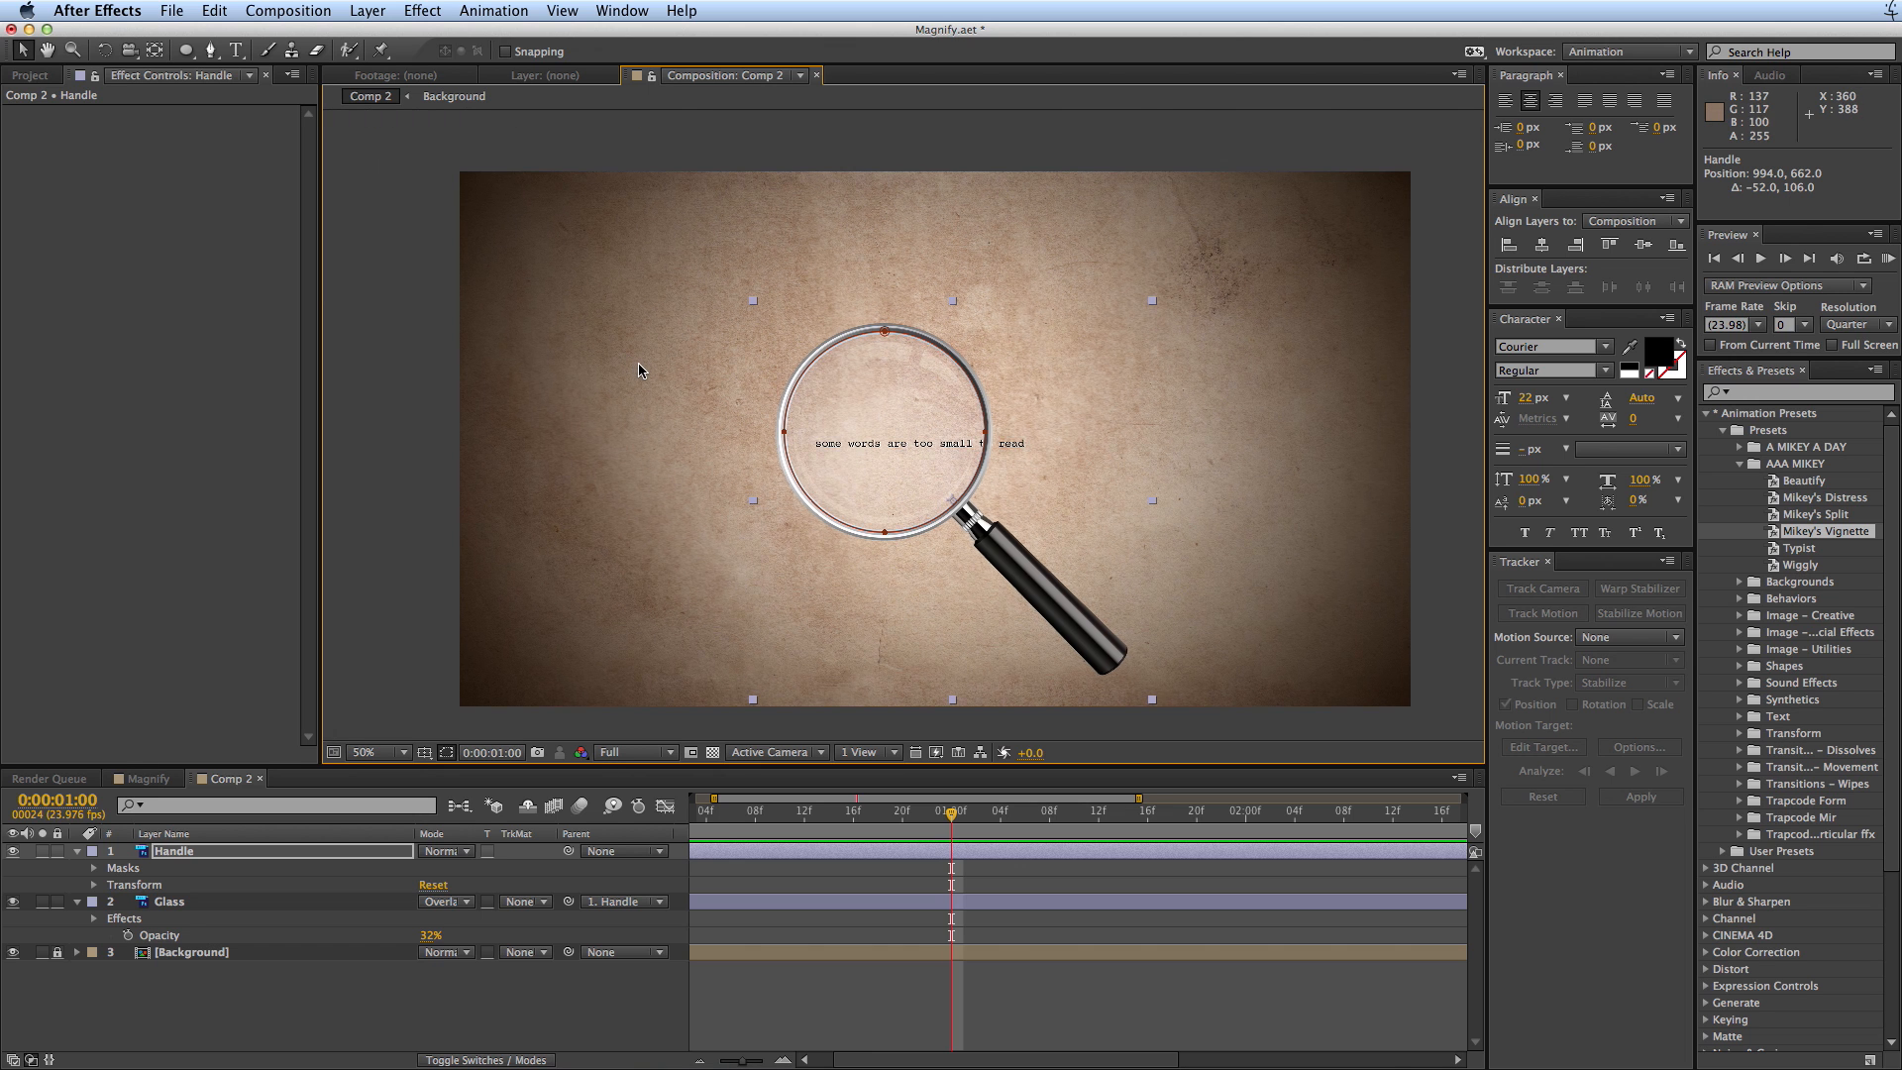
# - Place a guide through the lens centre and reselect Glass to show its Curves adjustment
pyautogui.click(373, 753)
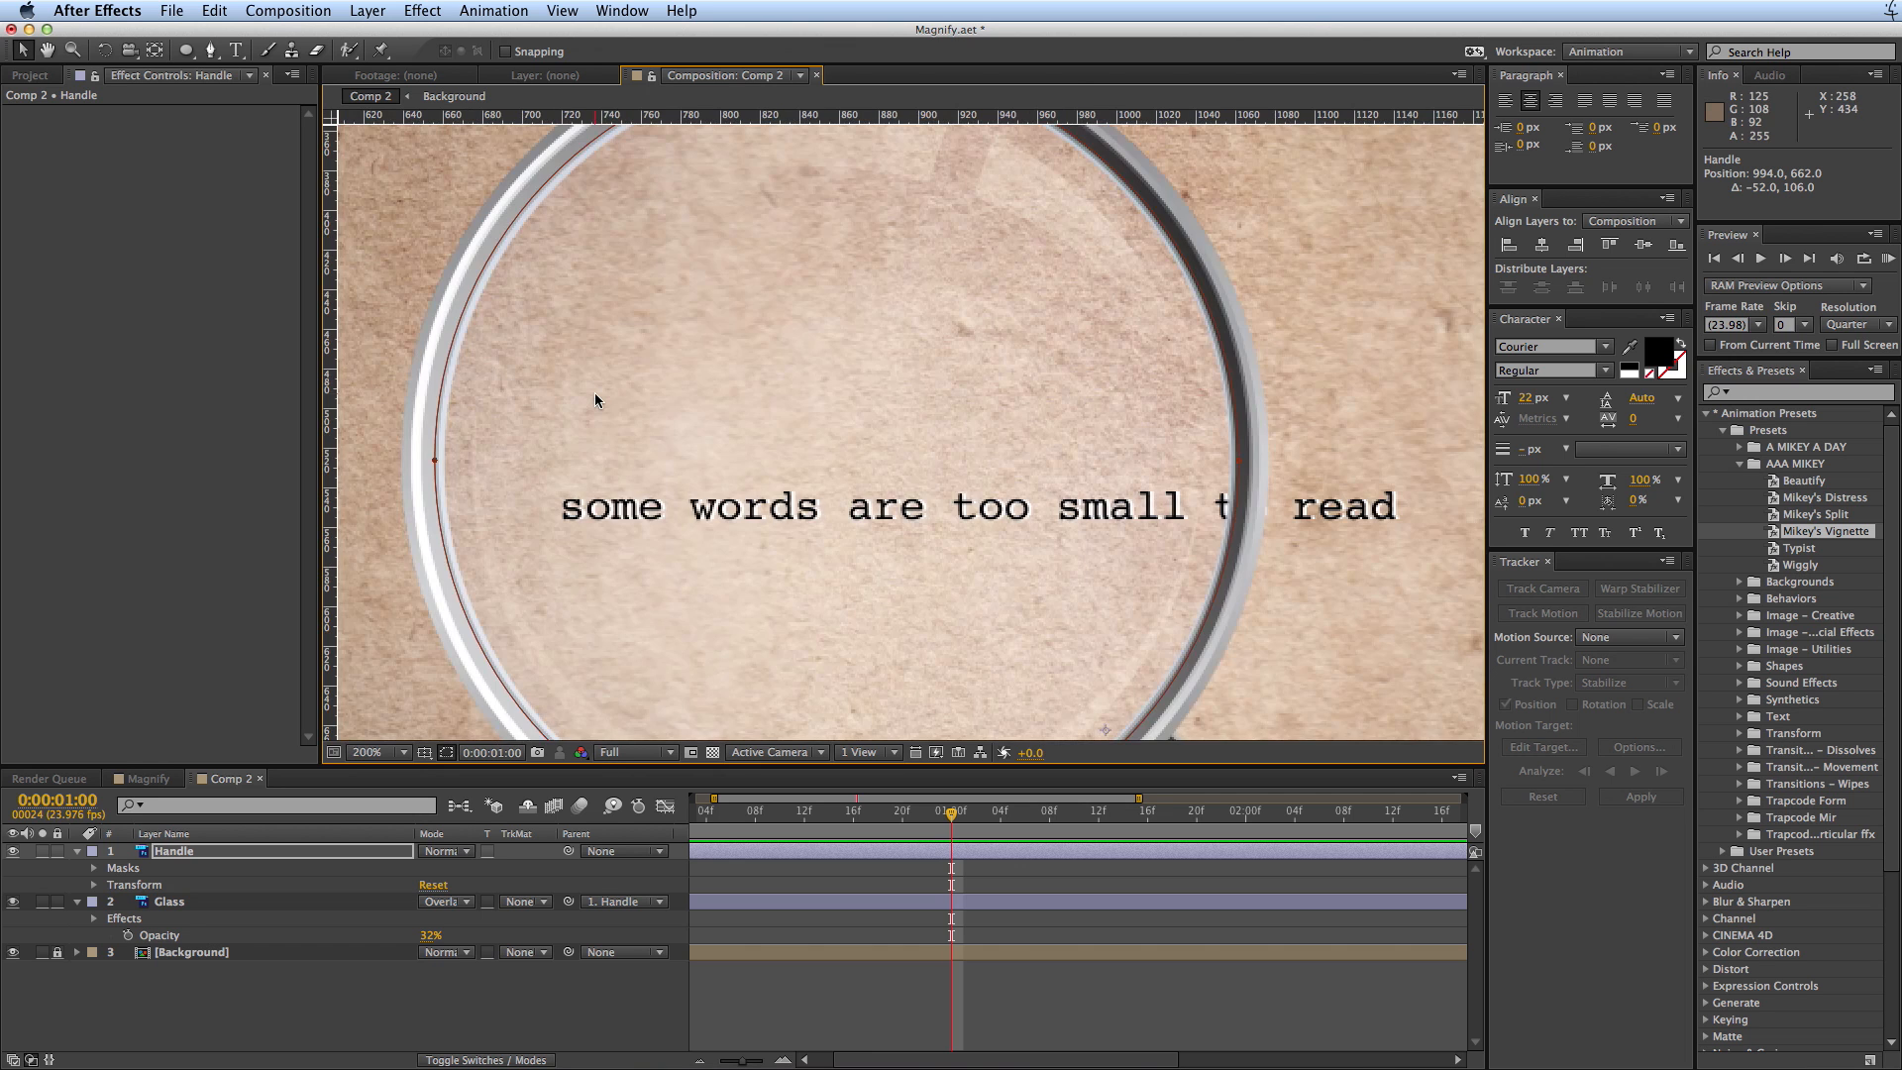
pyautogui.click(377, 753)
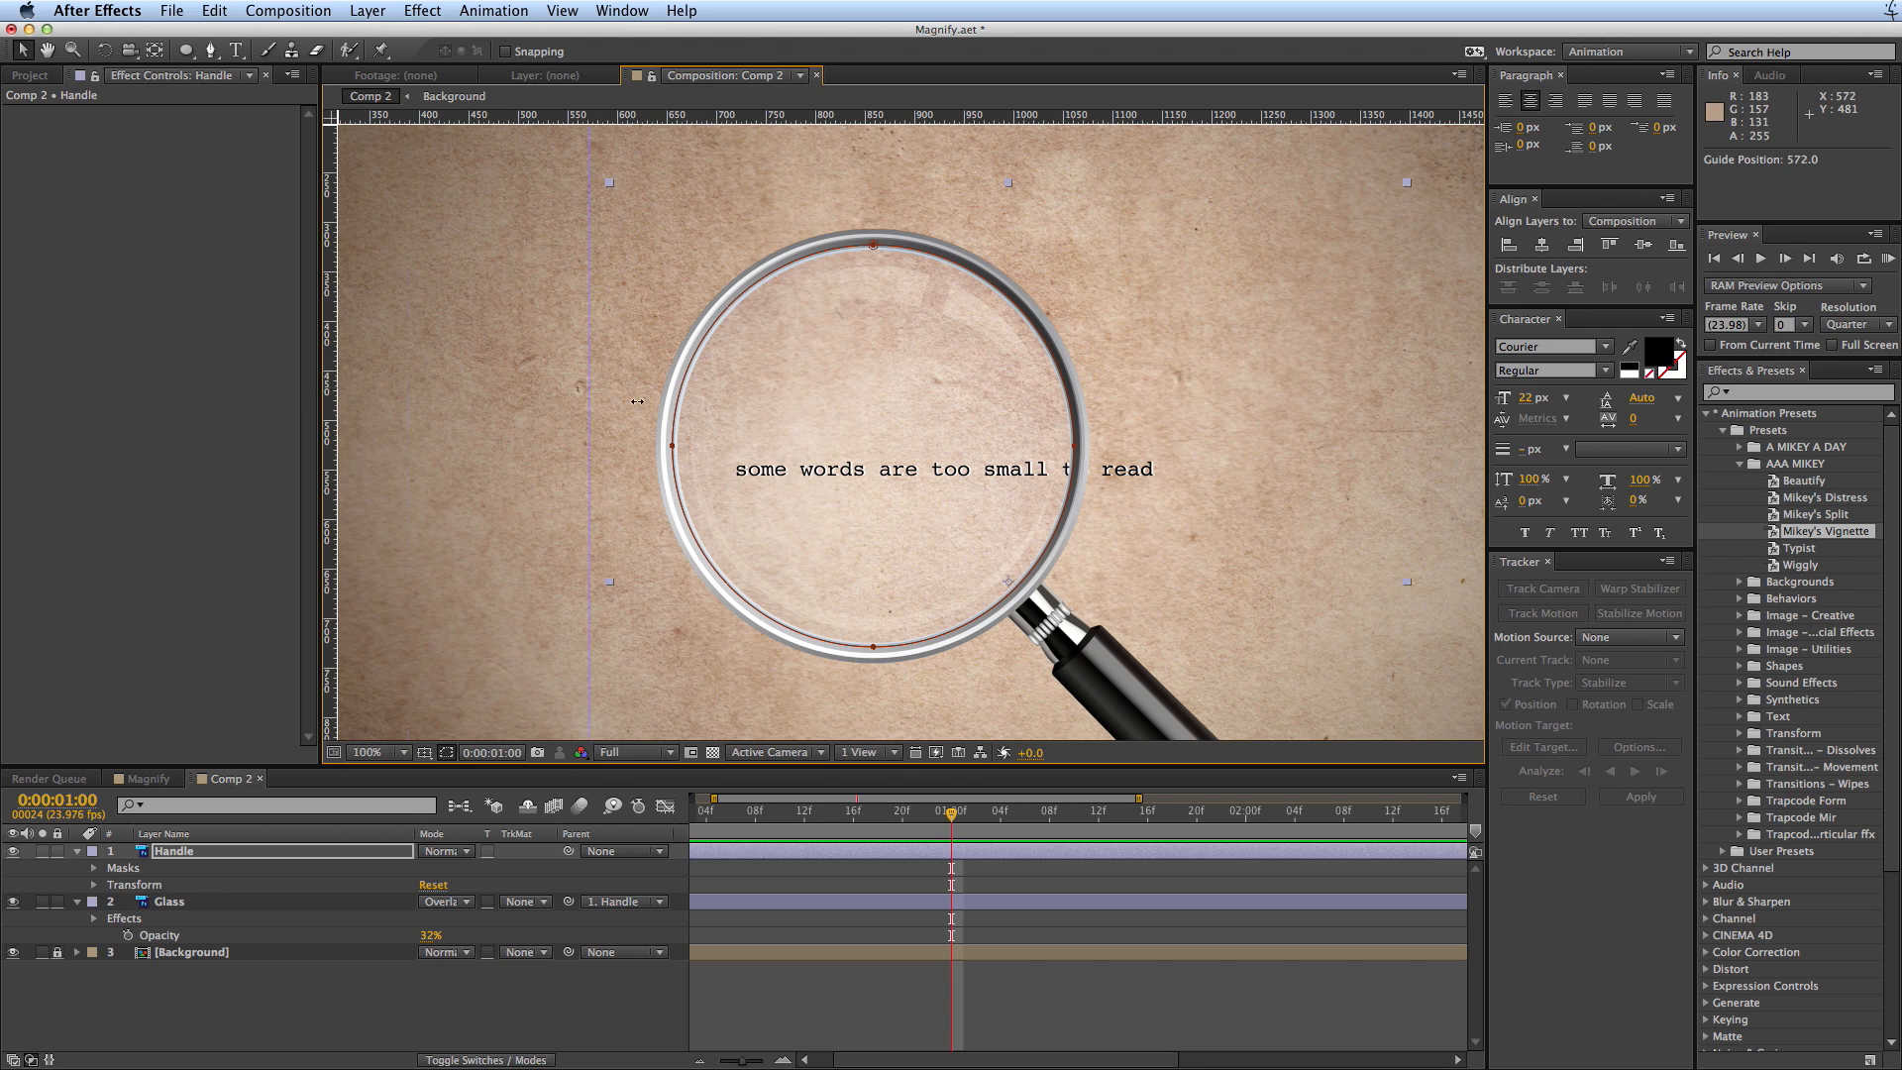
pyautogui.moveTo(591, 412); pyautogui.dragTo(873, 416)
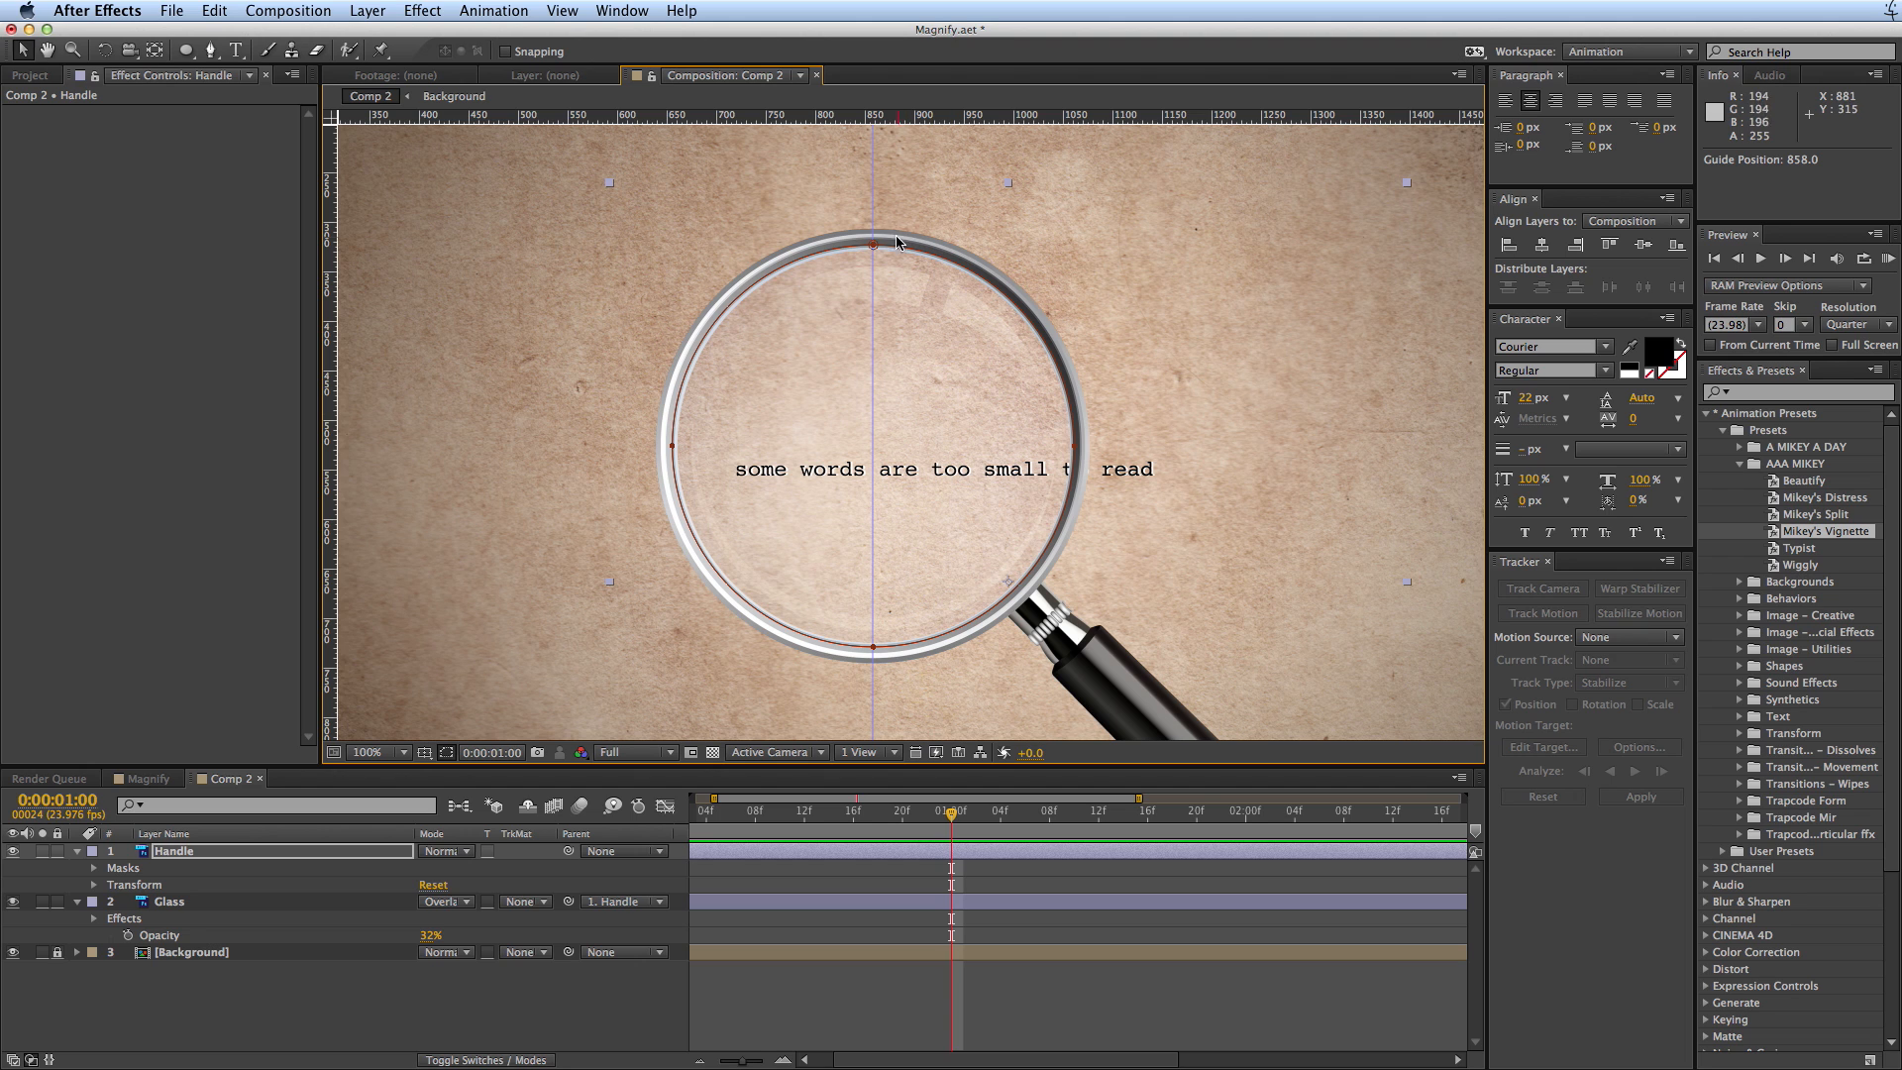
pyautogui.moveTo(1047, 435)
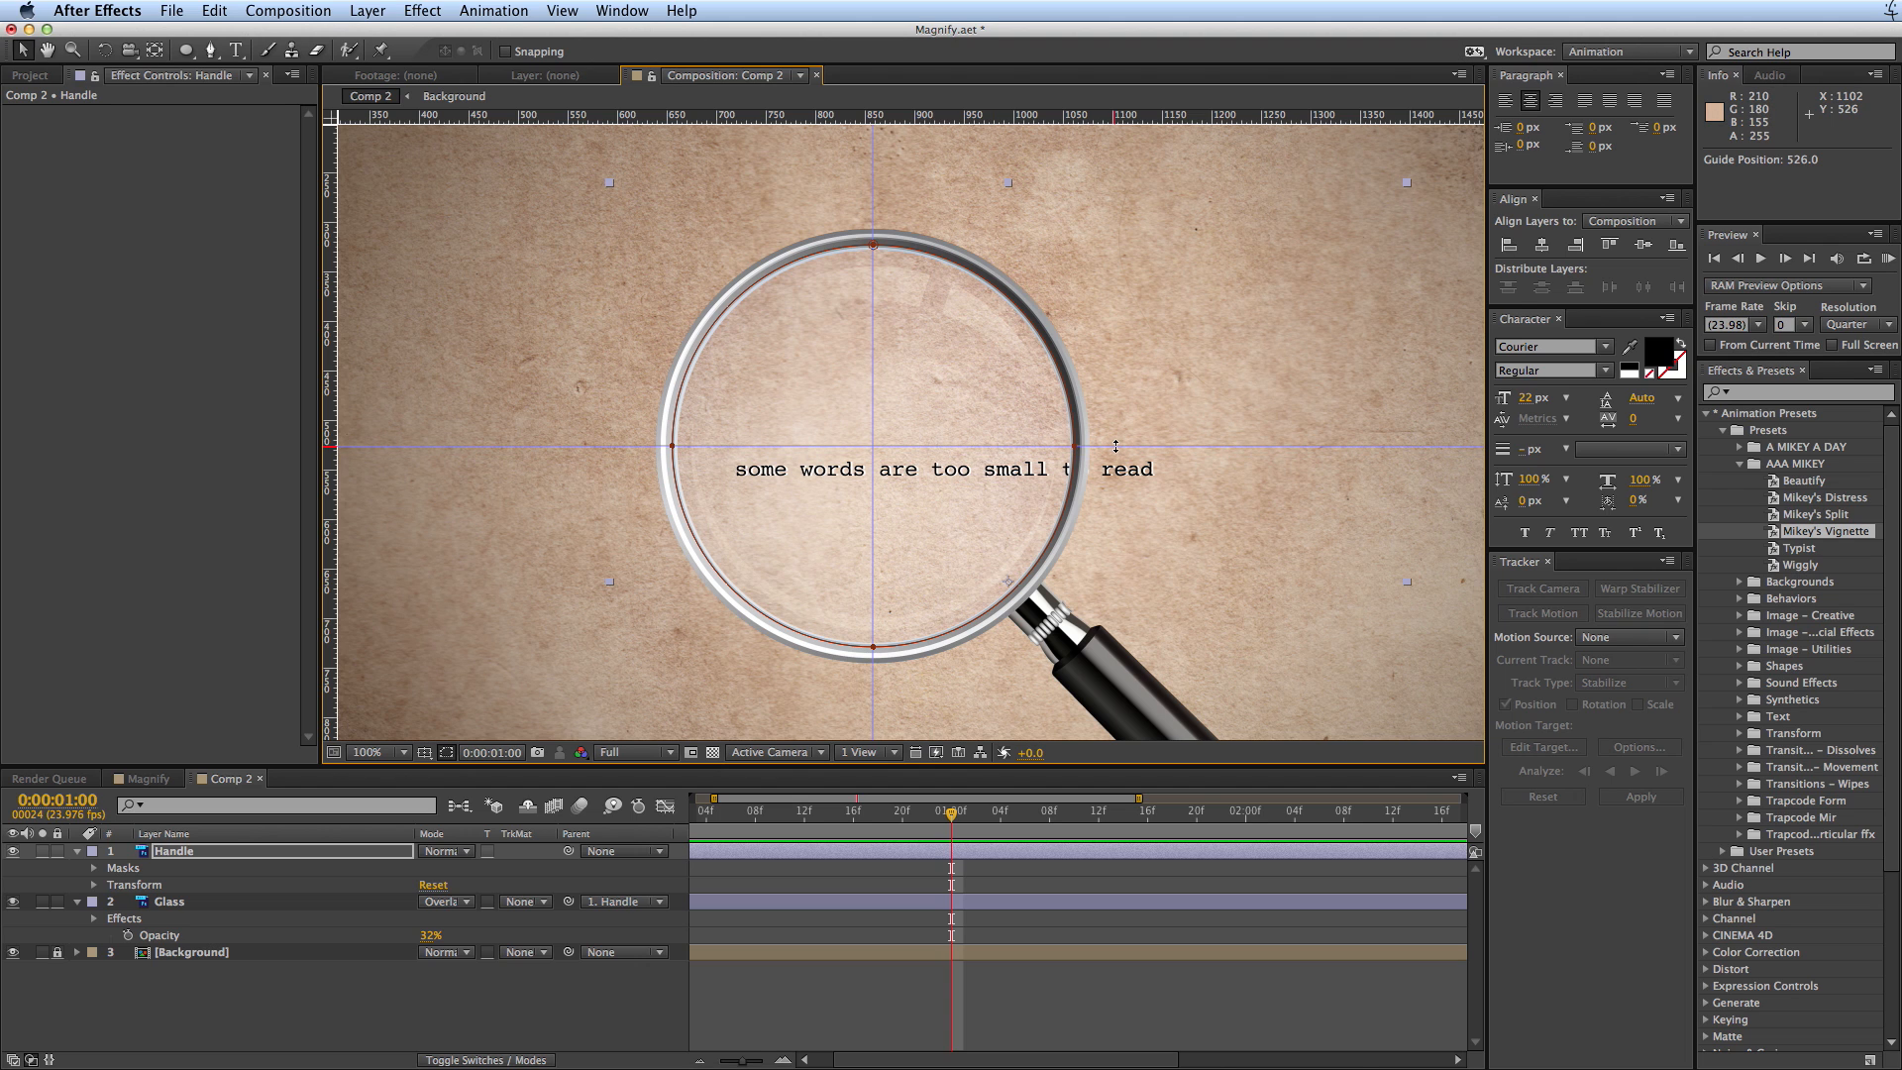
pyautogui.moveTo(1068, 503)
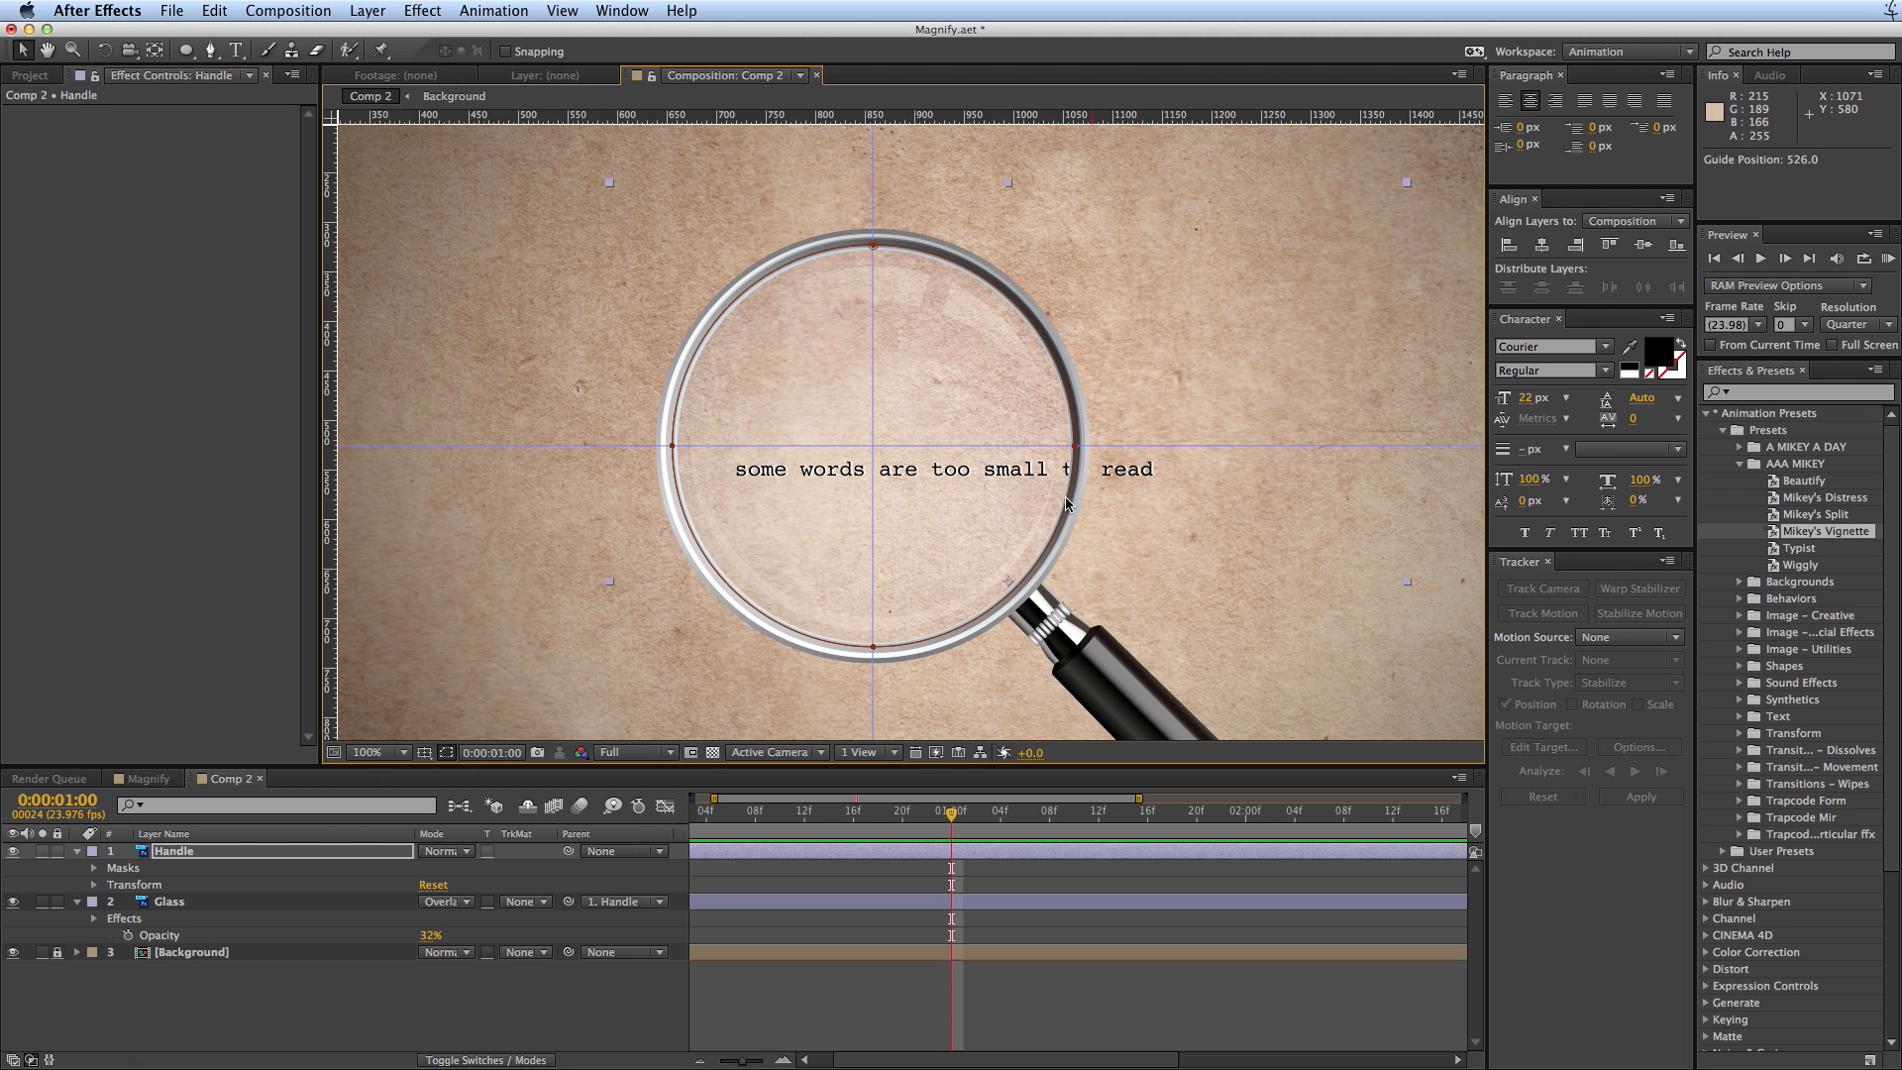
pyautogui.click(168, 902)
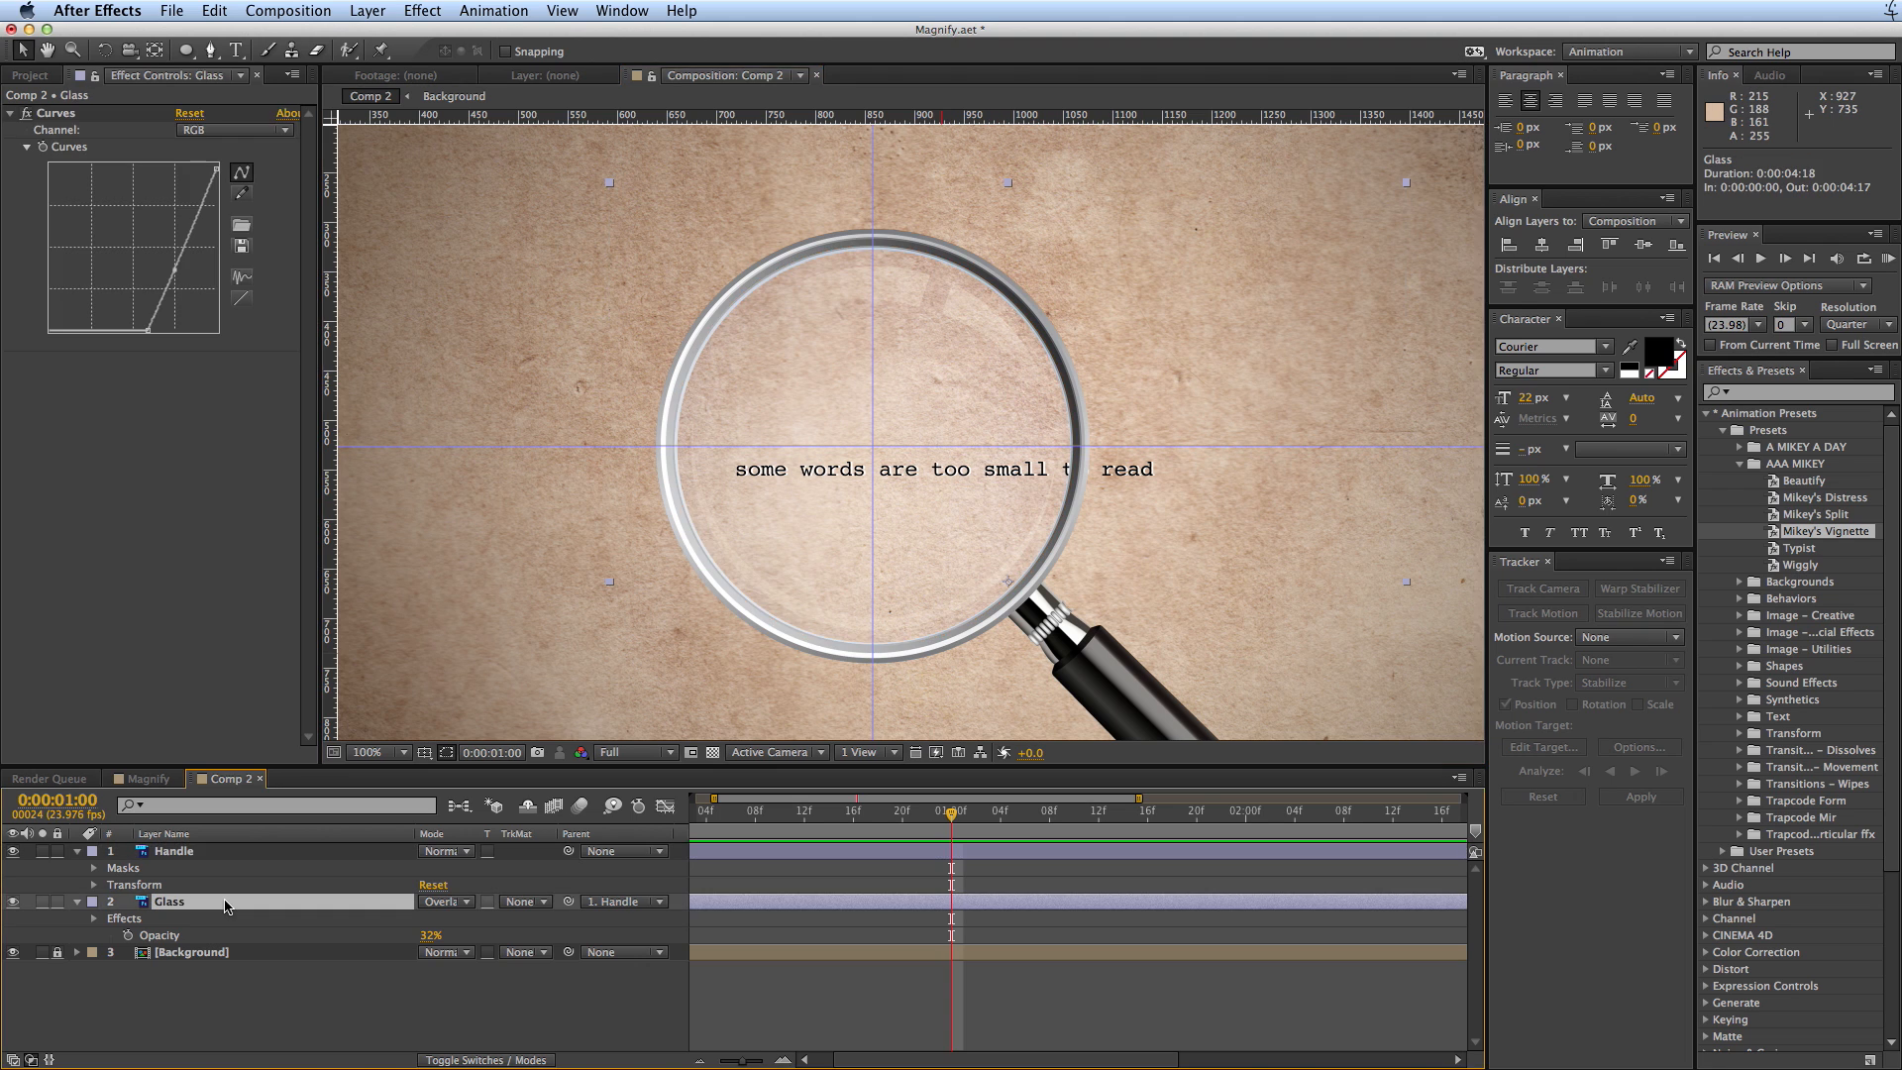
pyautogui.moveTo(461, 792)
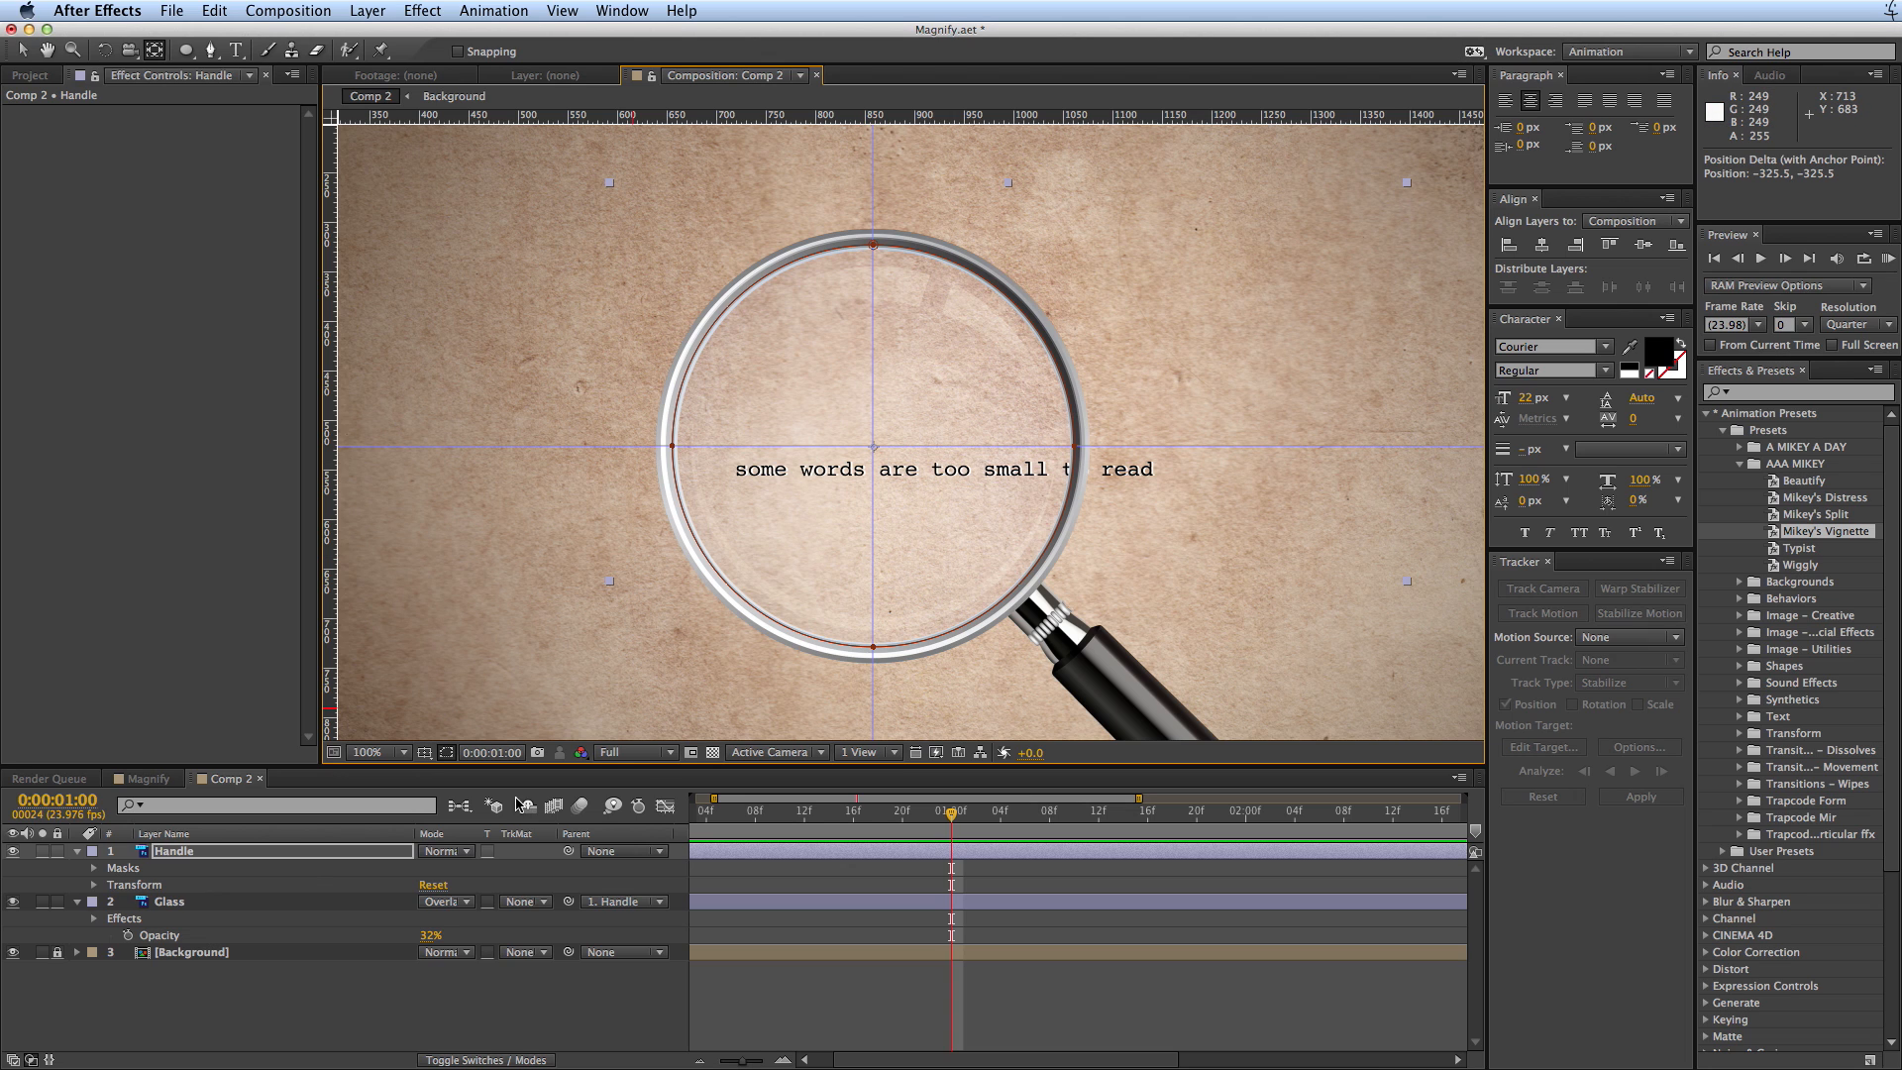
pyautogui.moveTo(321, 871)
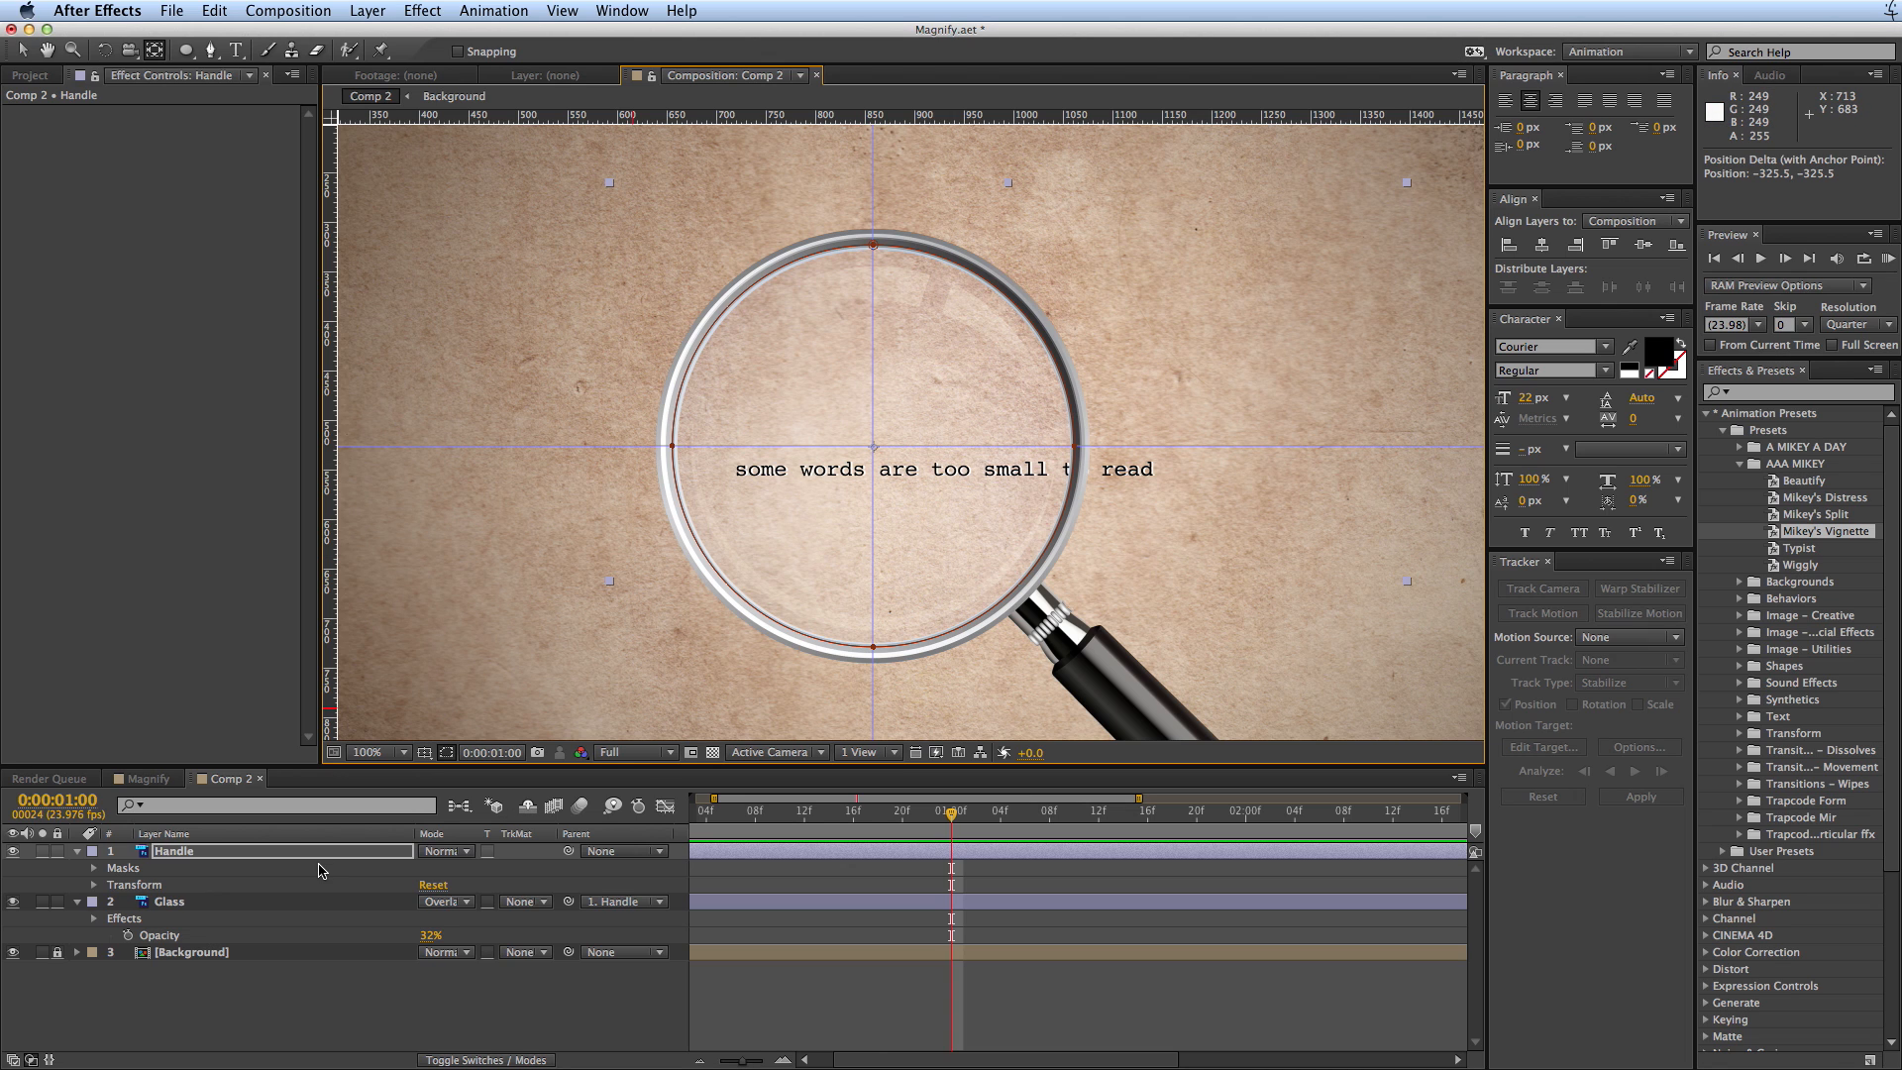
pyautogui.moveTo(261, 984)
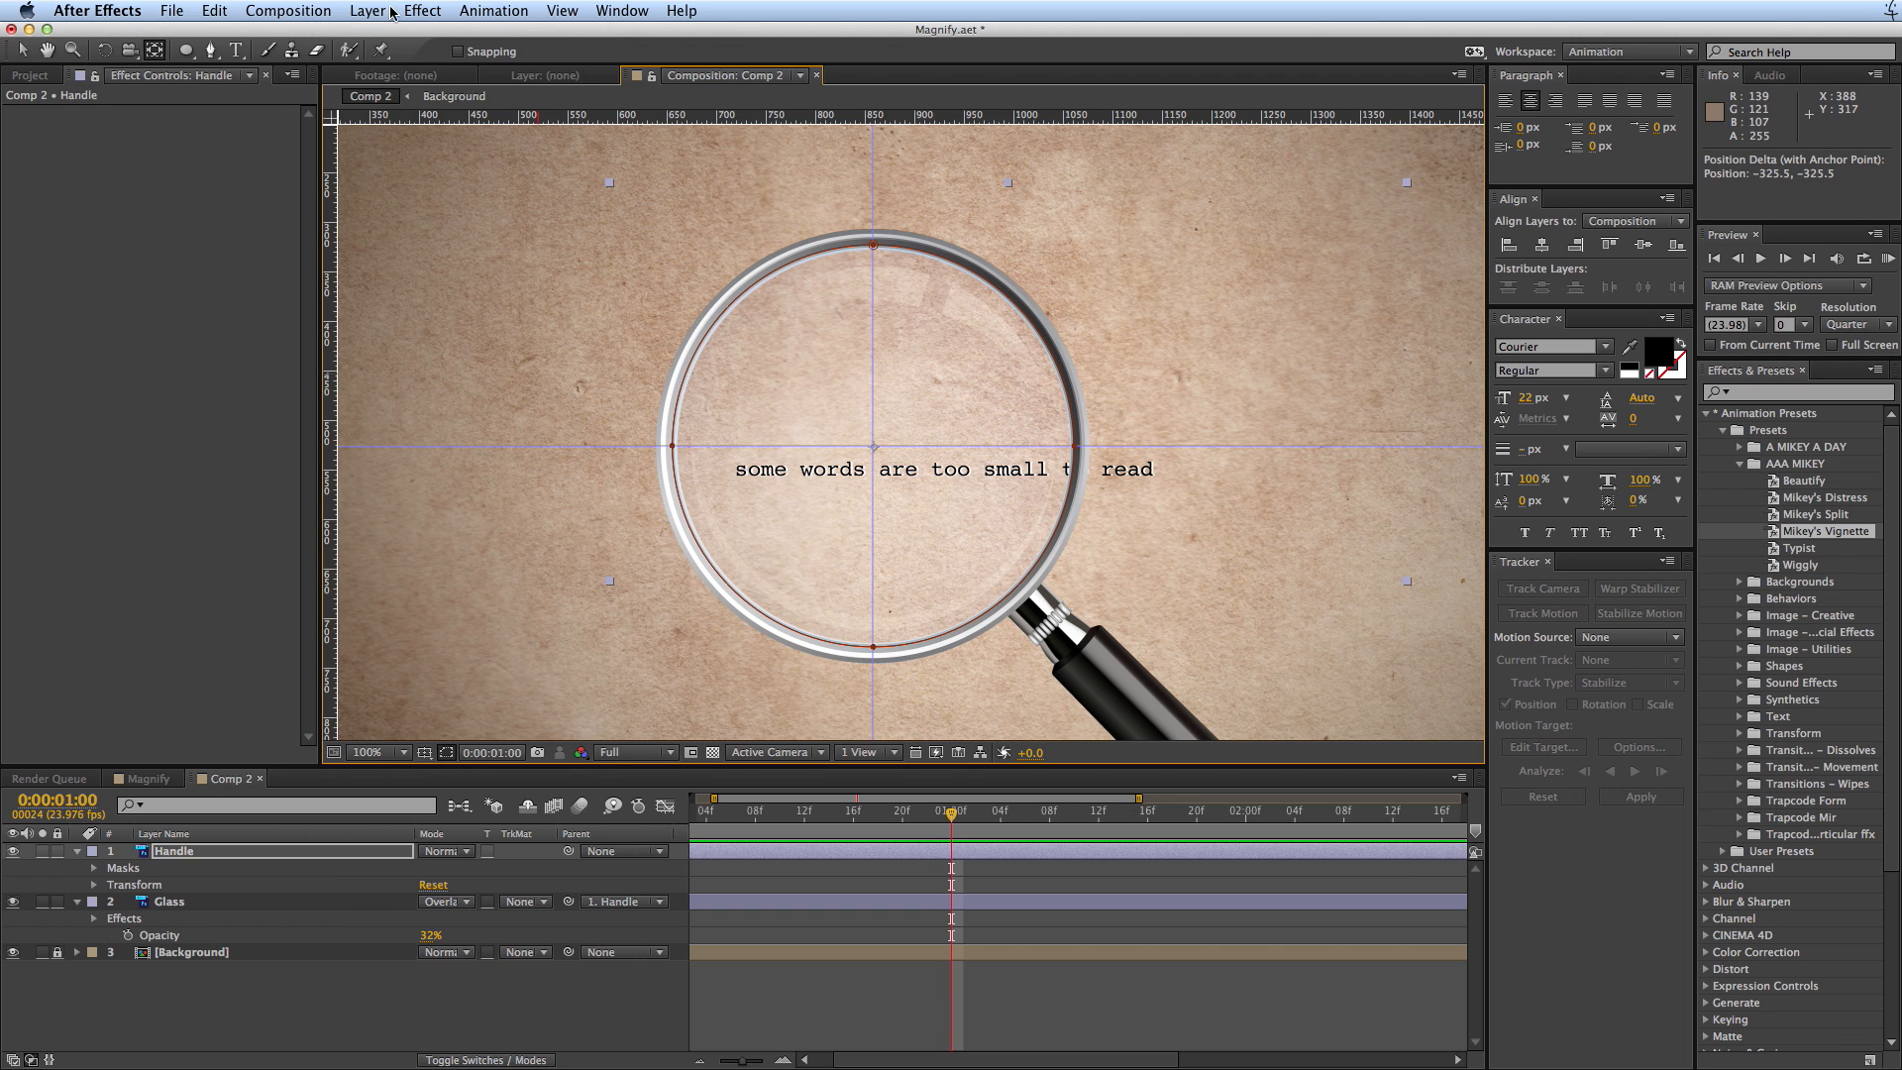
# - Create a new Adjustment Layer 4 beneath Glass and select it for effects
pyautogui.click(367, 12)
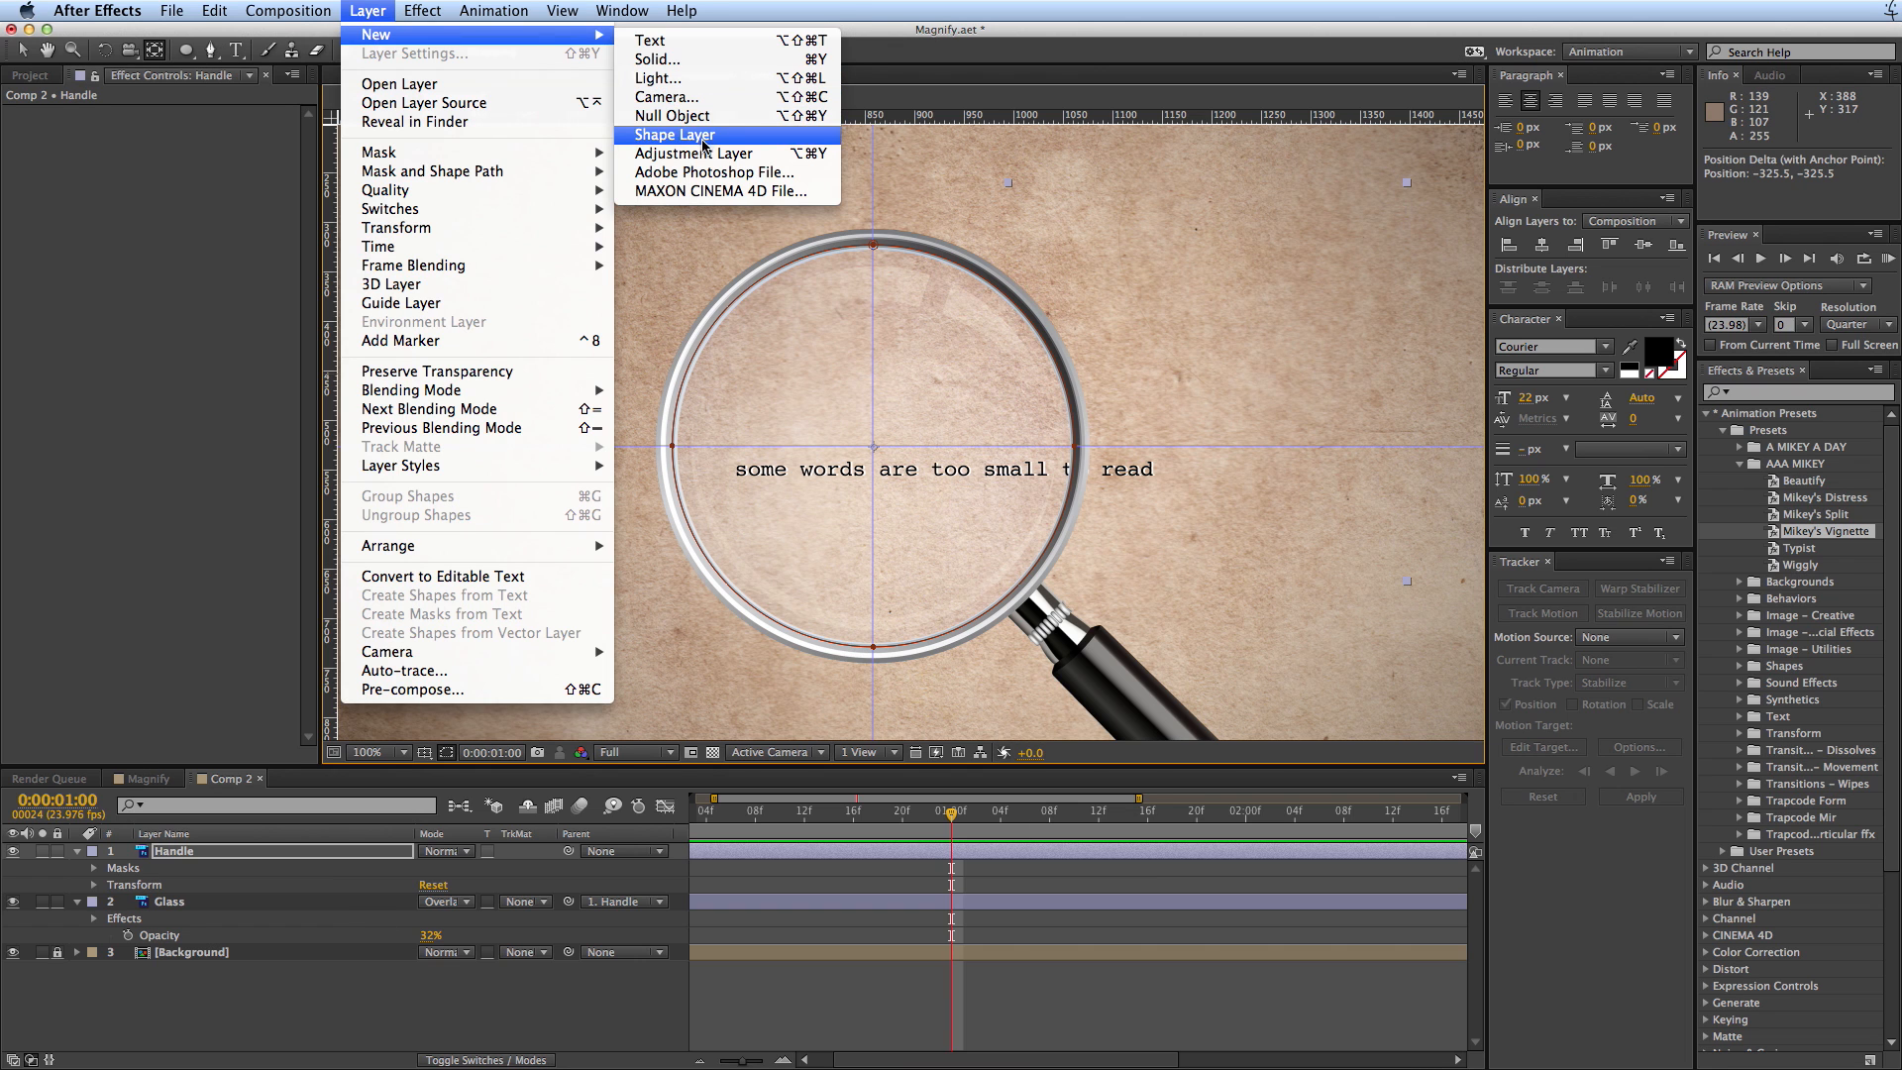
pyautogui.click(694, 152)
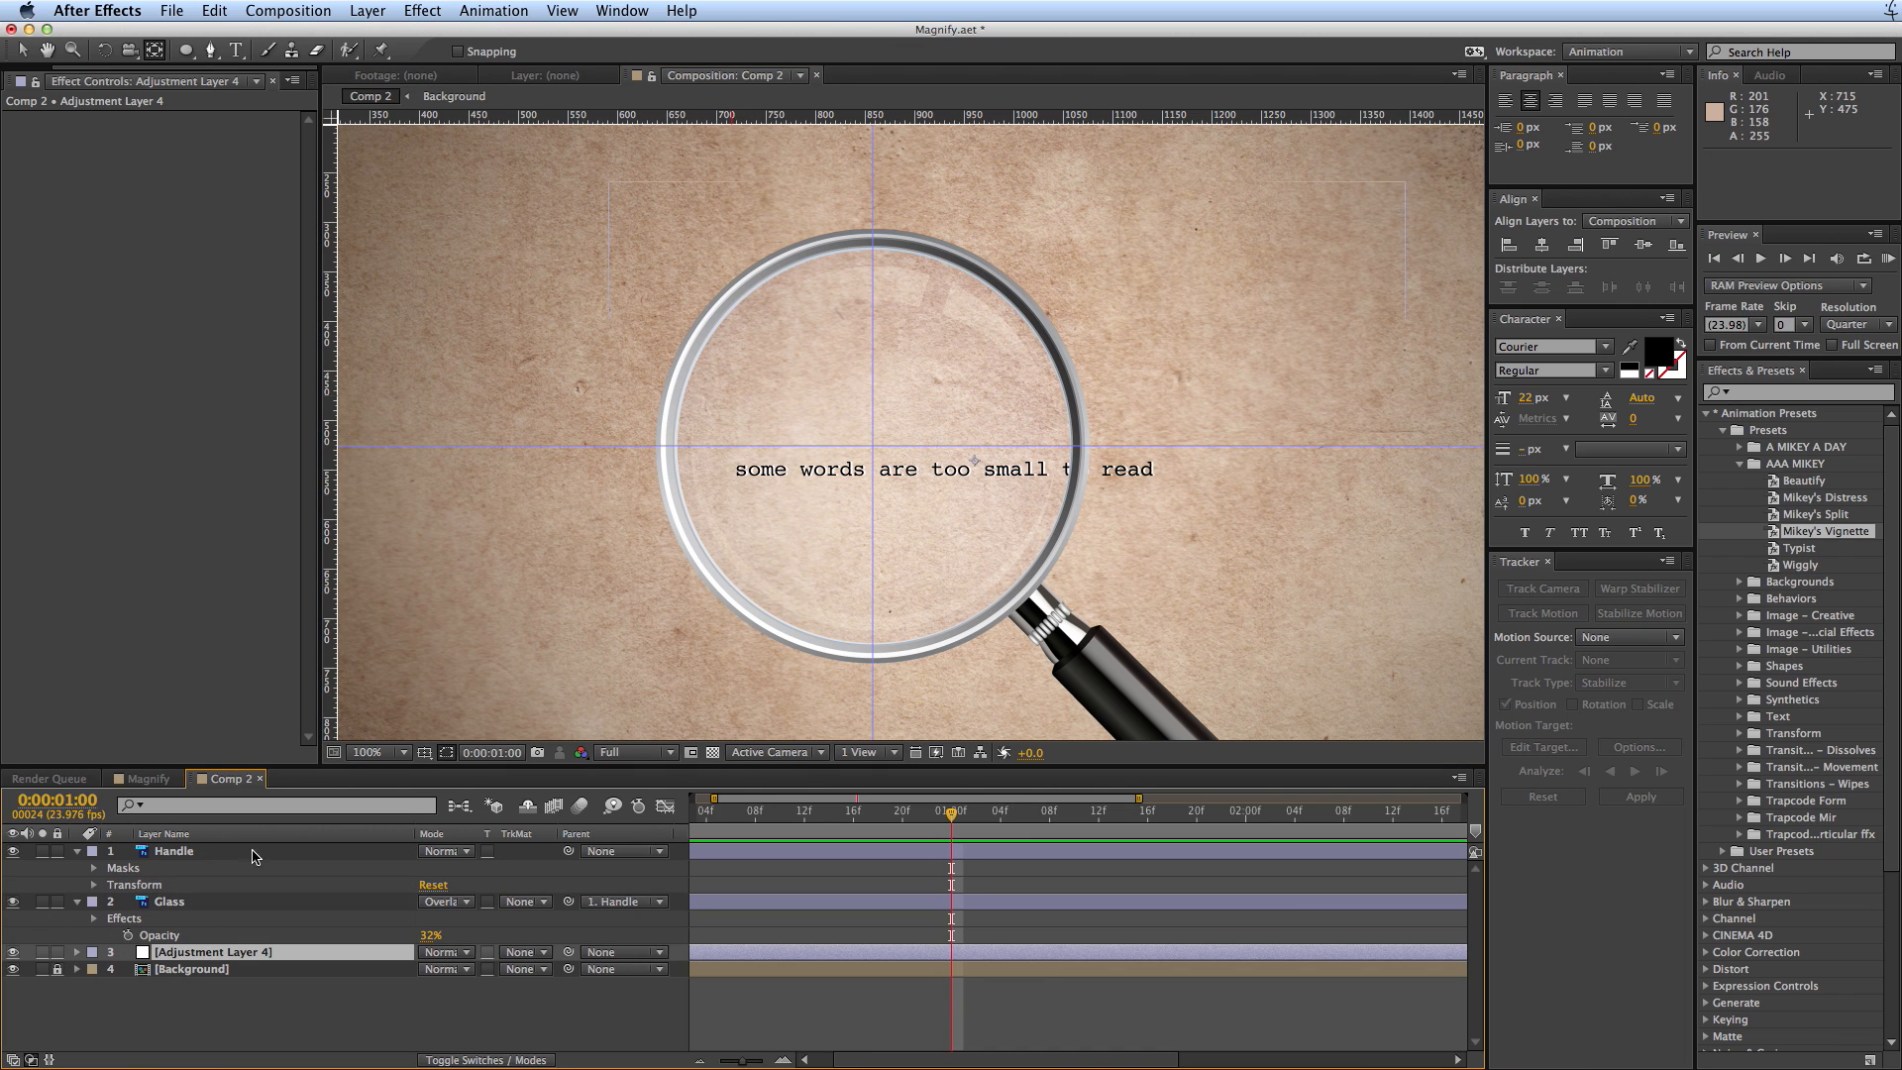
pyautogui.click(168, 901)
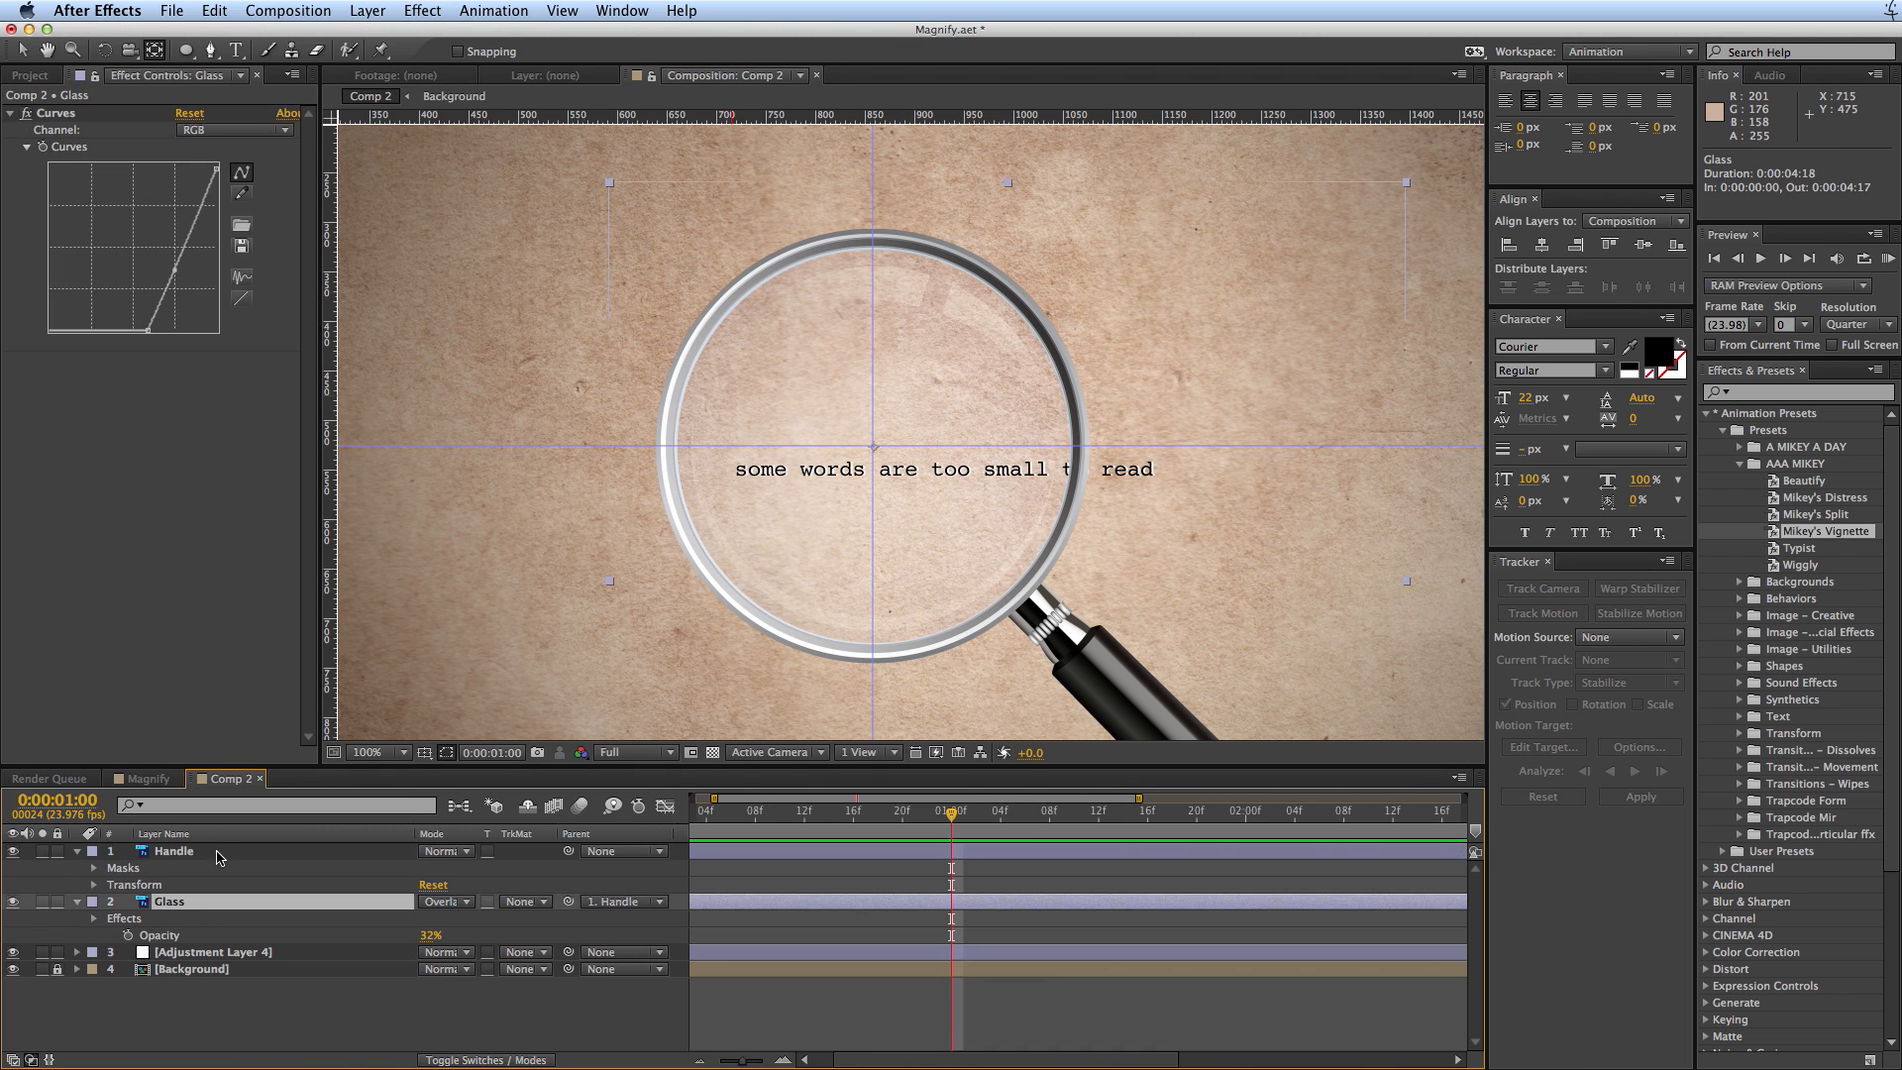
pyautogui.click(212, 951)
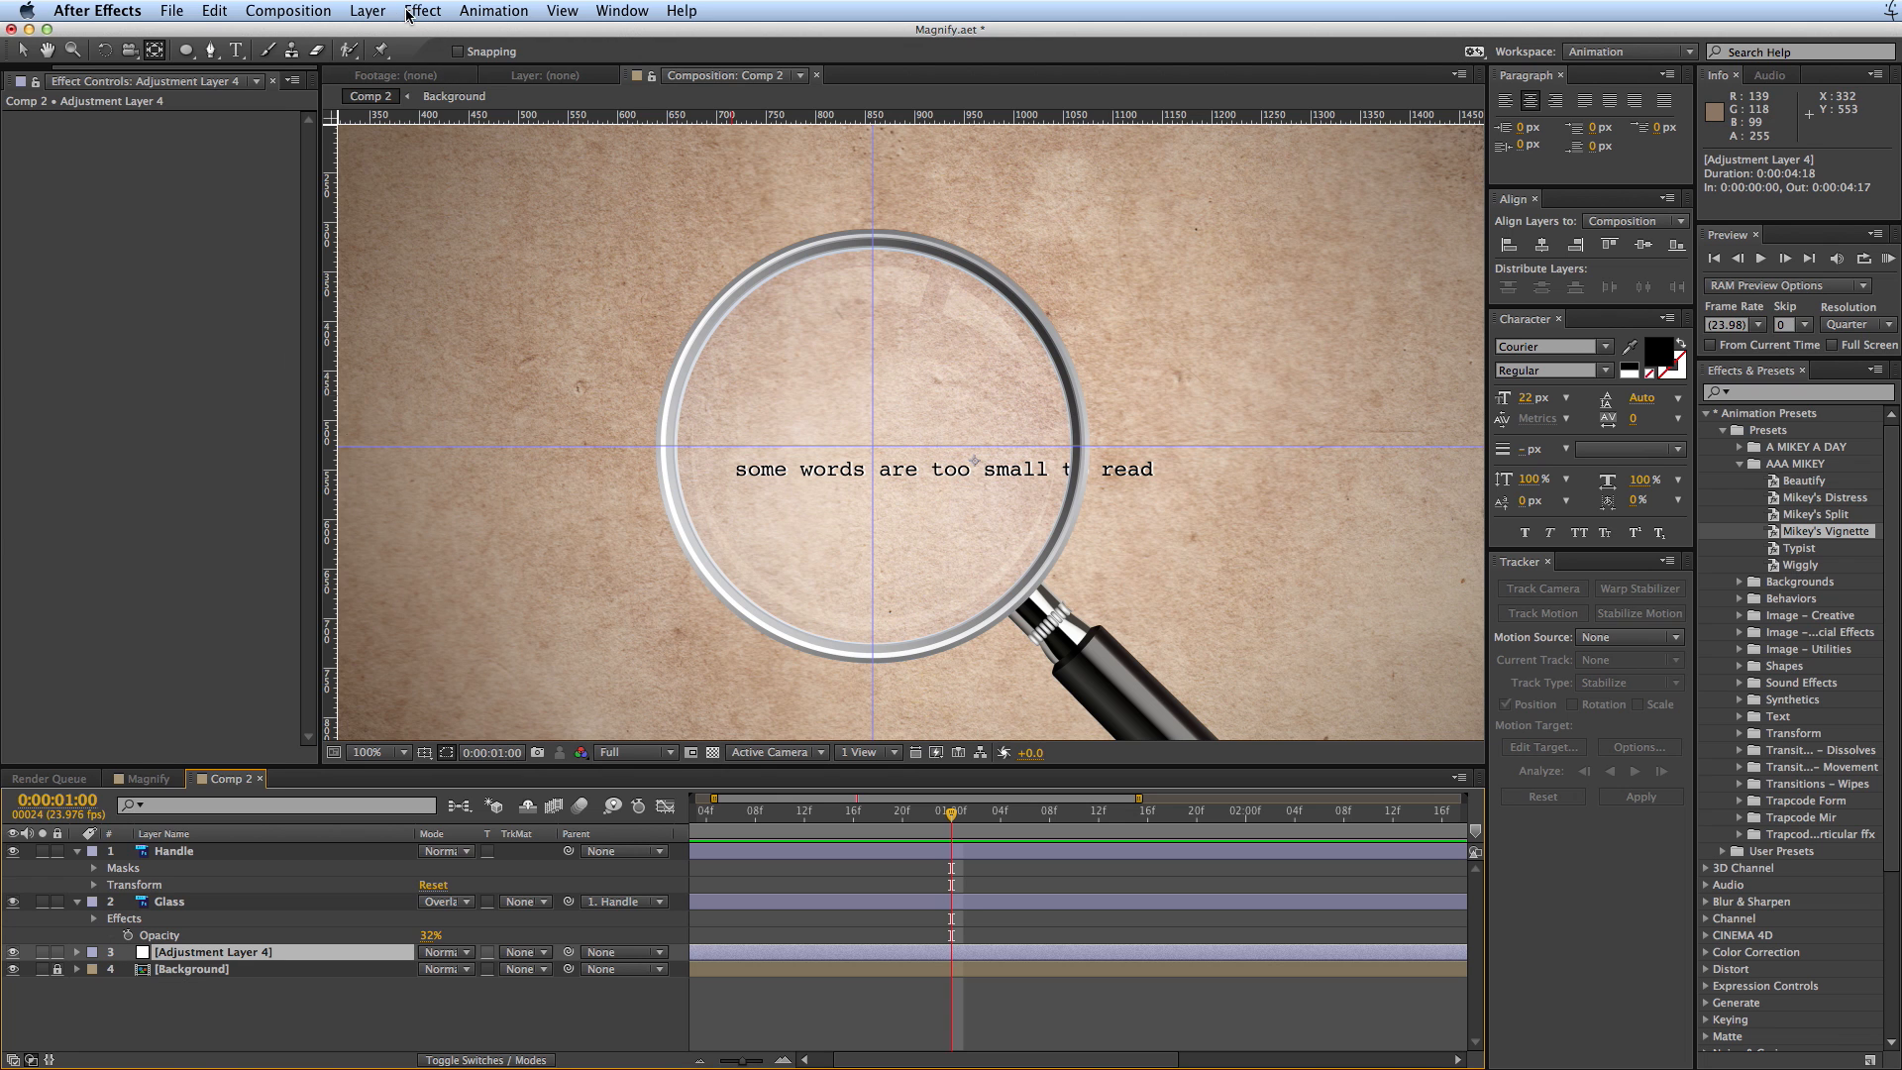
pyautogui.click(422, 12)
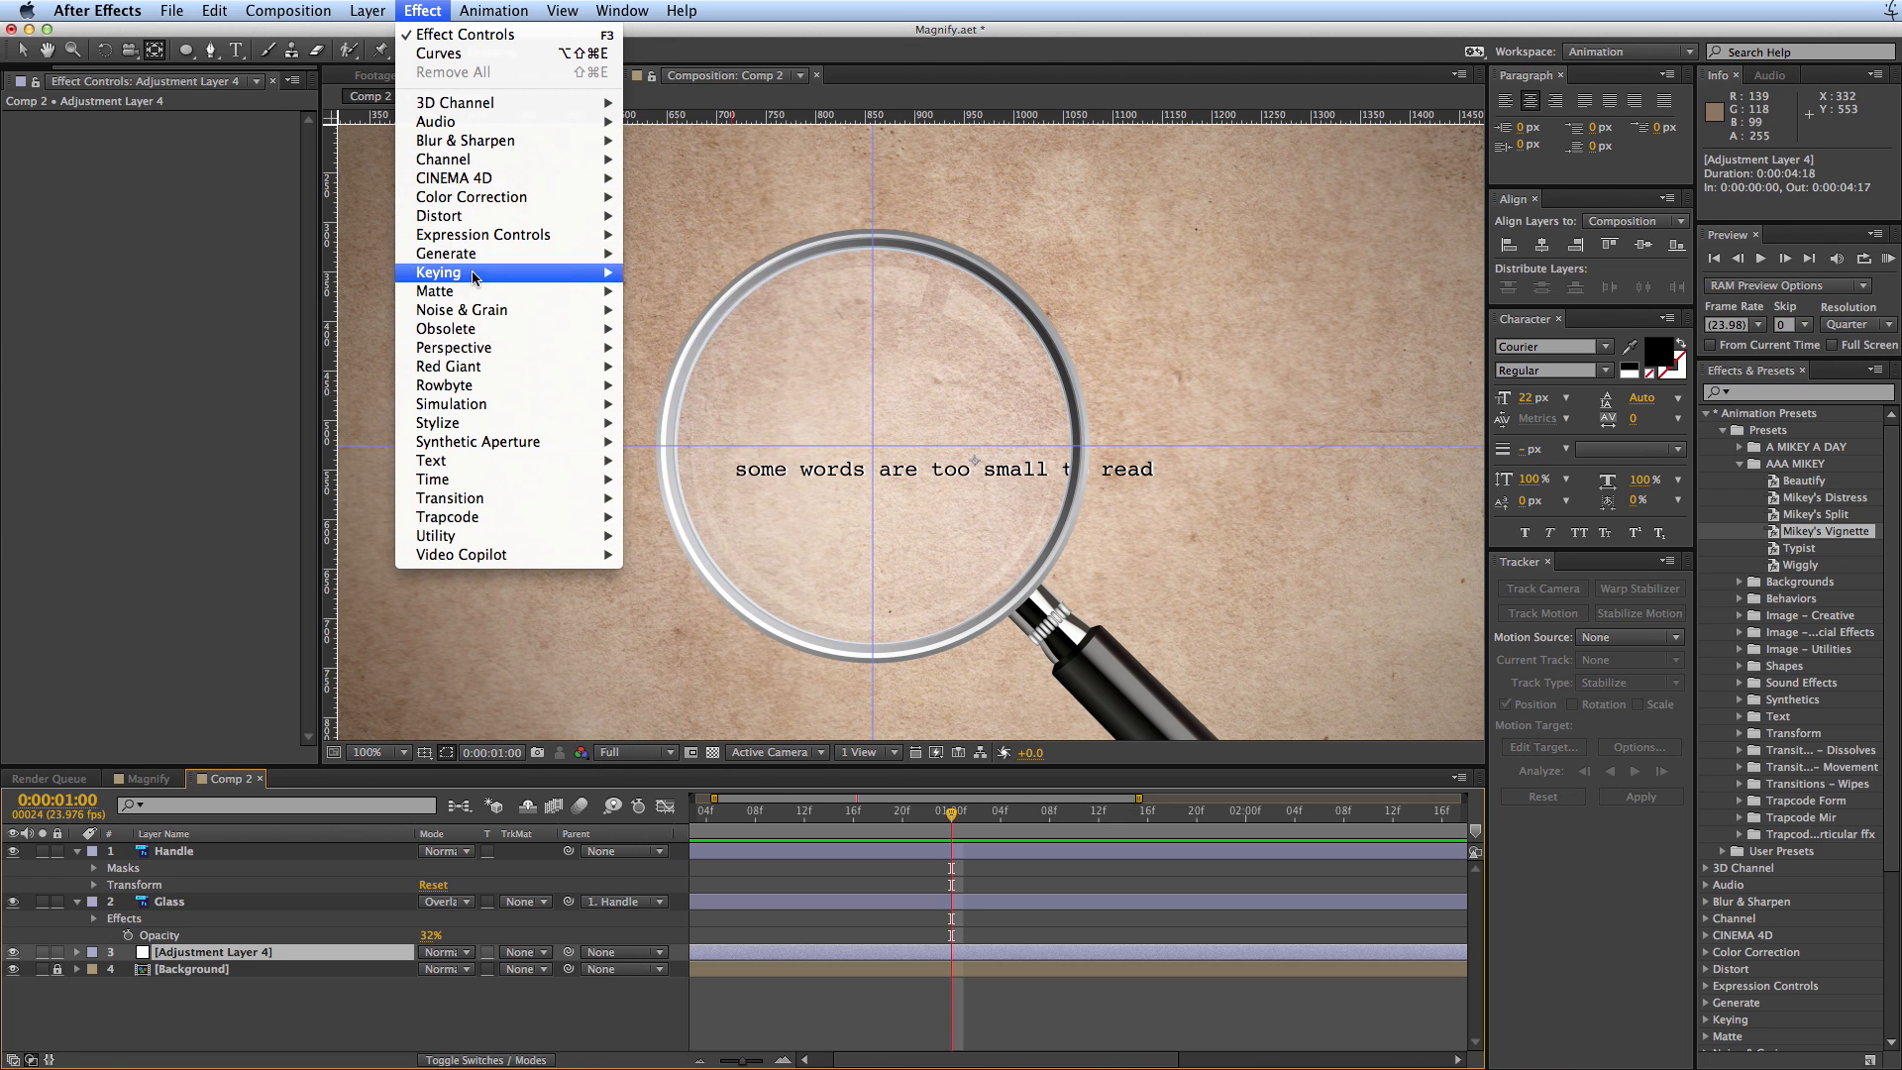
pyautogui.moveTo(440, 214)
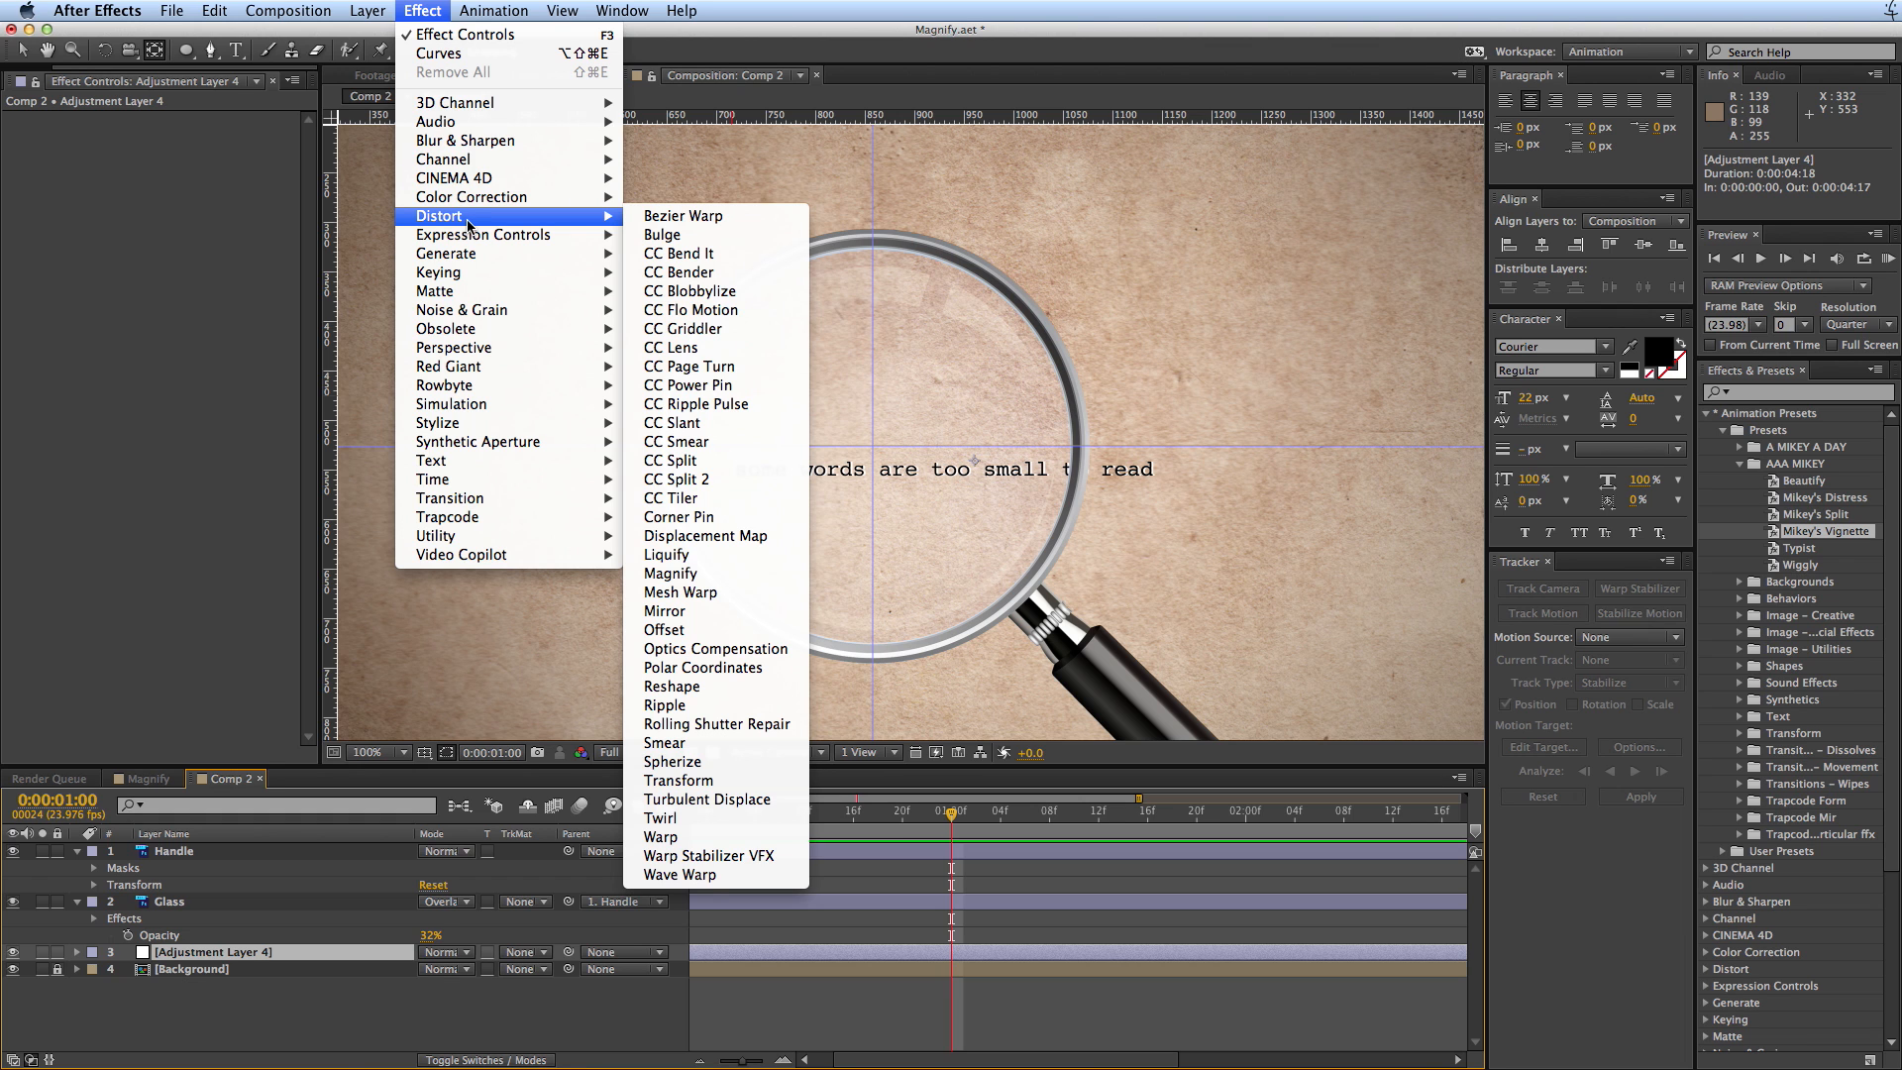
# - Apply Distort > Magnify and Distort > Bulge to Adjustment Layer 4
pyautogui.click(671, 575)
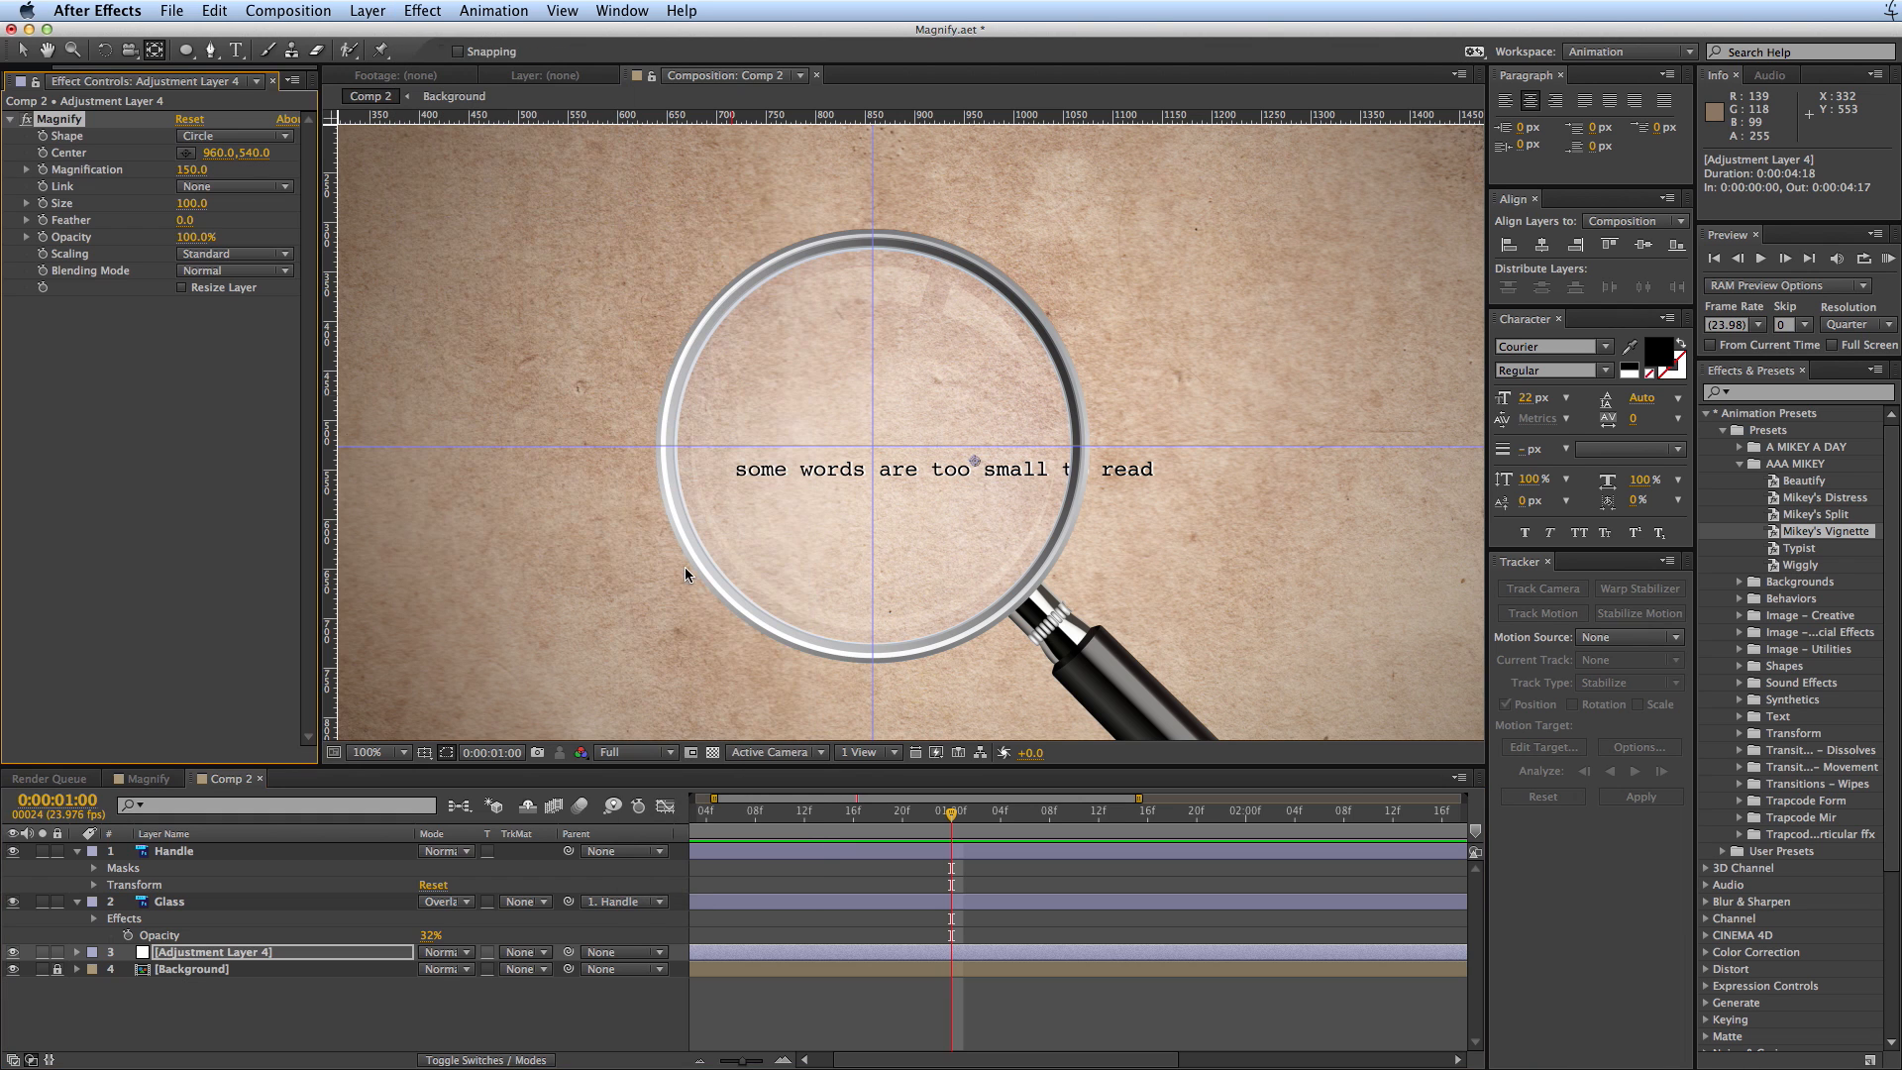
pyautogui.click(420, 10)
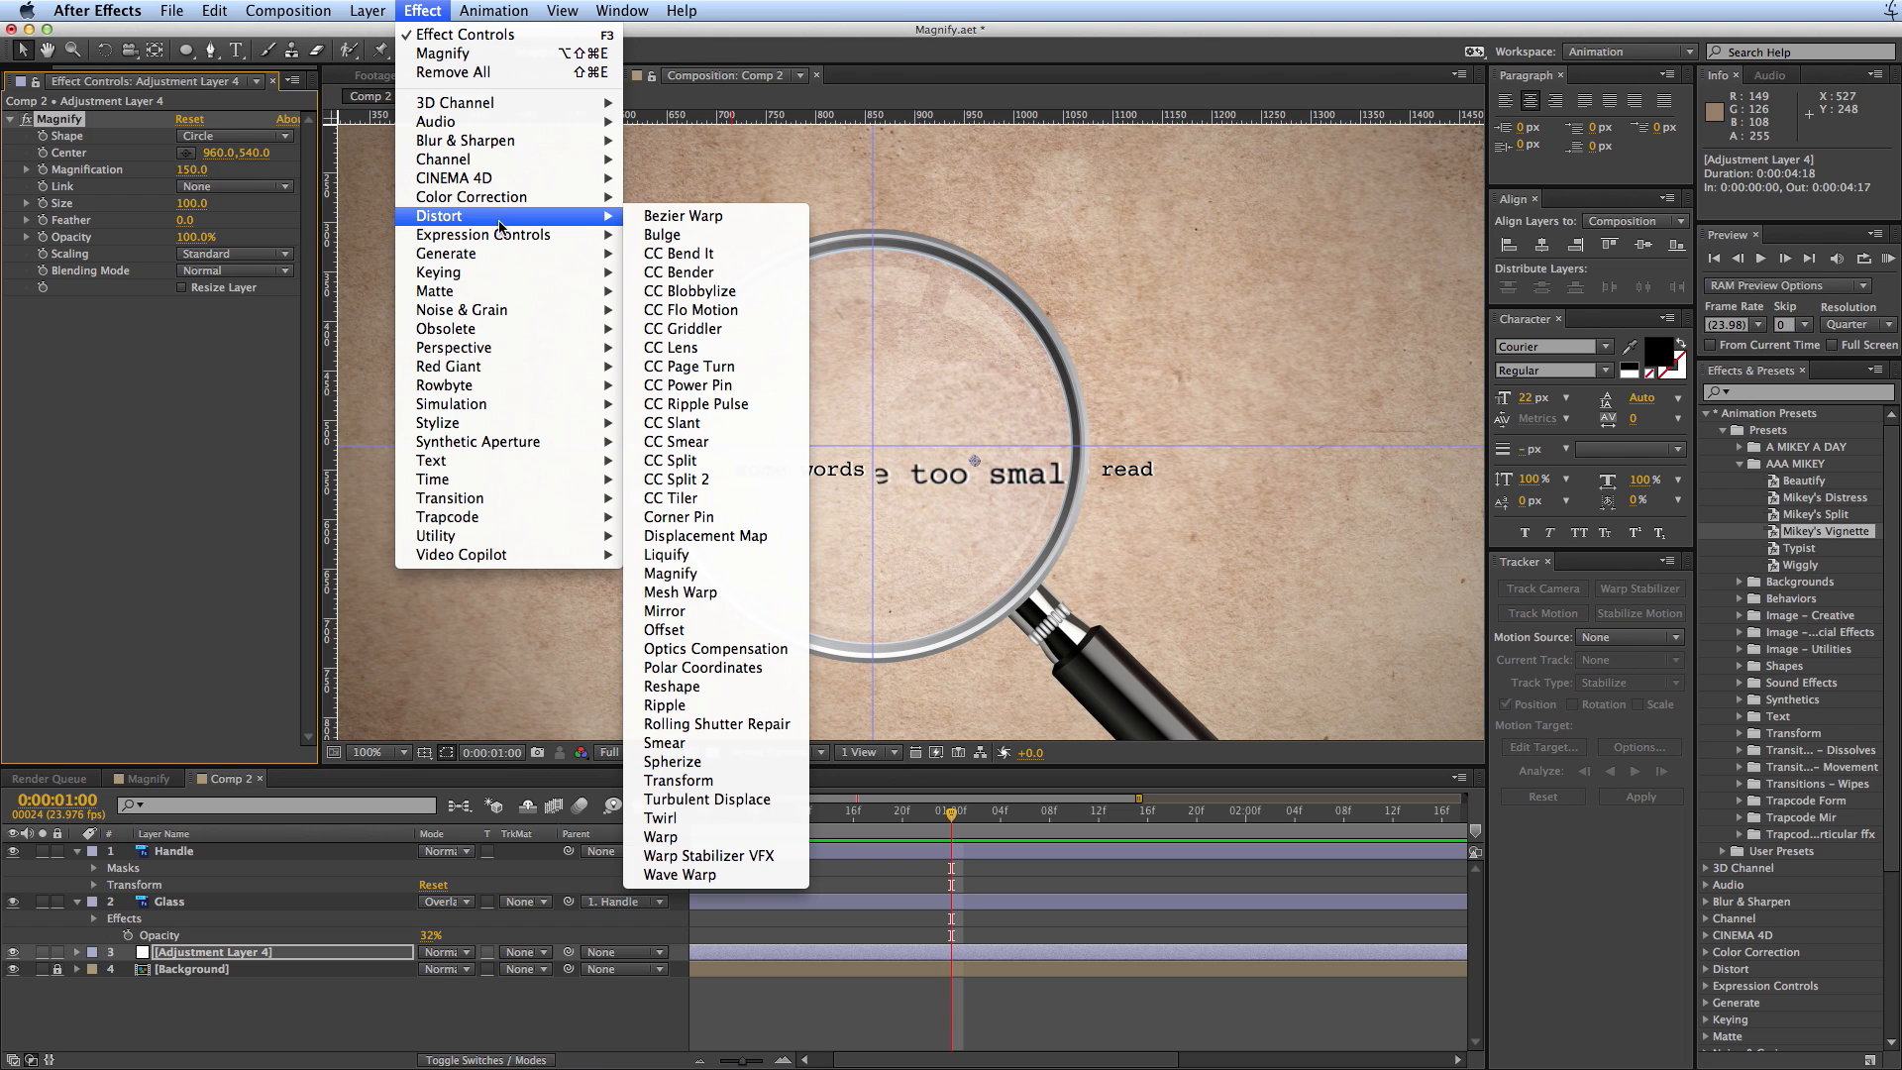
pyautogui.click(662, 234)
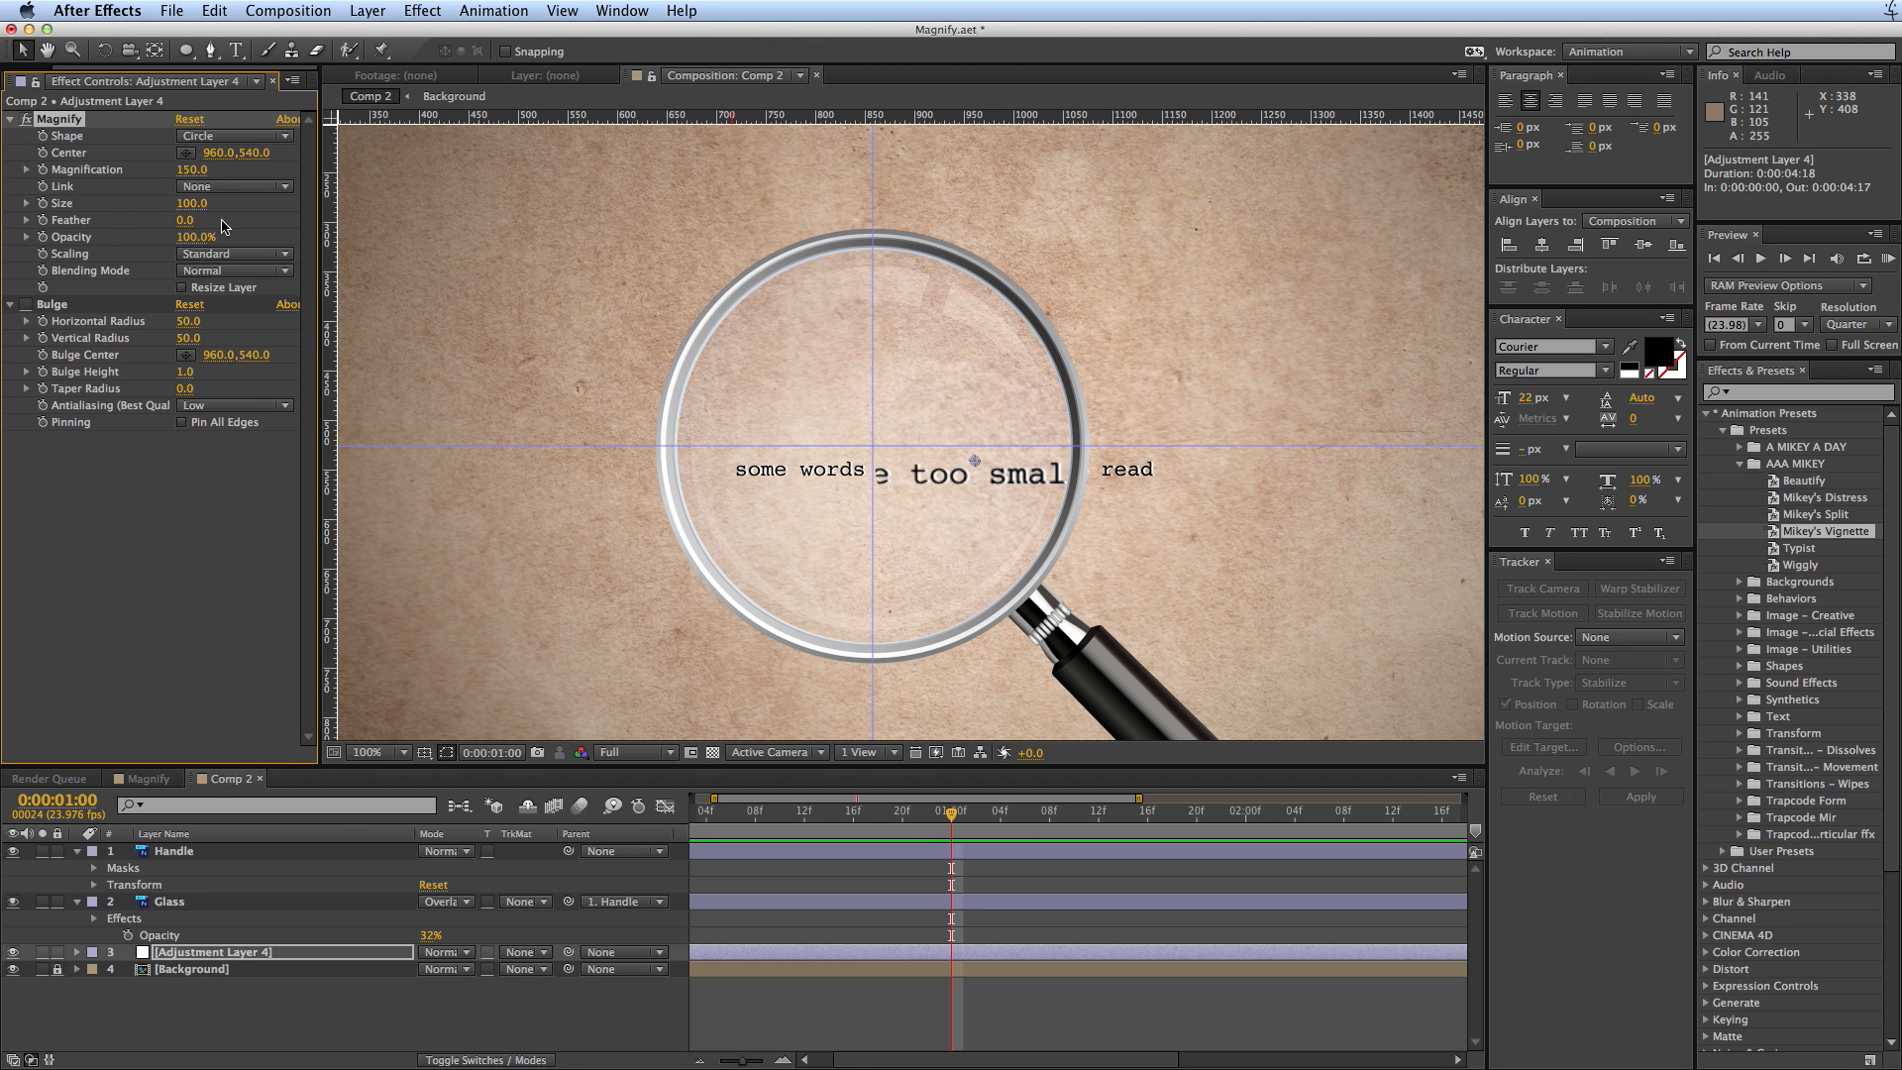
pyautogui.moveTo(81, 139)
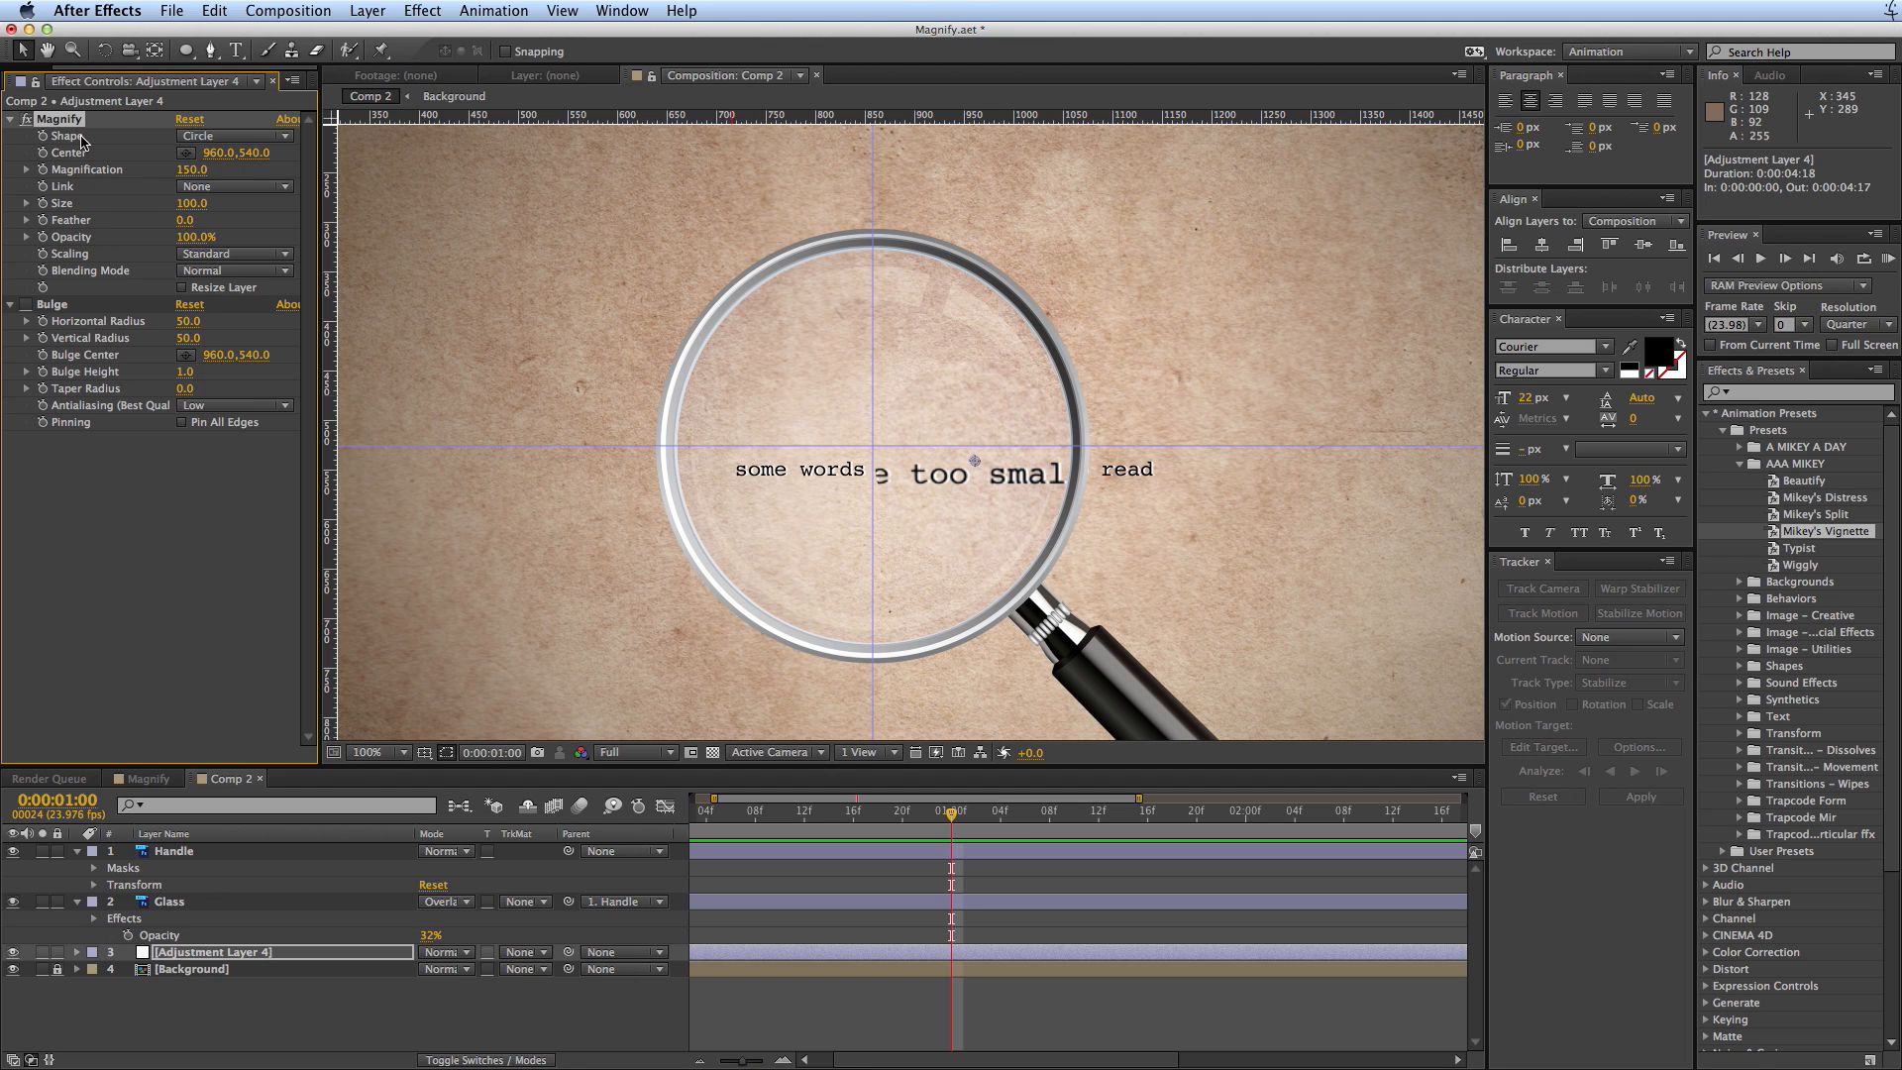
pyautogui.moveTo(158, 234)
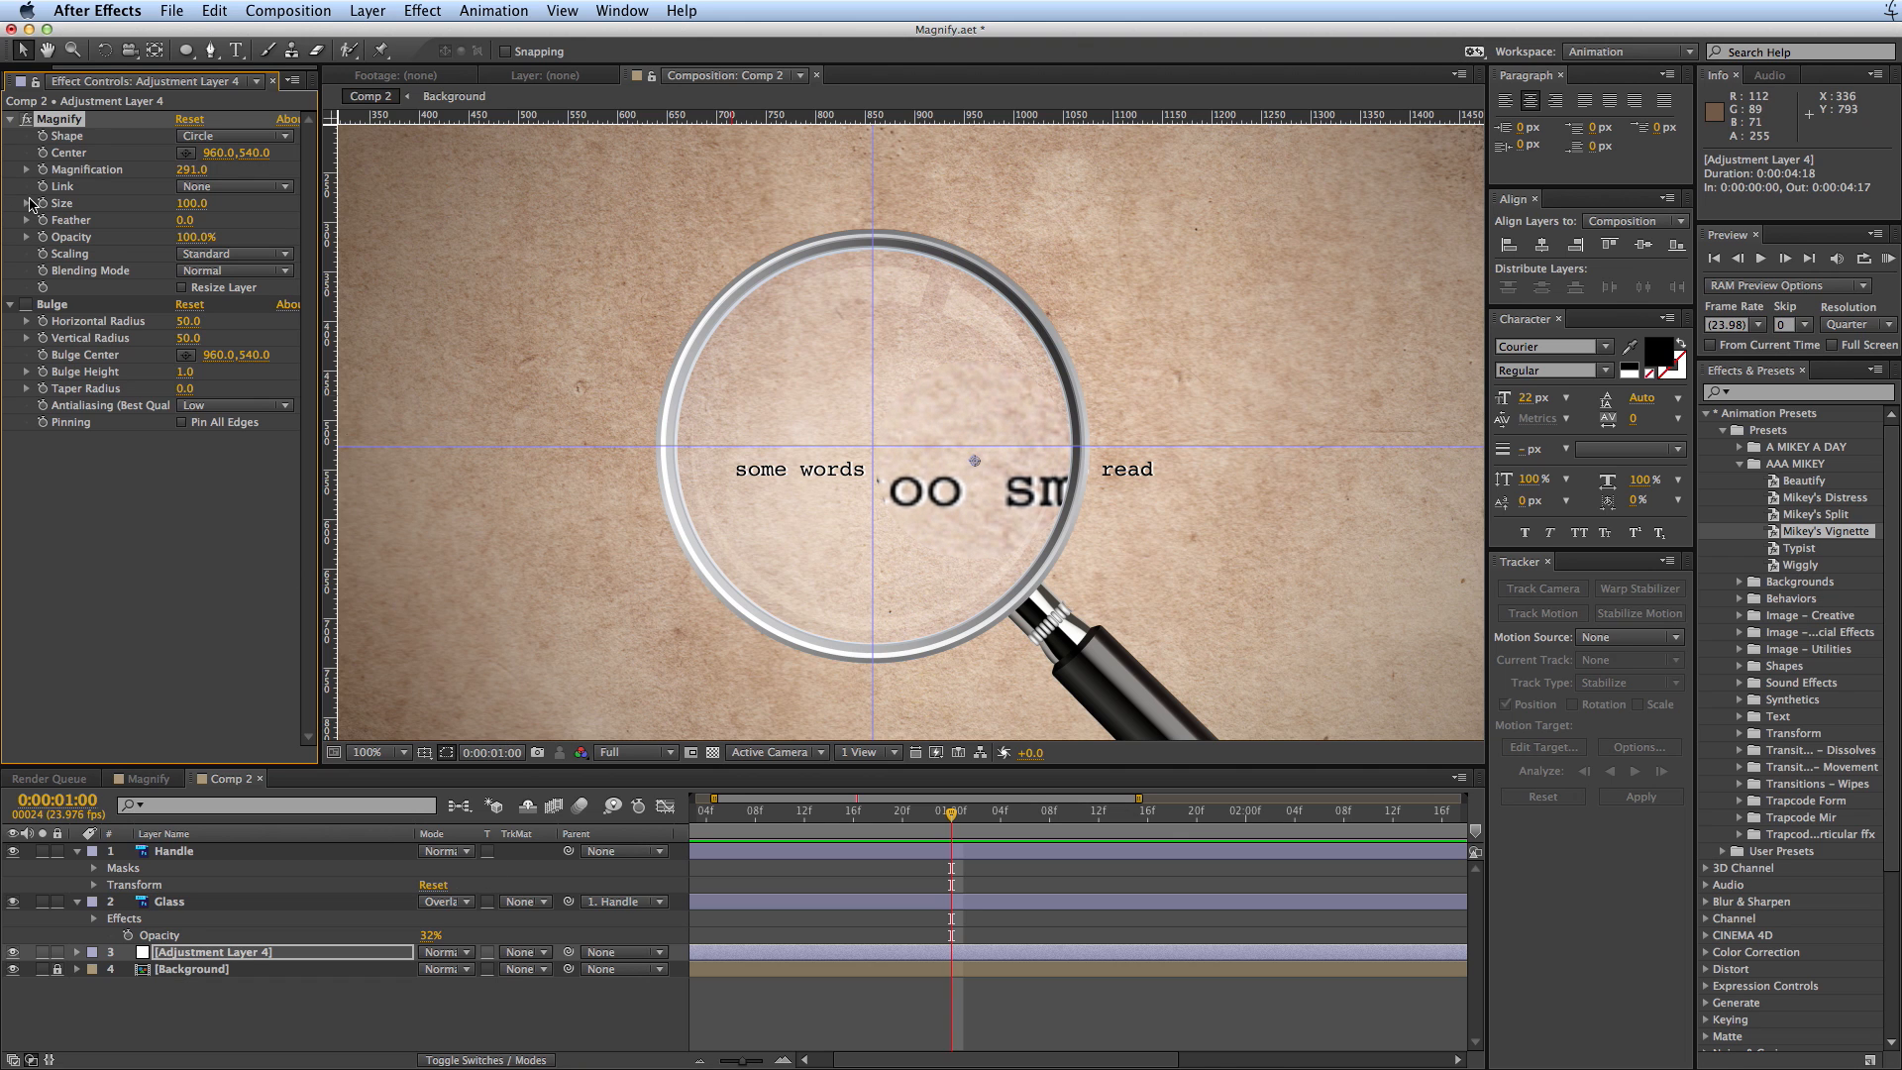
pyautogui.moveTo(371, 1015)
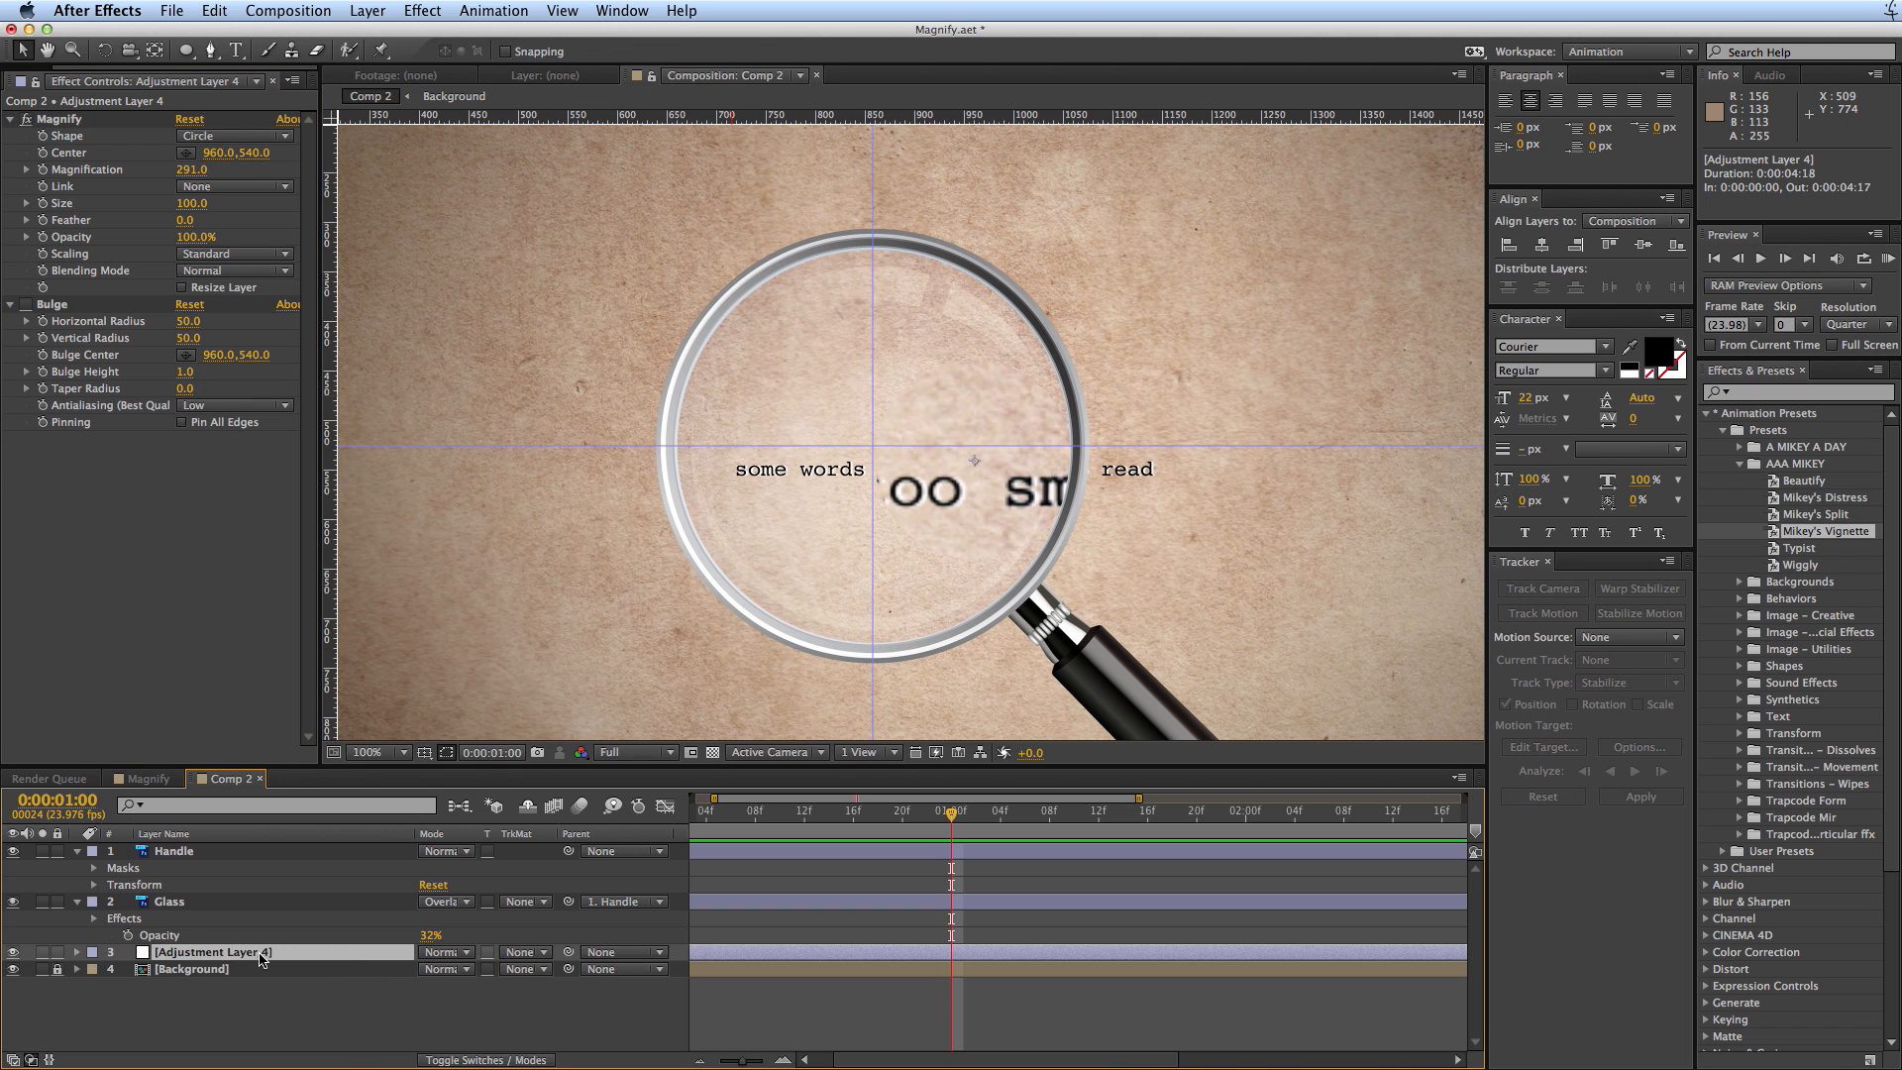
# - Set Magnification 291 and Size 210 and drag the Magnify centre onto the lens centre
pyautogui.click(400, 753)
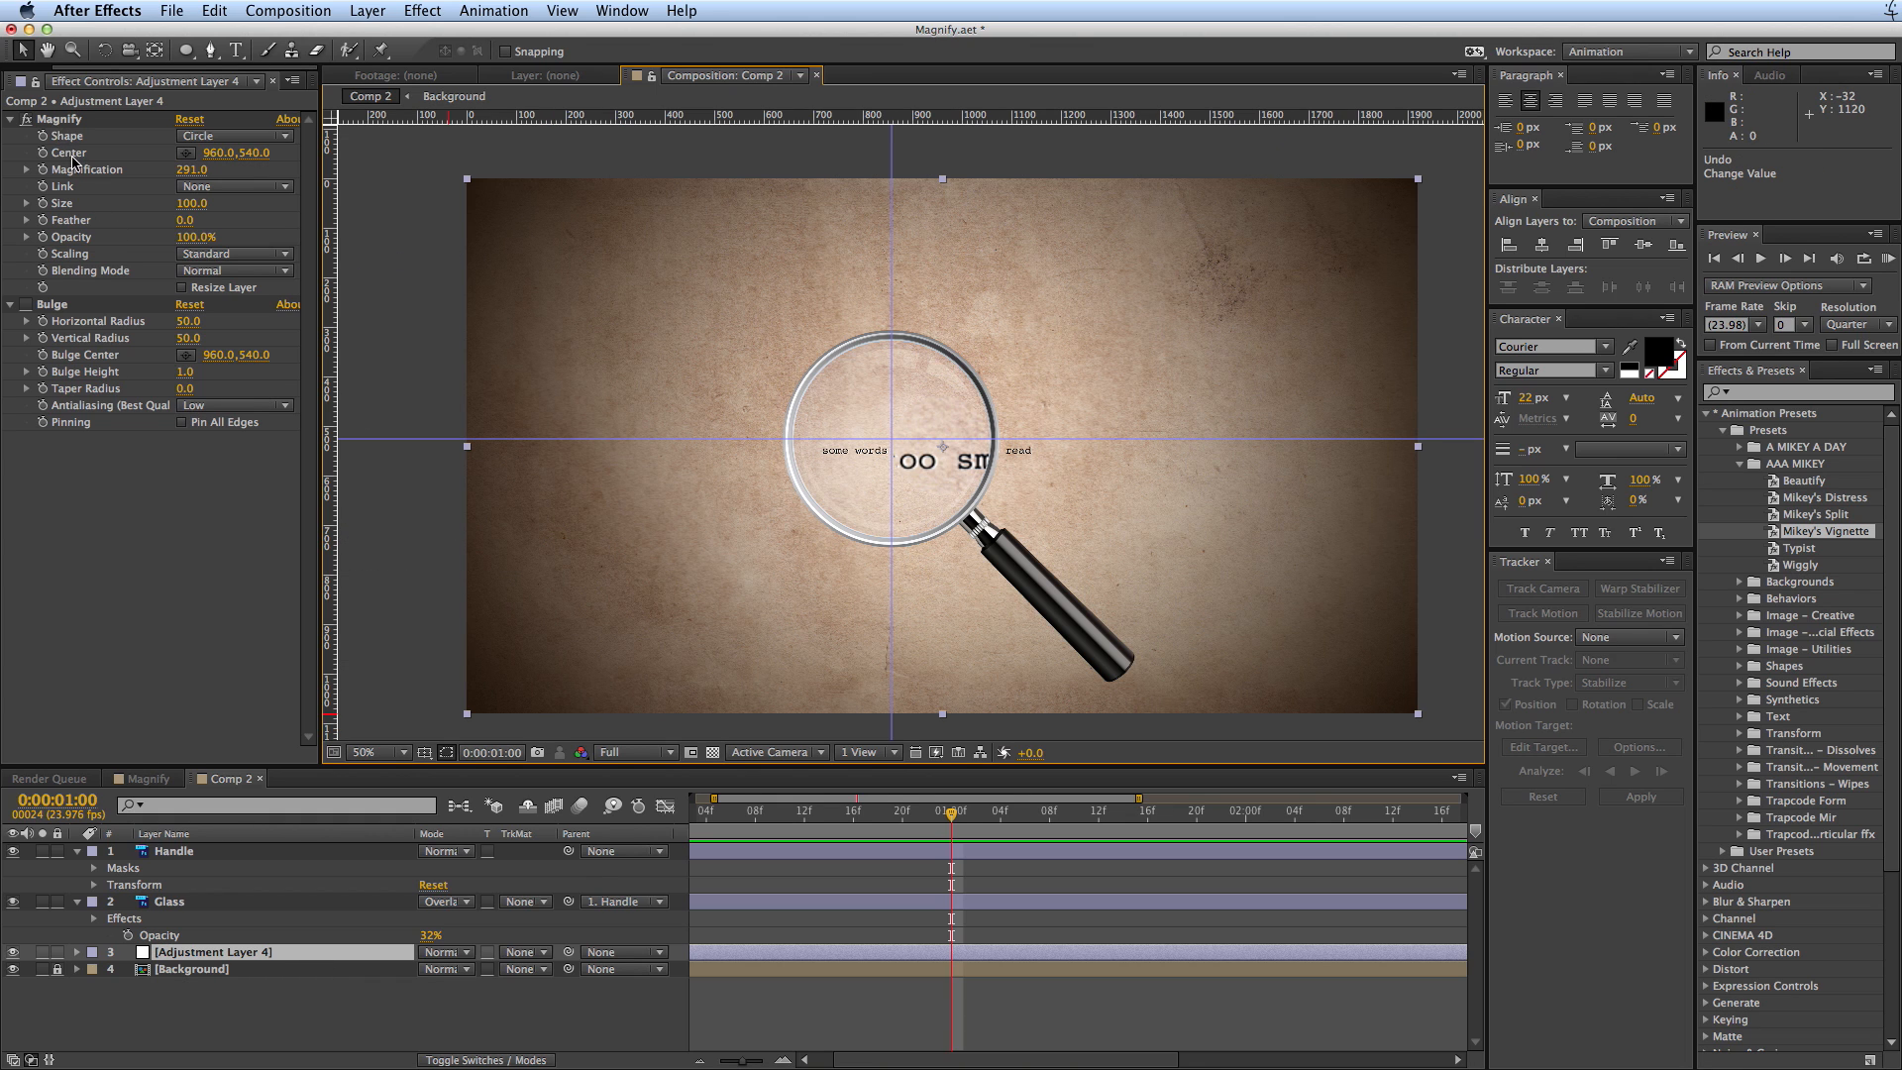
pyautogui.moveTo(931, 439); pyautogui.dragTo(876, 424)
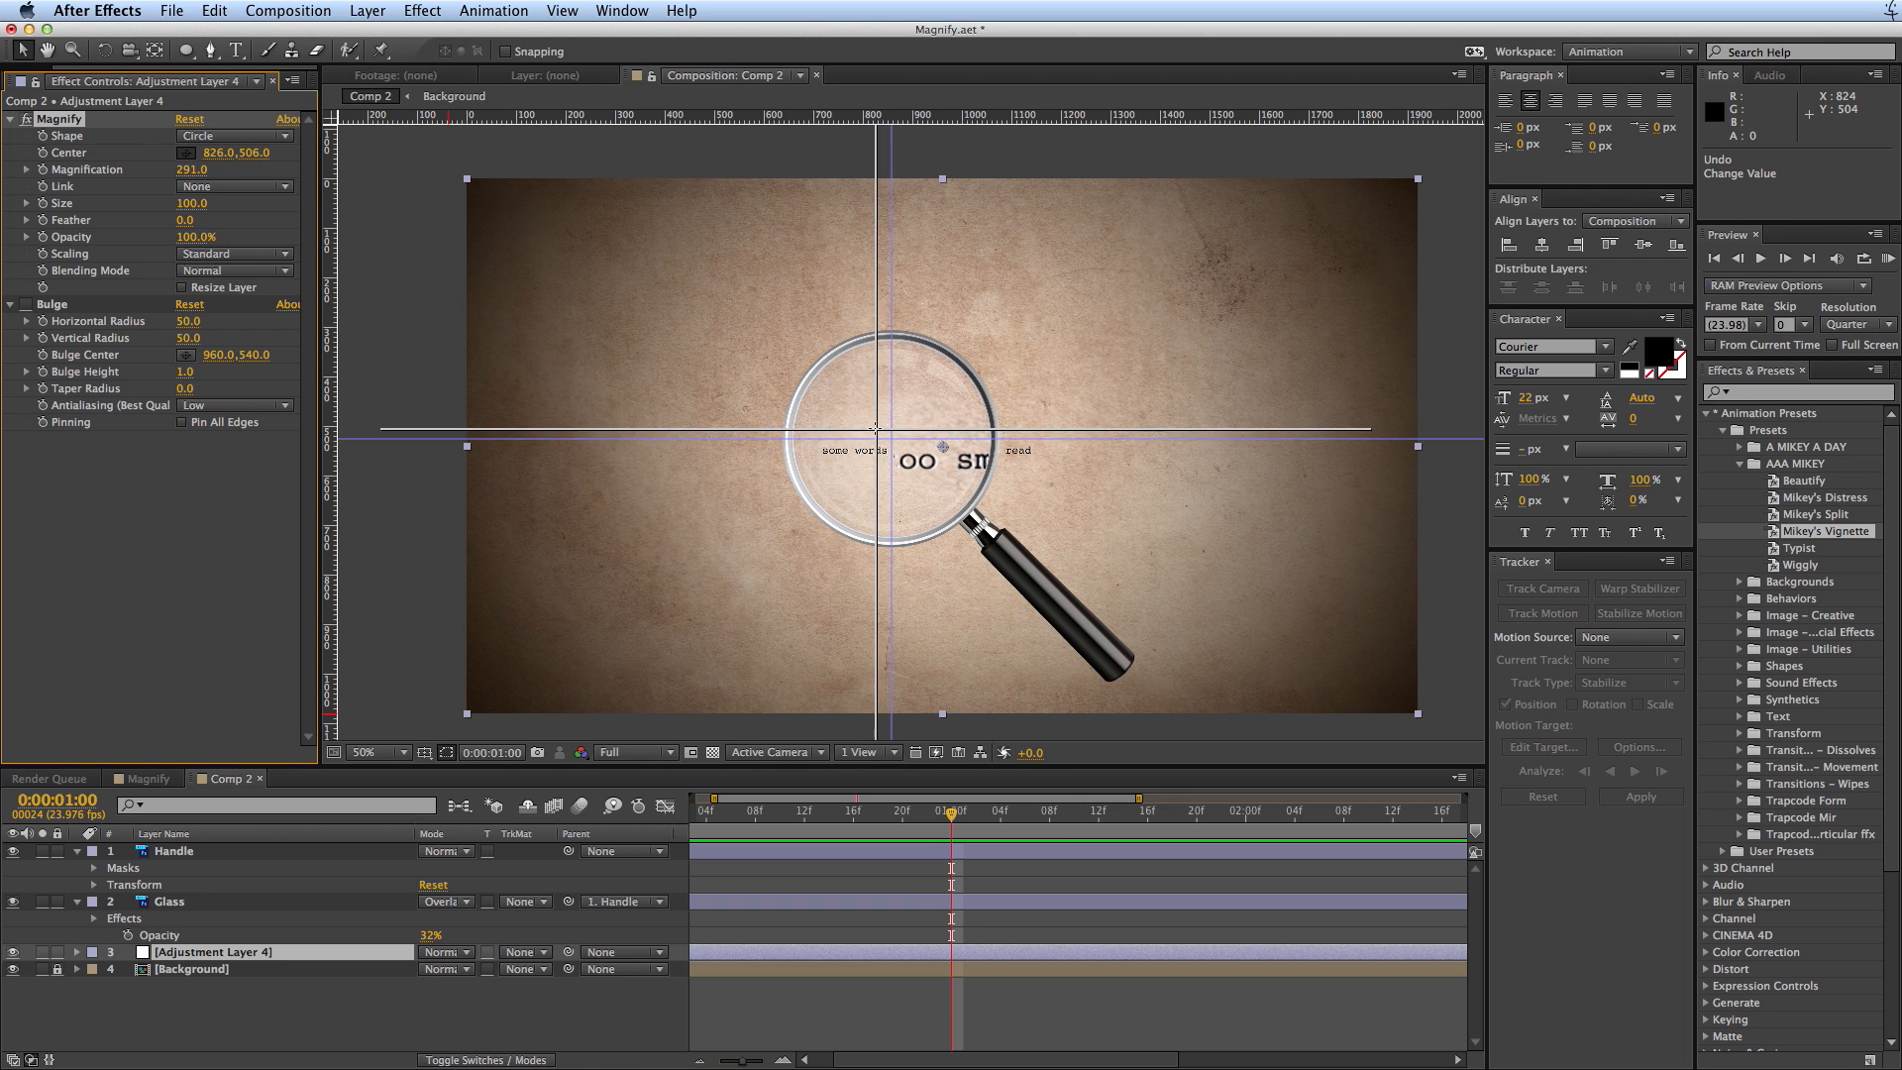
pyautogui.moveTo(874, 428); pyautogui.dragTo(898, 441)
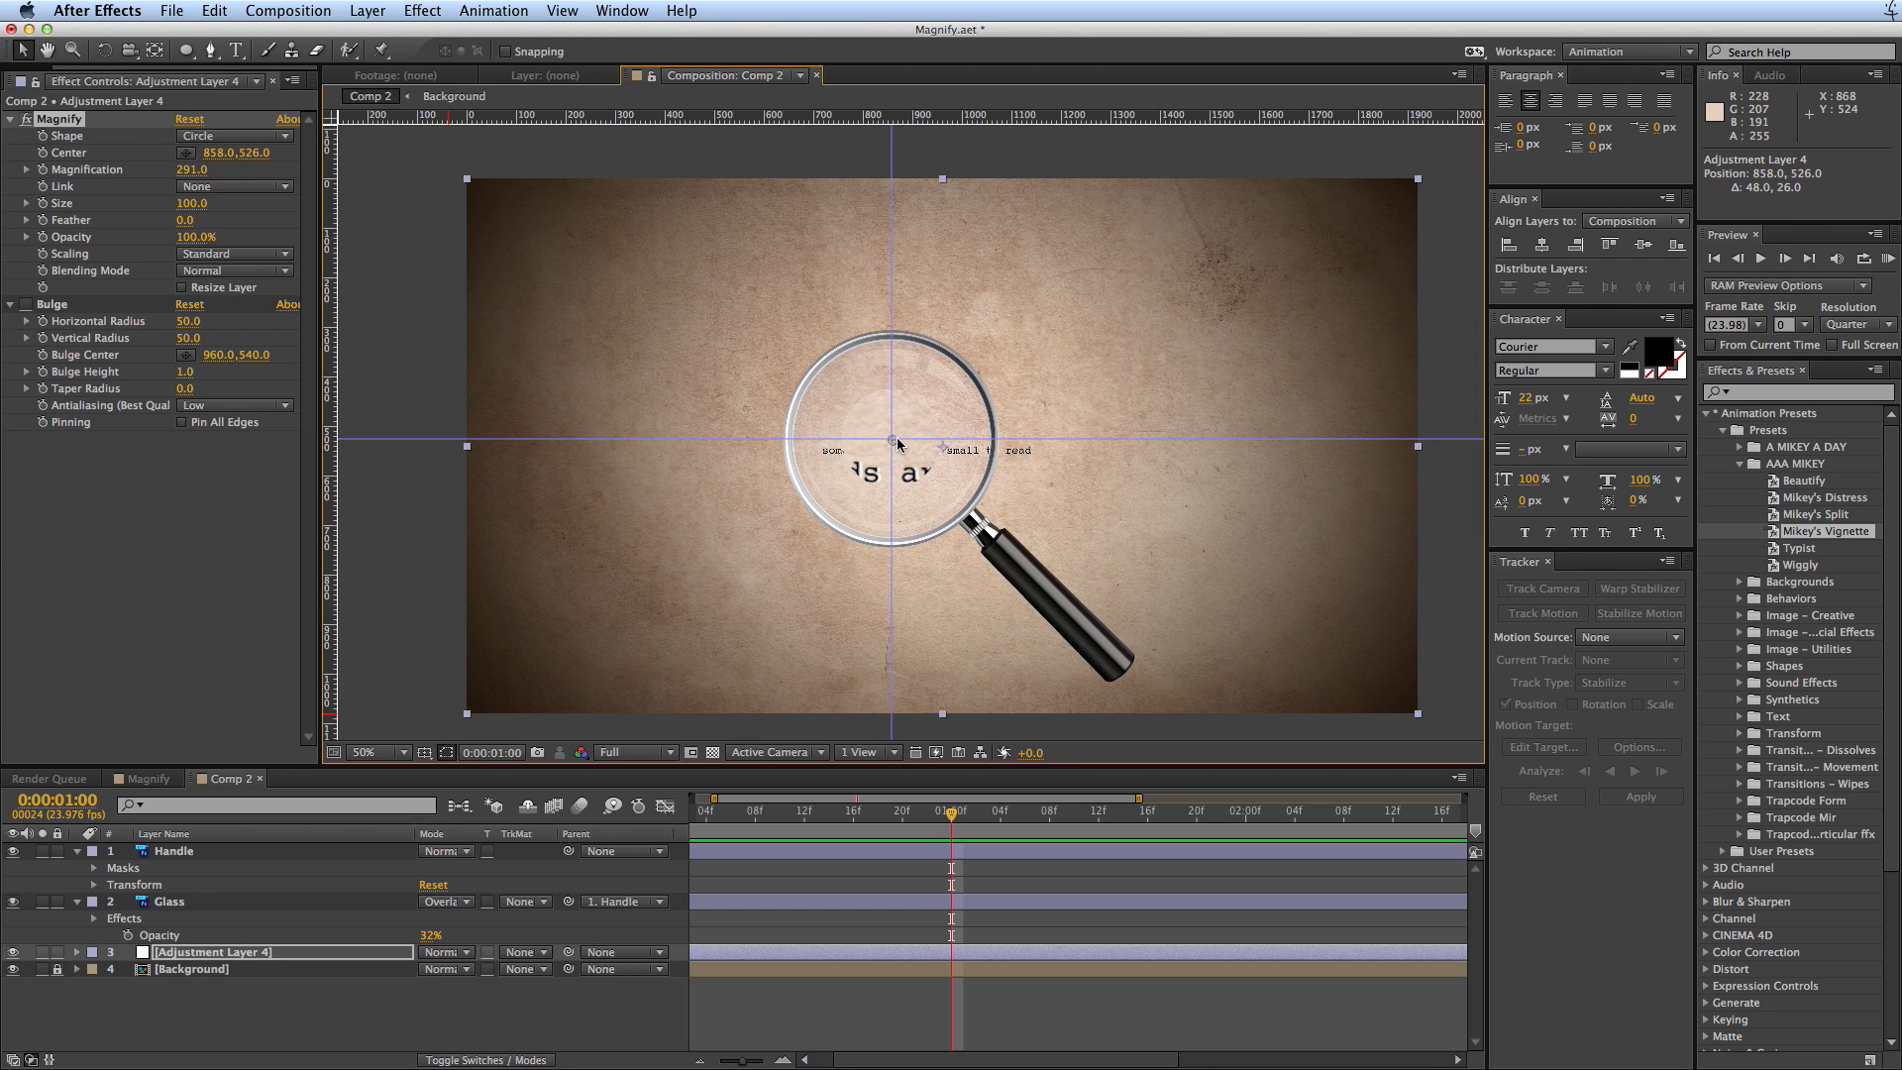
pyautogui.click(358, 753)
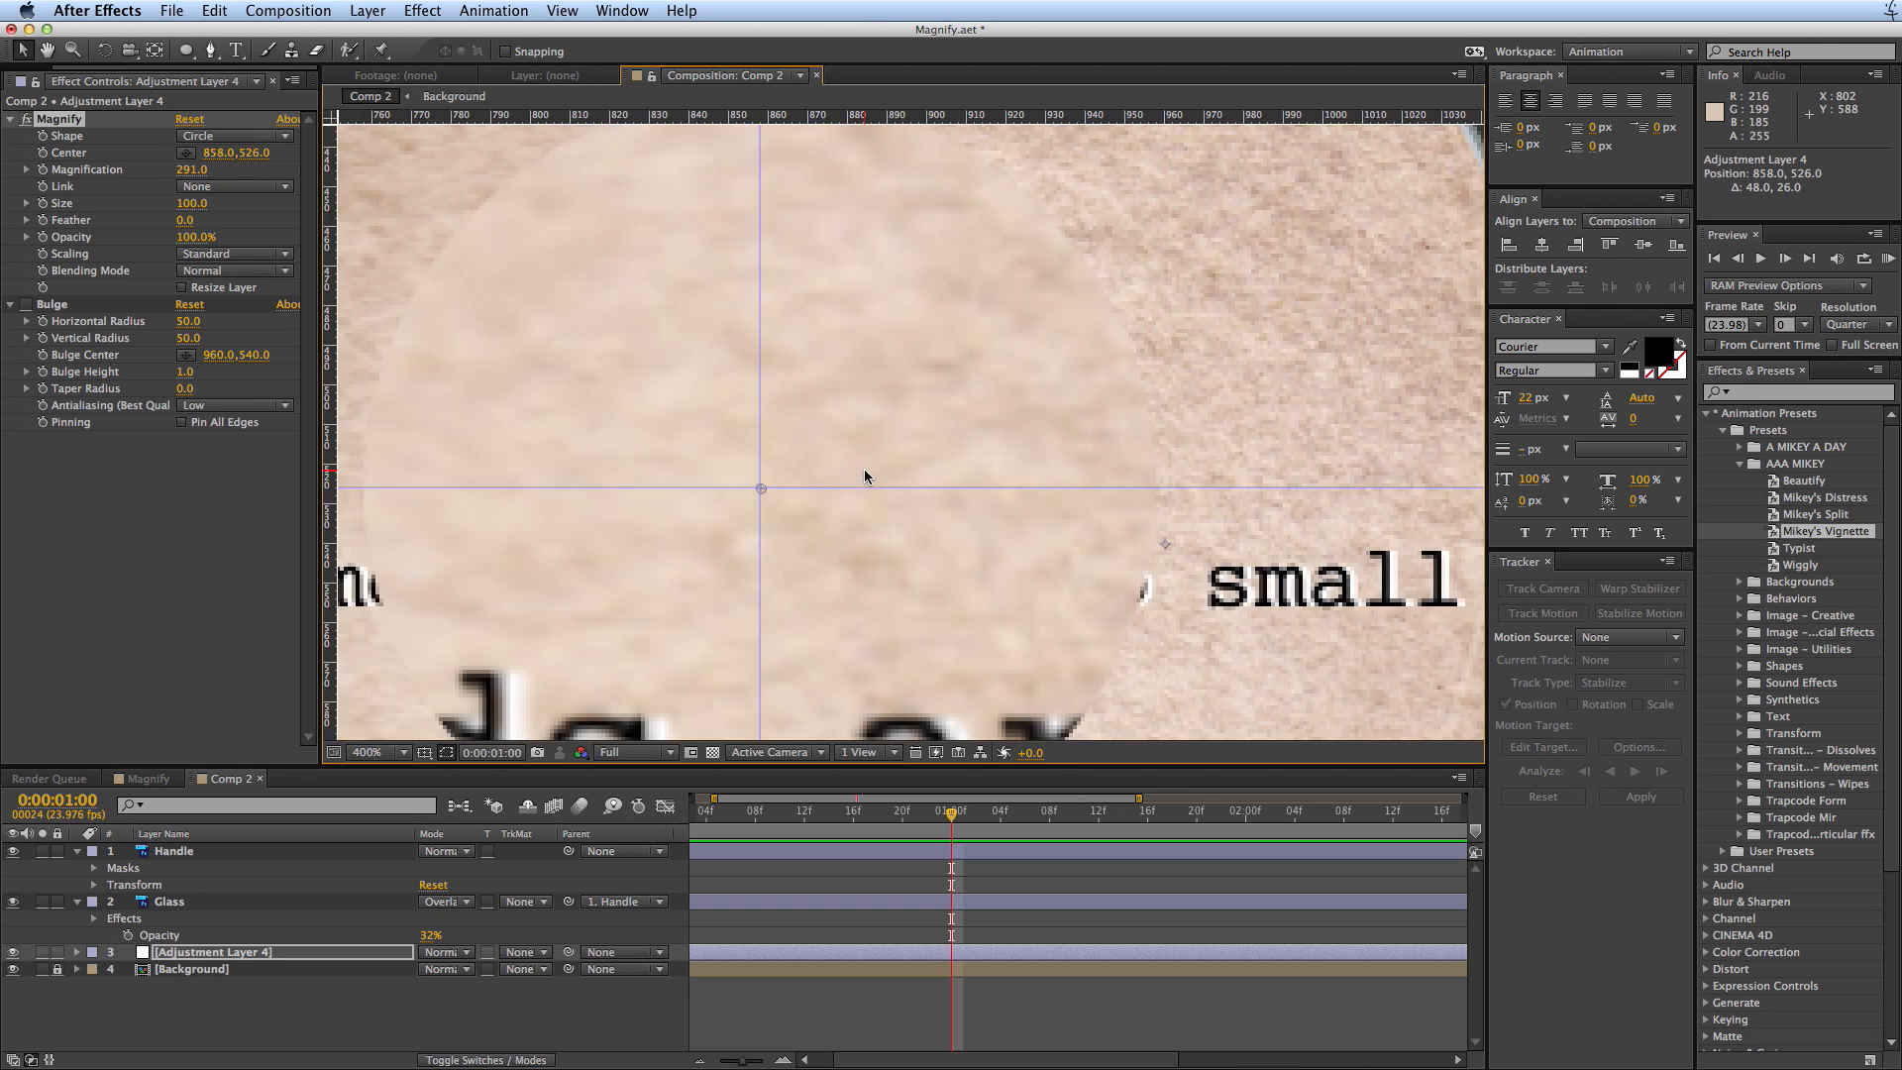
pyautogui.click(377, 753)
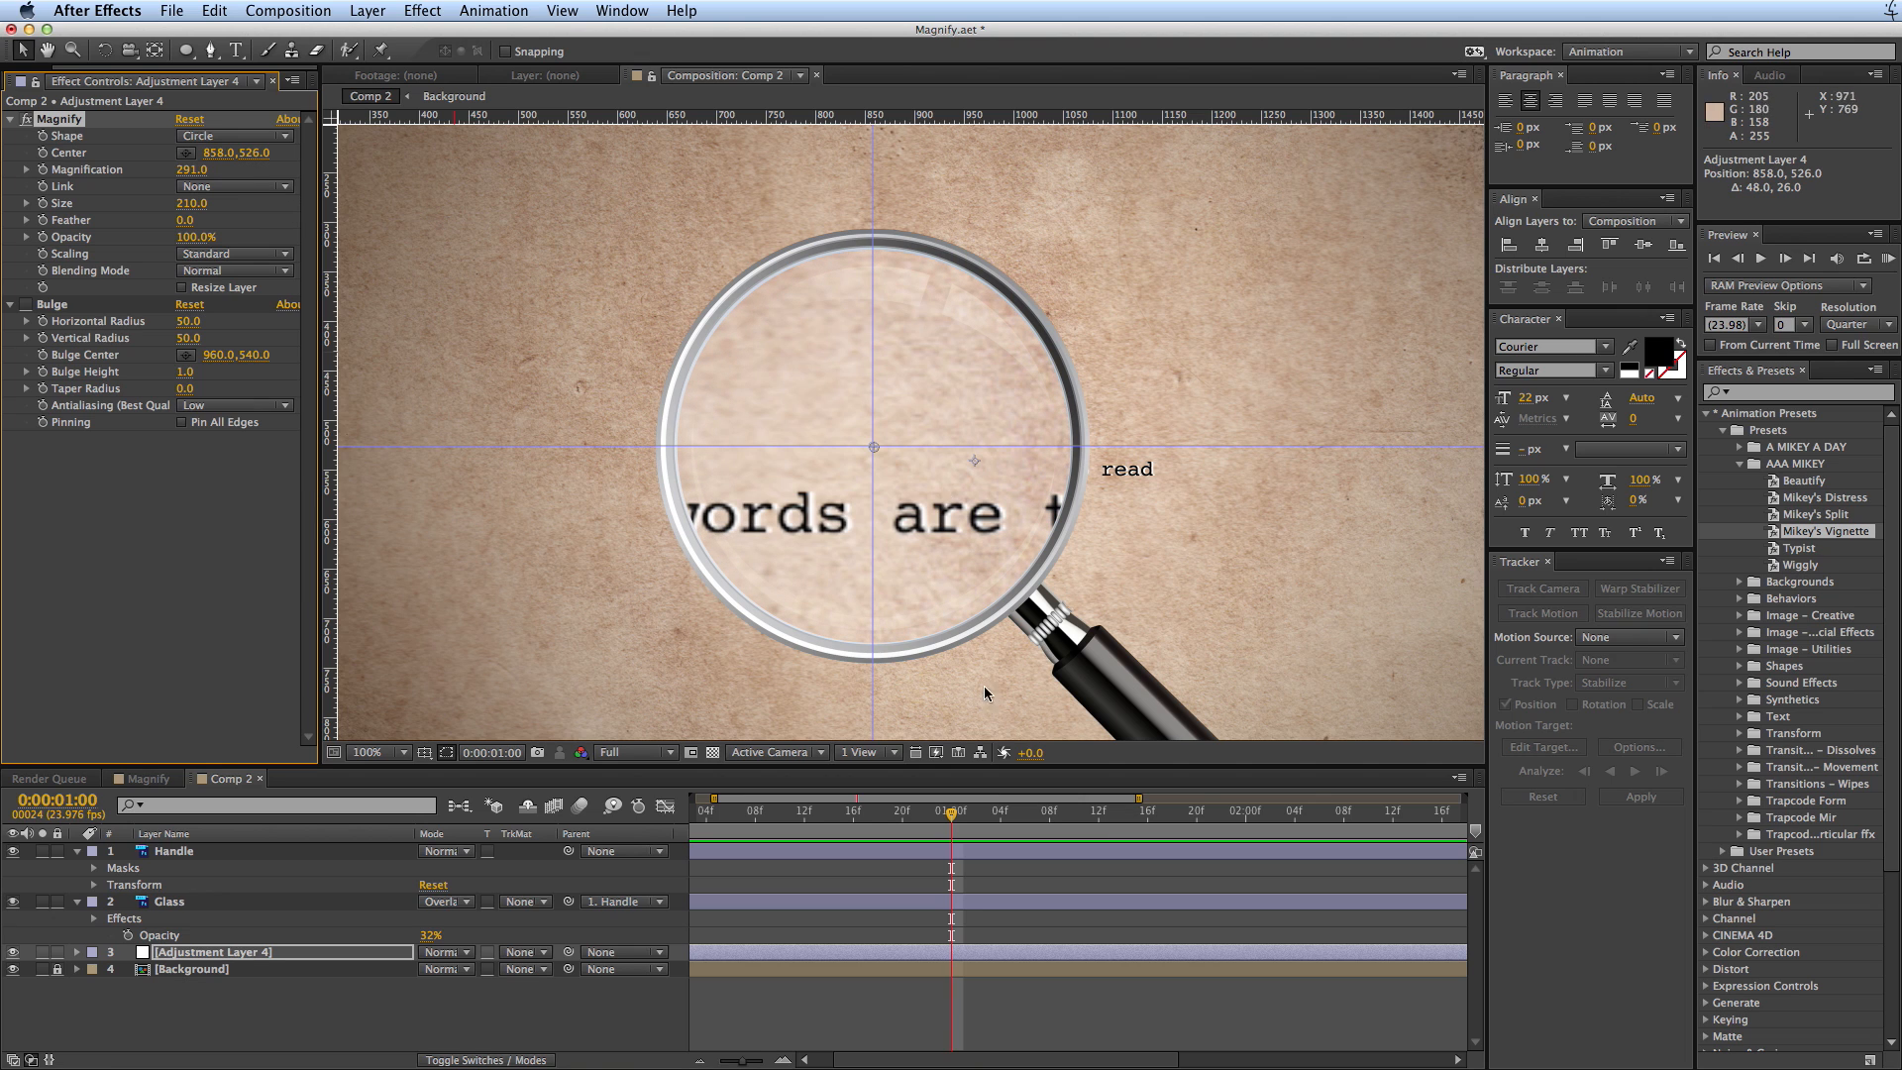
pyautogui.moveTo(559, 319)
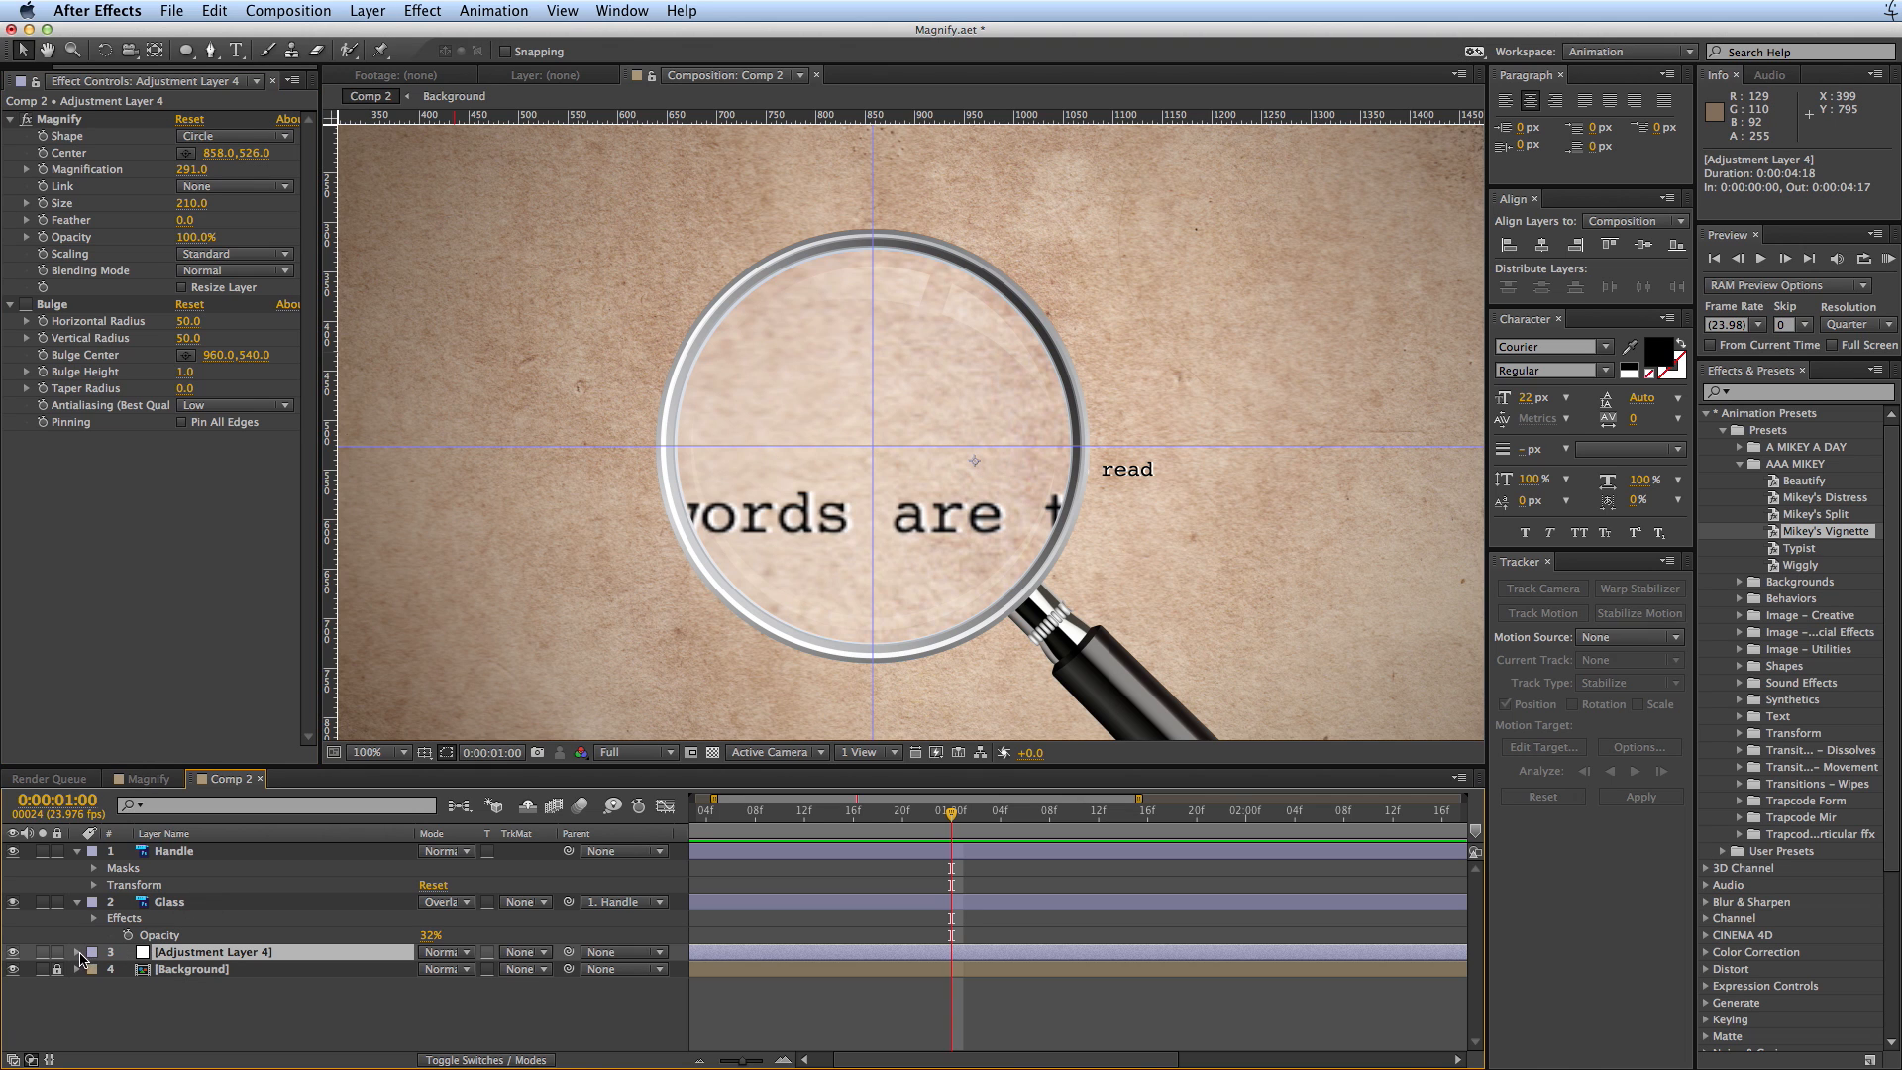
# - Pickwhip Magnify's Center to the Handle's Position and drag the Handle to test it
pyautogui.click(75, 951)
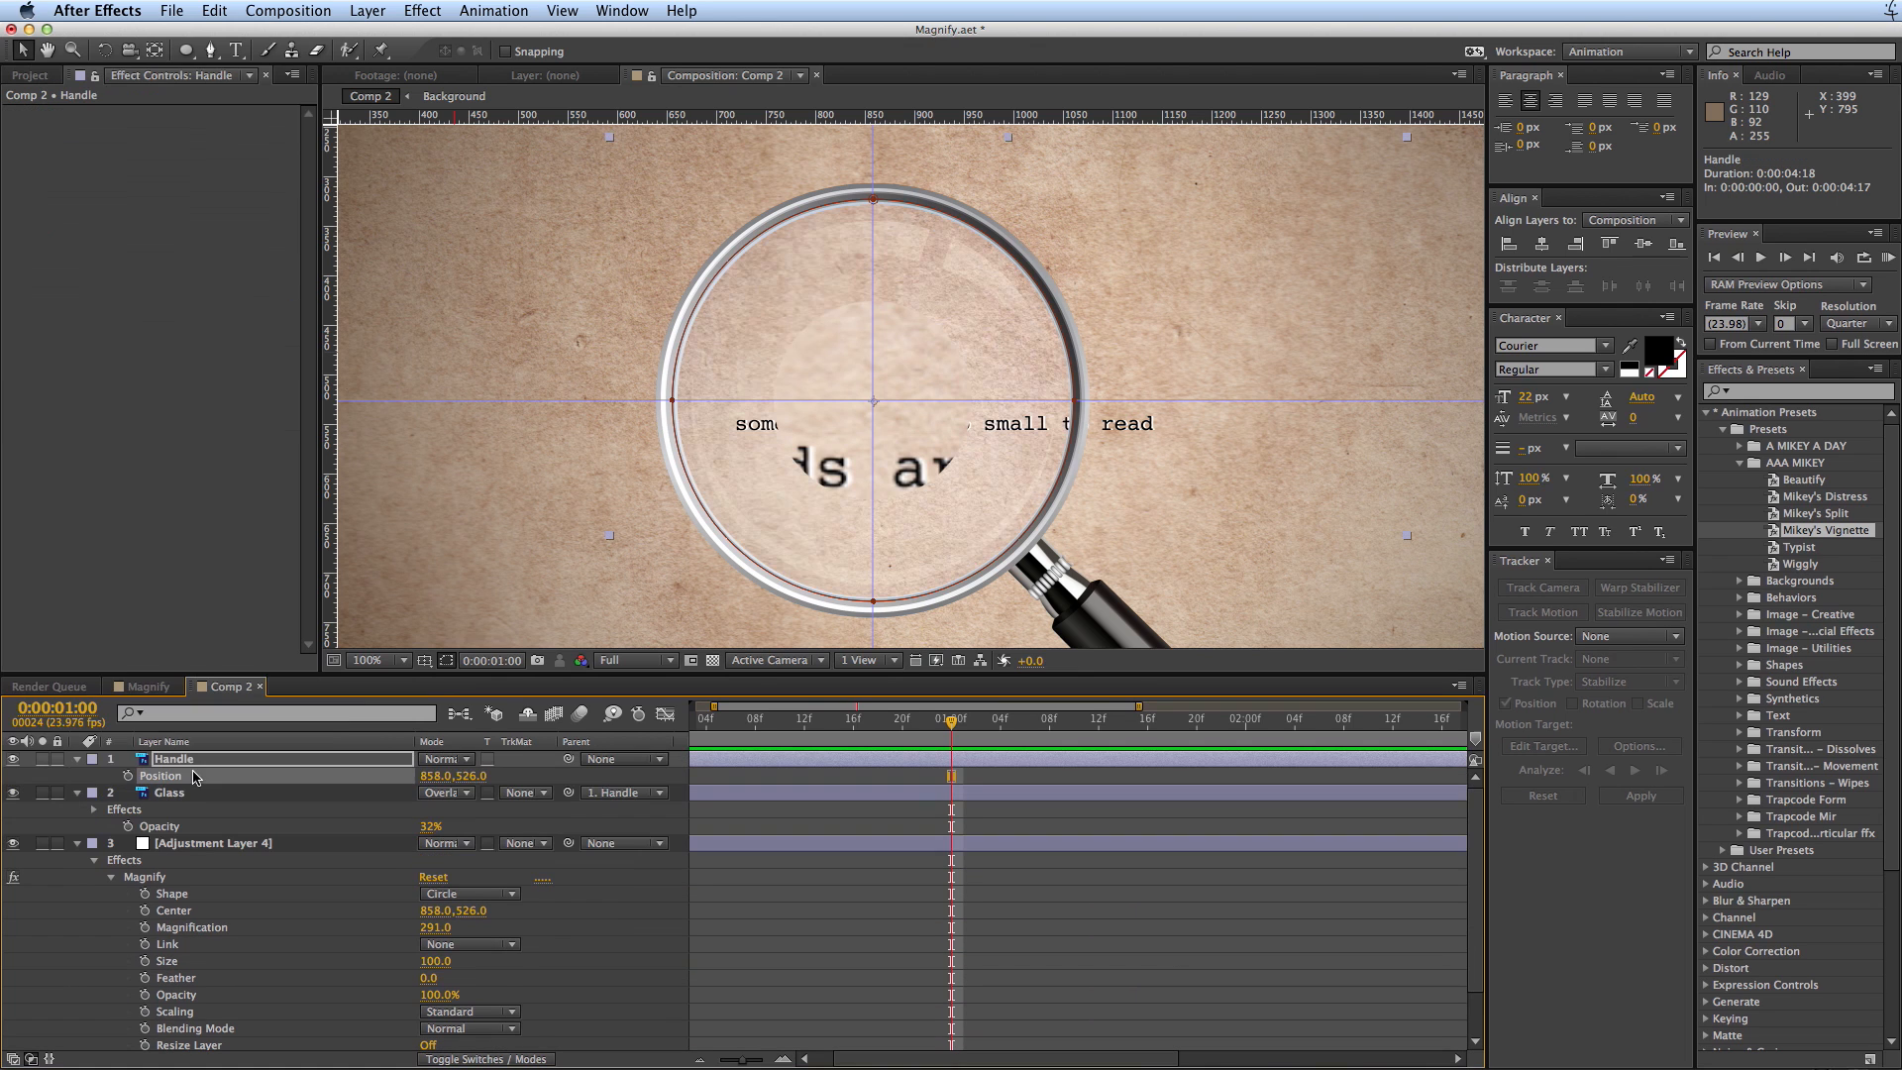
pyautogui.click(175, 909)
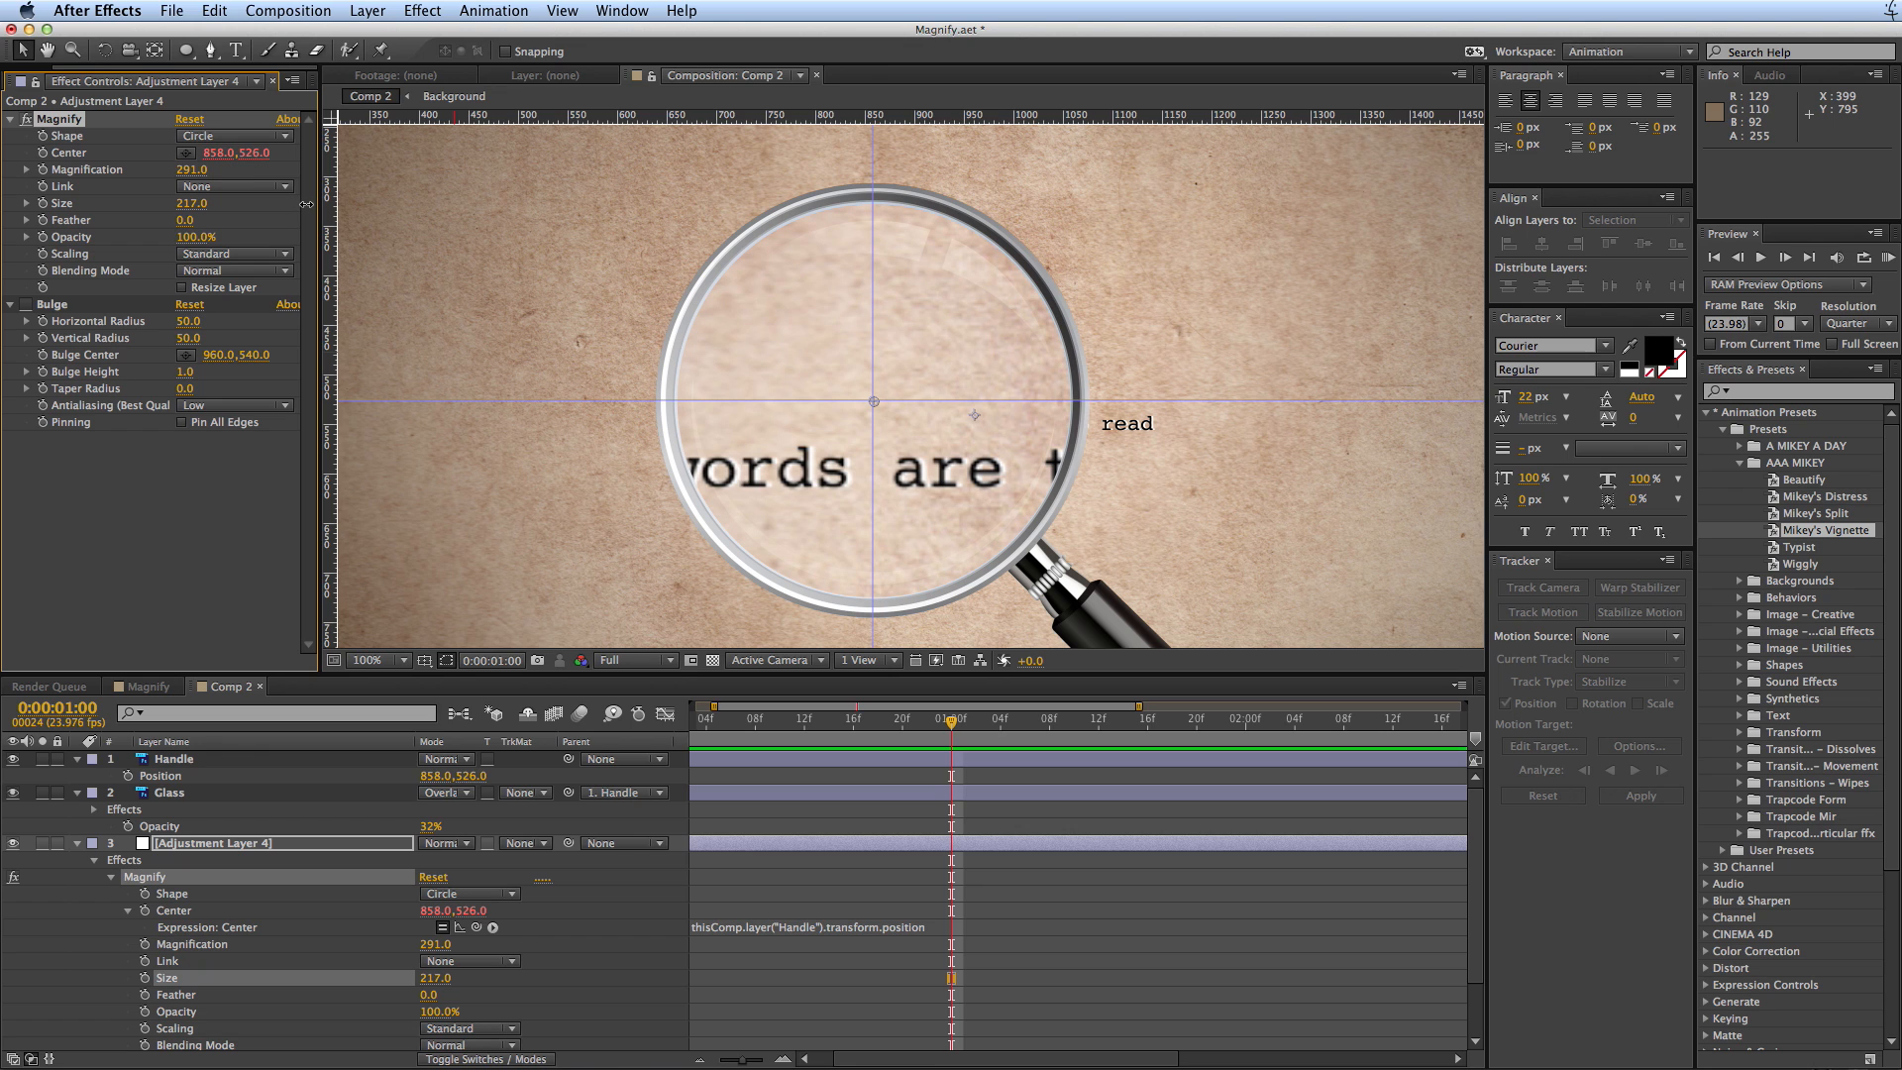
pyautogui.moveTo(193, 202); pyautogui.dragTo(190, 202)
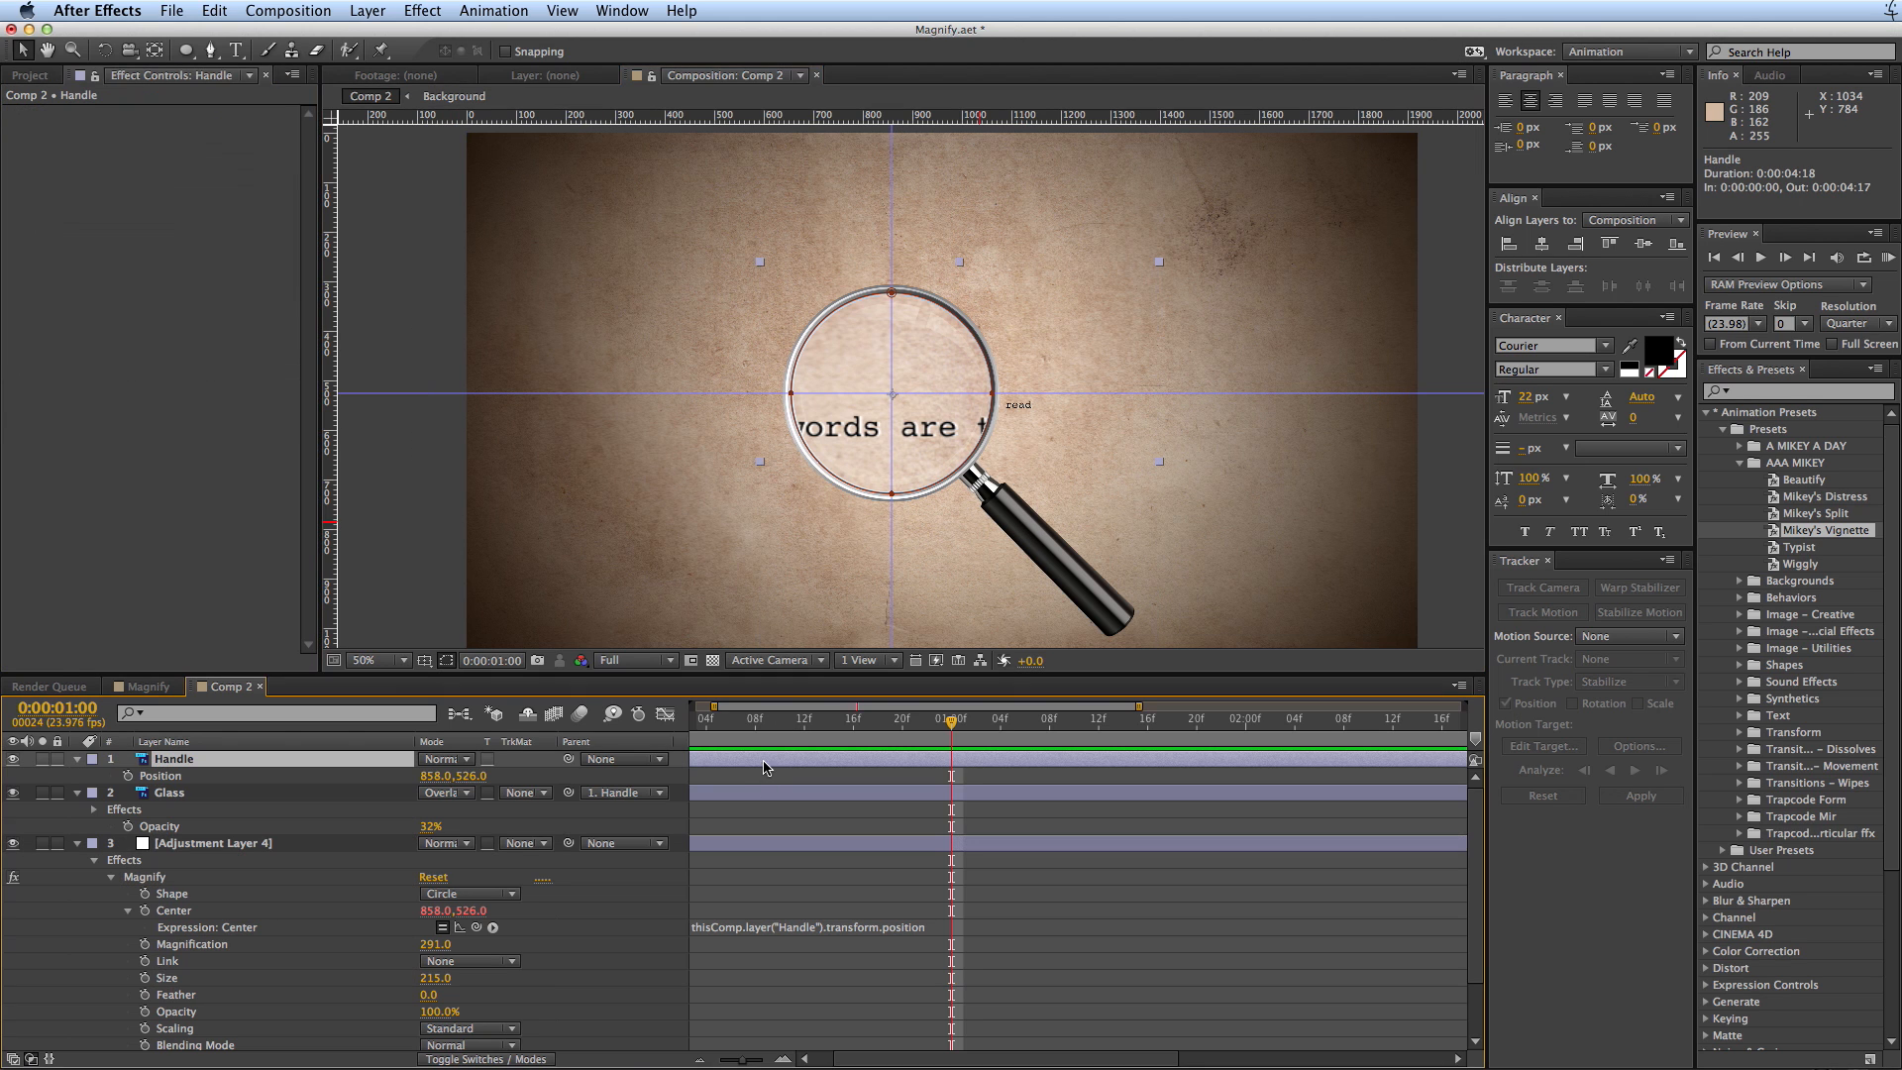
pyautogui.moveTo(892, 376); pyautogui.dragTo(800, 418)
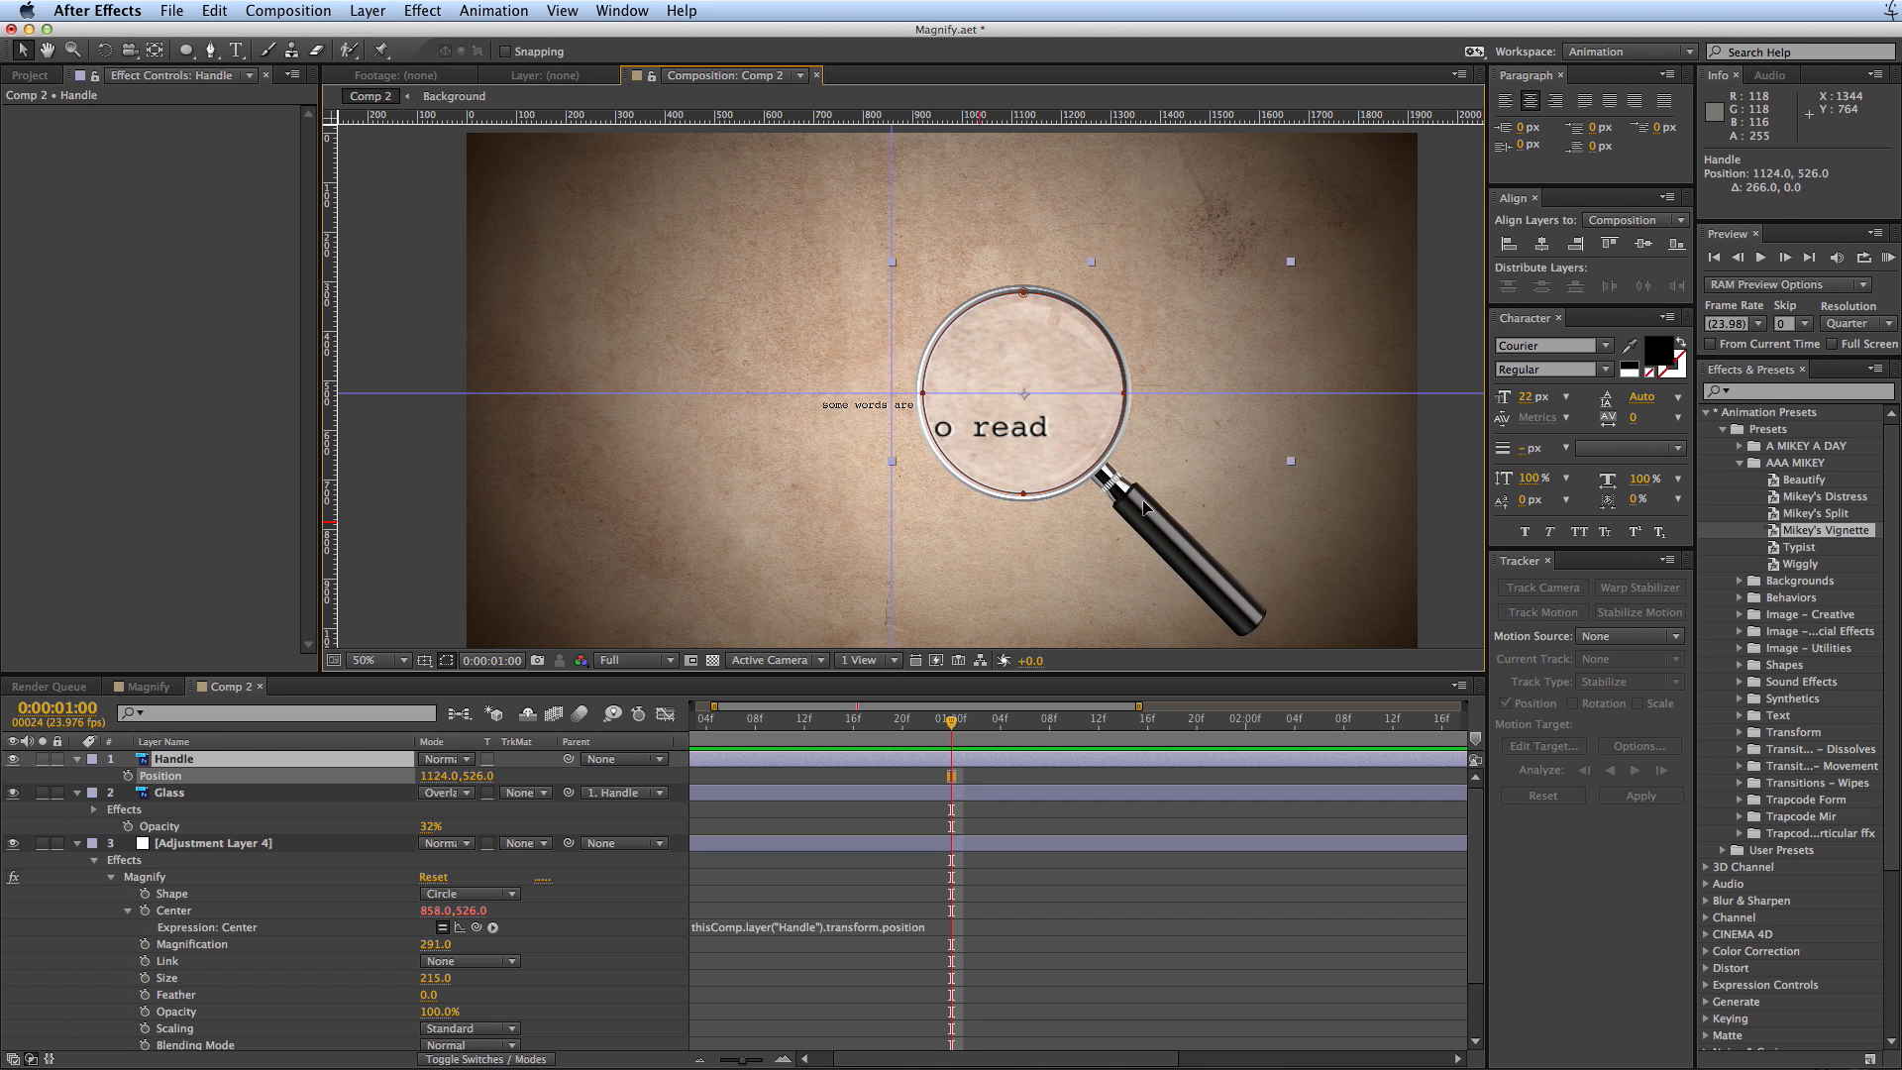
pyautogui.moveTo(1147, 509); pyautogui.dragTo(1036, 503)
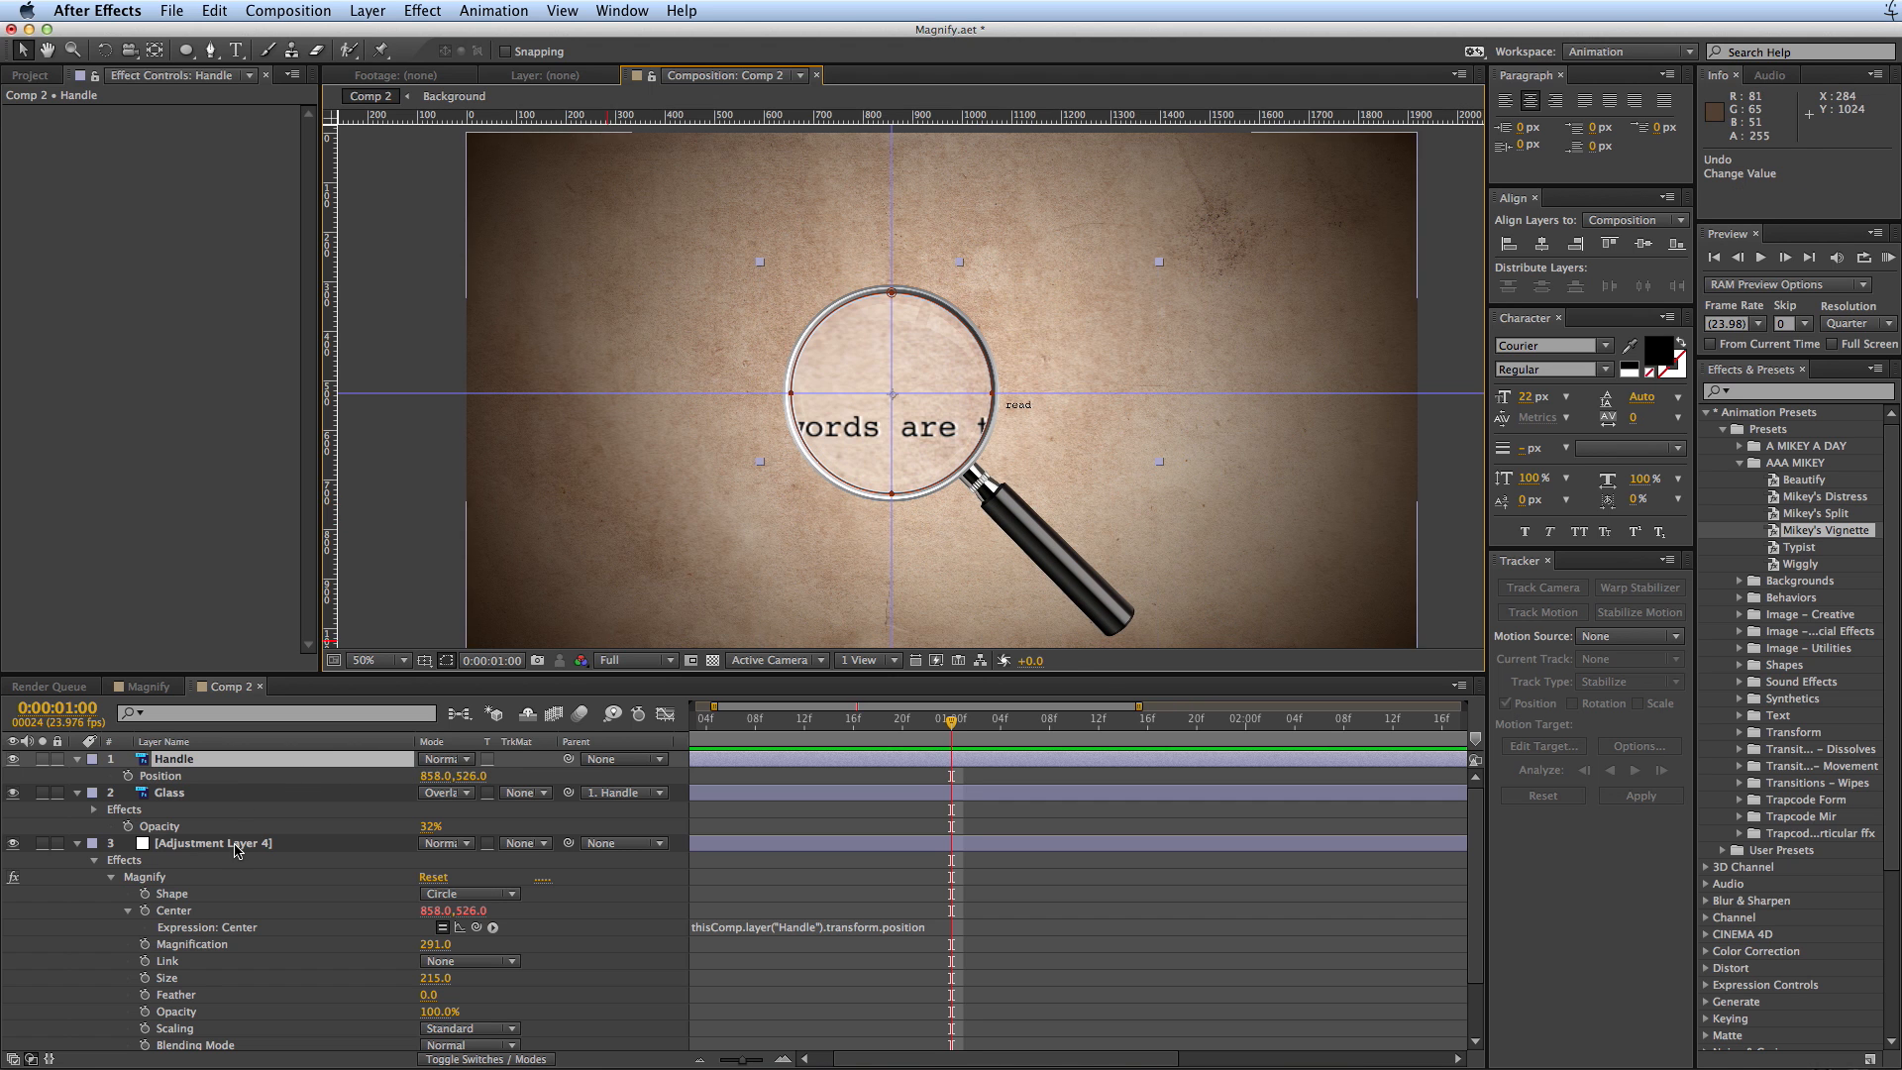
# - Link Bulge's radii and centre to Magnify Size/Center with expressions, Height 0.5, Taper 60
pyautogui.click(212, 844)
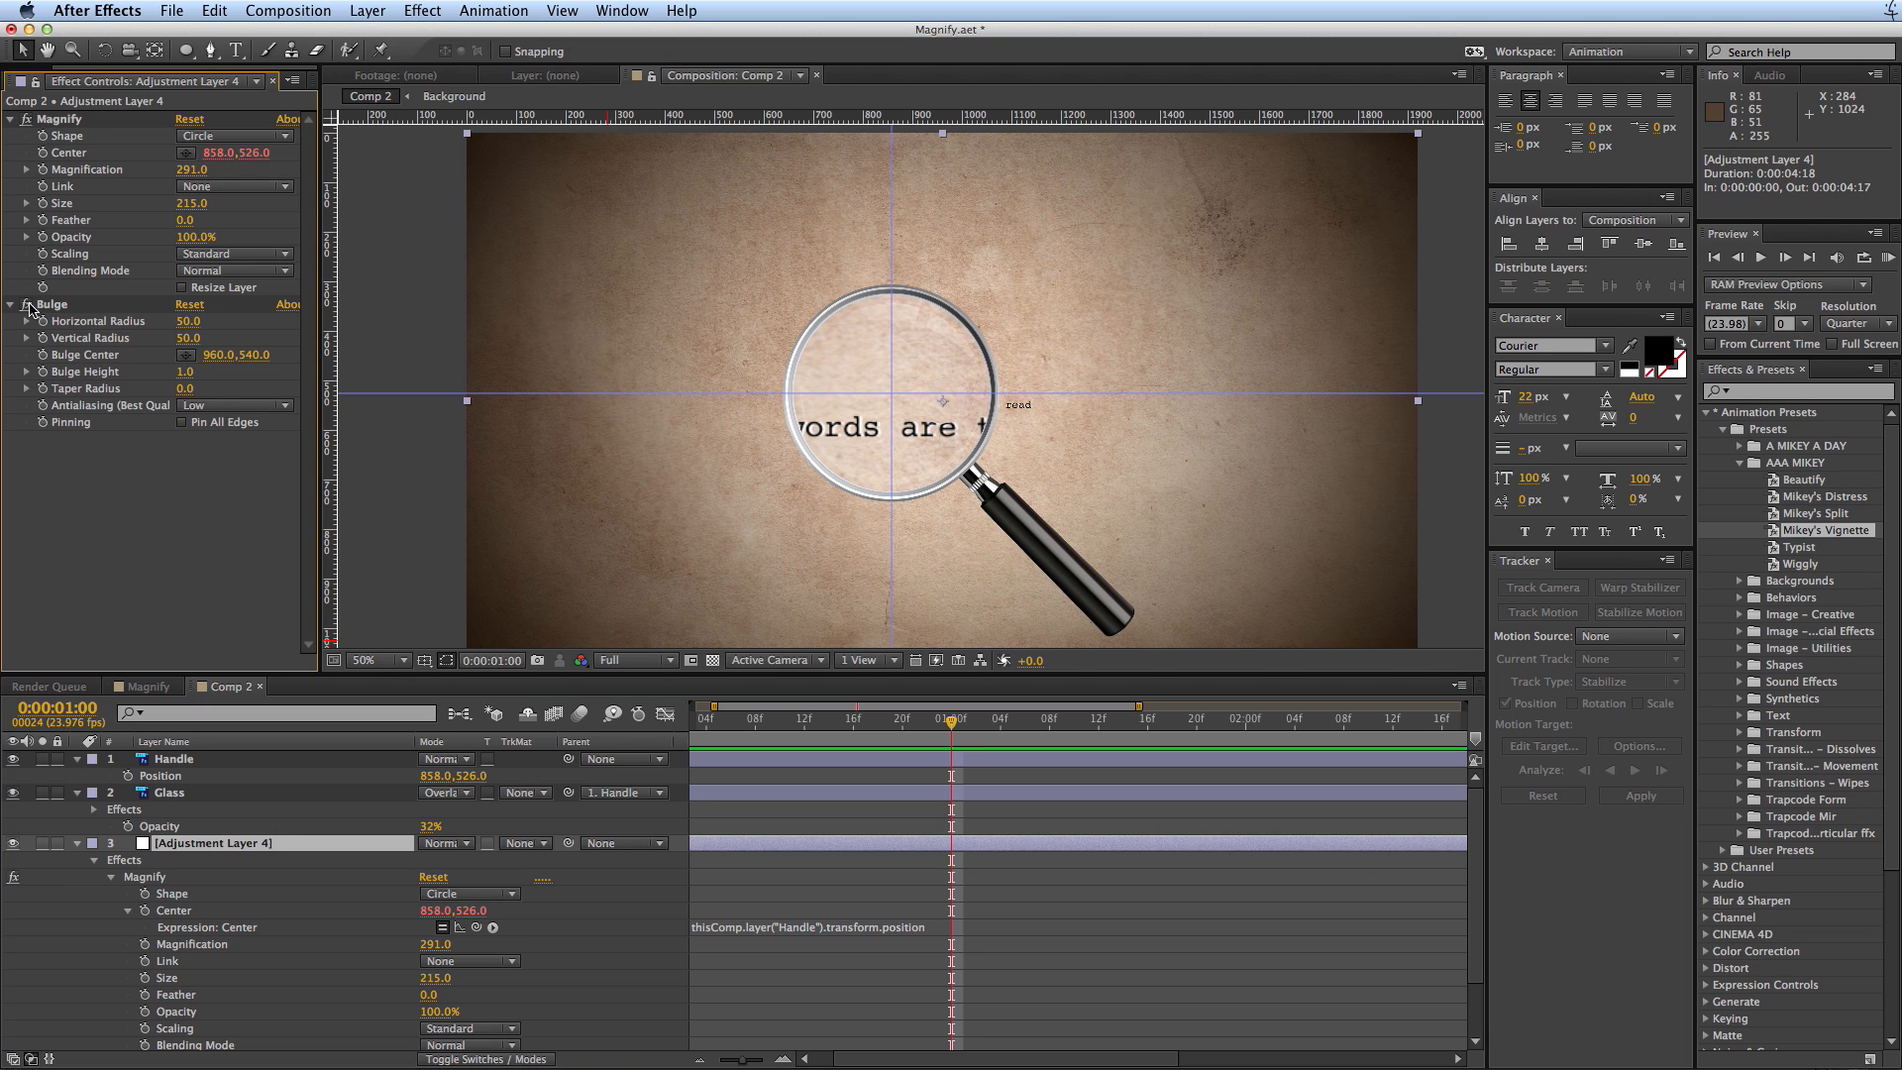
pyautogui.moveTo(137, 341)
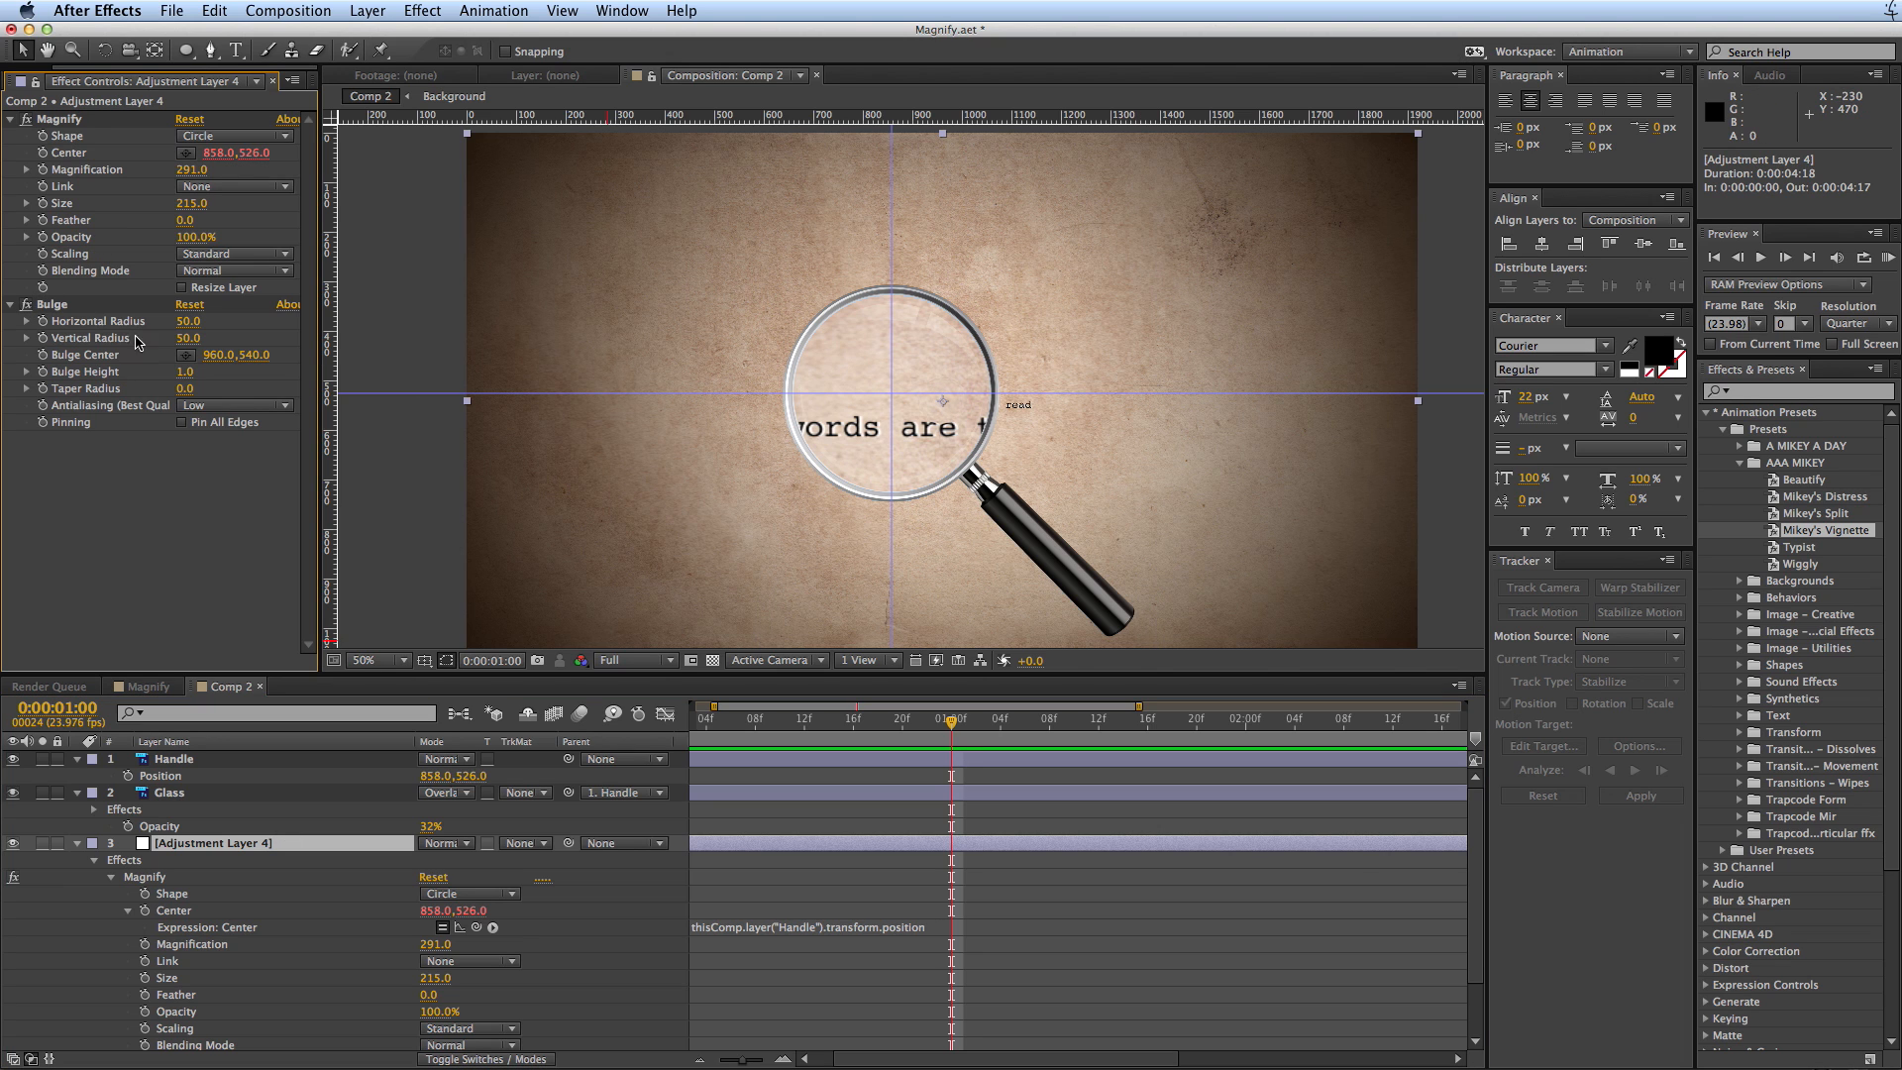
pyautogui.moveTo(42, 358)
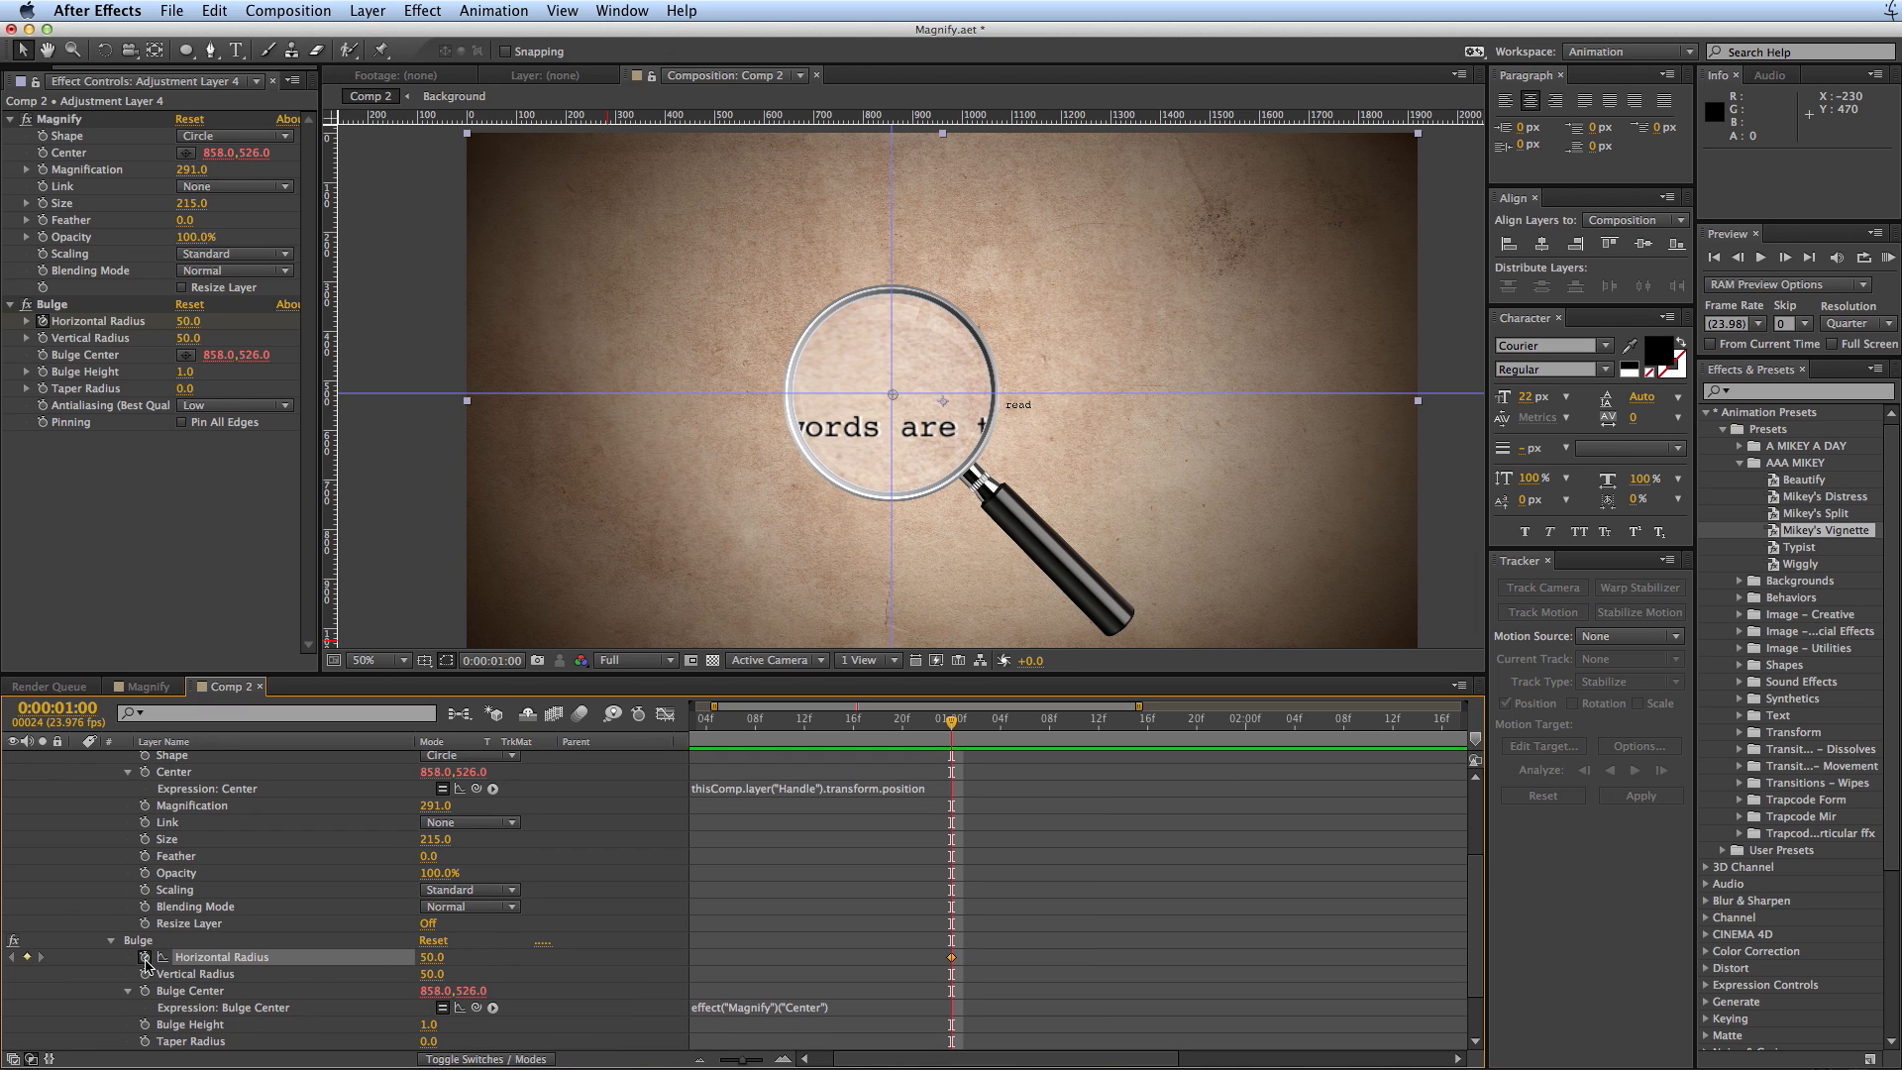
pyautogui.moveTo(145, 957)
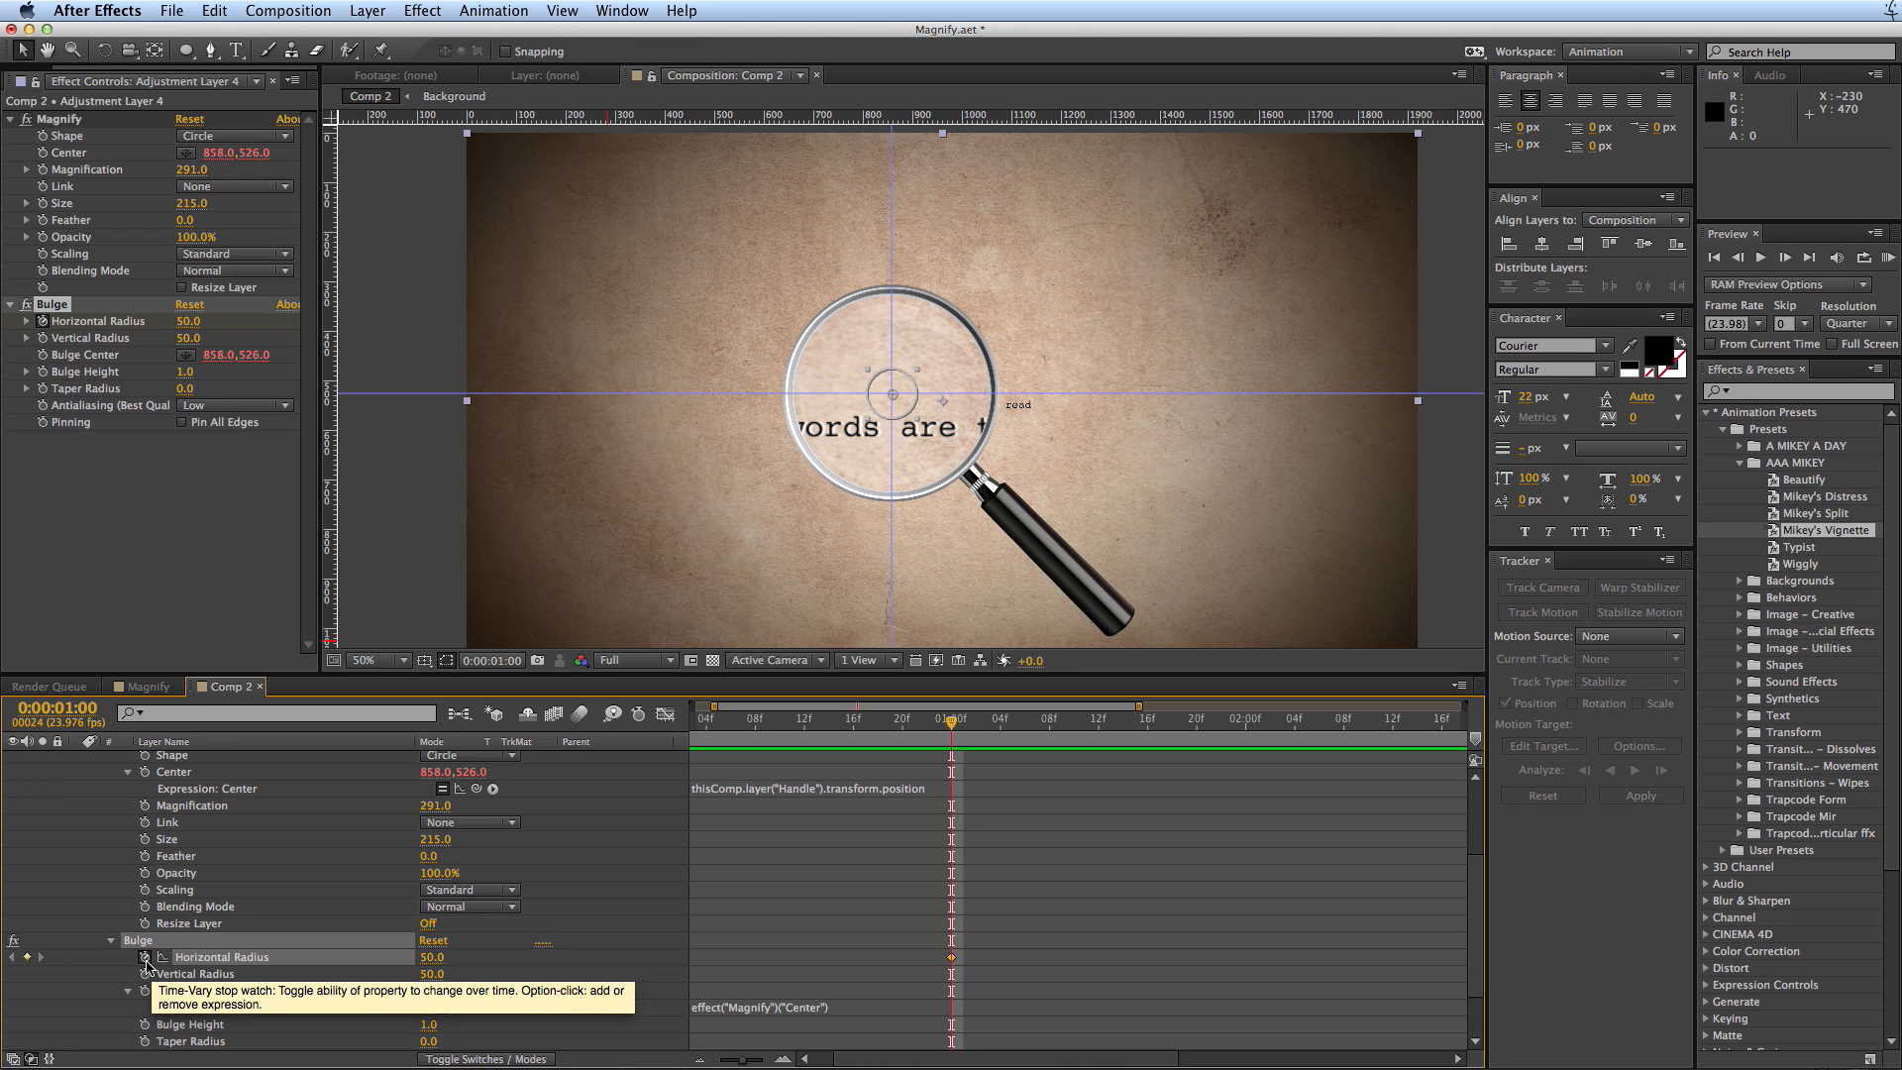
pyautogui.click(144, 959)
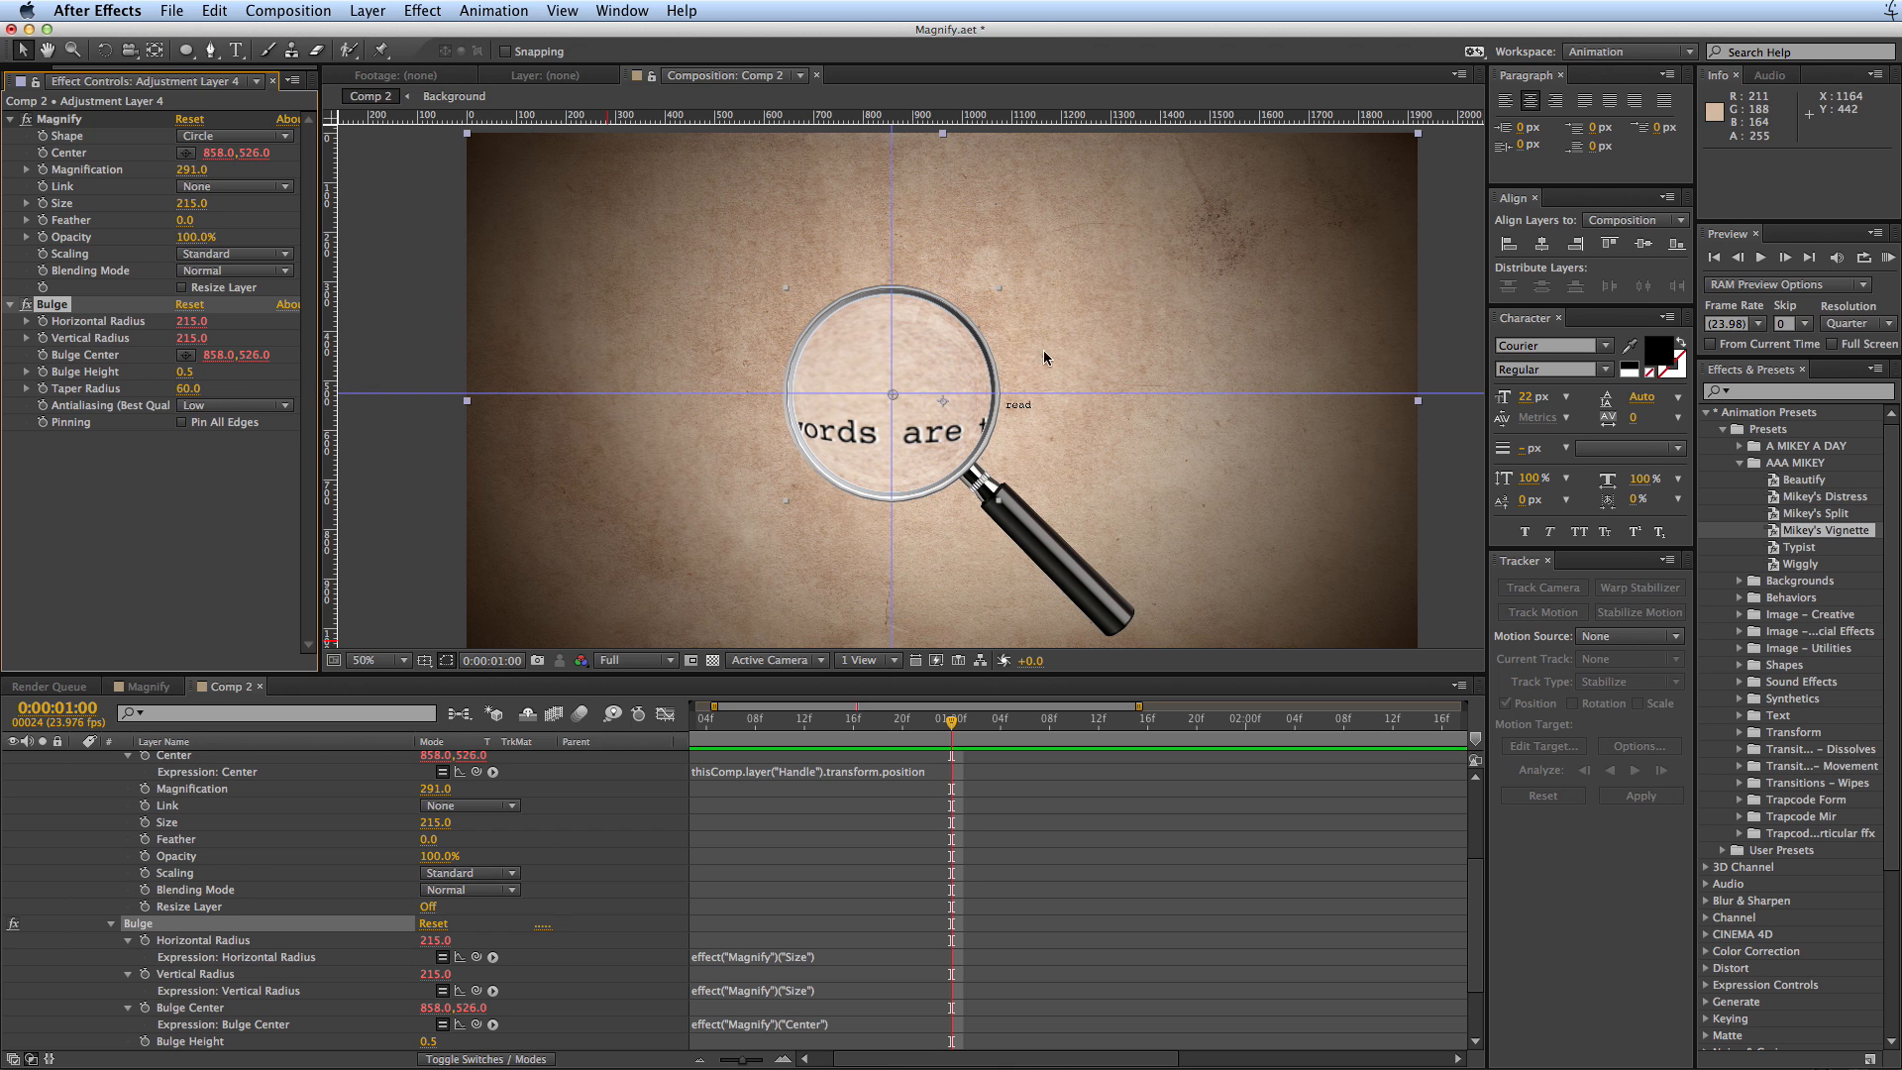
pyautogui.moveTo(996, 442)
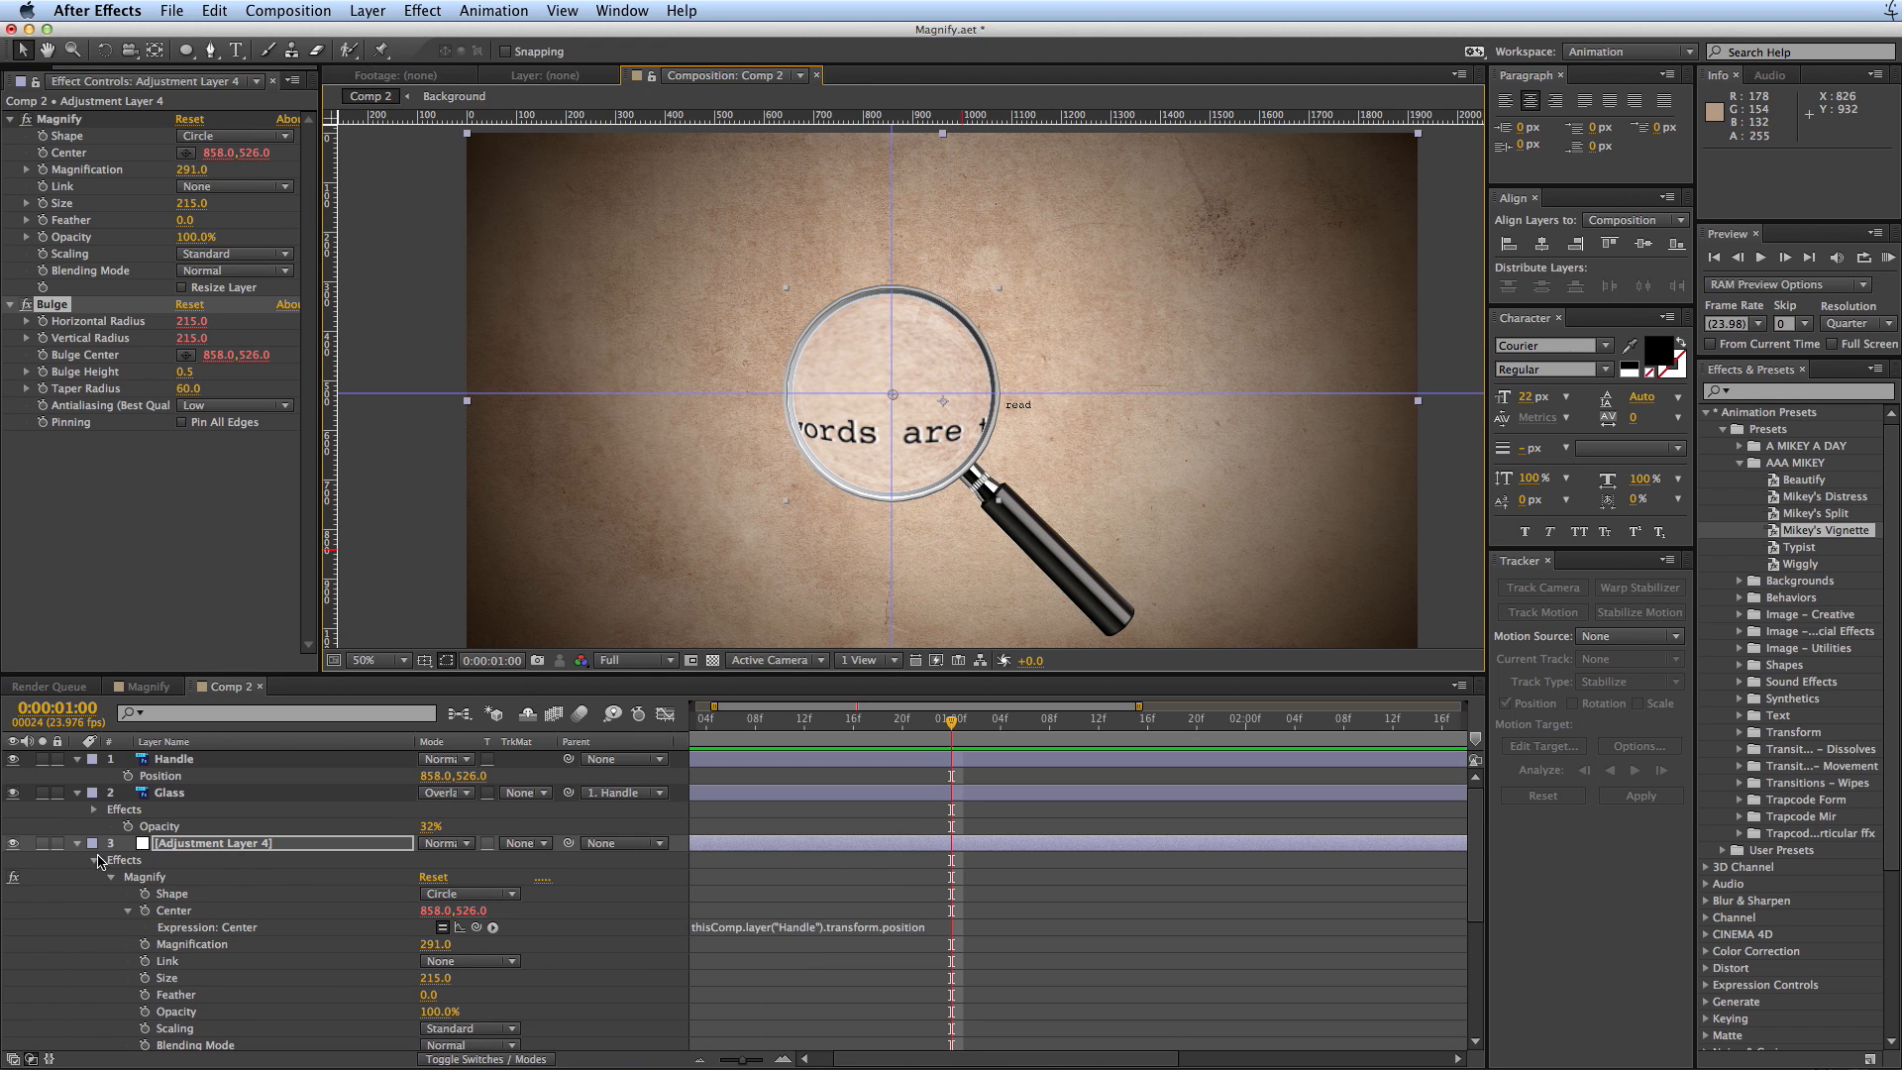
# - Drag the Handle layer across 'read' and 'small to' until the lens sits over 'too small'
pyautogui.click(170, 793)
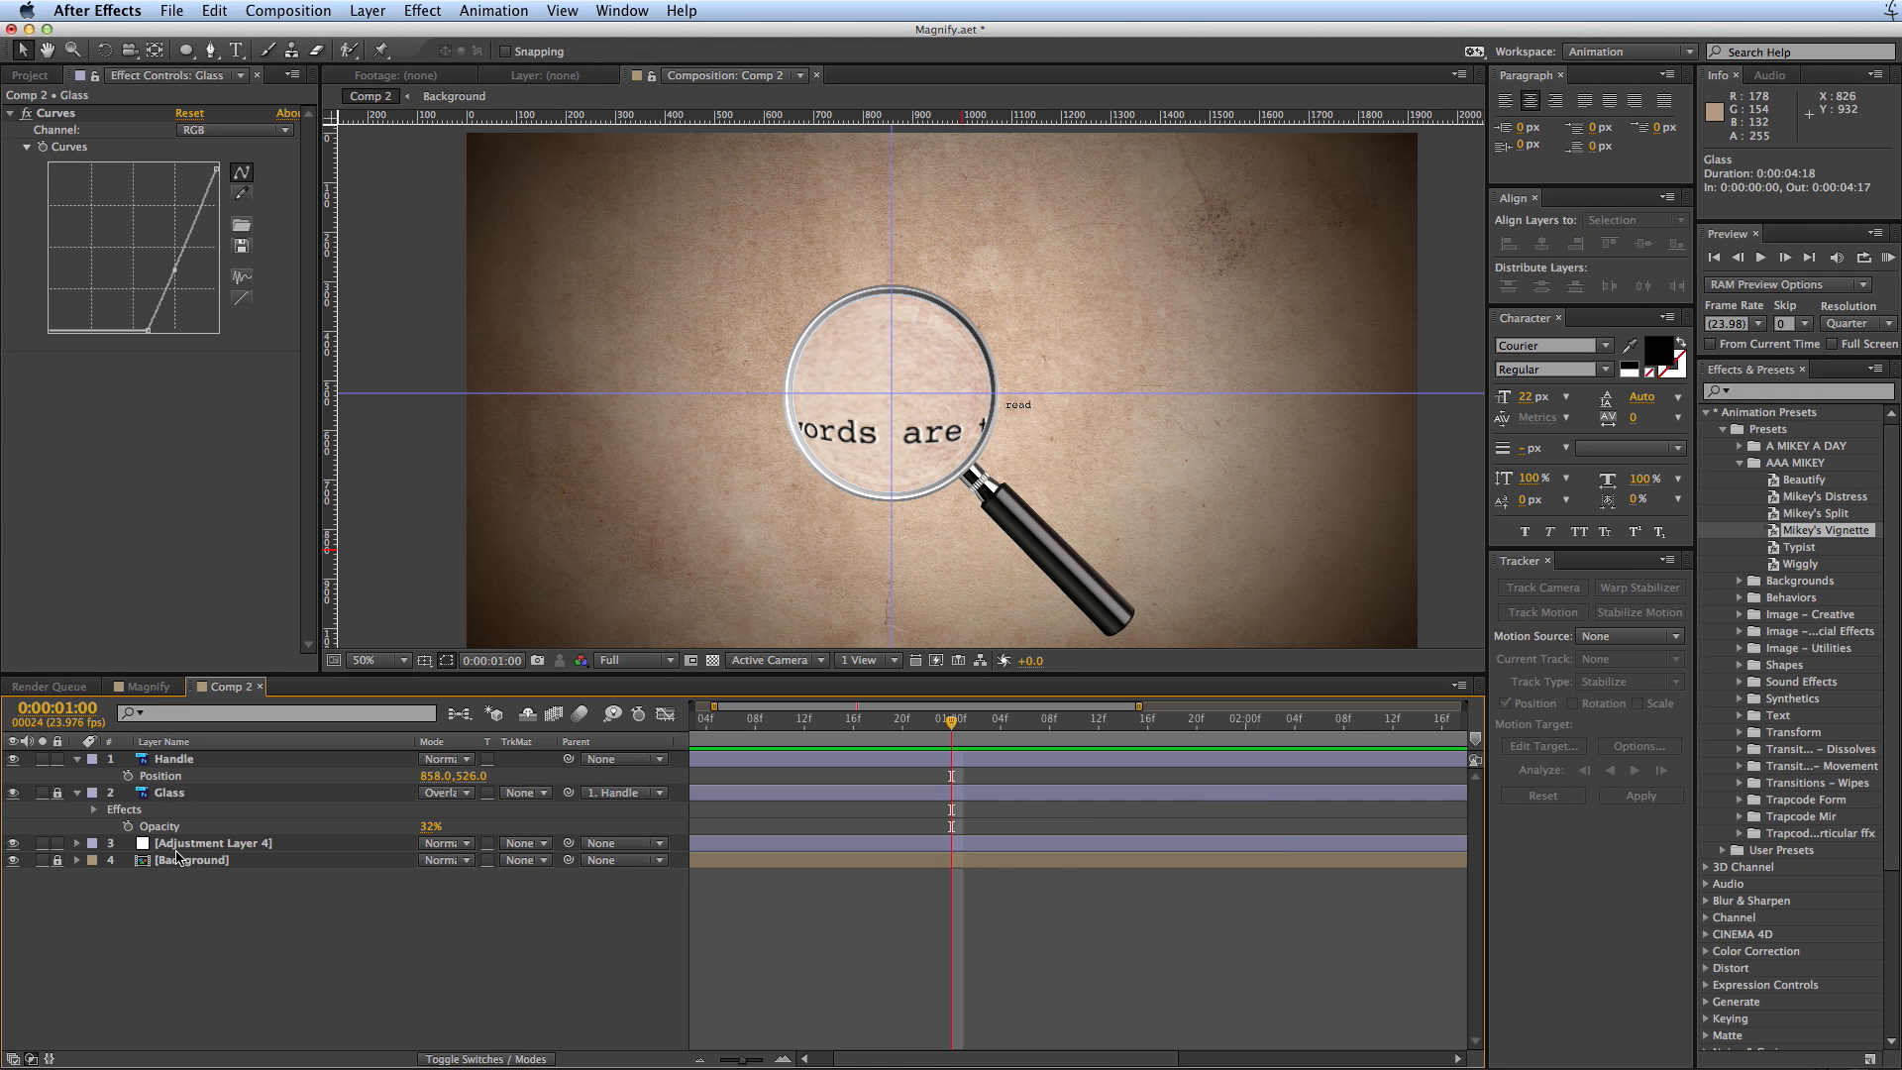
pyautogui.click(212, 842)
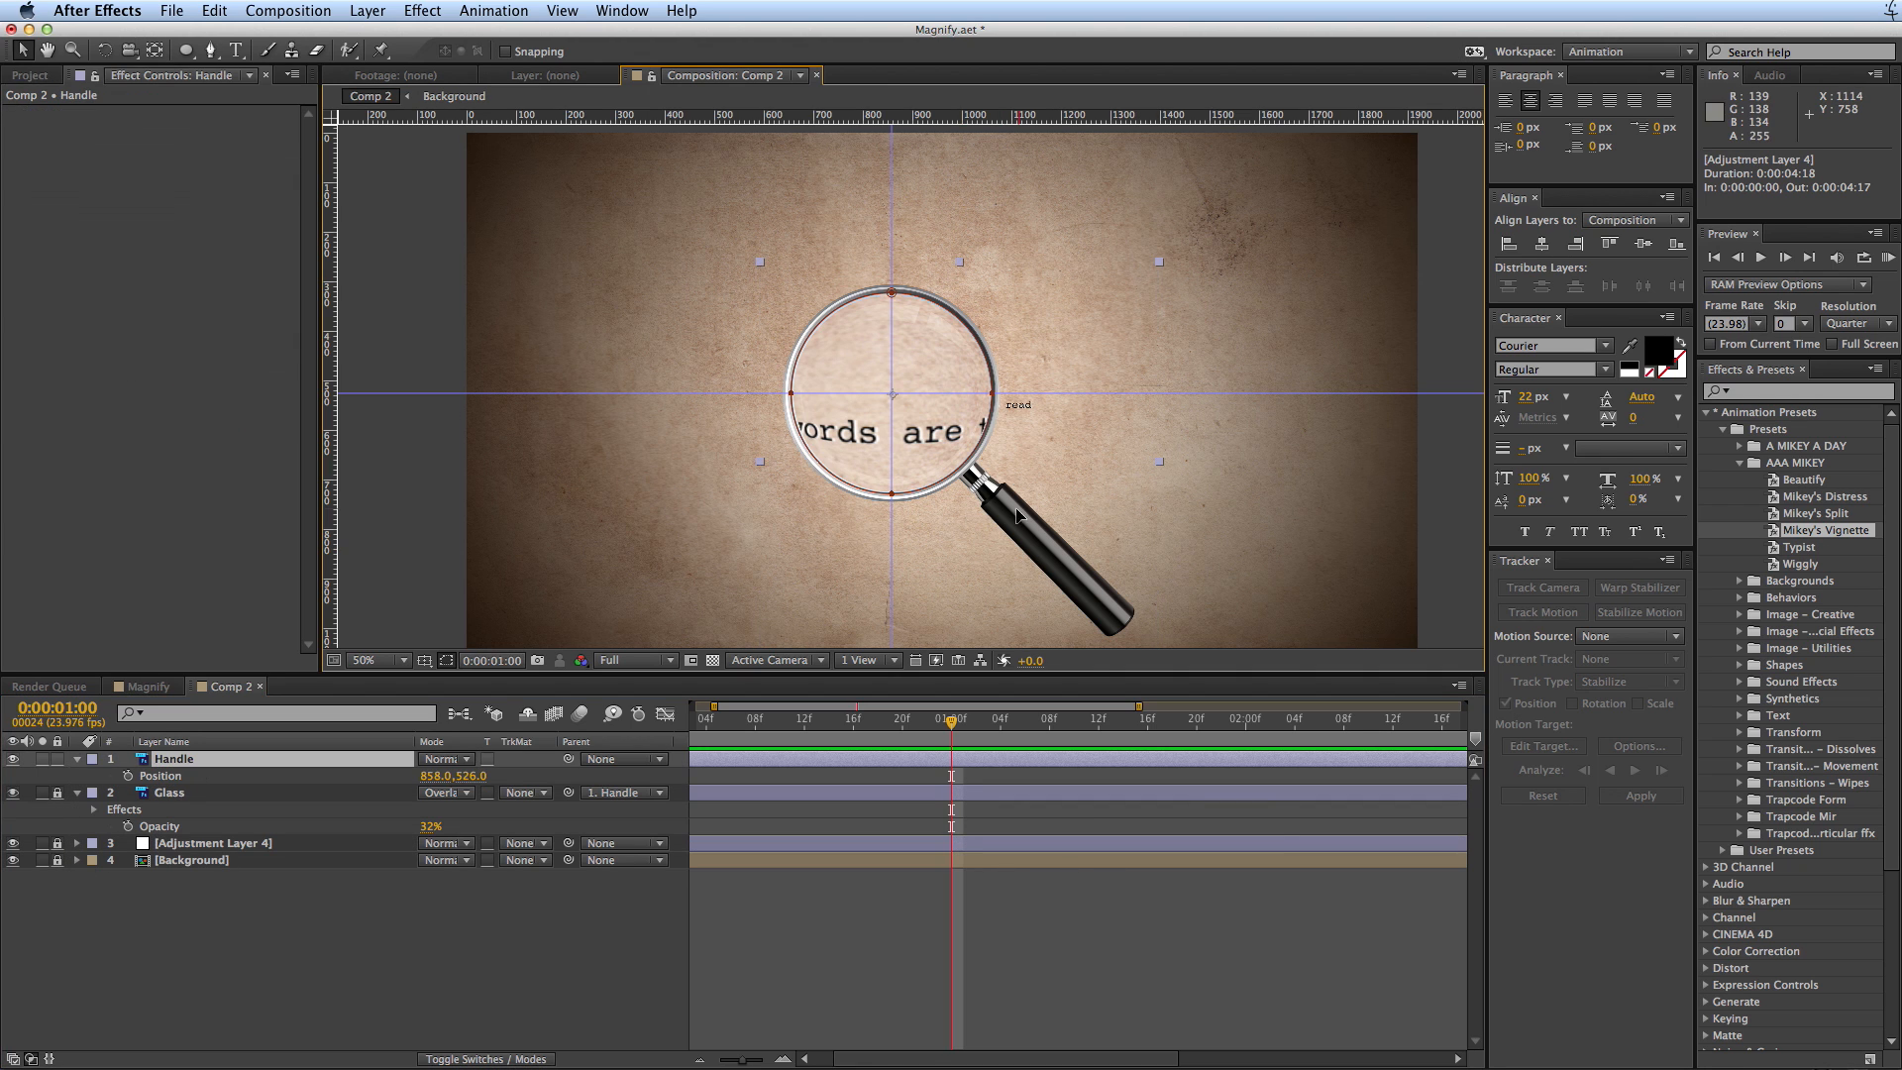
pyautogui.moveTo(1018, 515); pyautogui.dragTo(1068, 543)
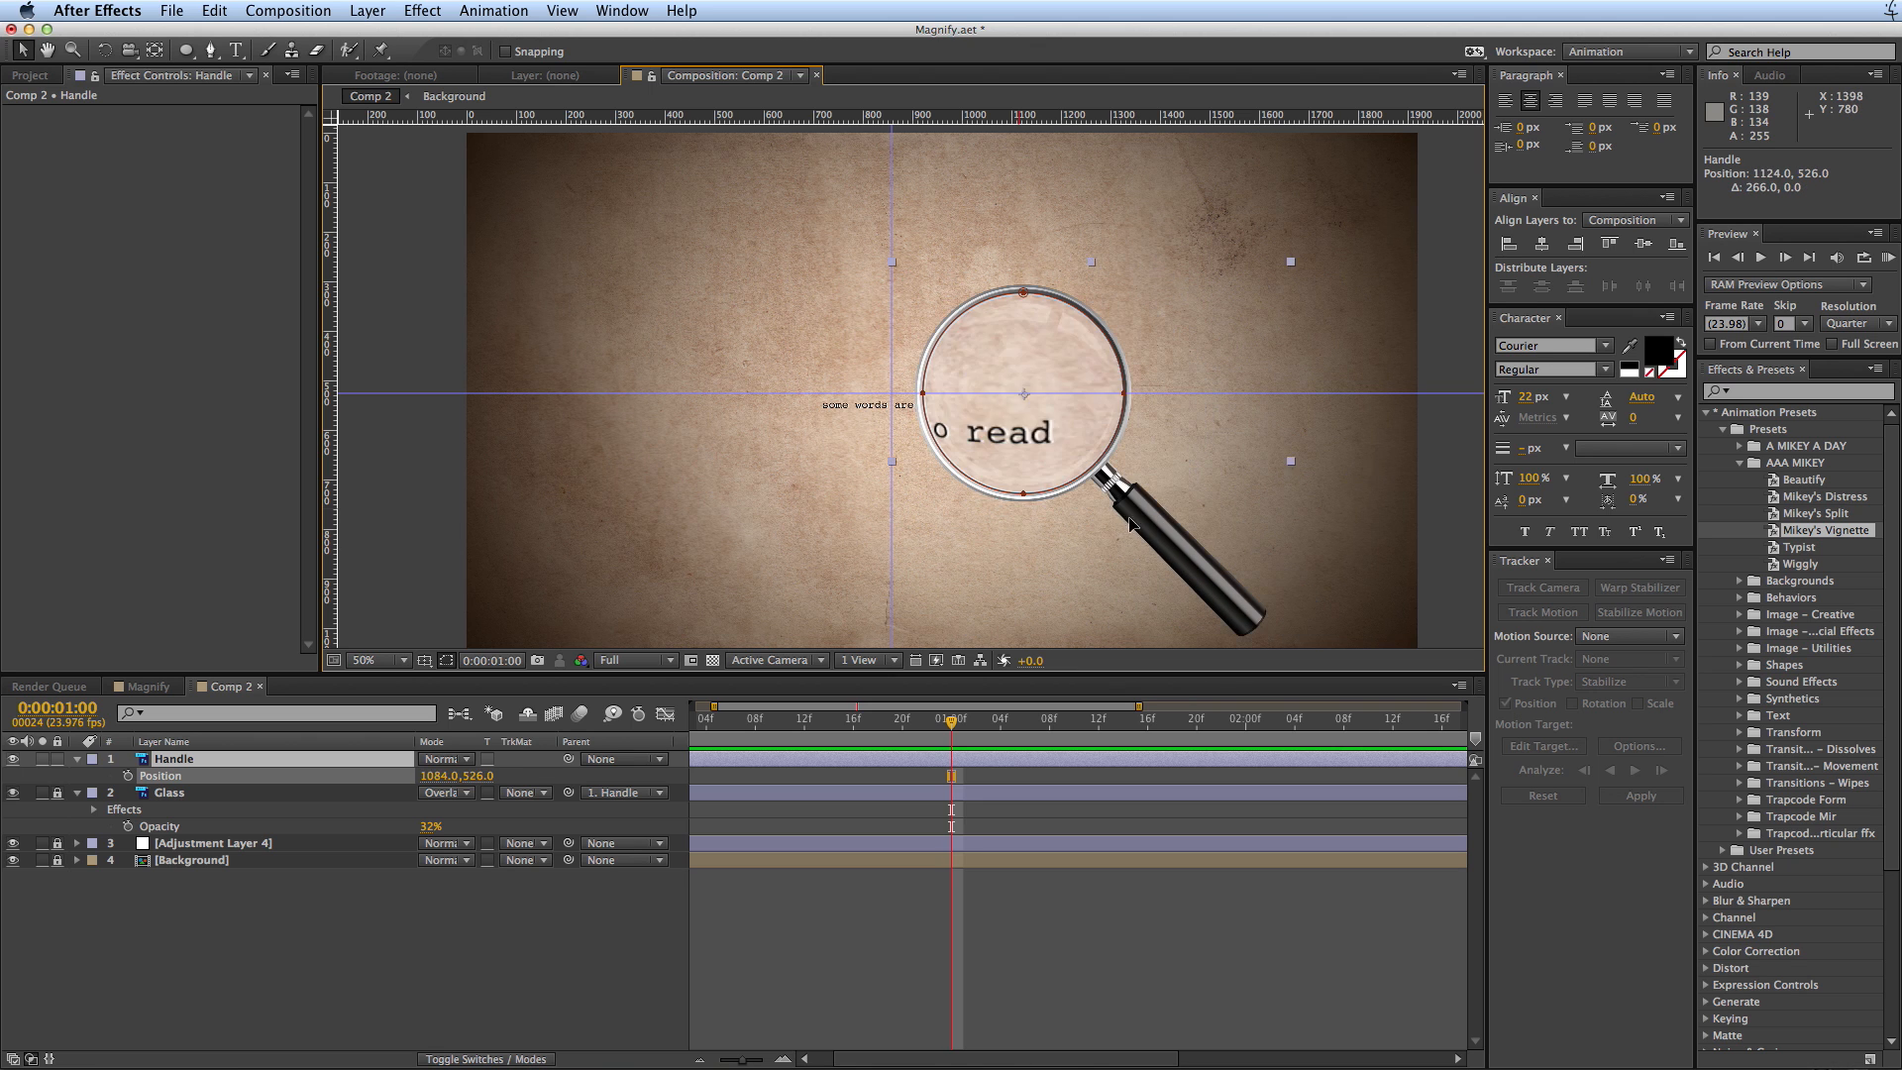
pyautogui.moveTo(1132, 525); pyautogui.dragTo(1074, 508)
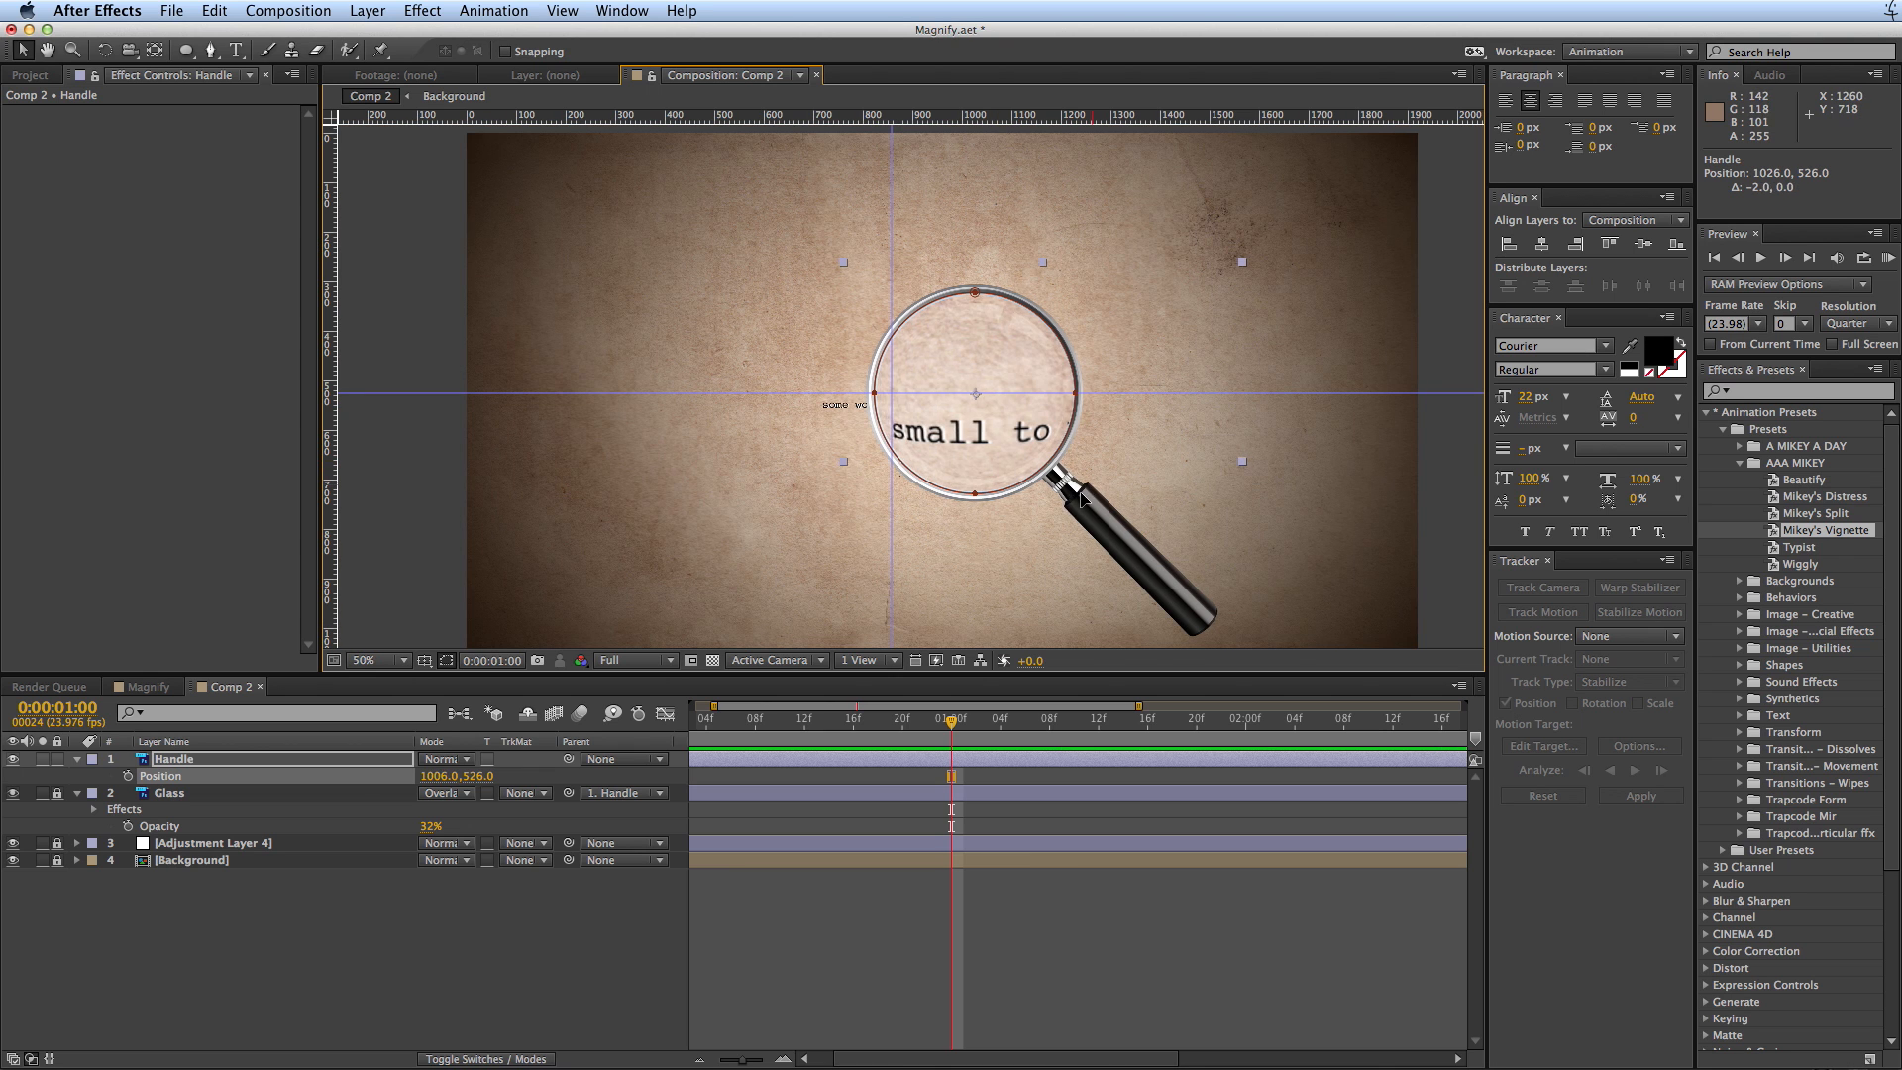
pyautogui.moveTo(1080, 498); pyautogui.dragTo(904, 319)
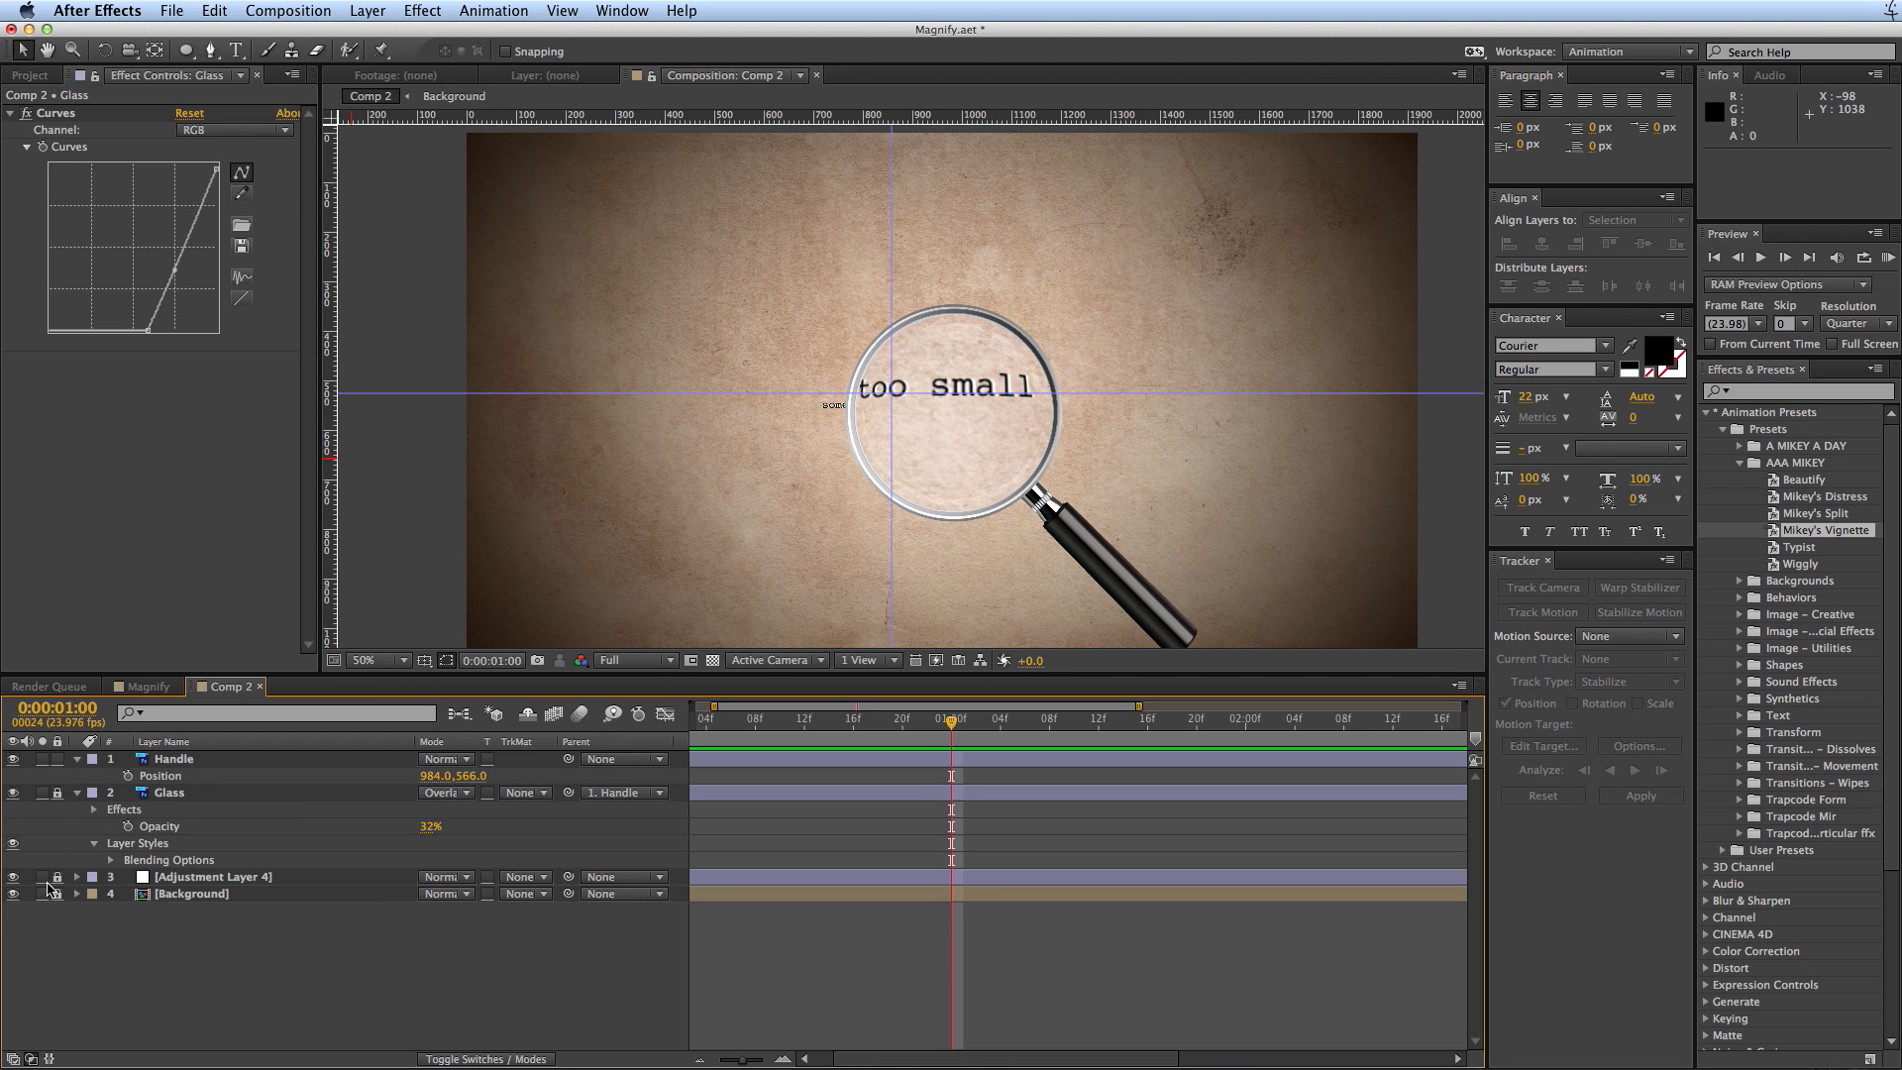
# - Add an Exposure effect to Adjustment Layer 4 and lower it to about -1.93
pyautogui.click(212, 876)
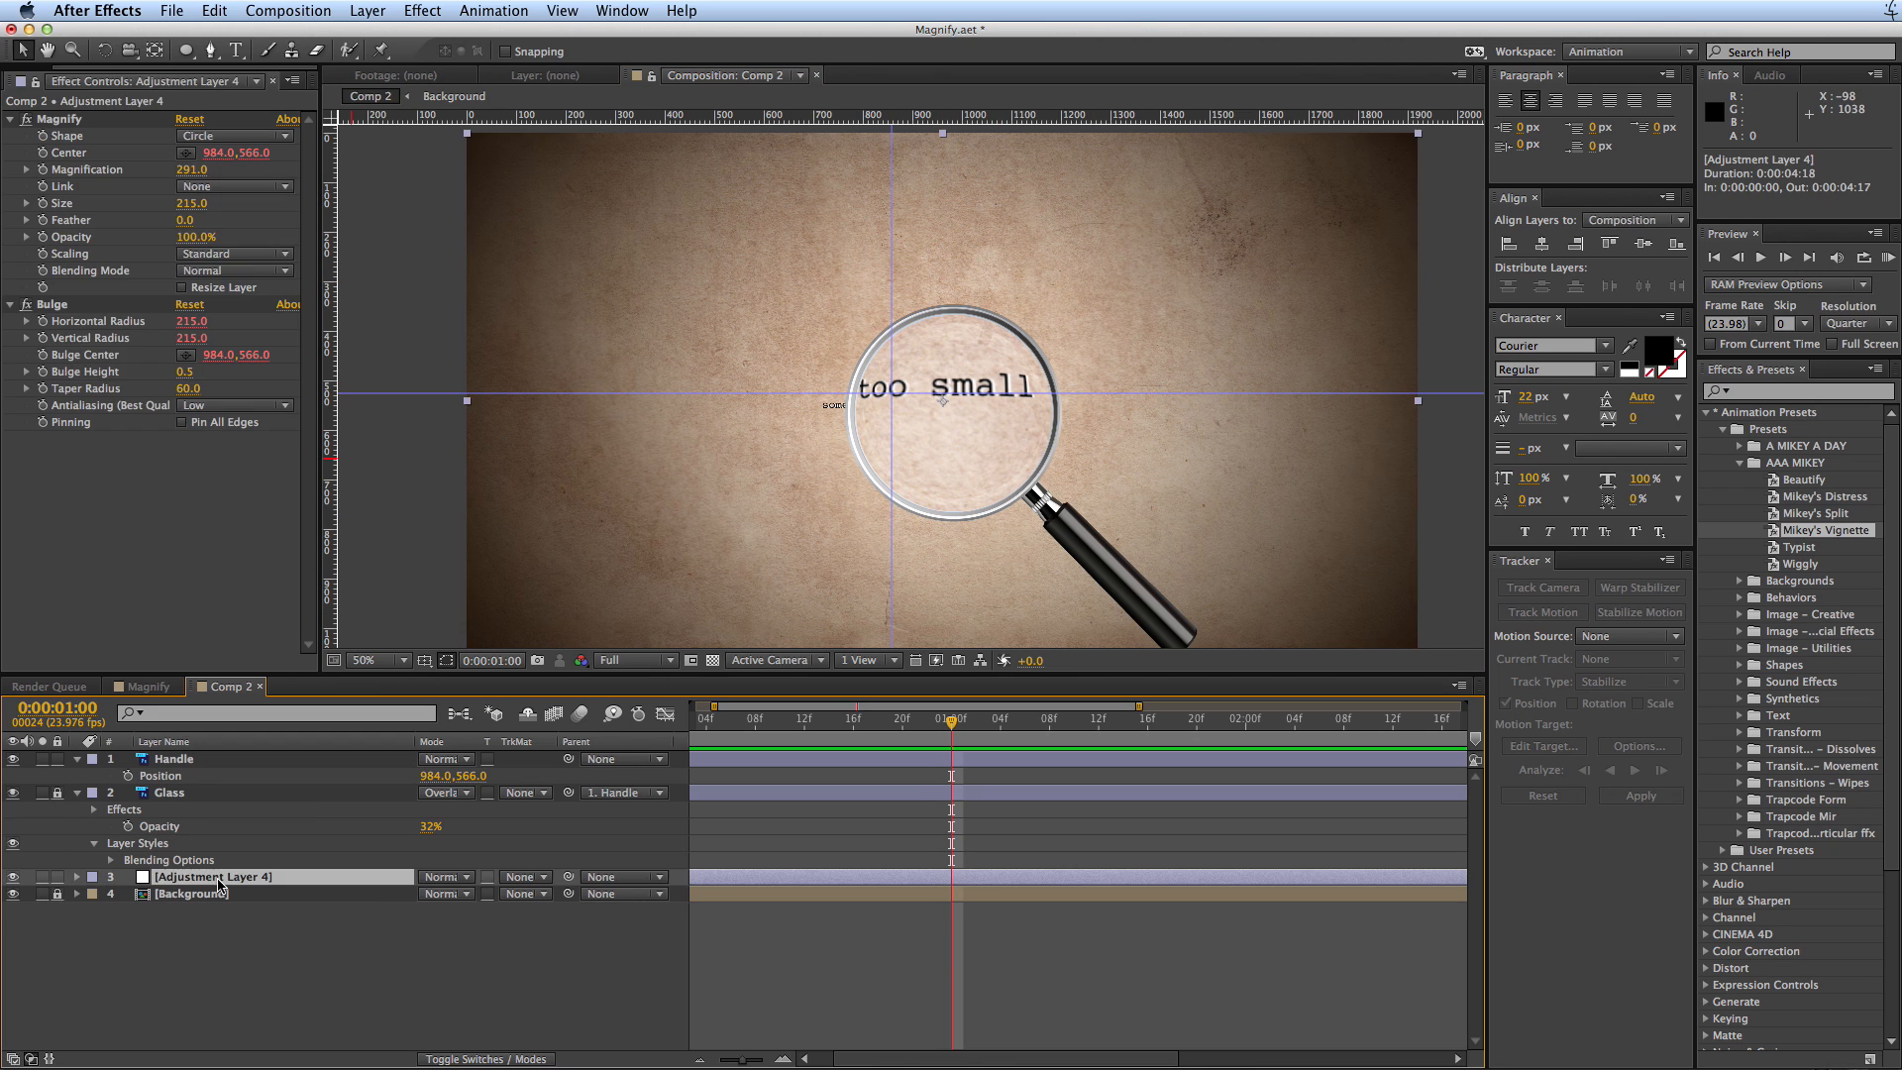
pyautogui.moveTo(361, 22)
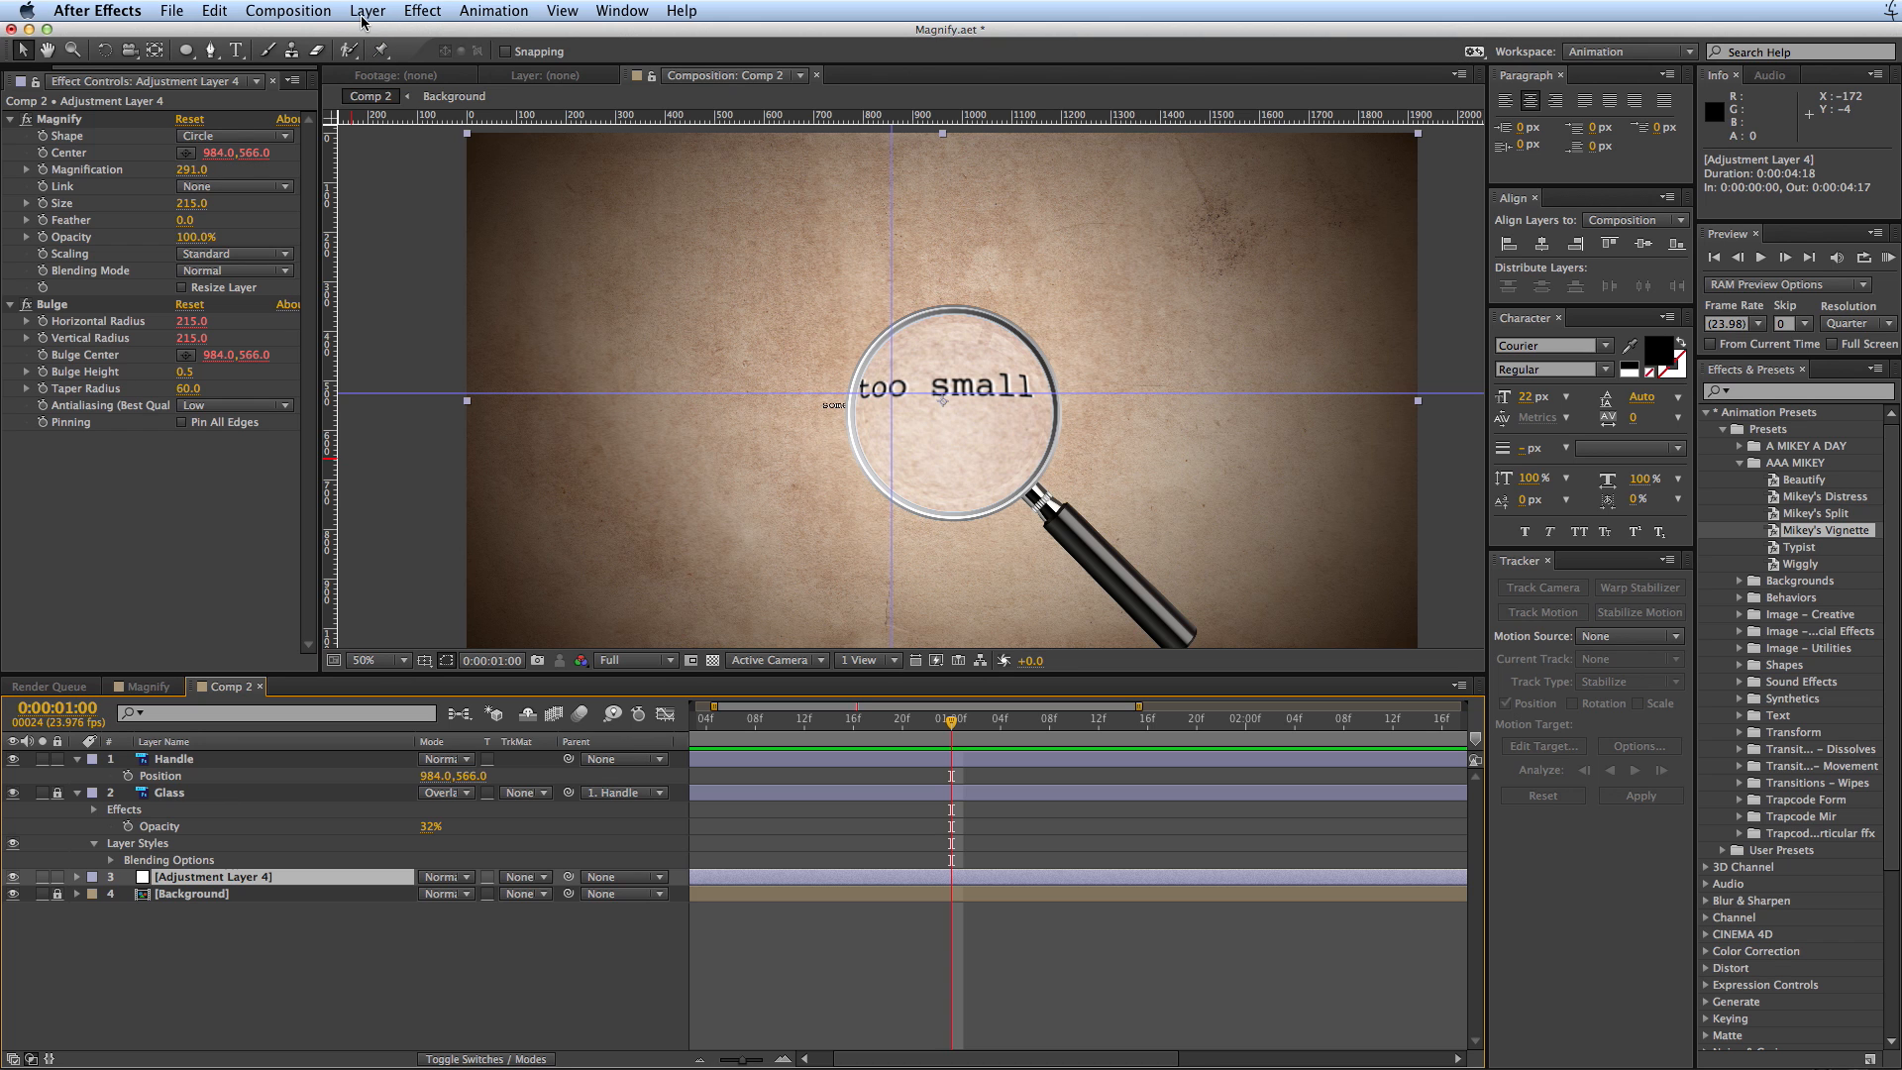
pyautogui.click(420, 10)
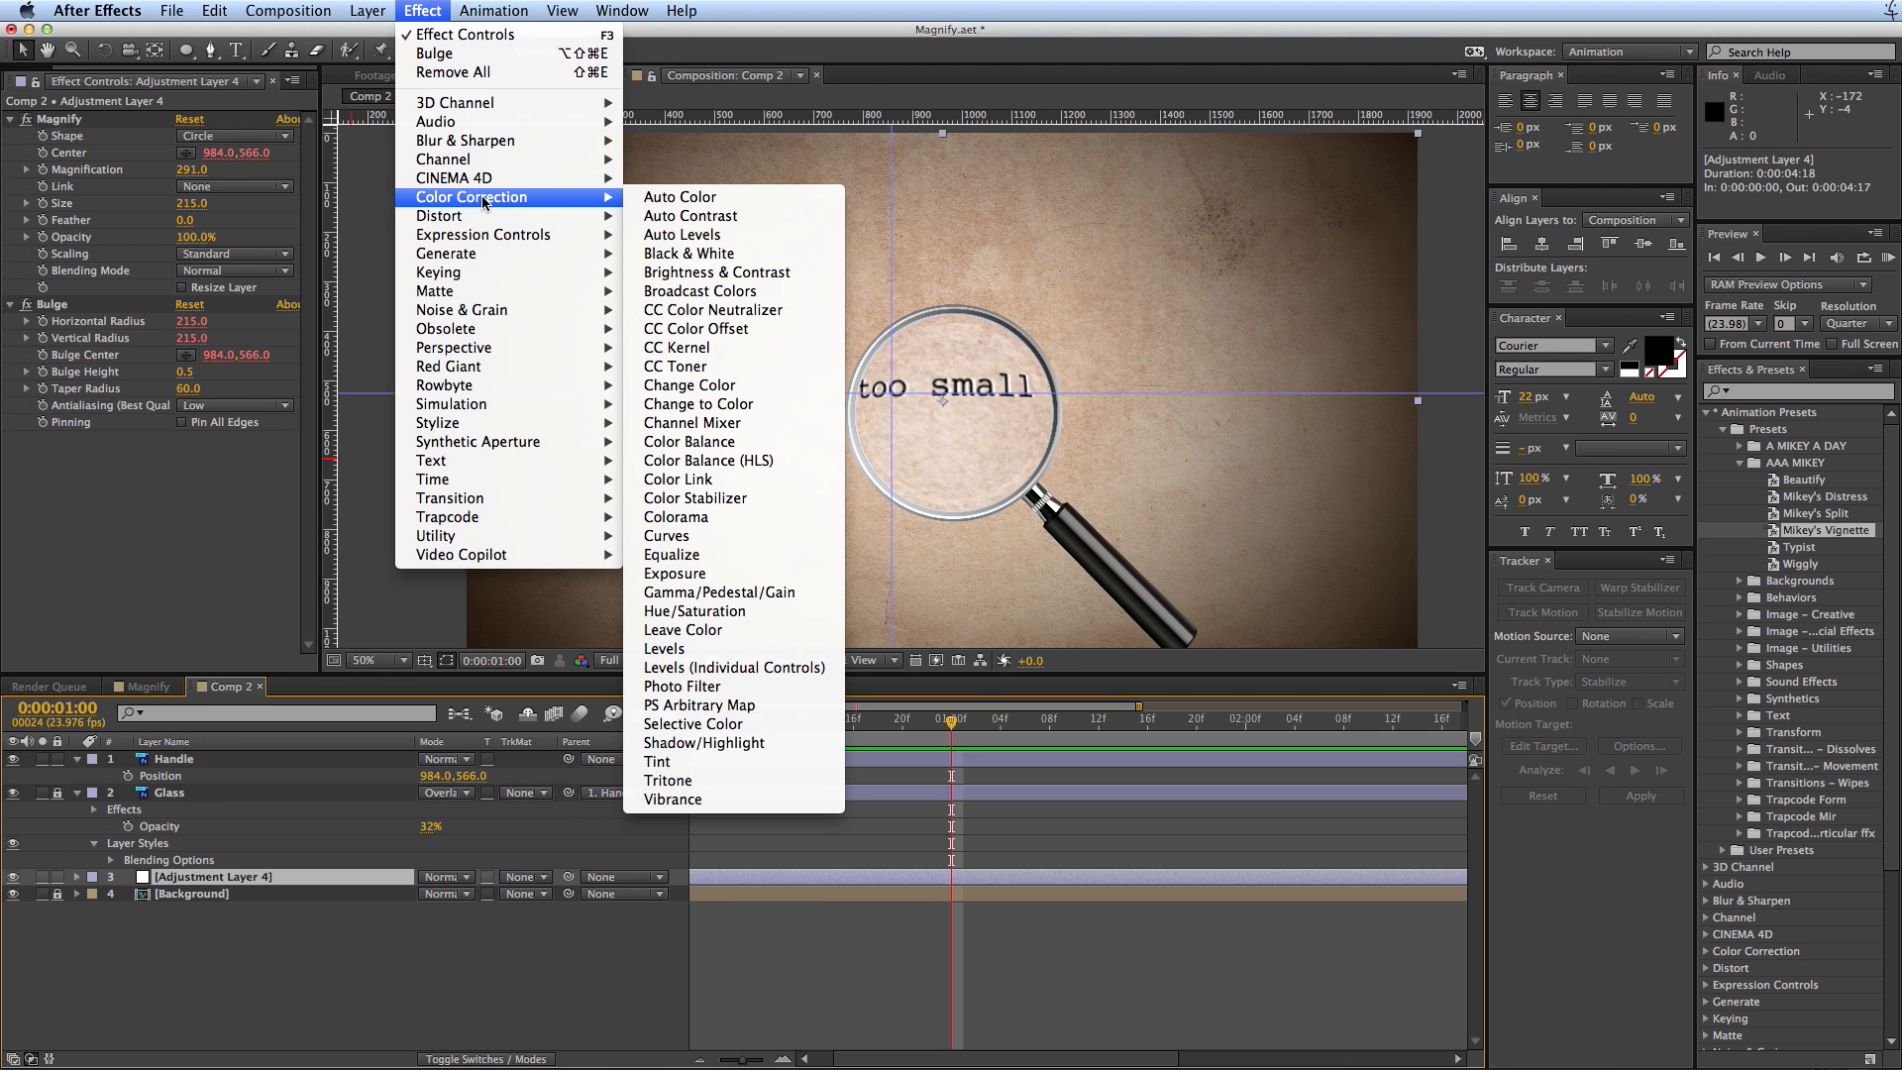
pyautogui.moveTo(672, 555)
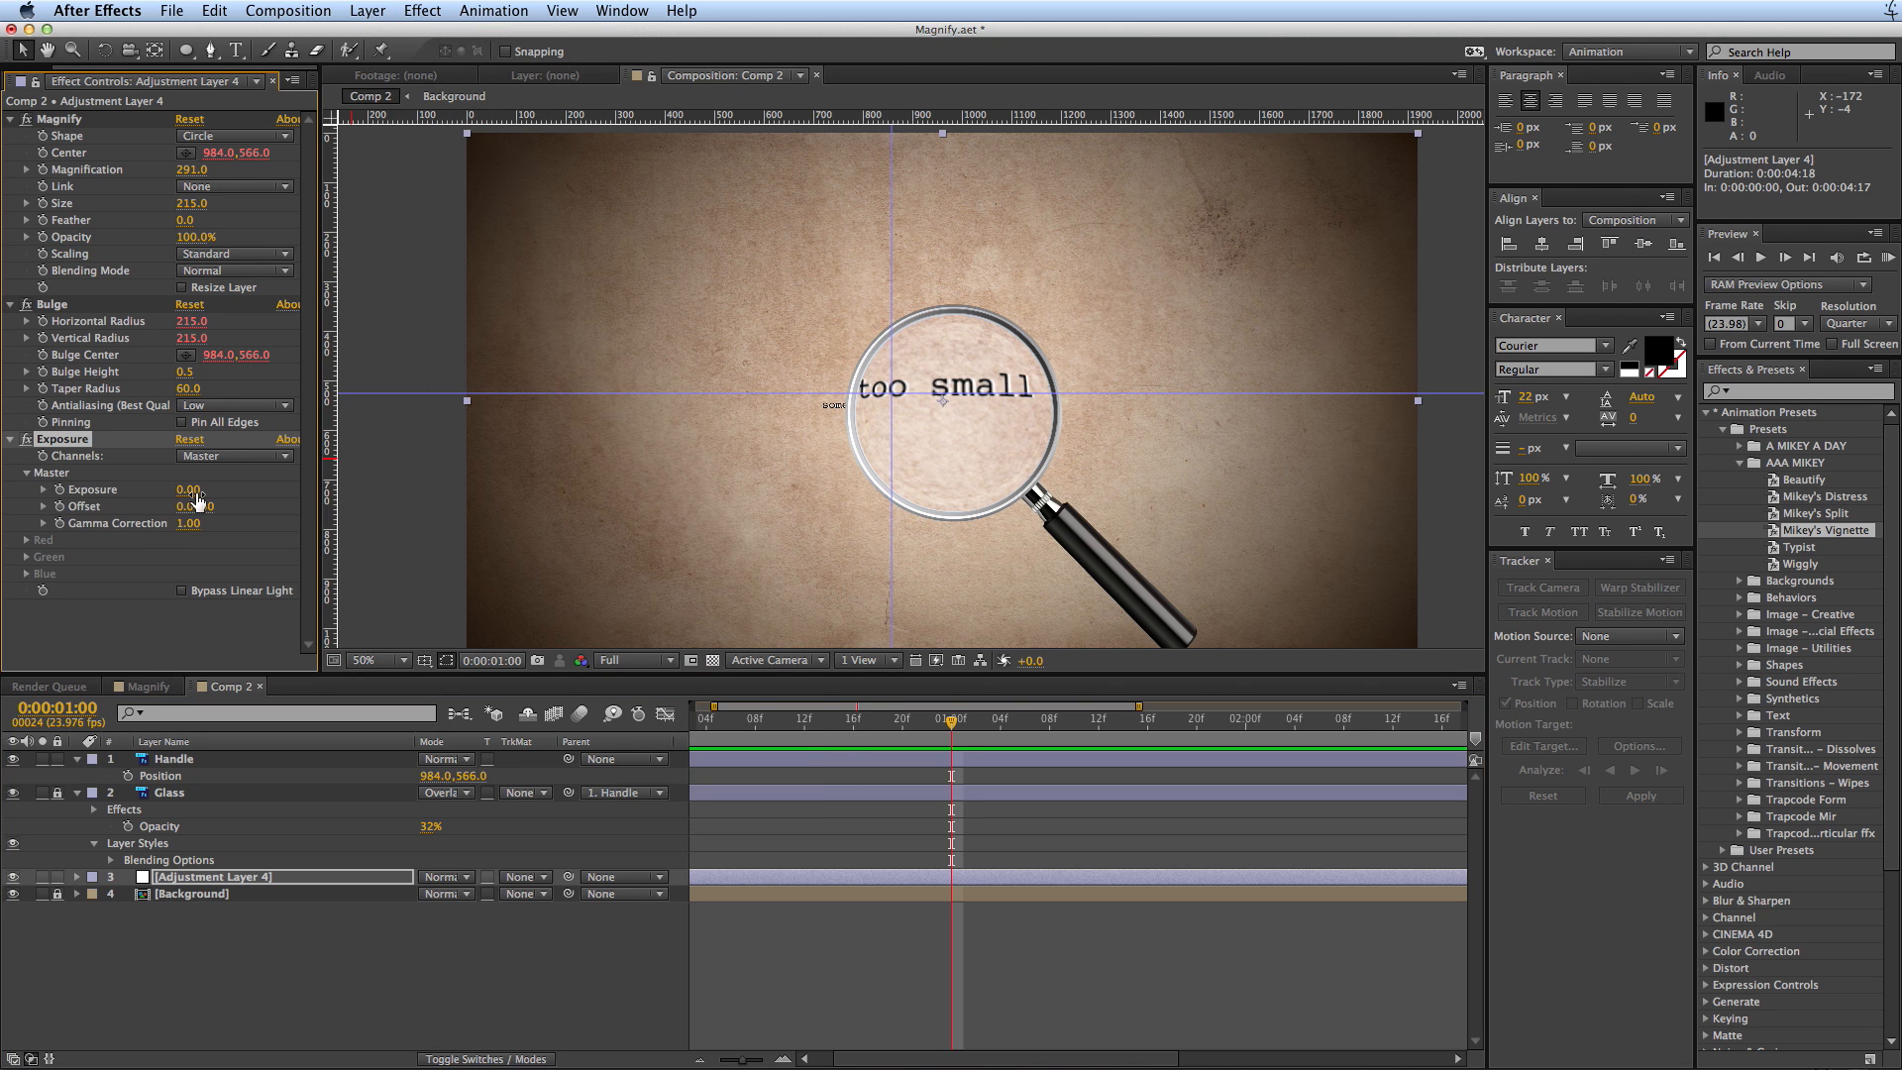
pyautogui.moveTo(192, 490); pyautogui.dragTo(159, 489)
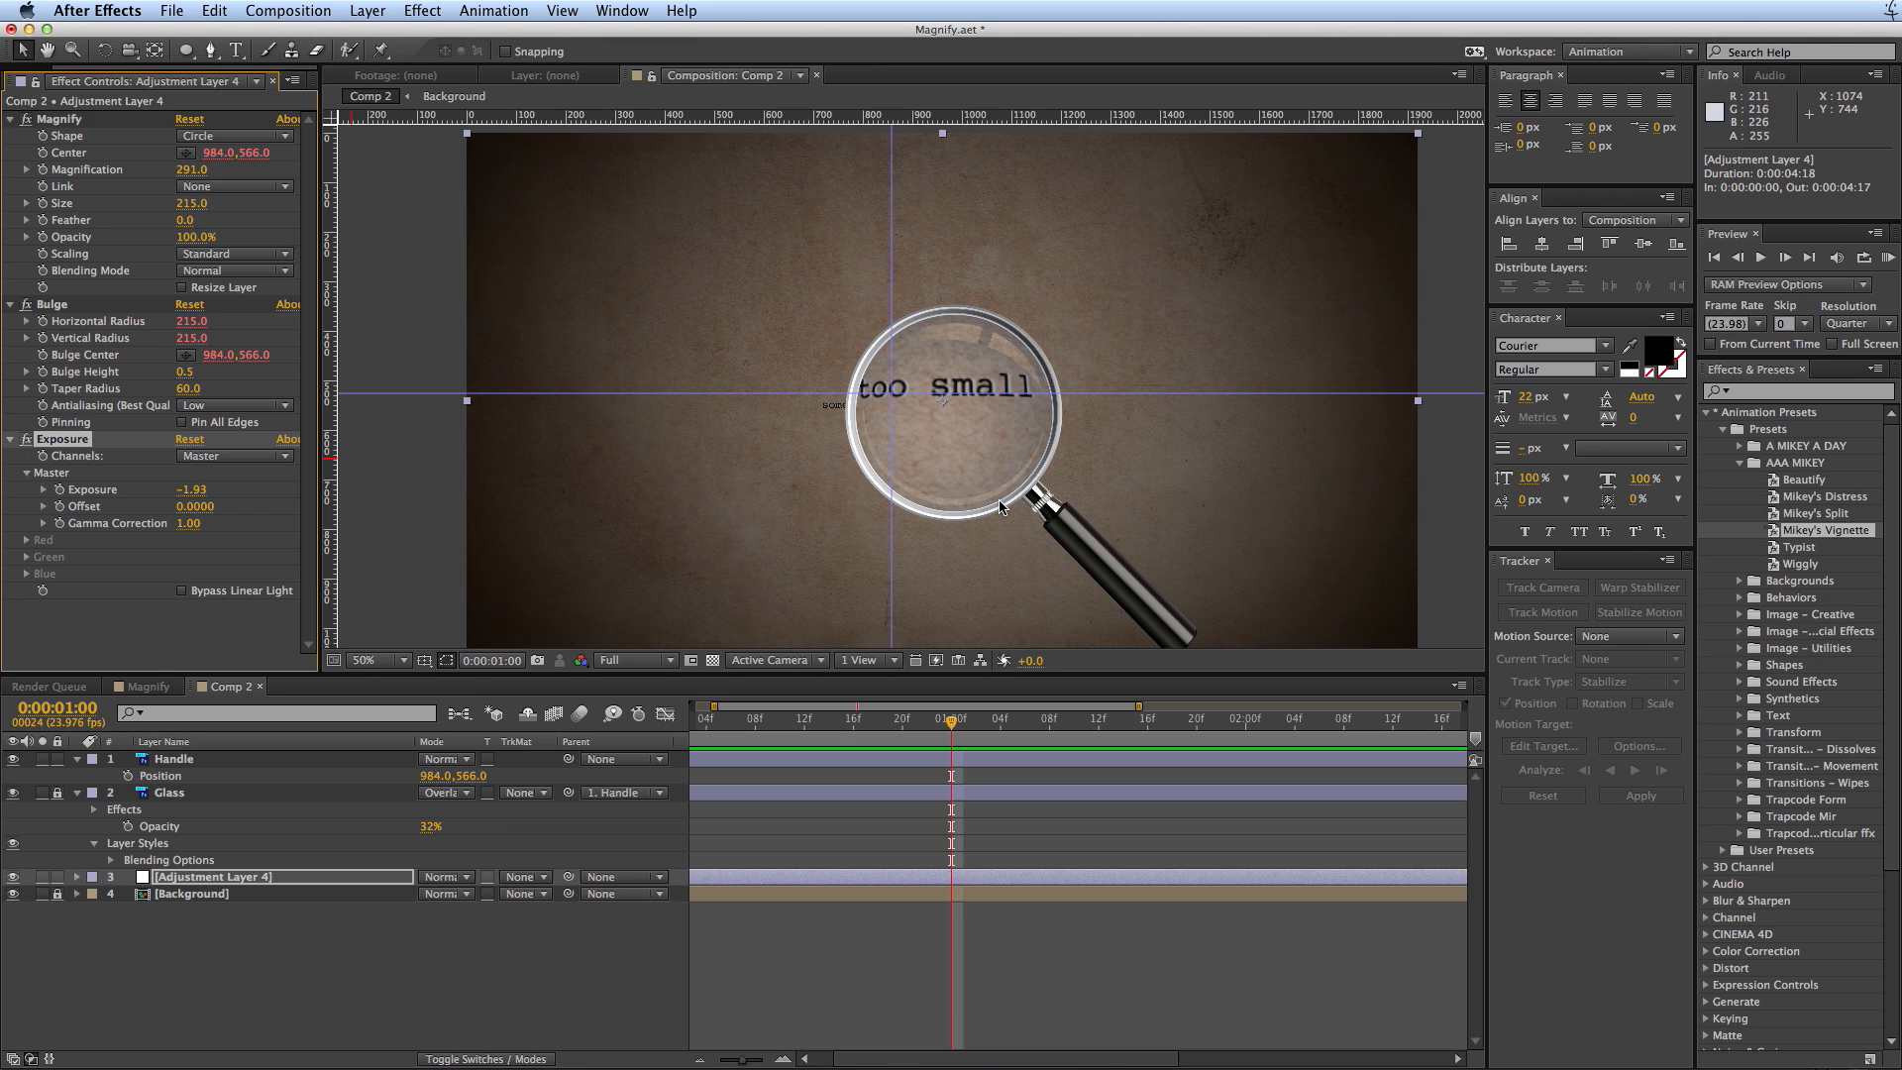
pyautogui.moveTo(840, 515)
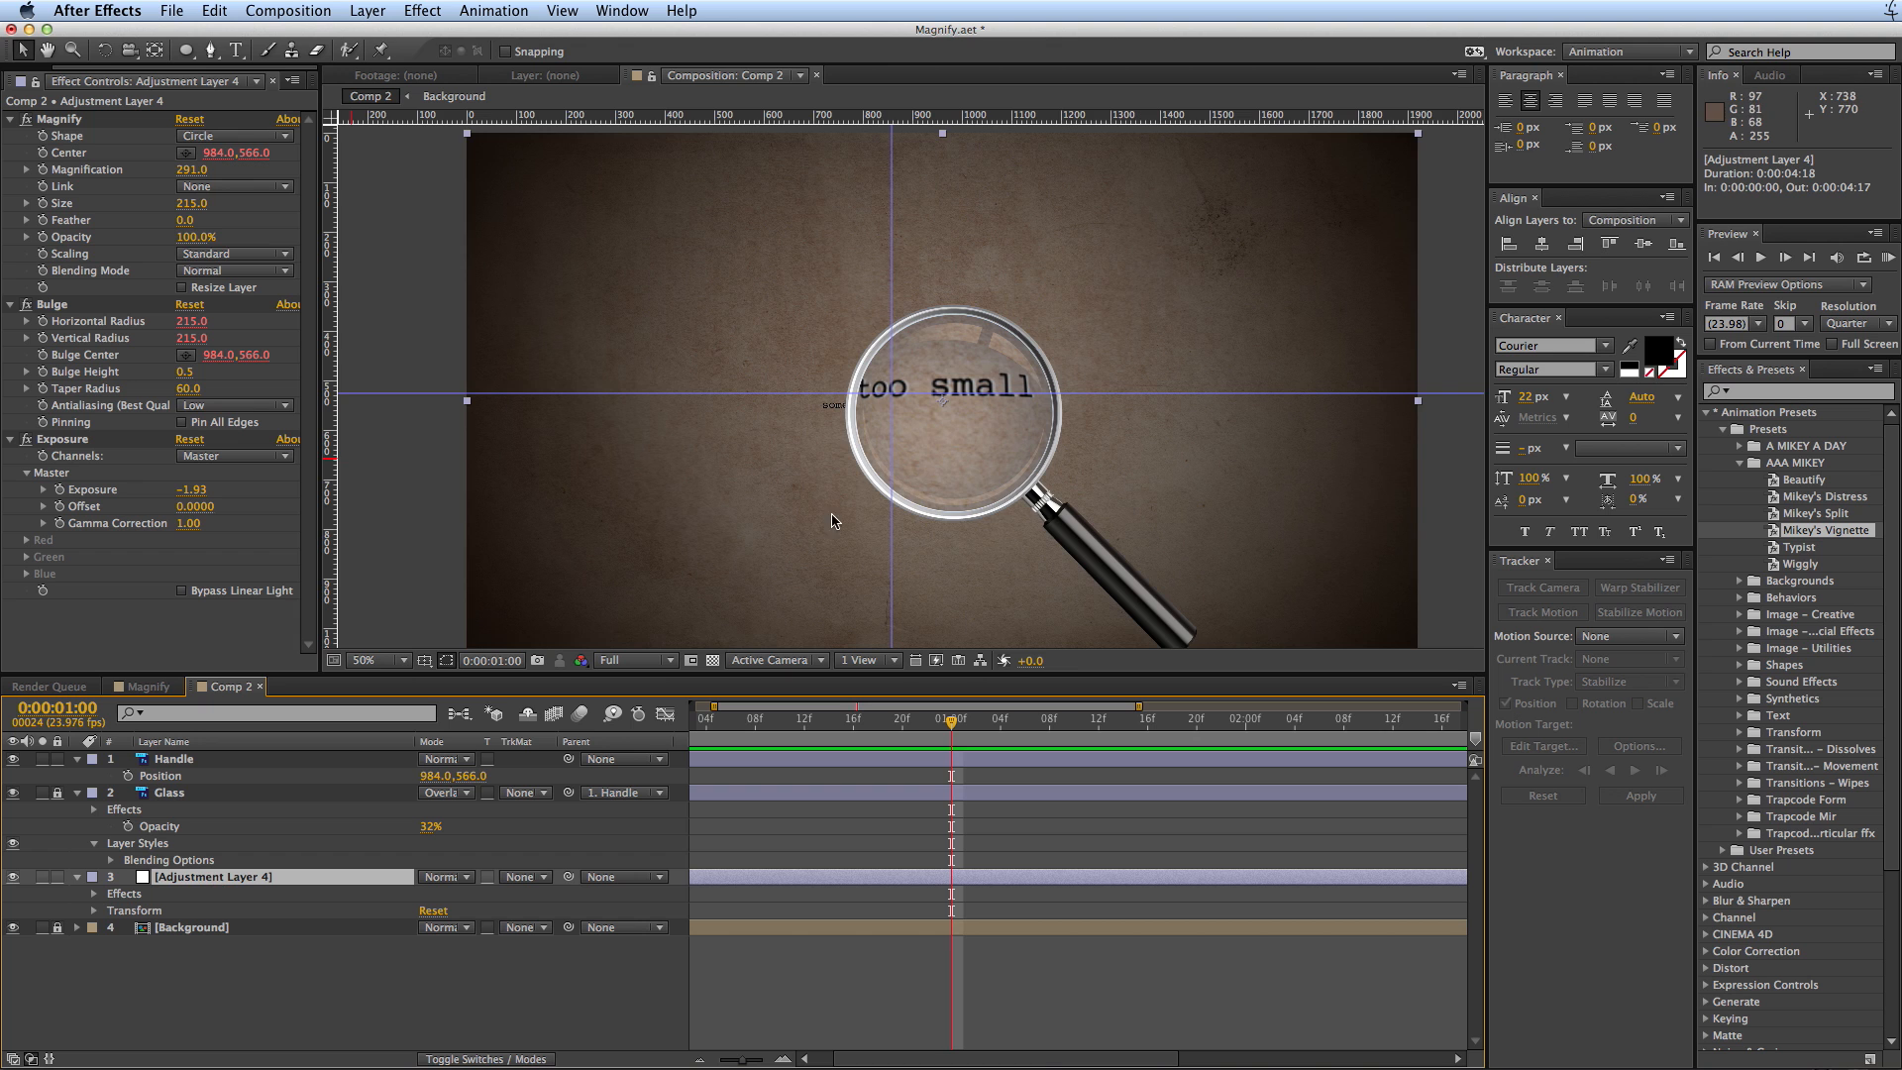
# - Add two elliptical masks to Adjustment Layer 4 with Mask 2 set to Subtract over the lens
pyautogui.click(378, 659)
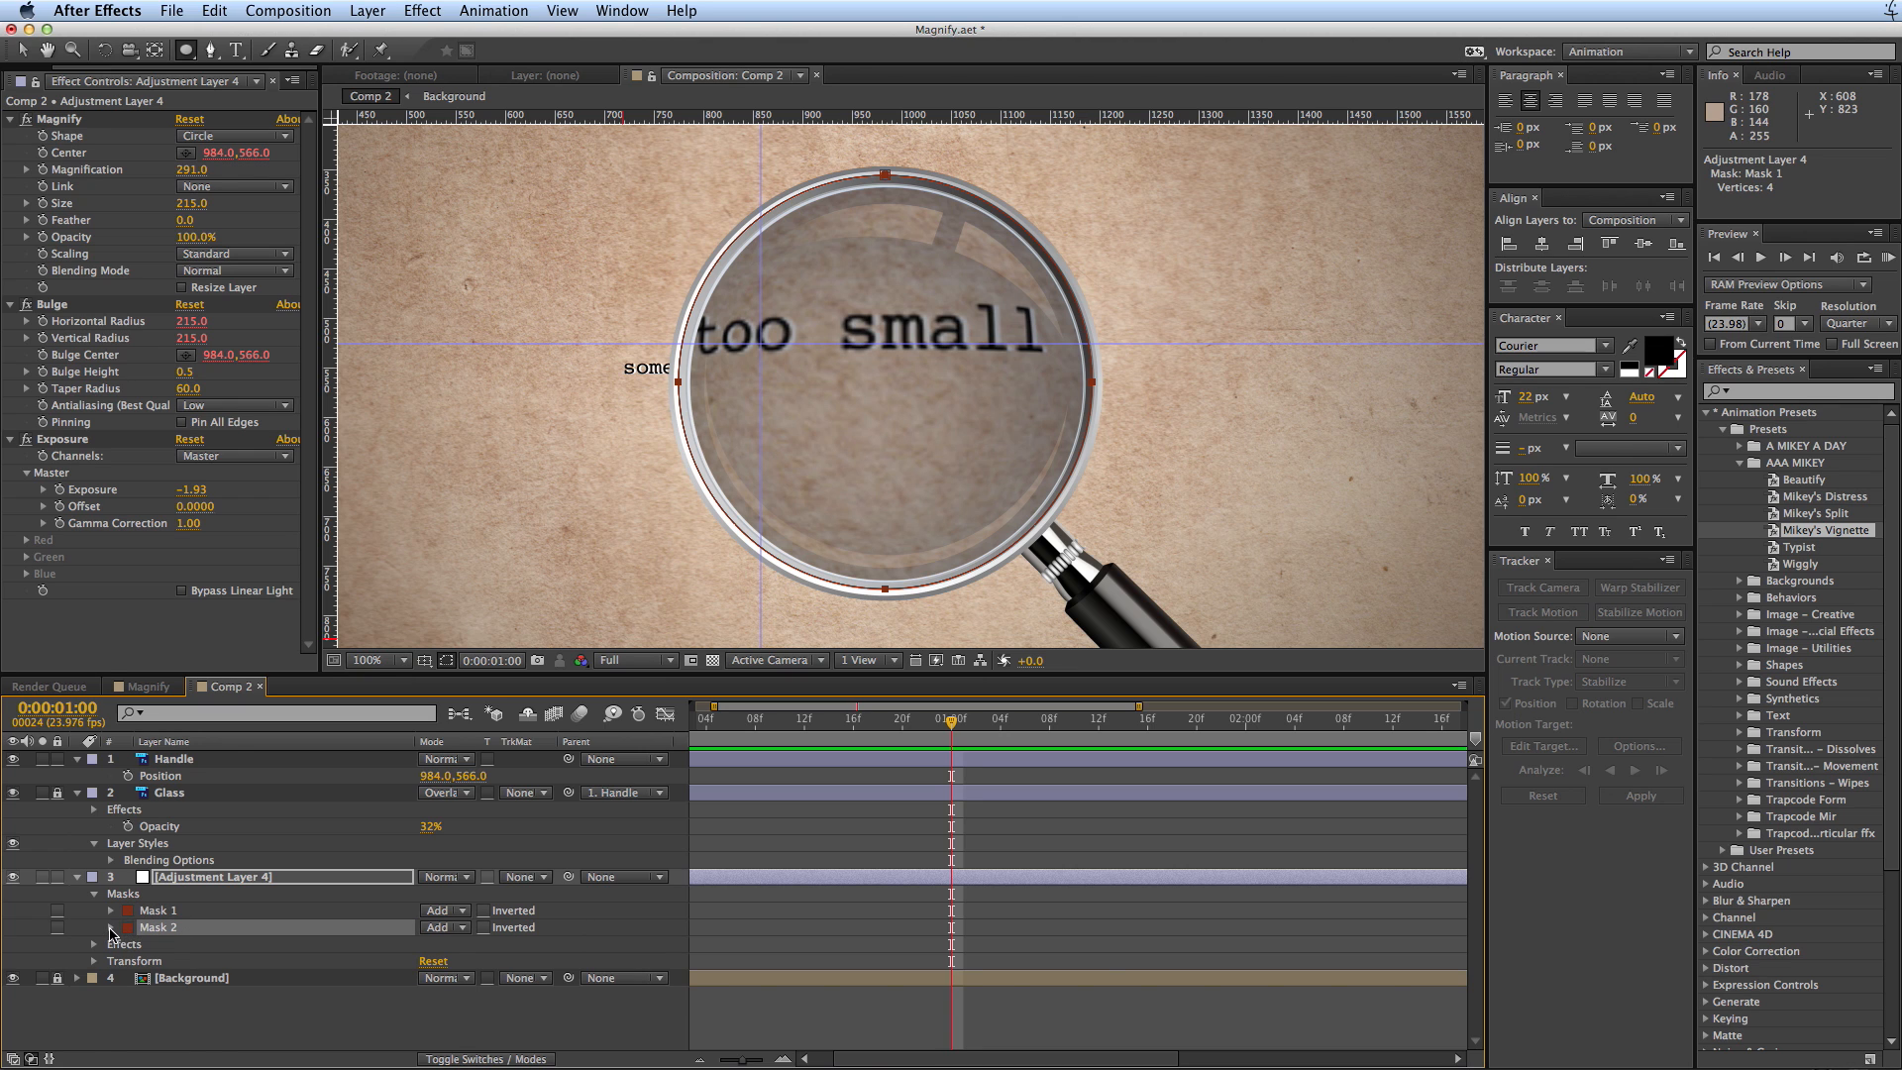
pyautogui.click(111, 928)
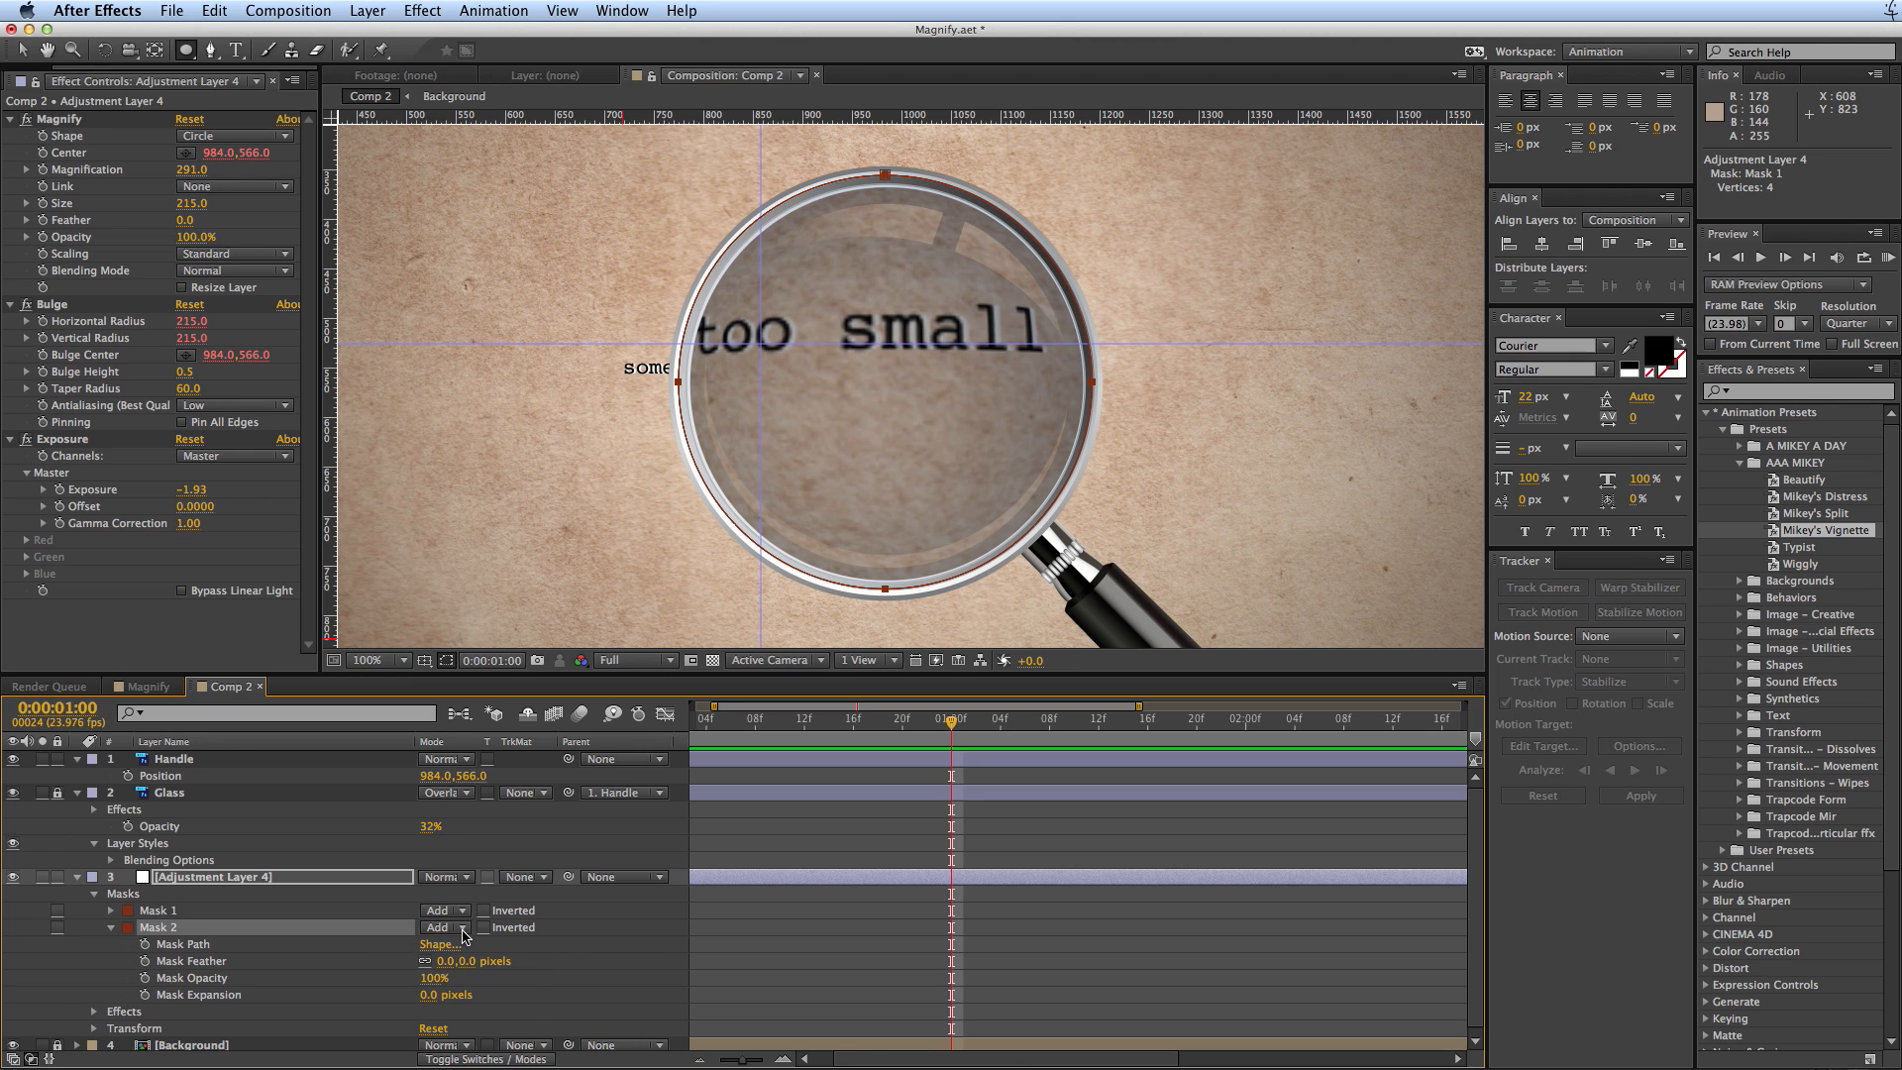
pyautogui.click(442, 927)
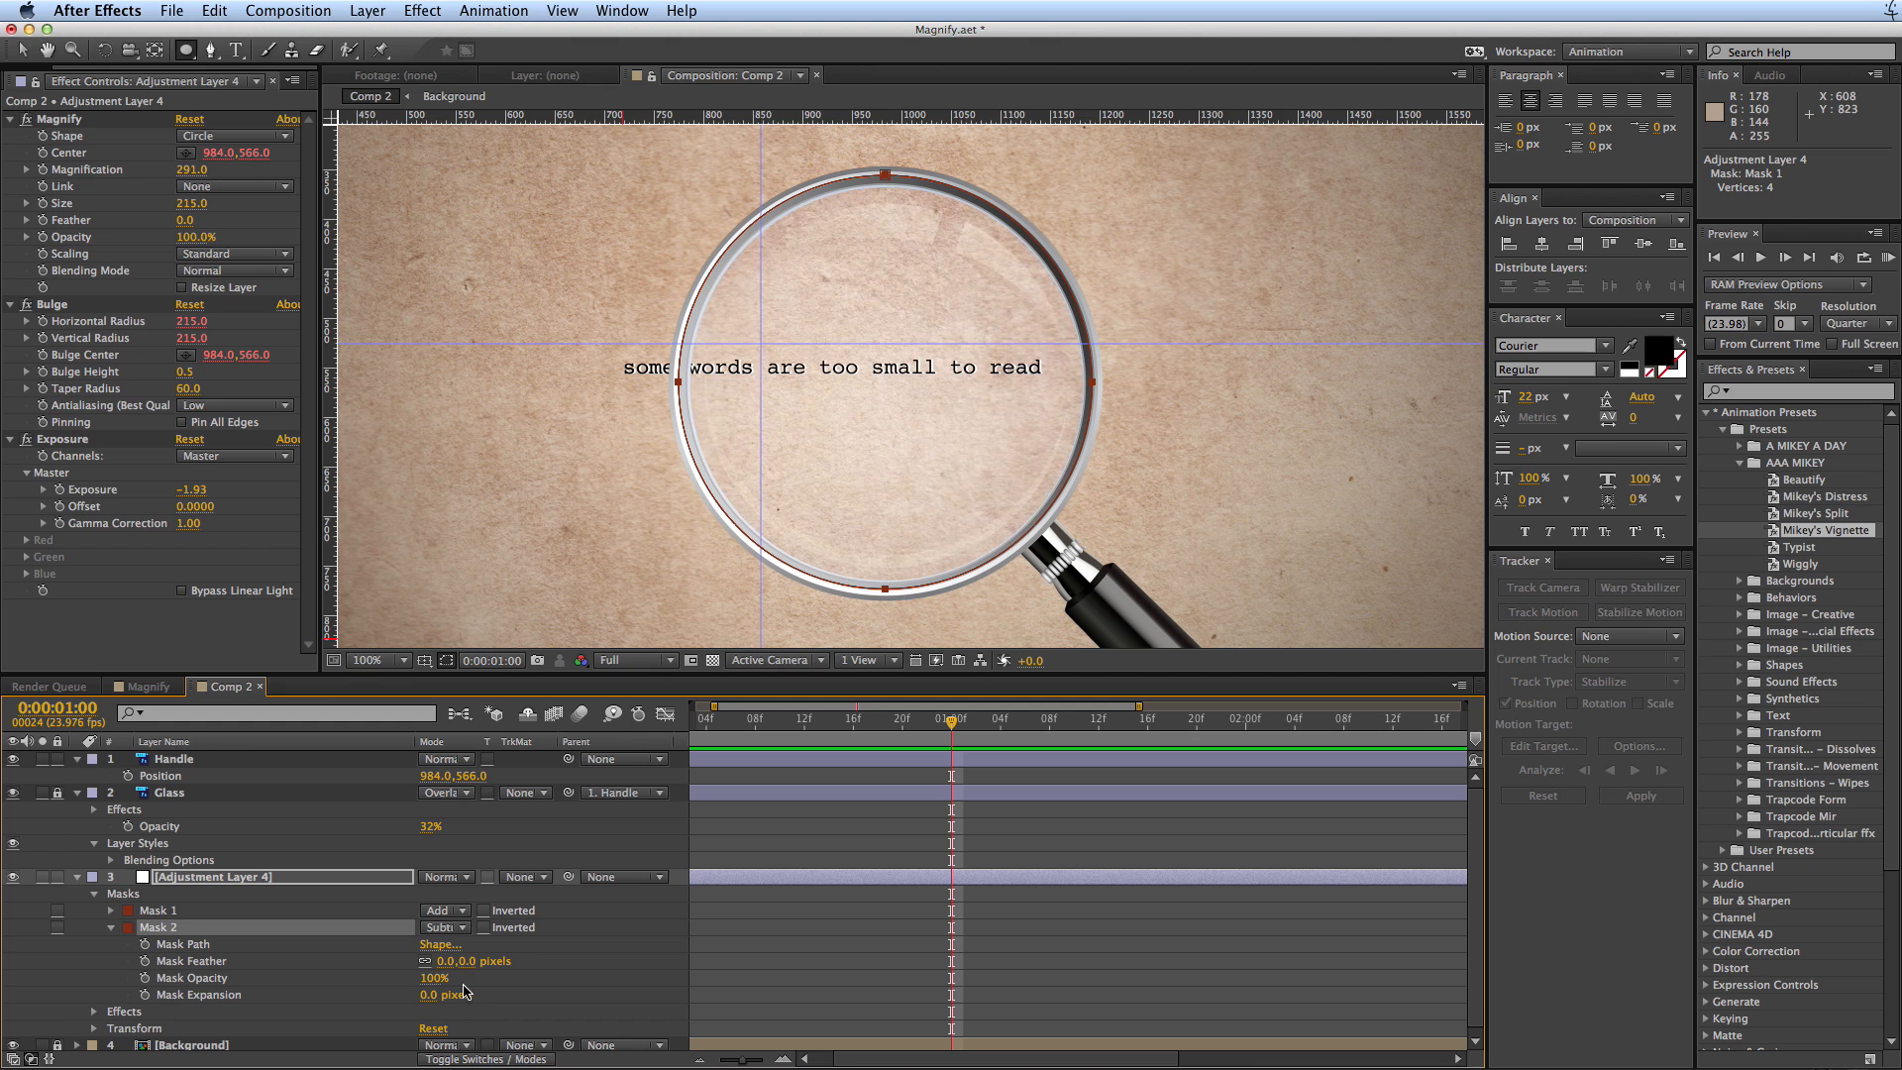
pyautogui.moveTo(456, 993); pyautogui.dragTo(424, 993)
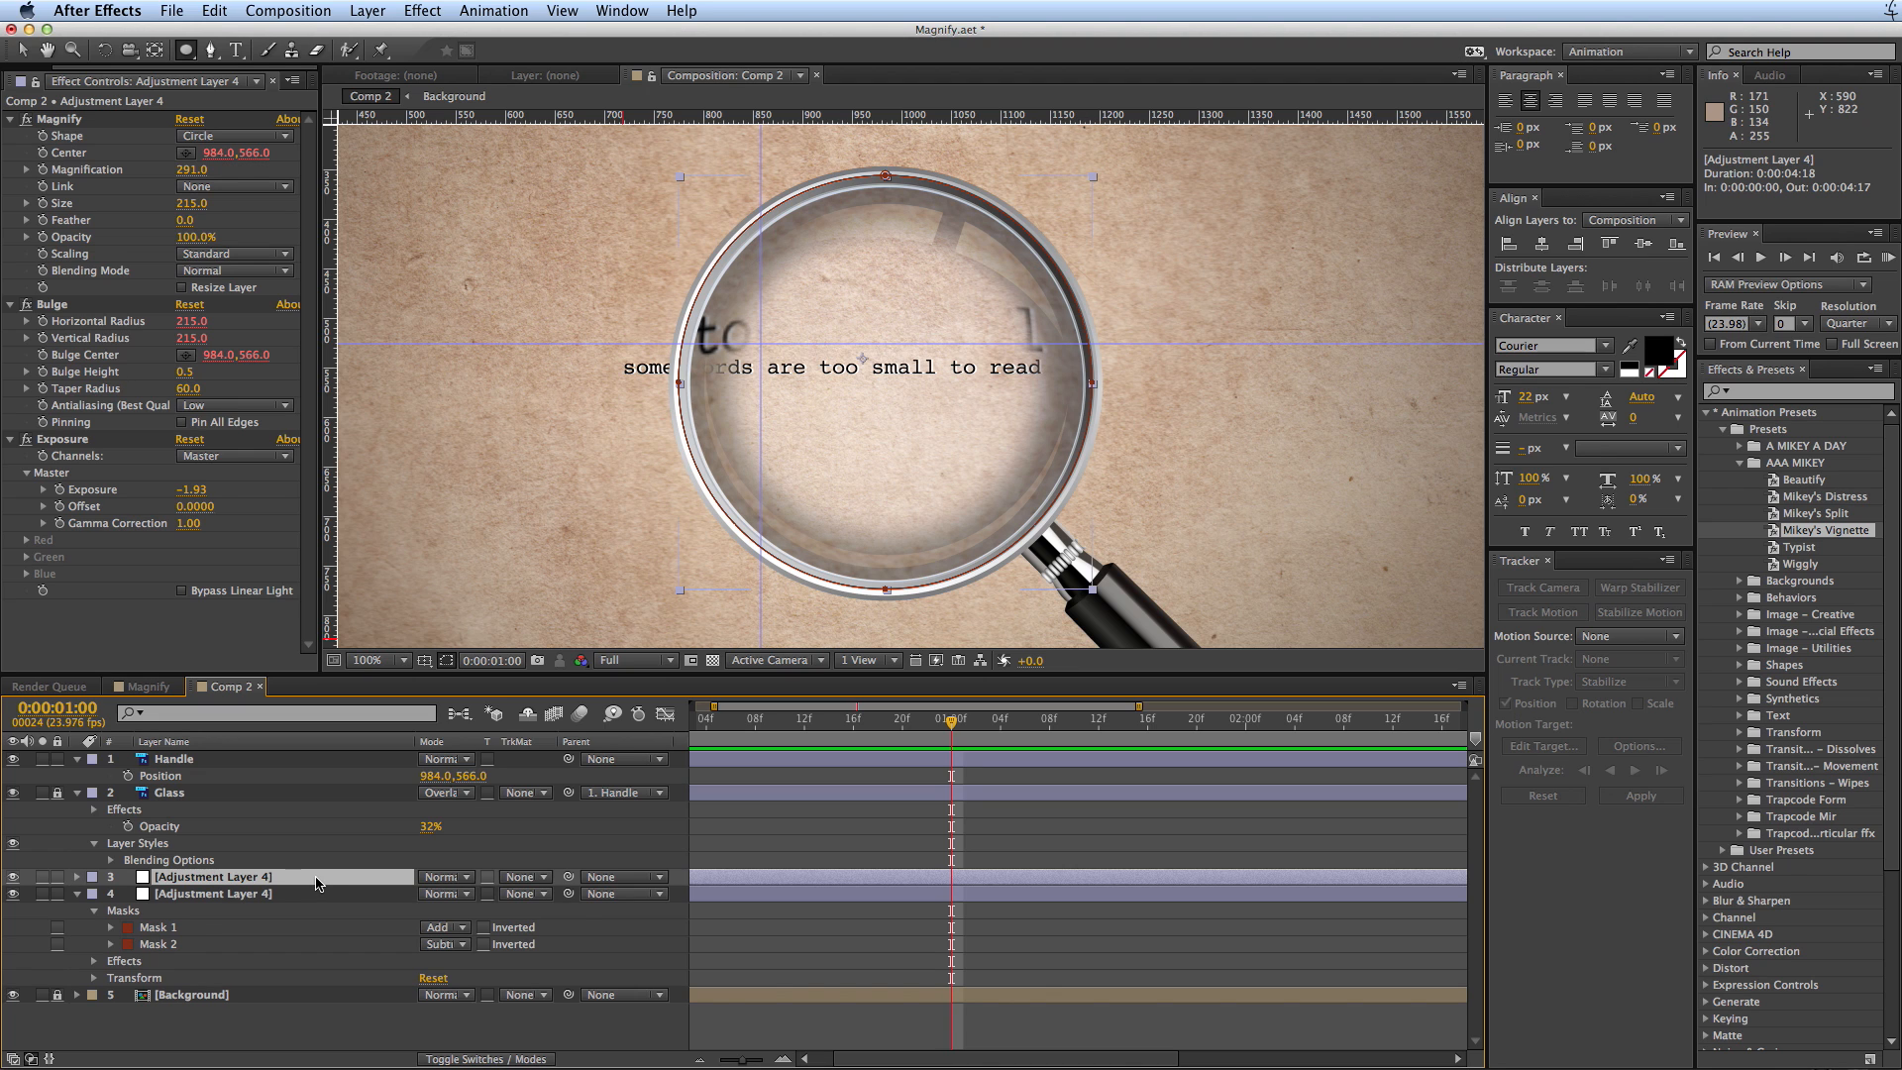
# - Strip the magnify effect from one copy and rename the two copies 'darken' and 'magnify'
pyautogui.click(212, 893)
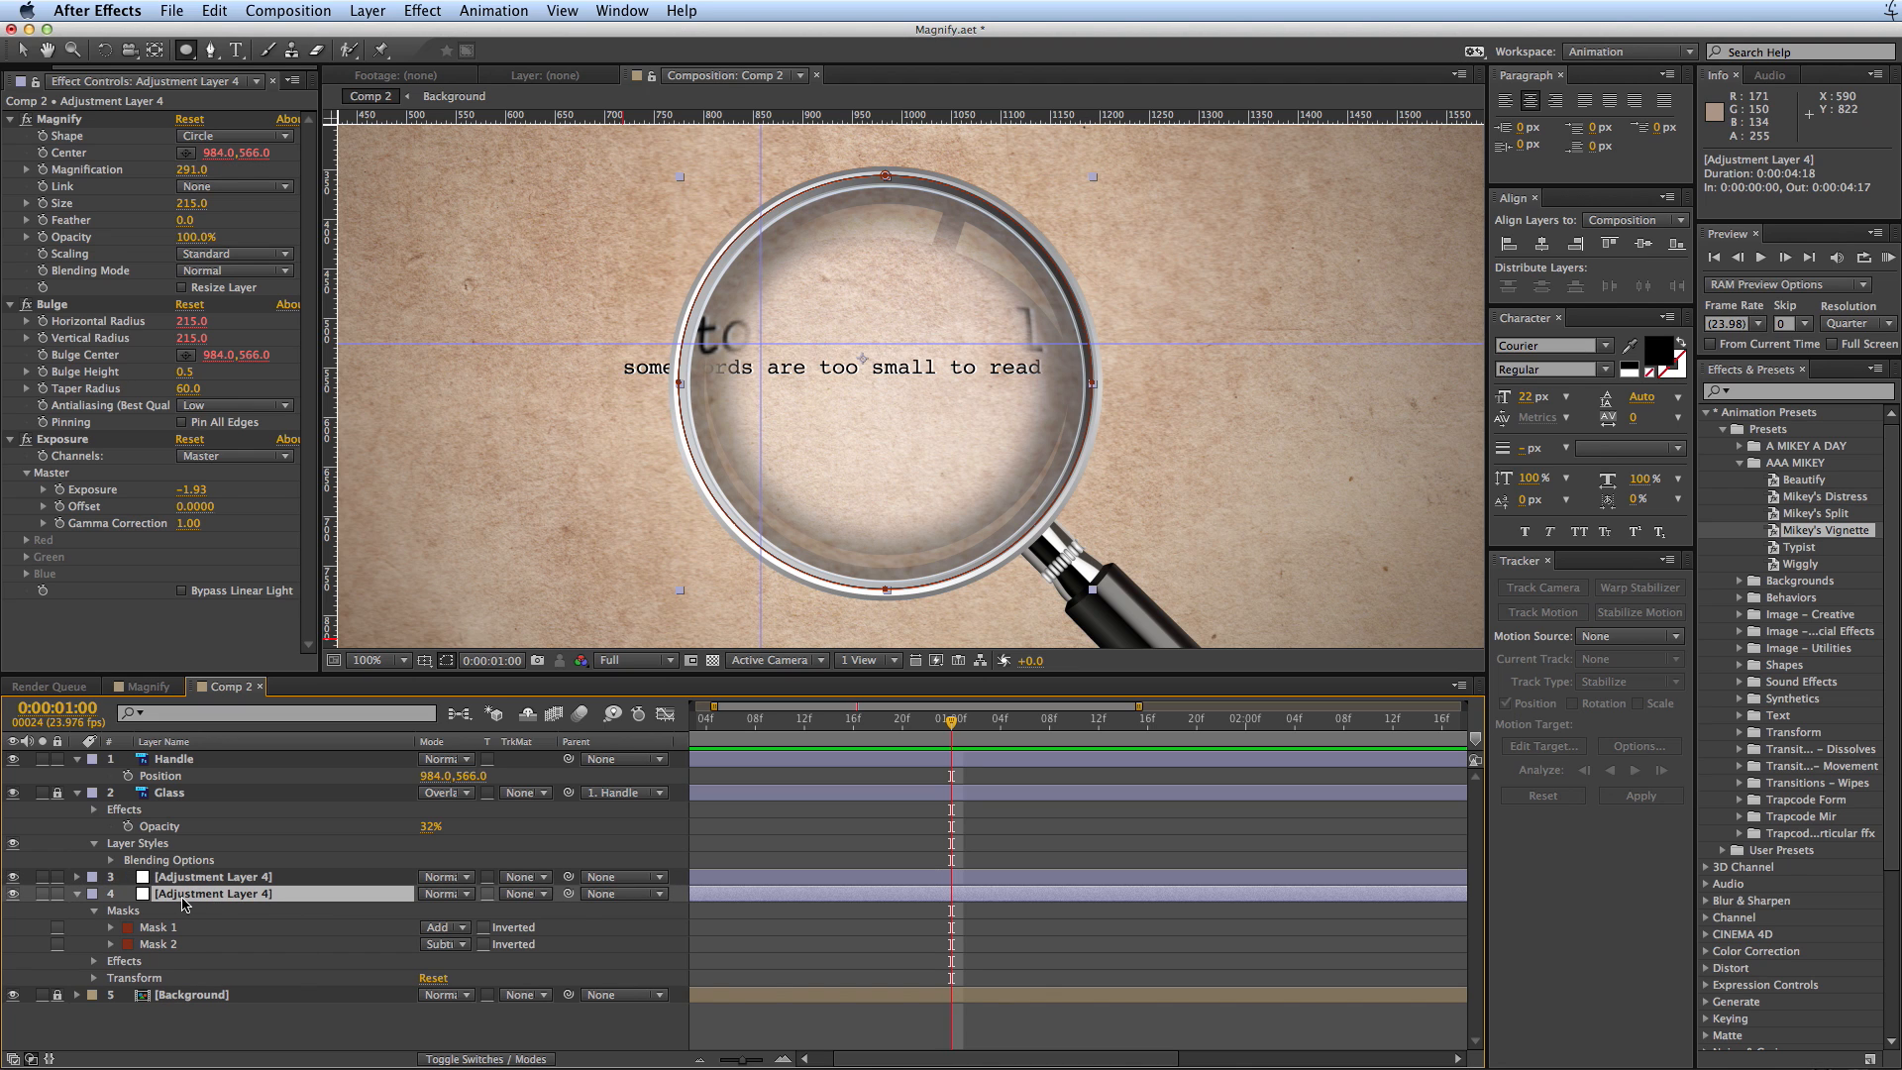
pyautogui.click(157, 927)
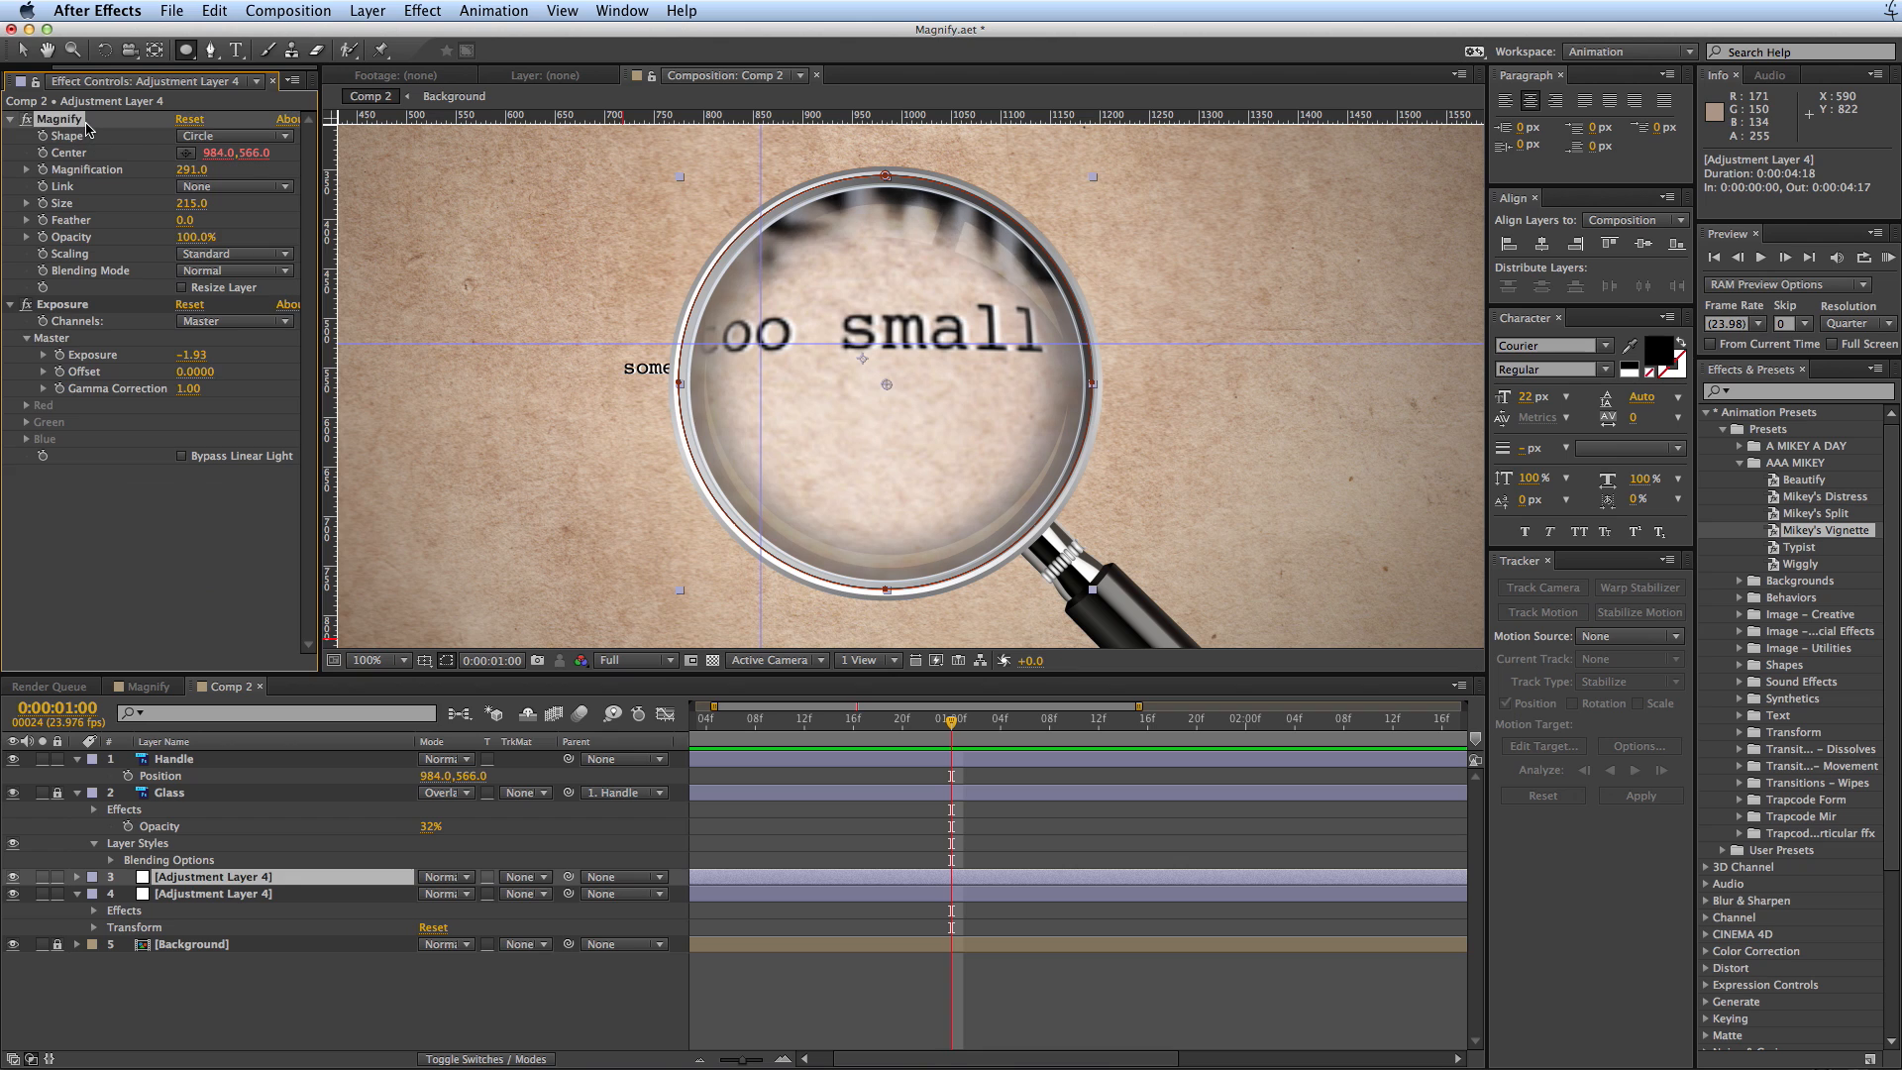
pyautogui.click(12, 117)
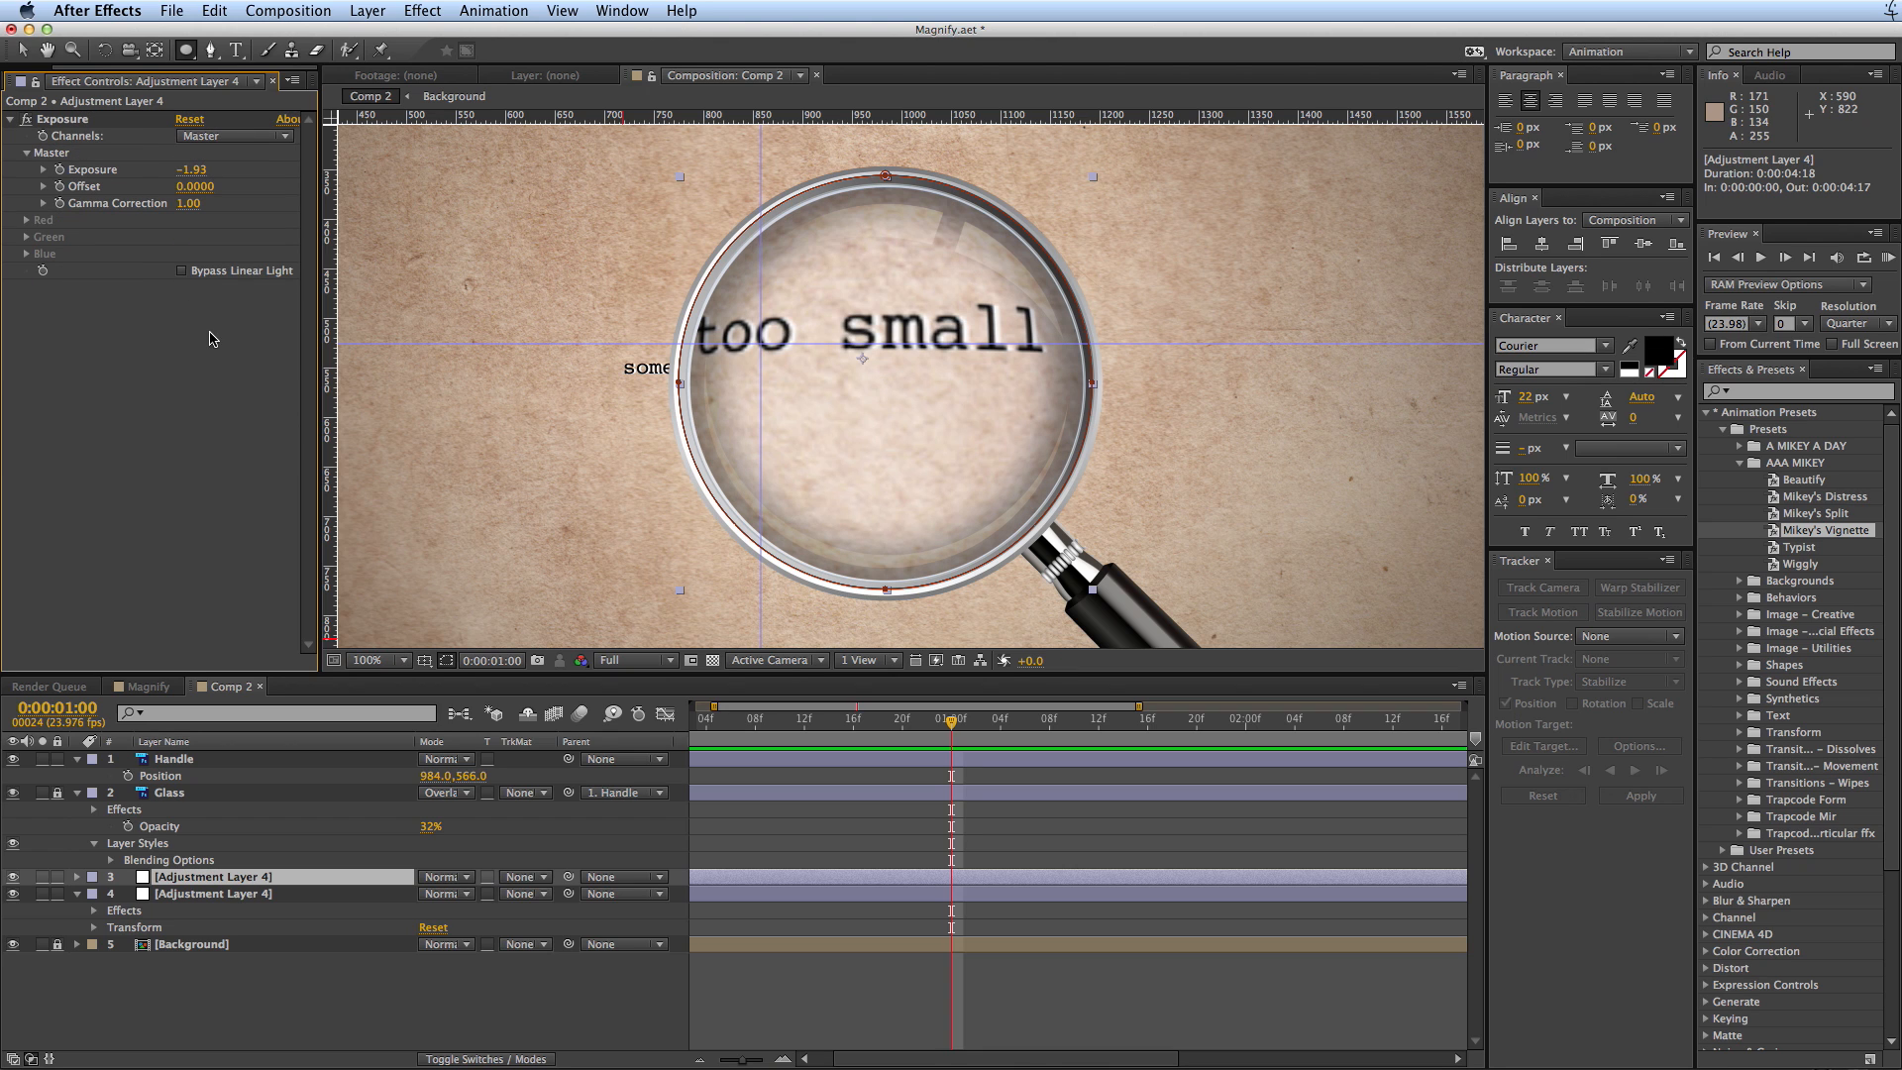
pyautogui.moveTo(325, 900)
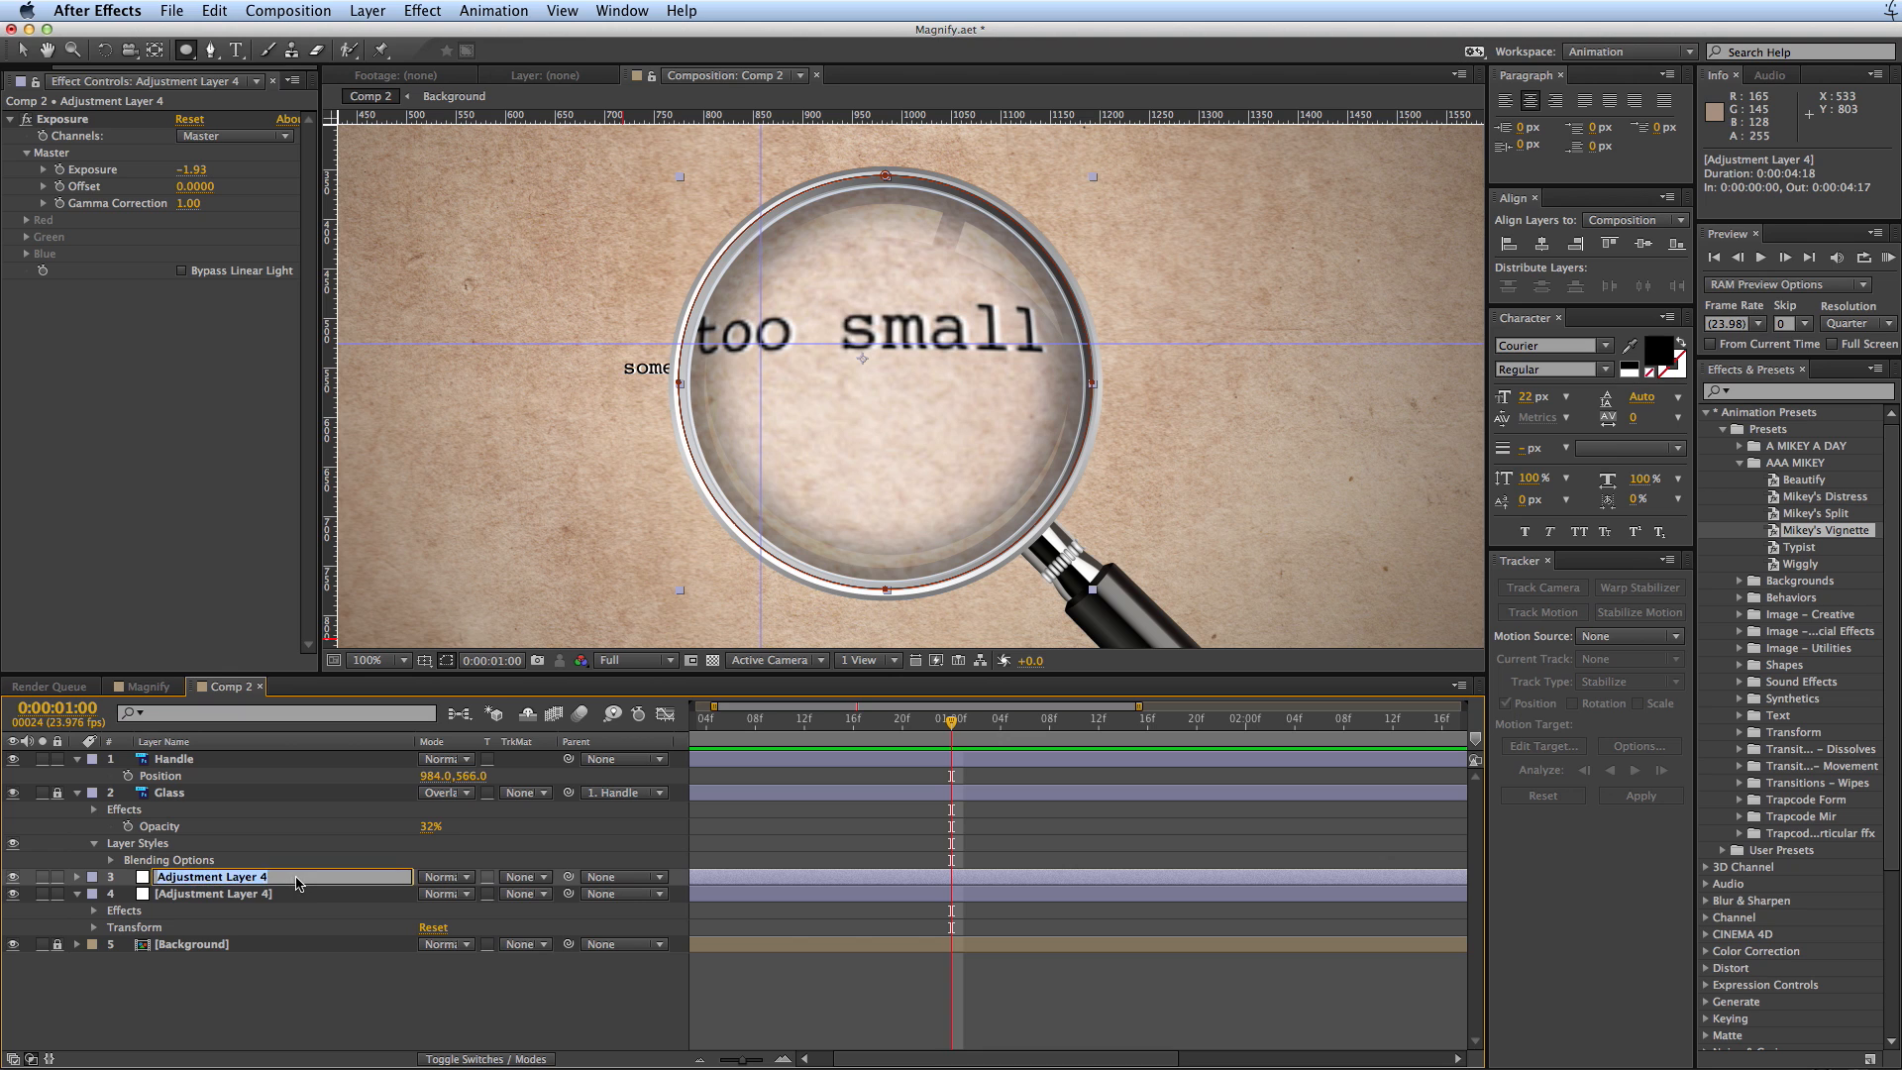
pyautogui.write('darke')
pyautogui.click(281, 894)
pyautogui.write('mag')
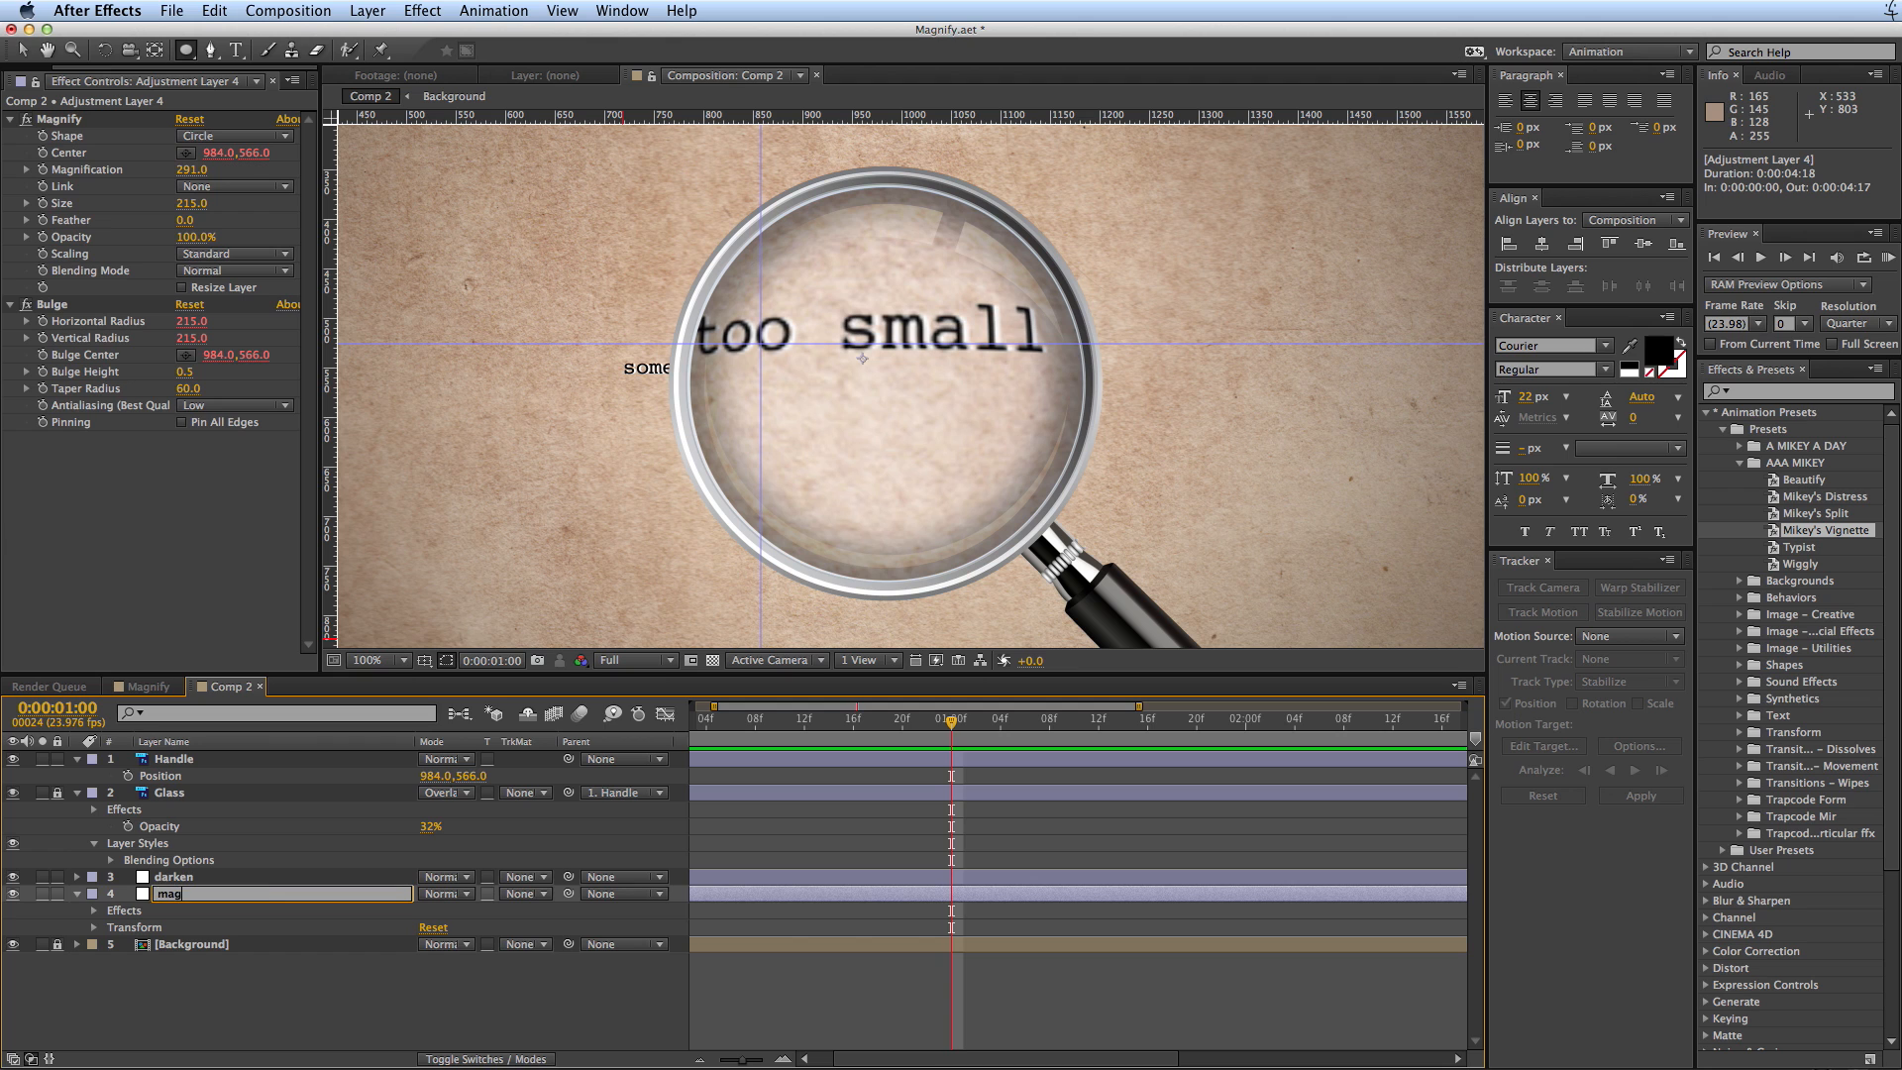
pyautogui.write('nify')
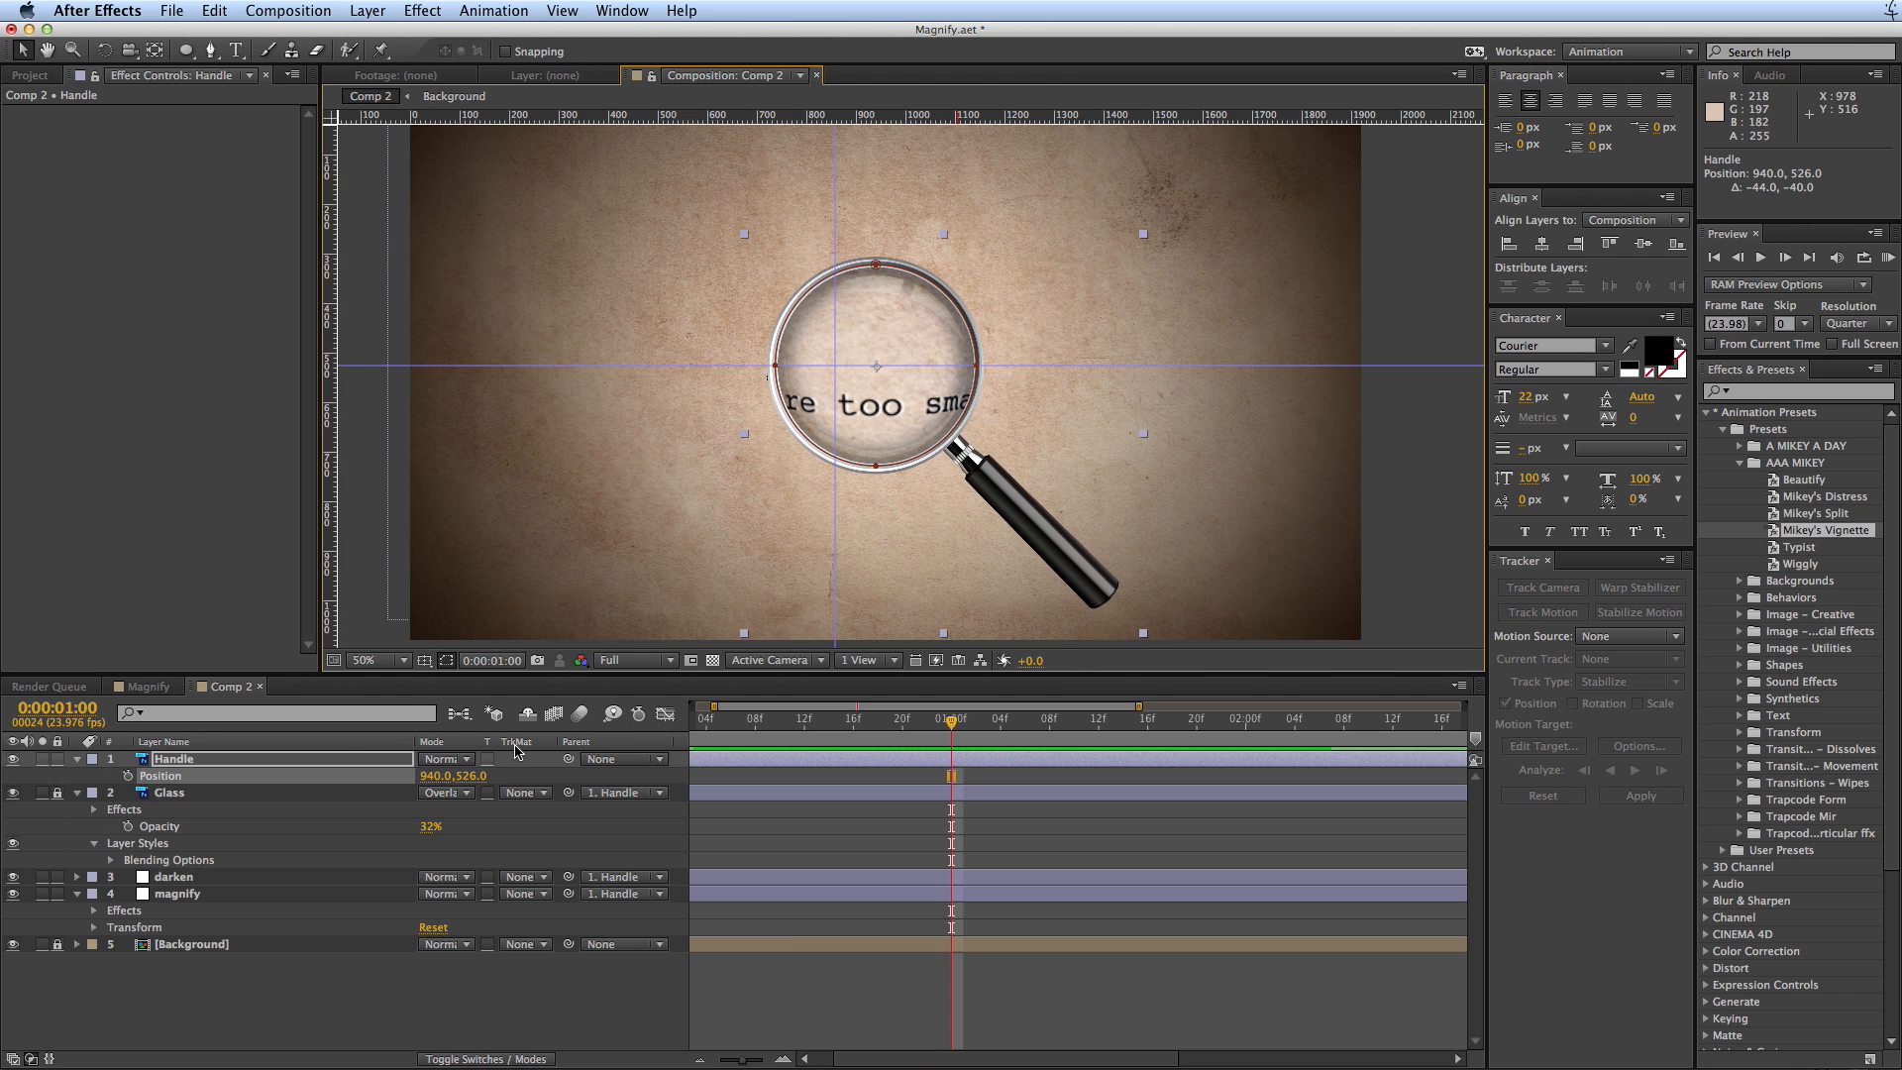
# - Reveal the darken layer's Mask 2 feather and expansion settings
pyautogui.click(174, 875)
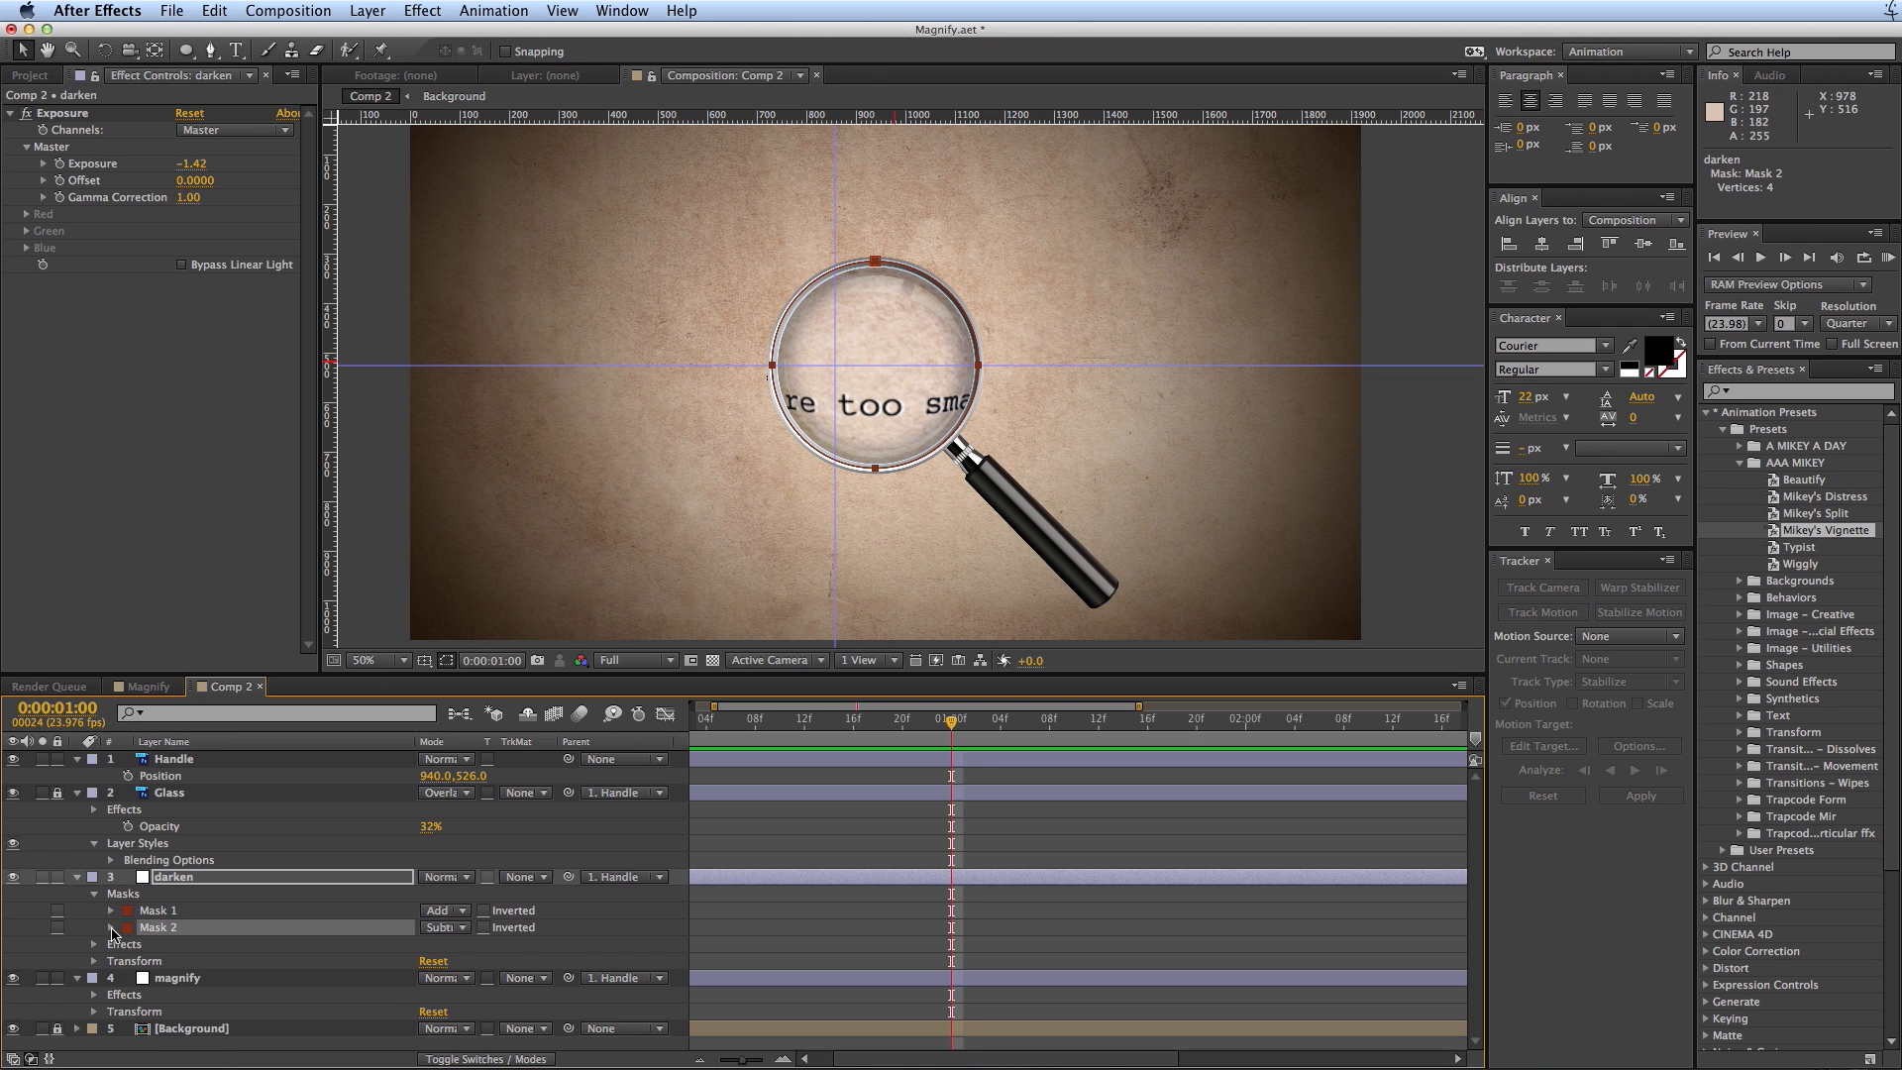
pyautogui.click(95, 928)
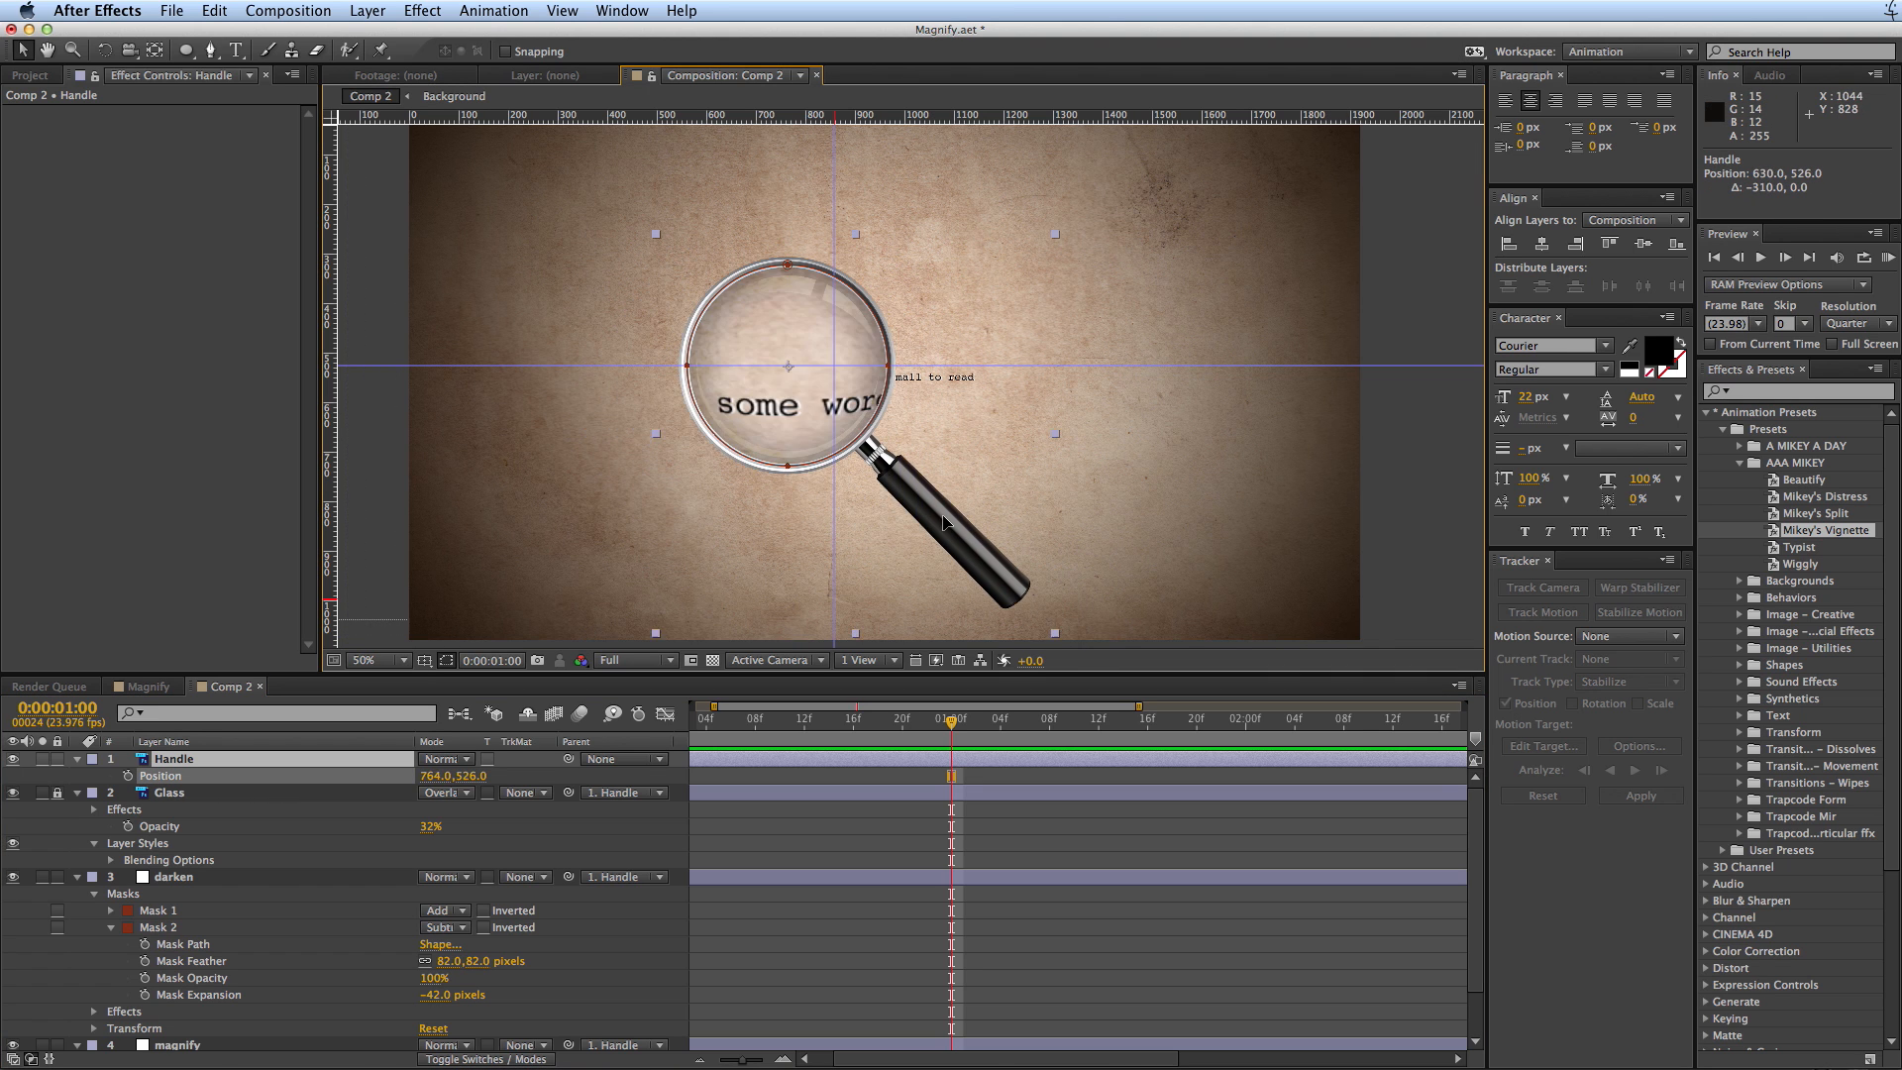
# - Slide the Handle over 'read' and back along the sentence to rest on 'some words'
pyautogui.moveTo(940, 522); pyautogui.dragTo(1115, 527)
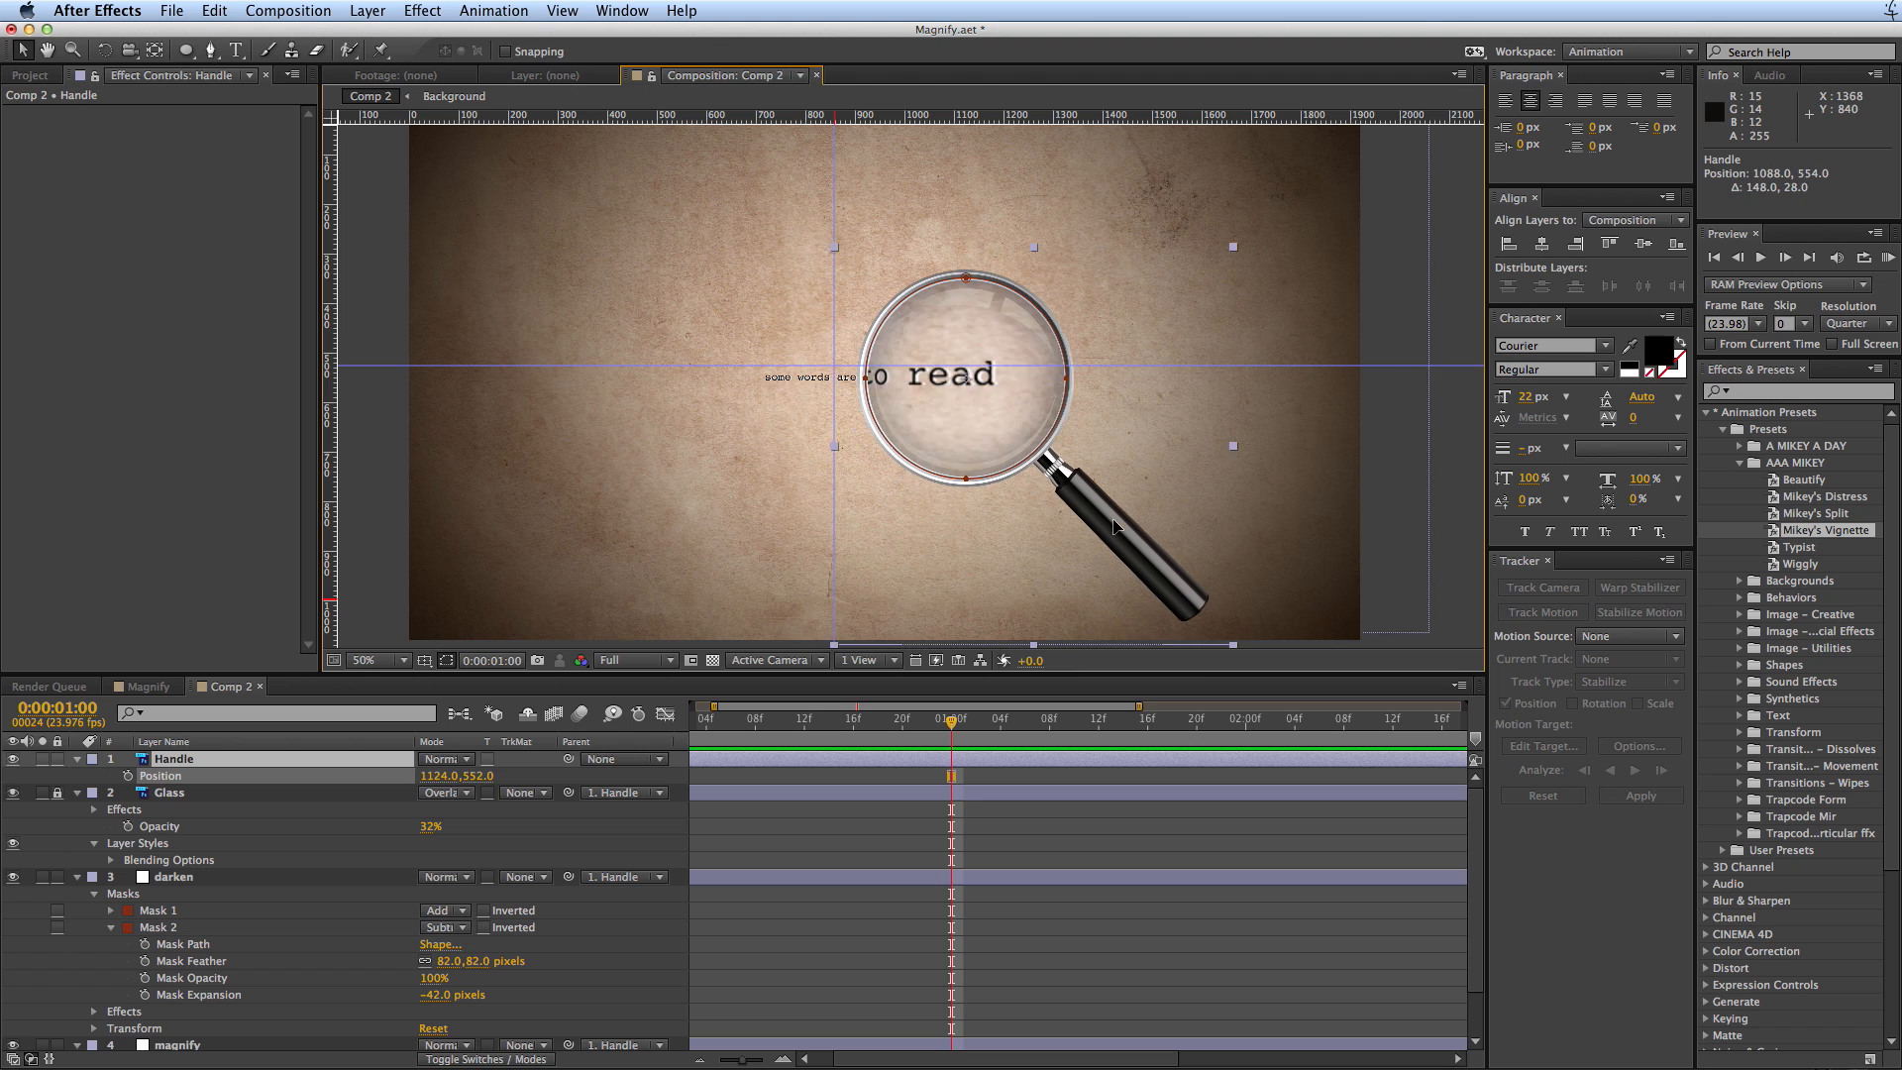
pyautogui.moveTo(1116, 521); pyautogui.dragTo(1052, 547)
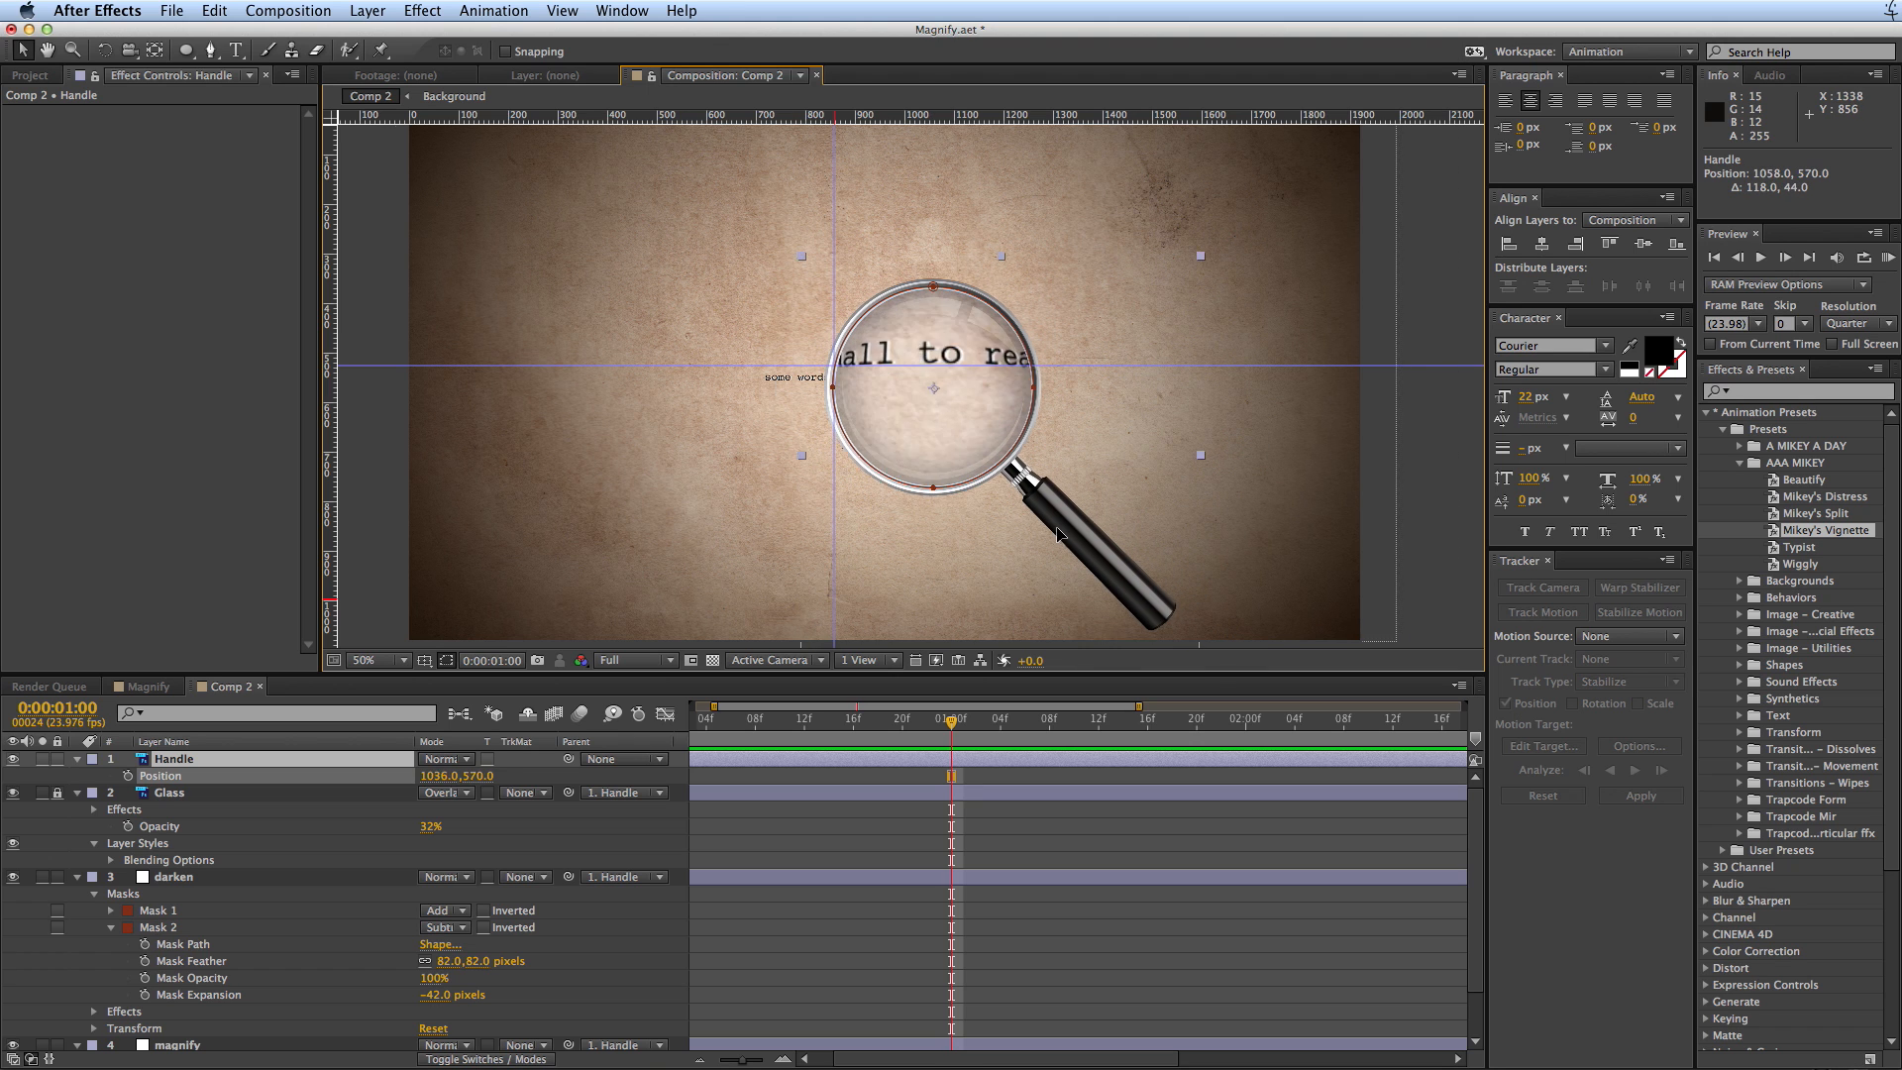
pyautogui.moveTo(1056, 533); pyautogui.dragTo(939, 521)
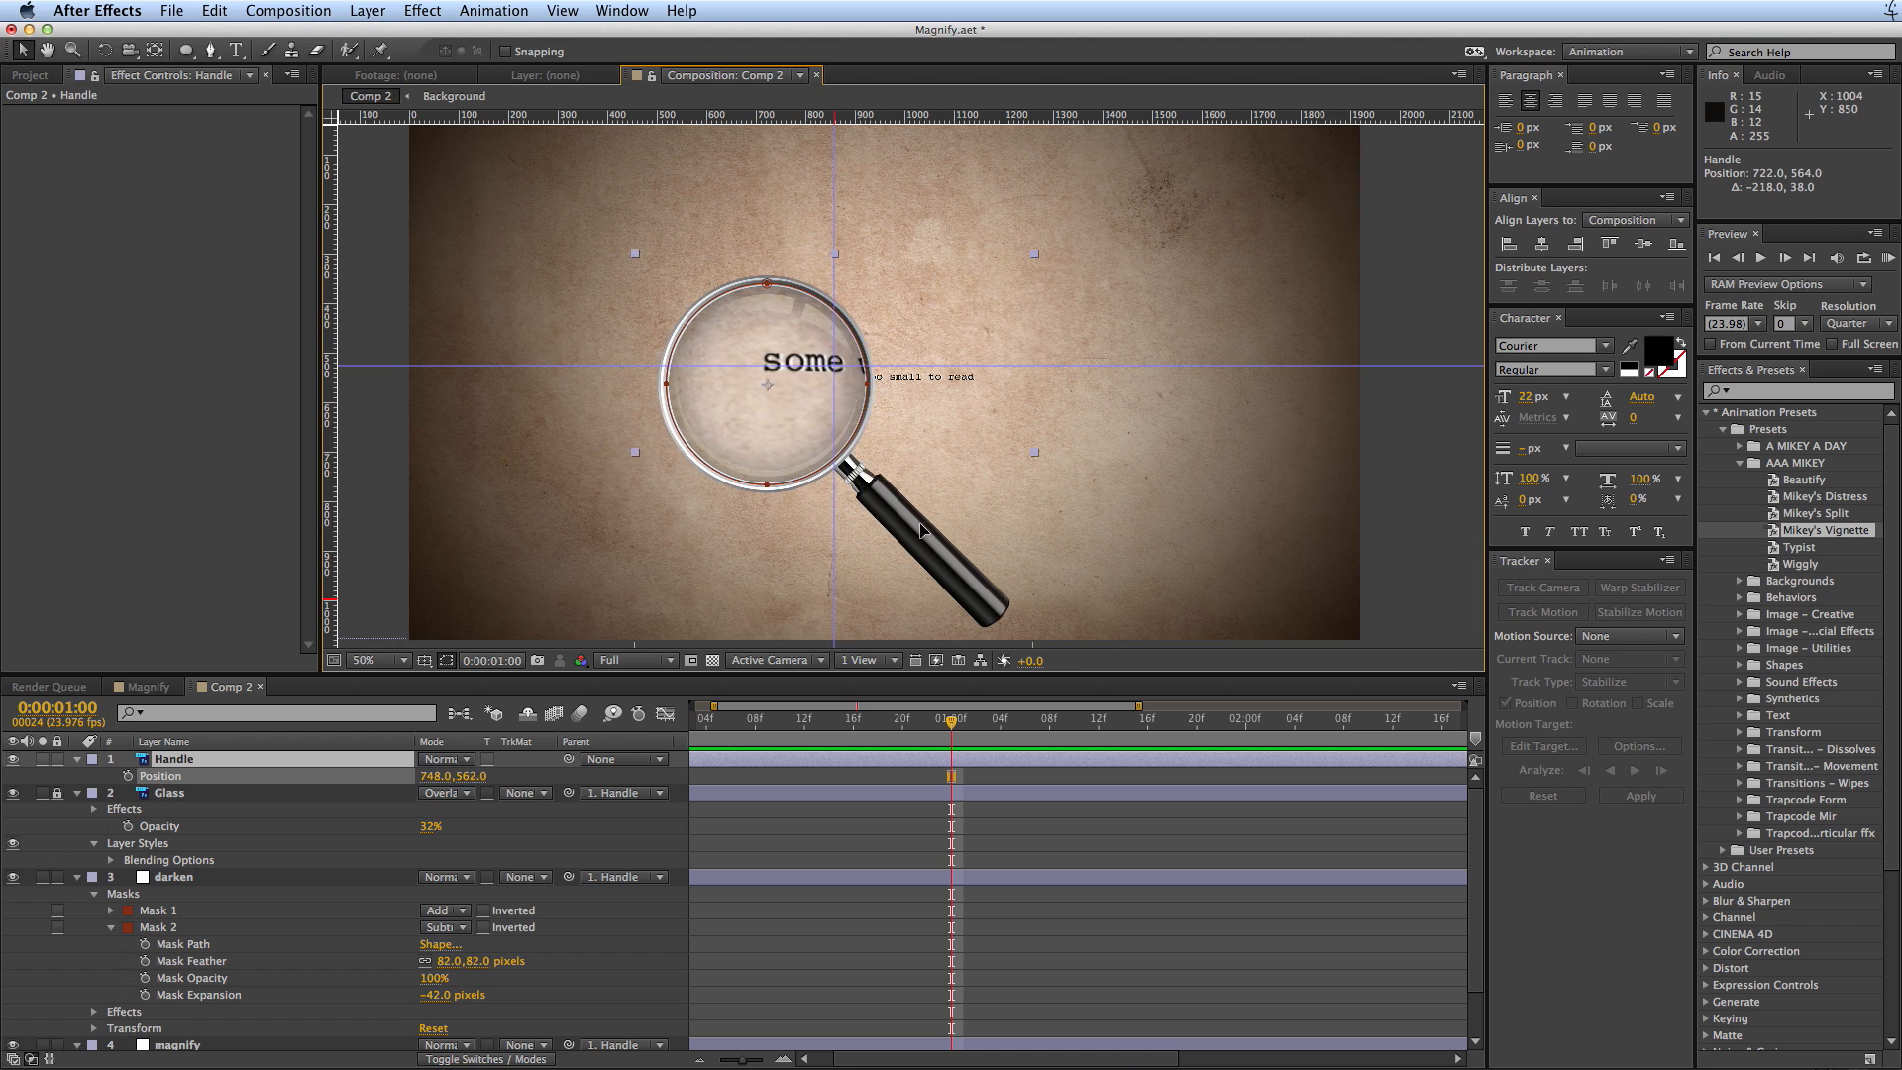
pyautogui.moveTo(921, 527); pyautogui.dragTo(955, 523)
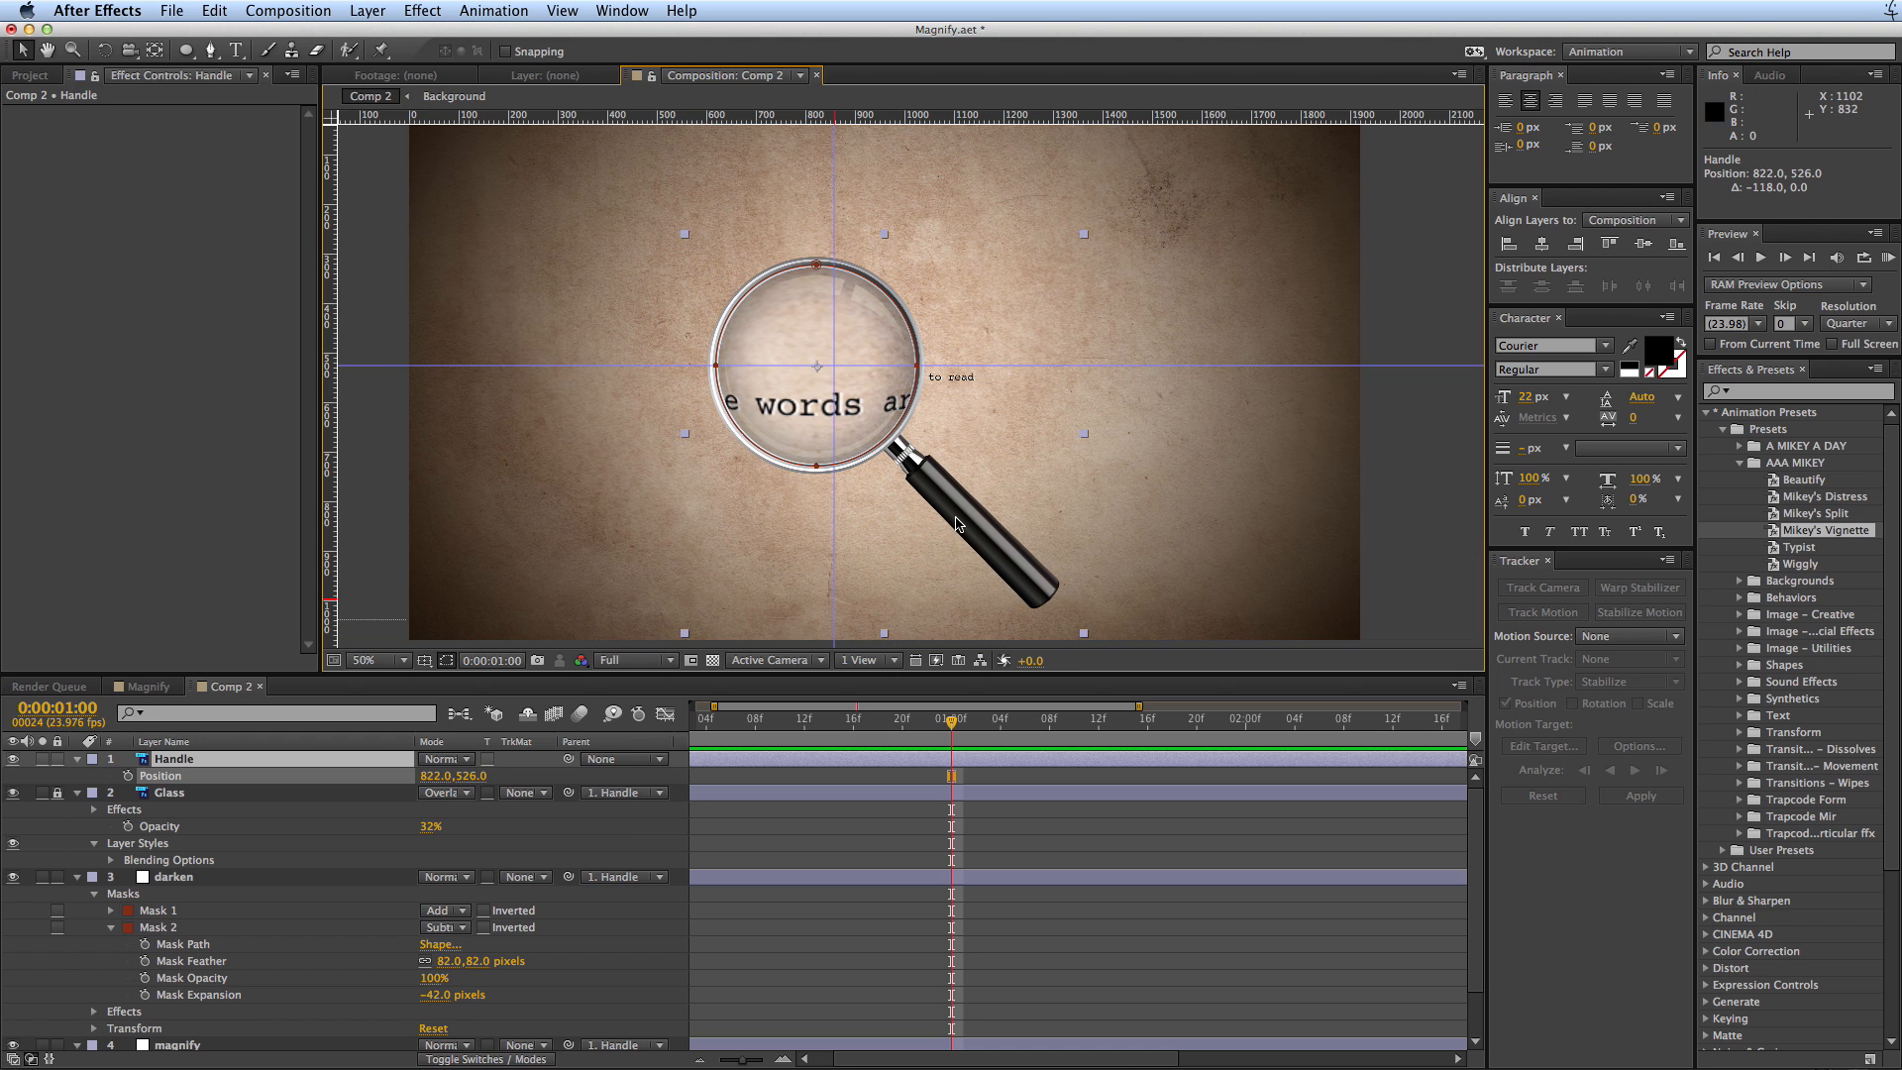
pyautogui.moveTo(212, 884)
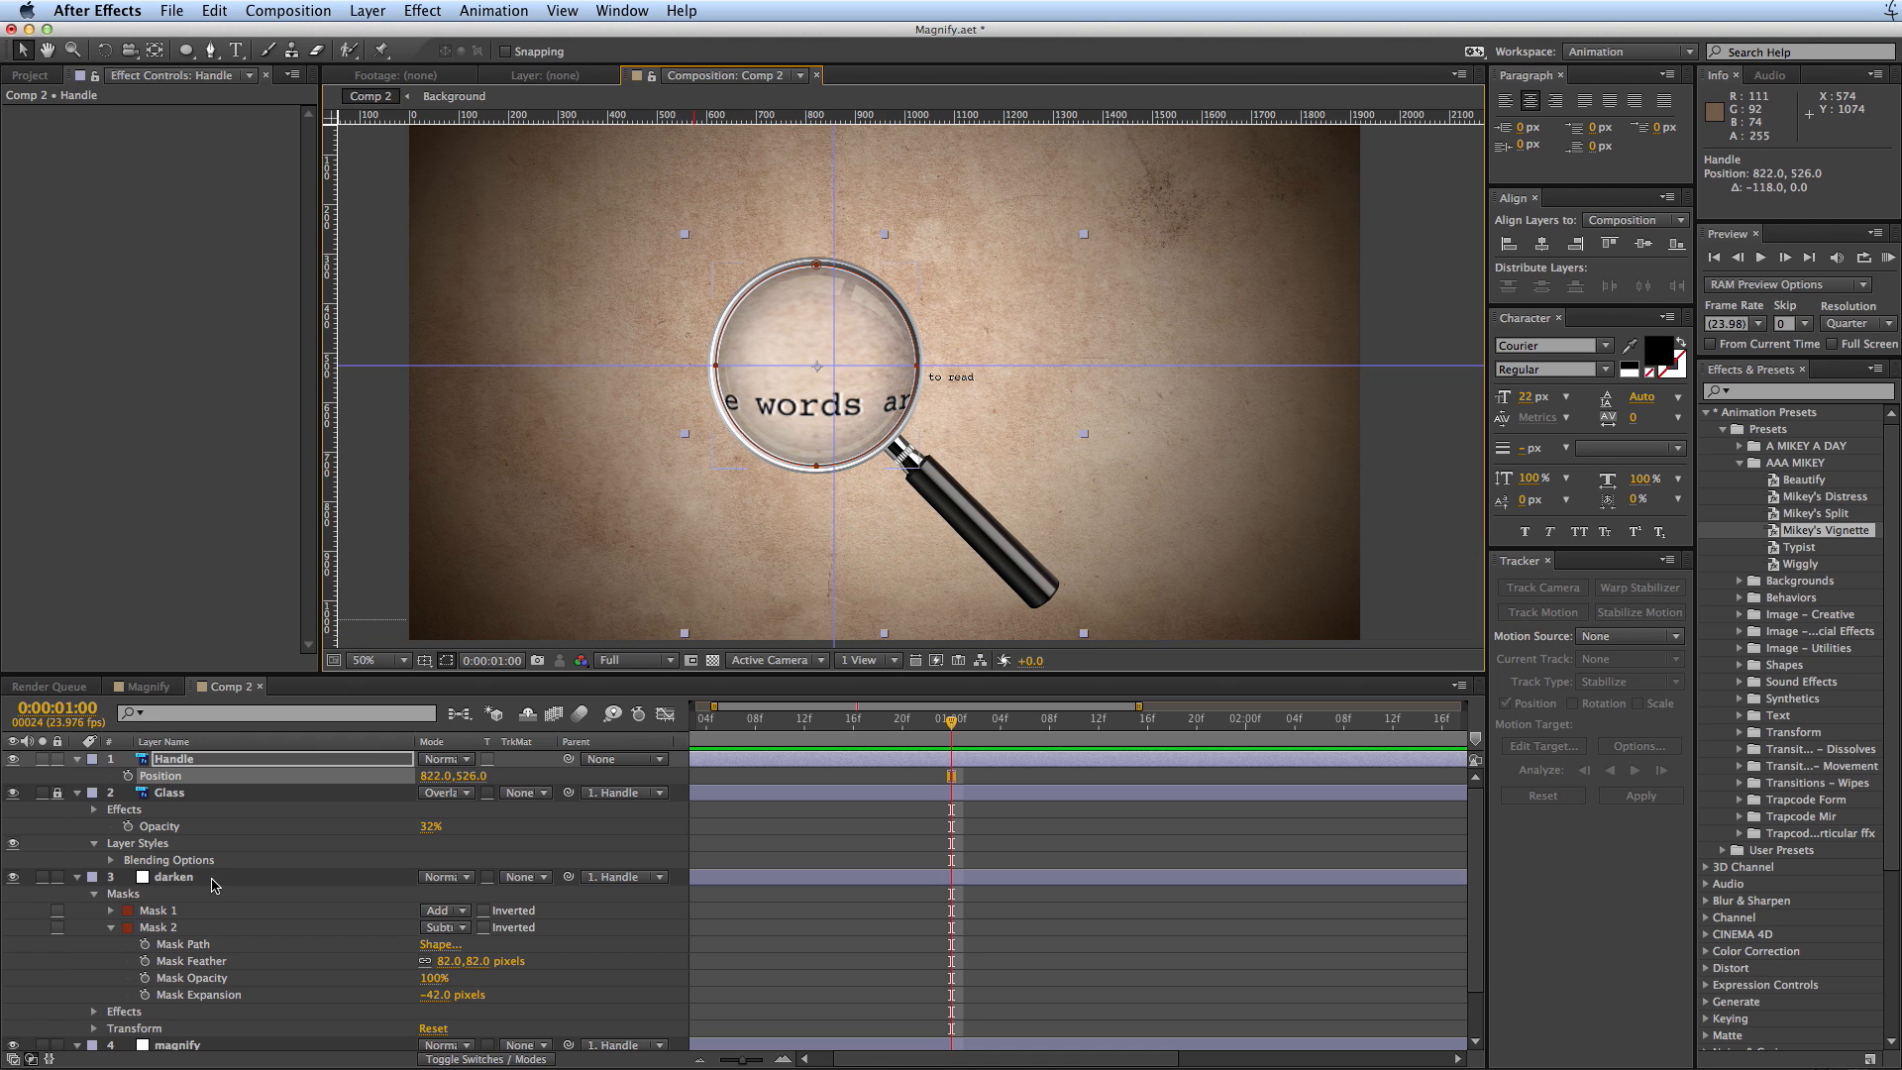
# - Review the magnify layer's effect settings and bring up the Project panel items
pyautogui.scroll(-3)
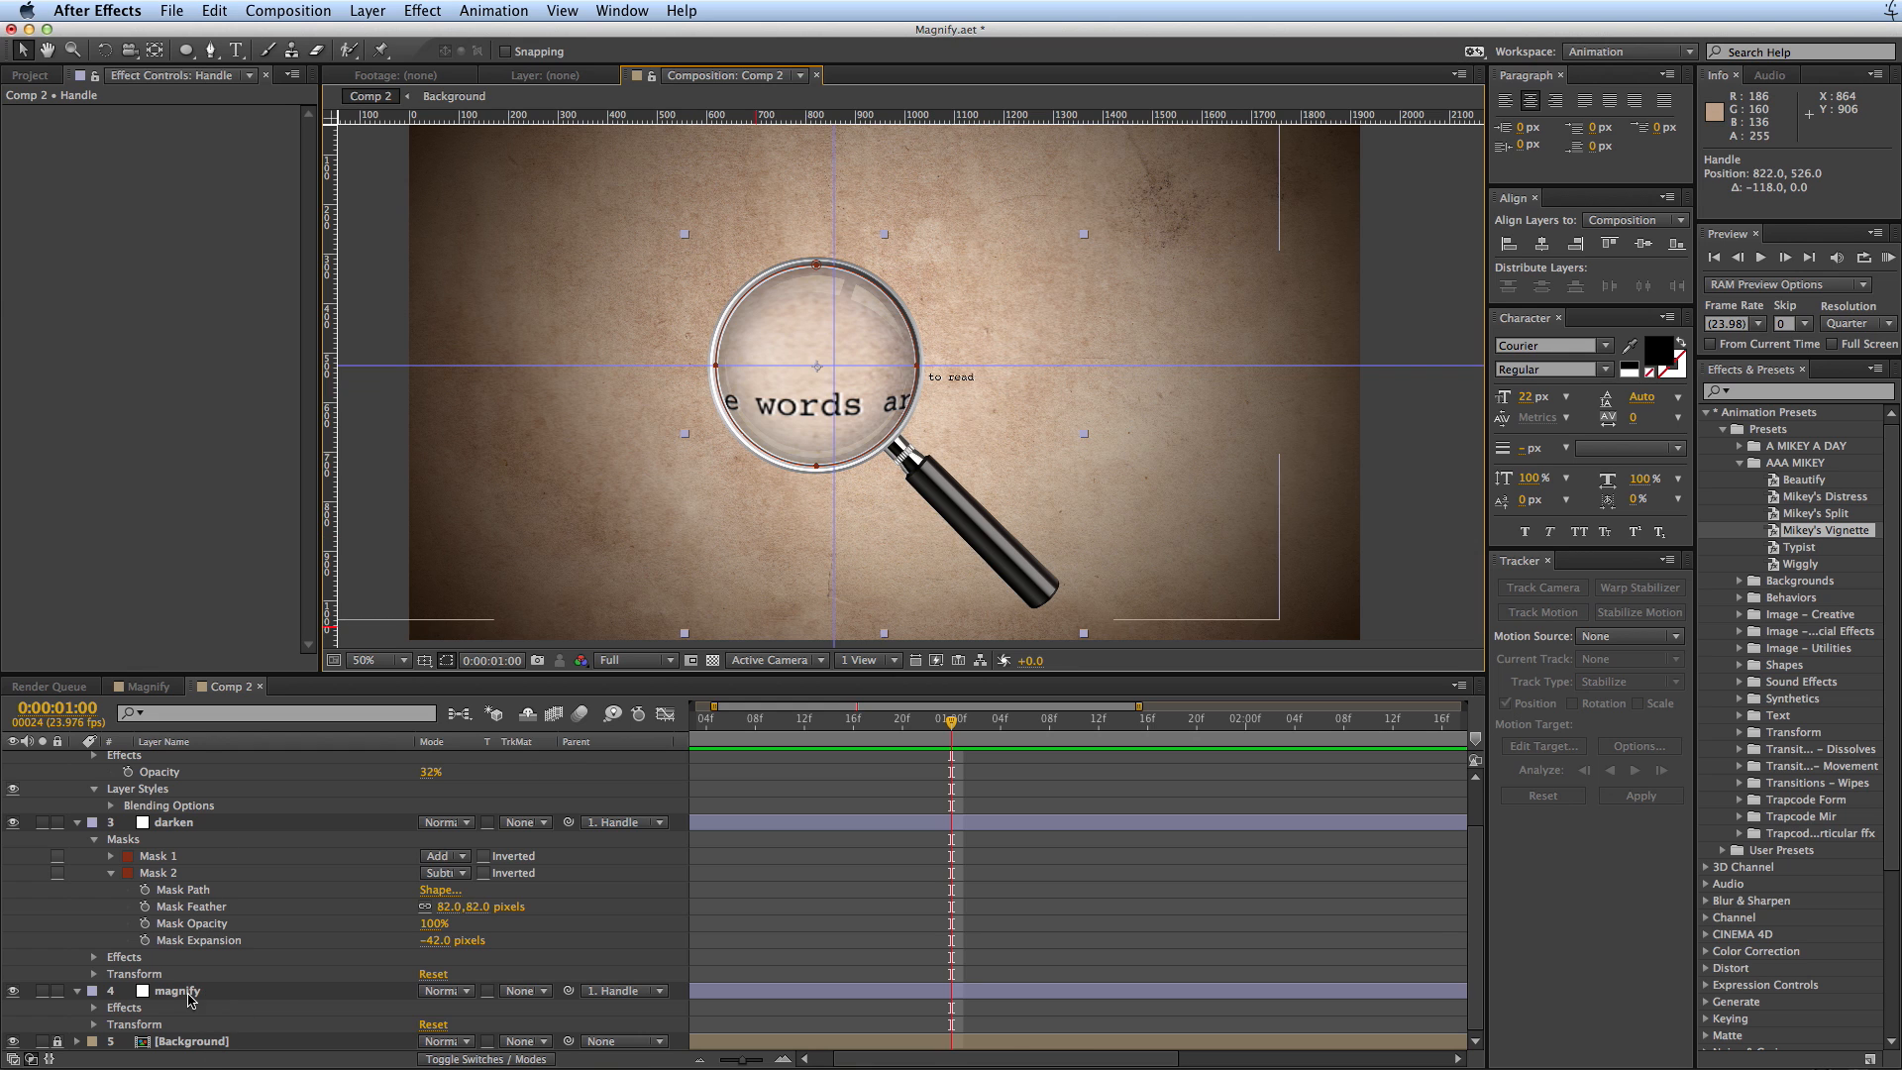
pyautogui.click(176, 991)
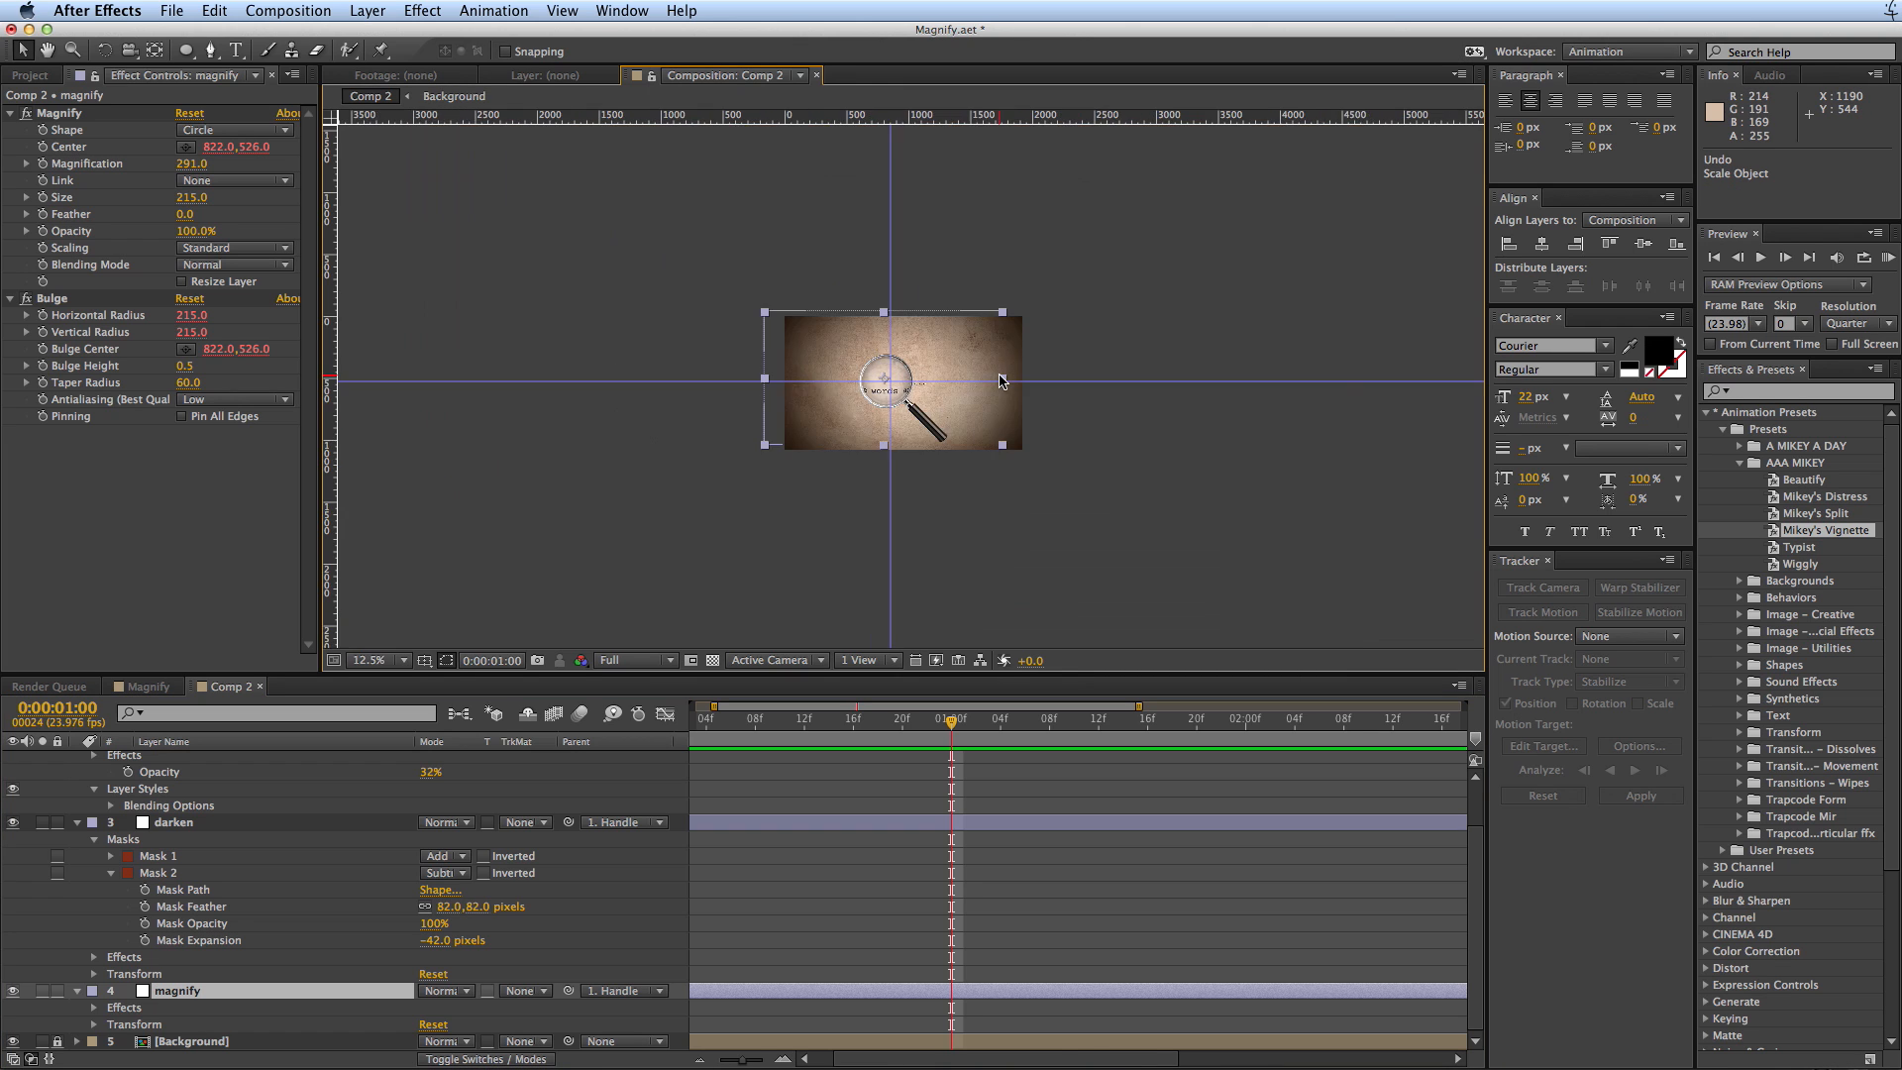
pyautogui.click(377, 660)
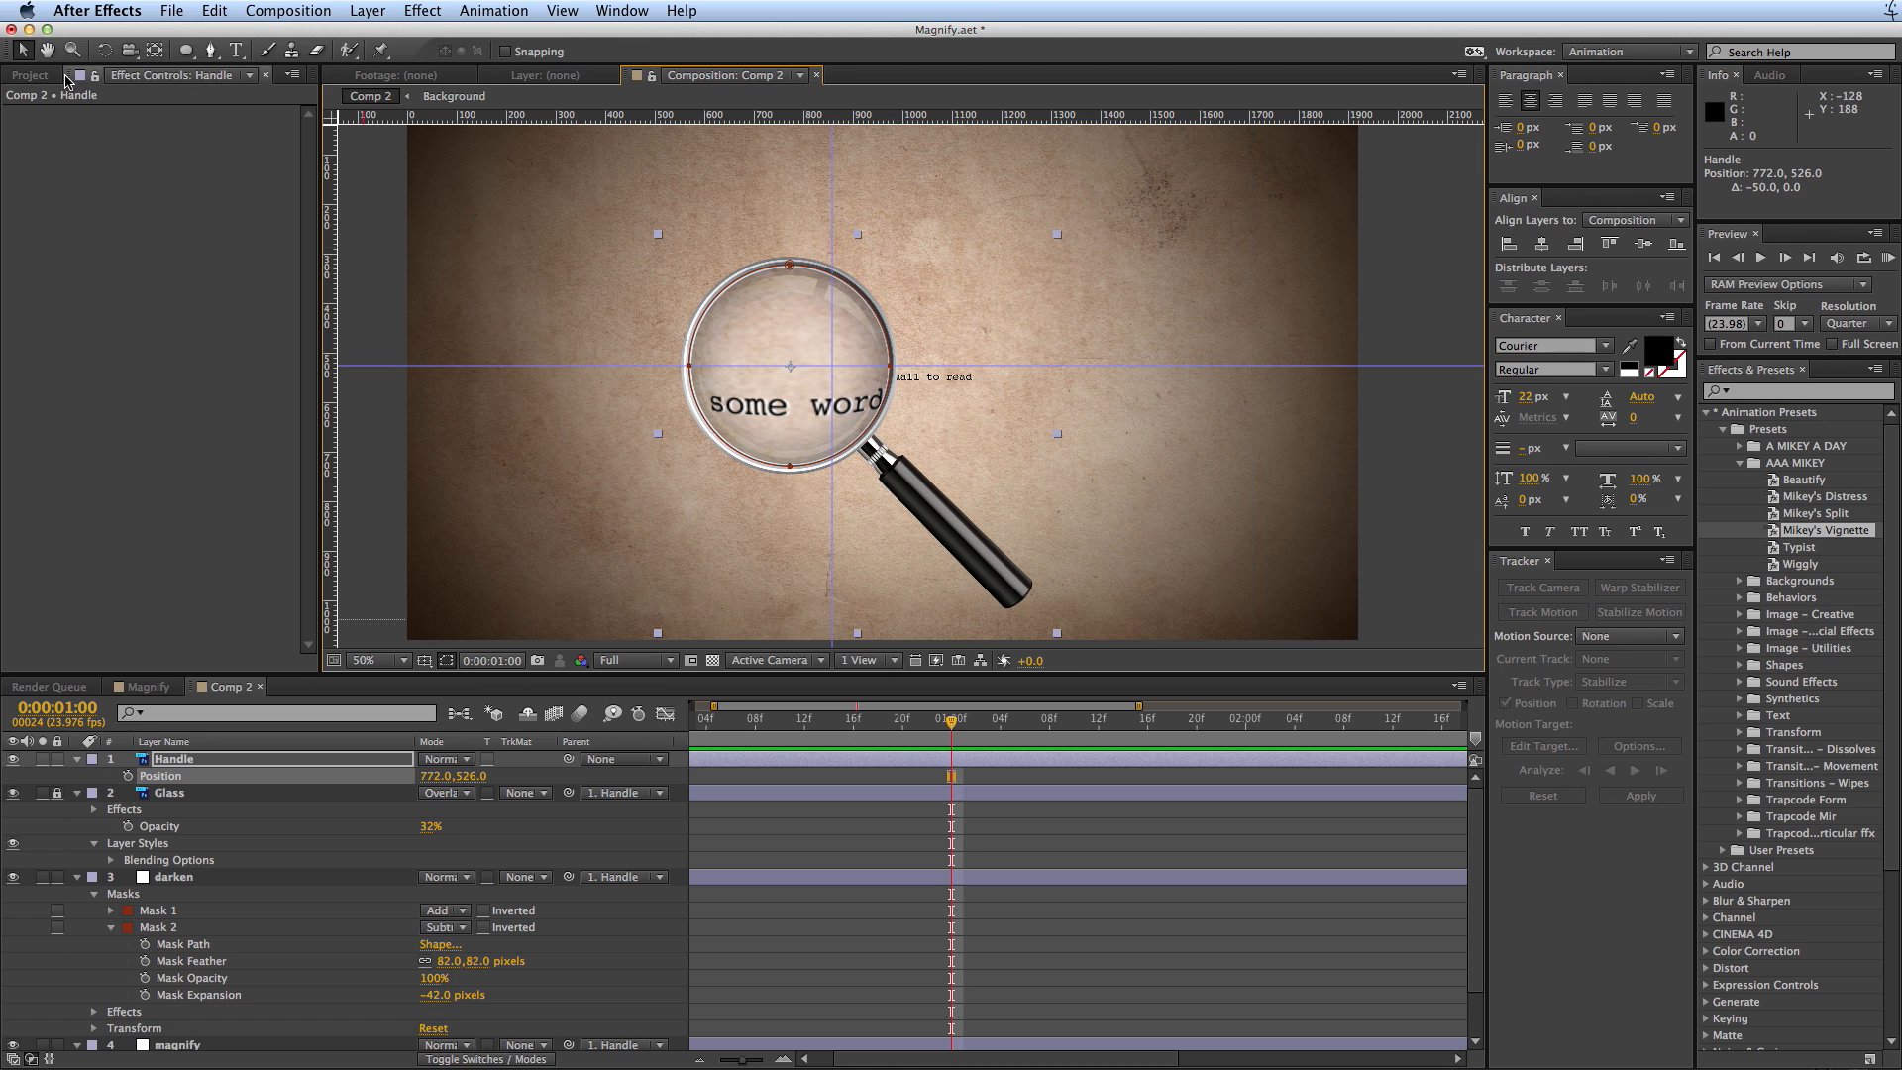
pyautogui.click(30, 74)
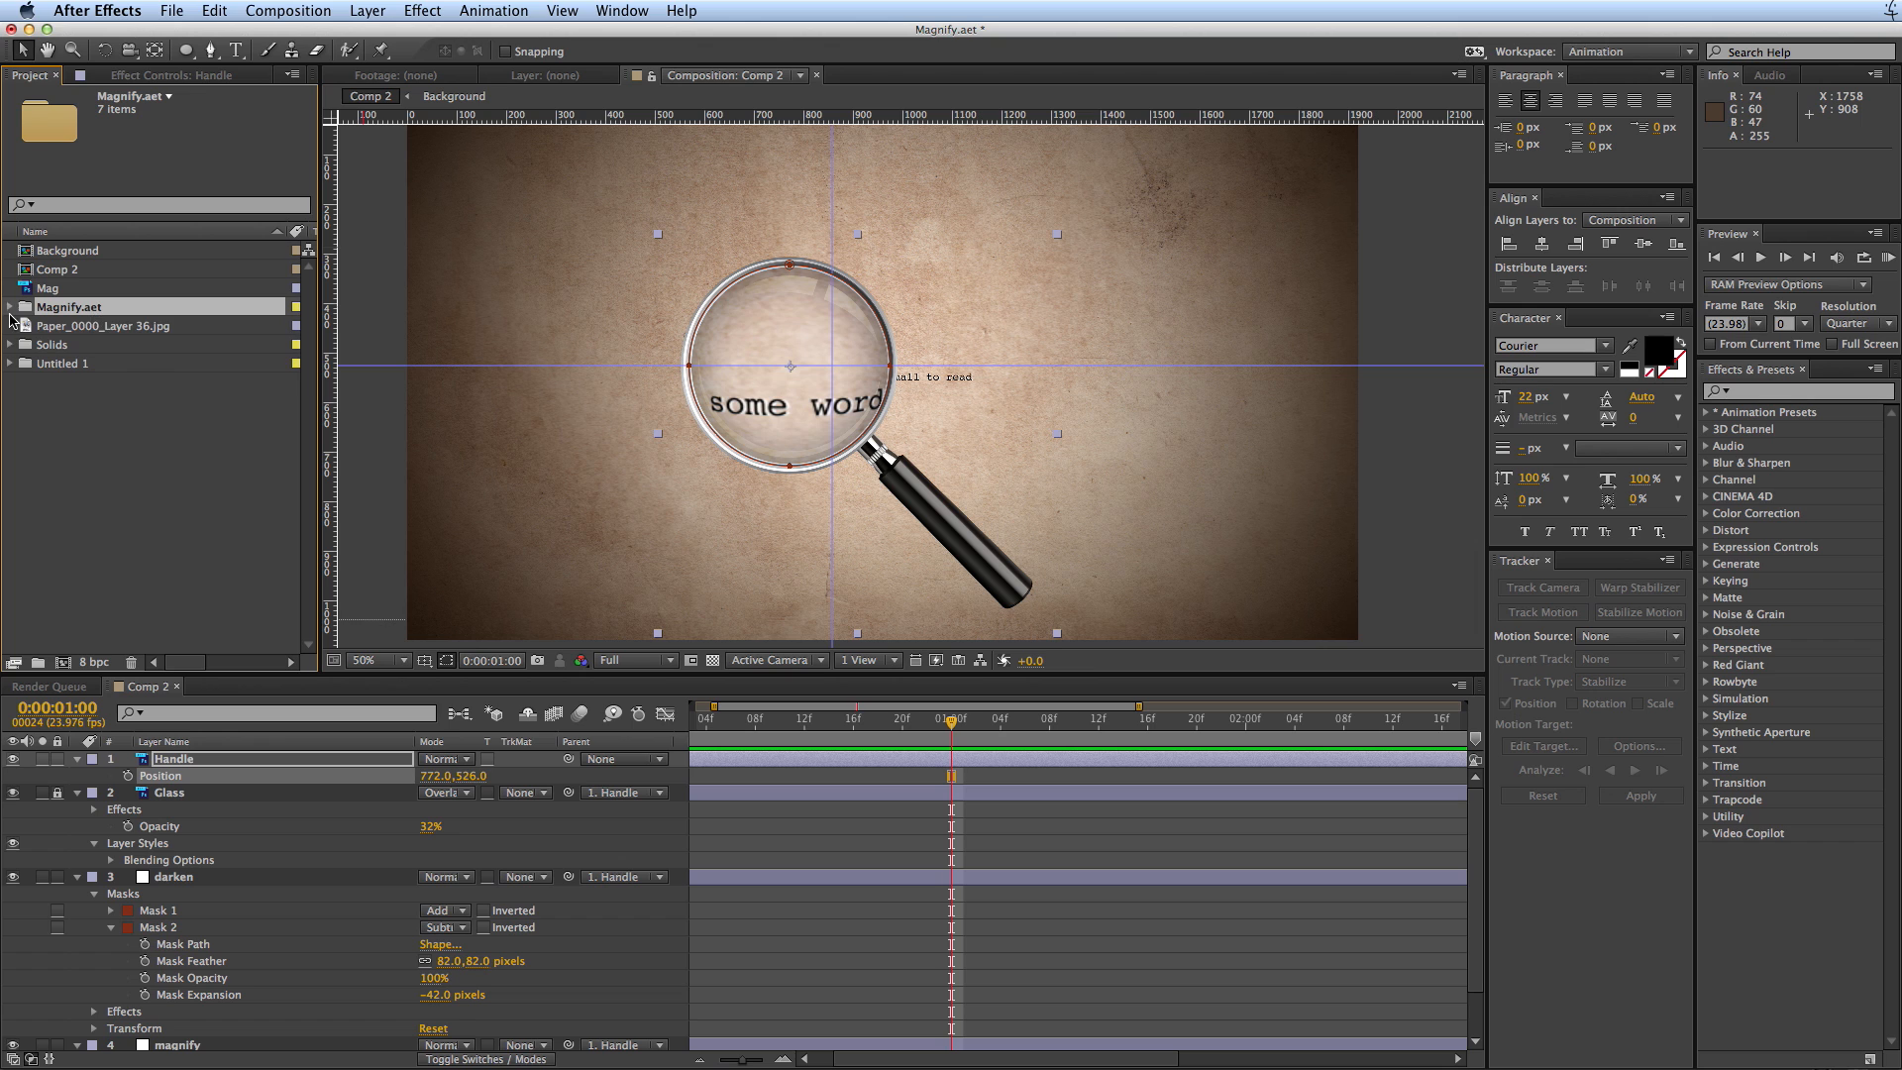
# - Expand the Magnify.aet folder's Assets and open the template Magnify composition
pyautogui.click(10, 306)
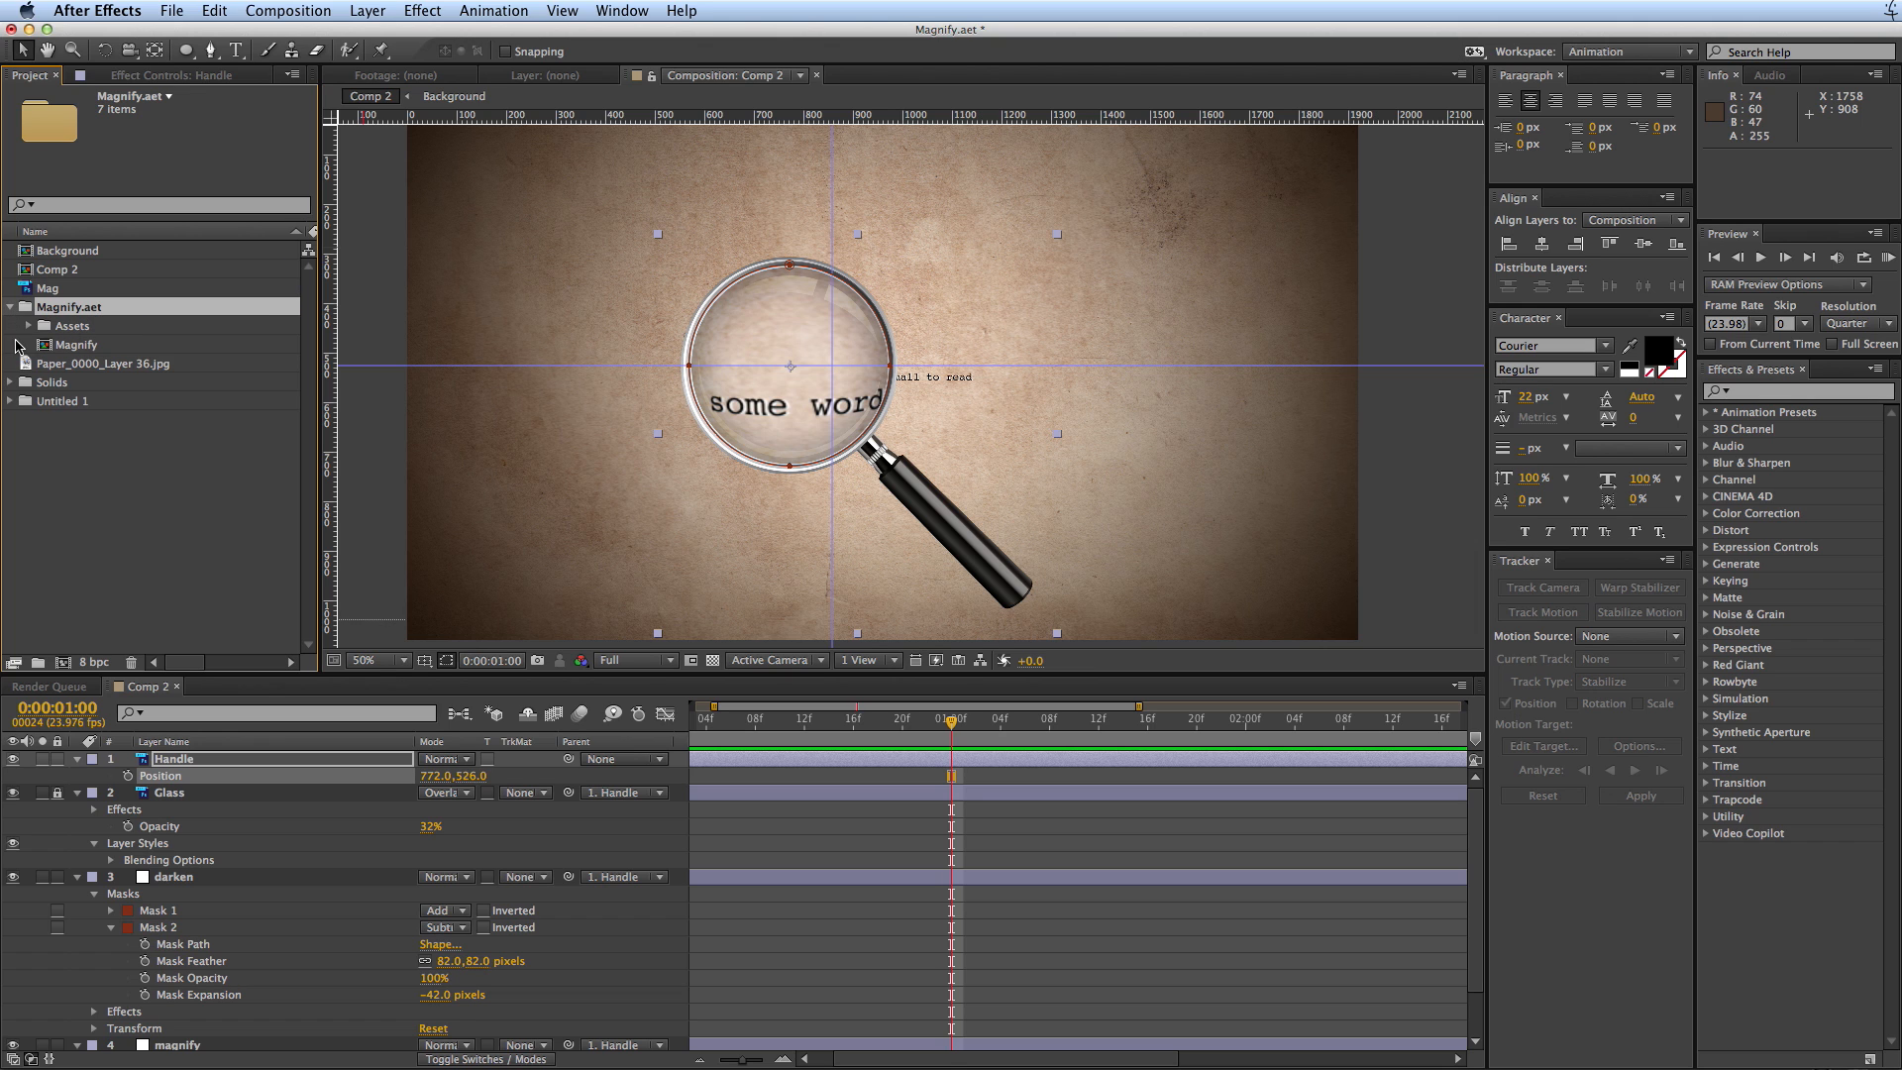
pyautogui.click(73, 325)
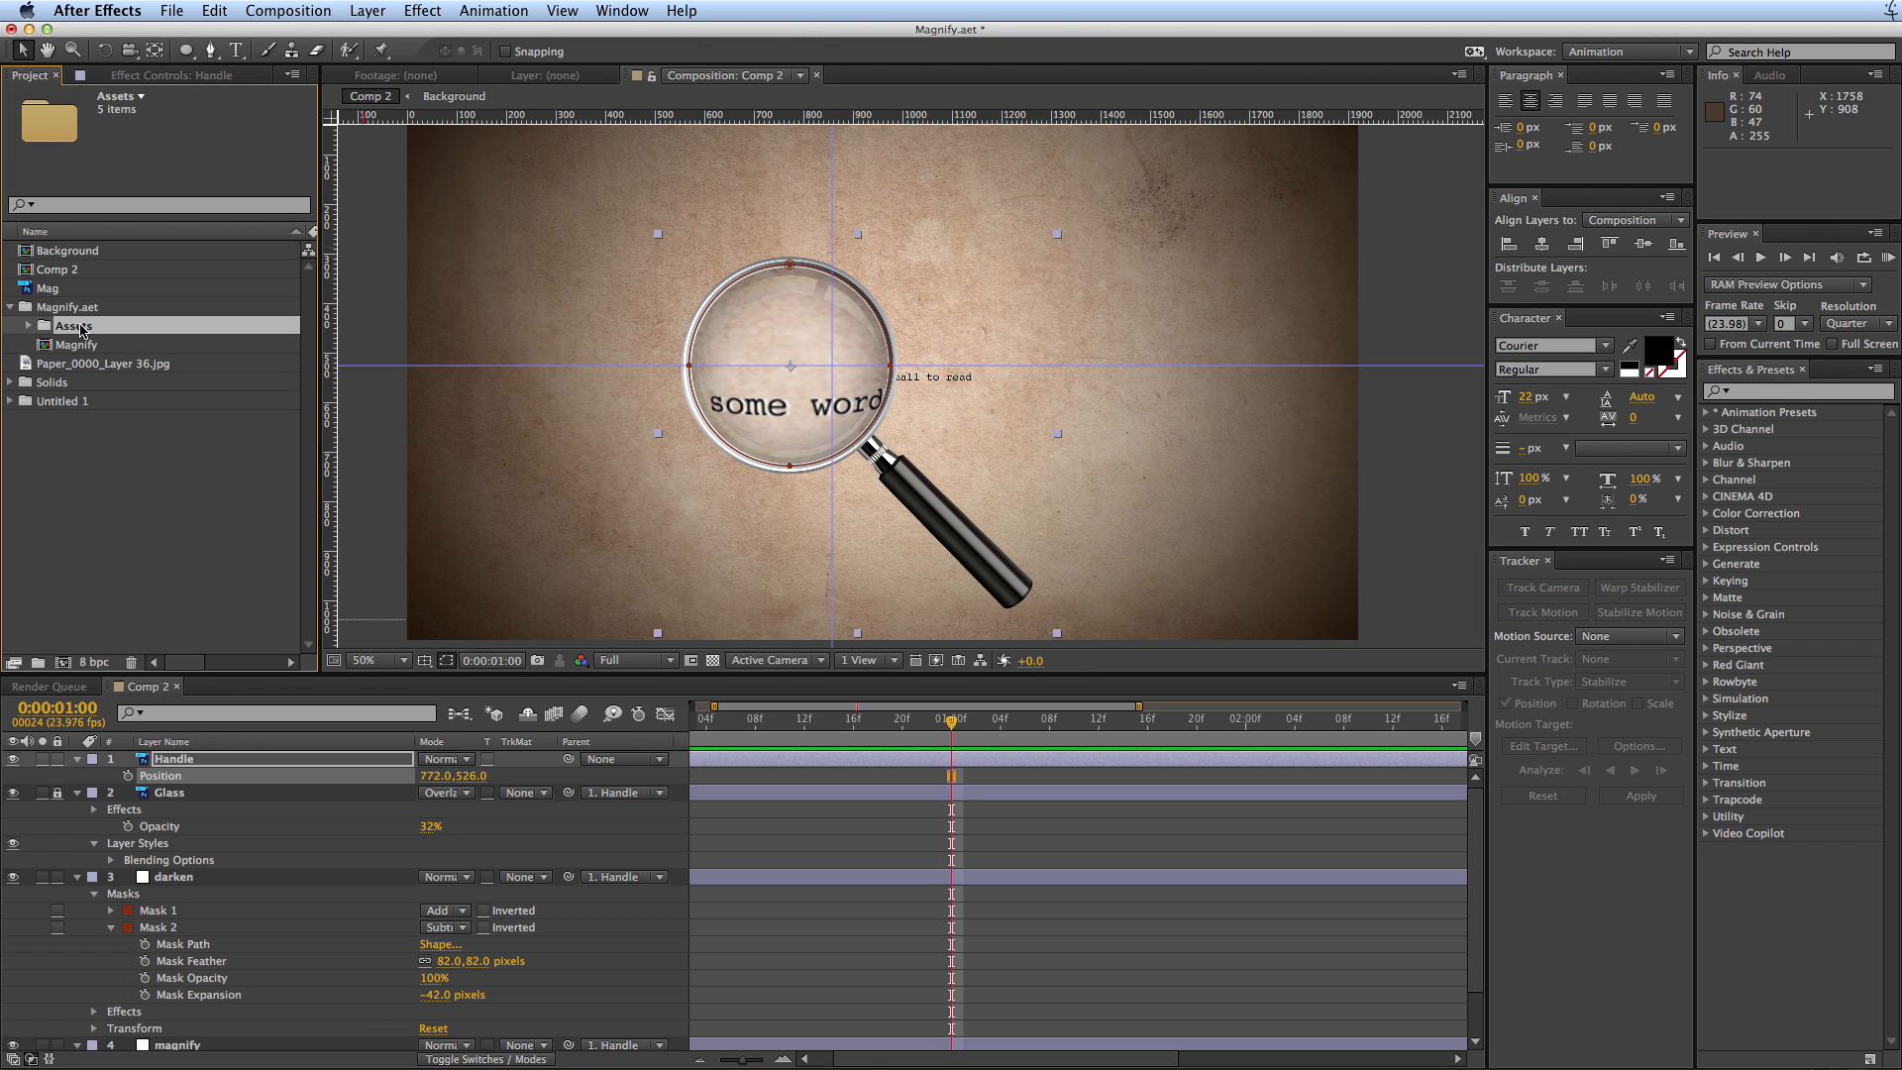
pyautogui.click(78, 345)
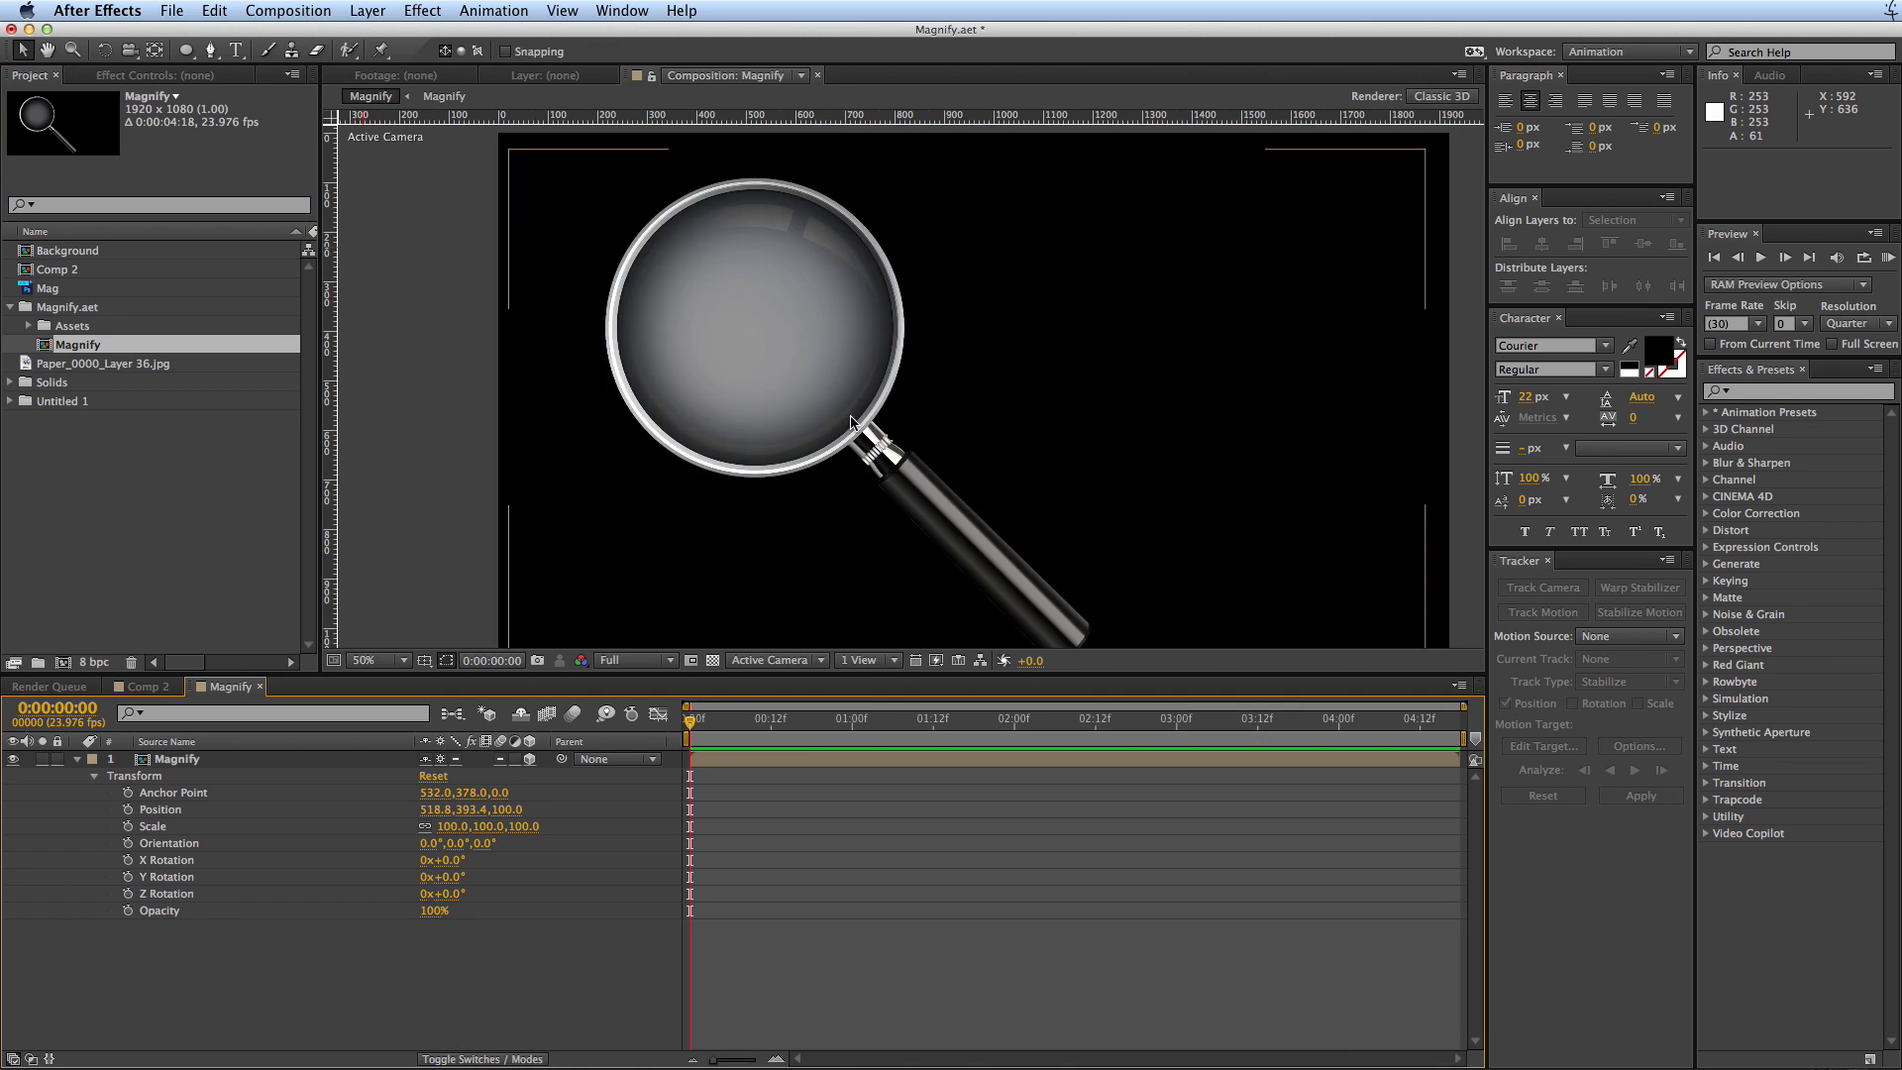
pyautogui.moveTo(925, 364)
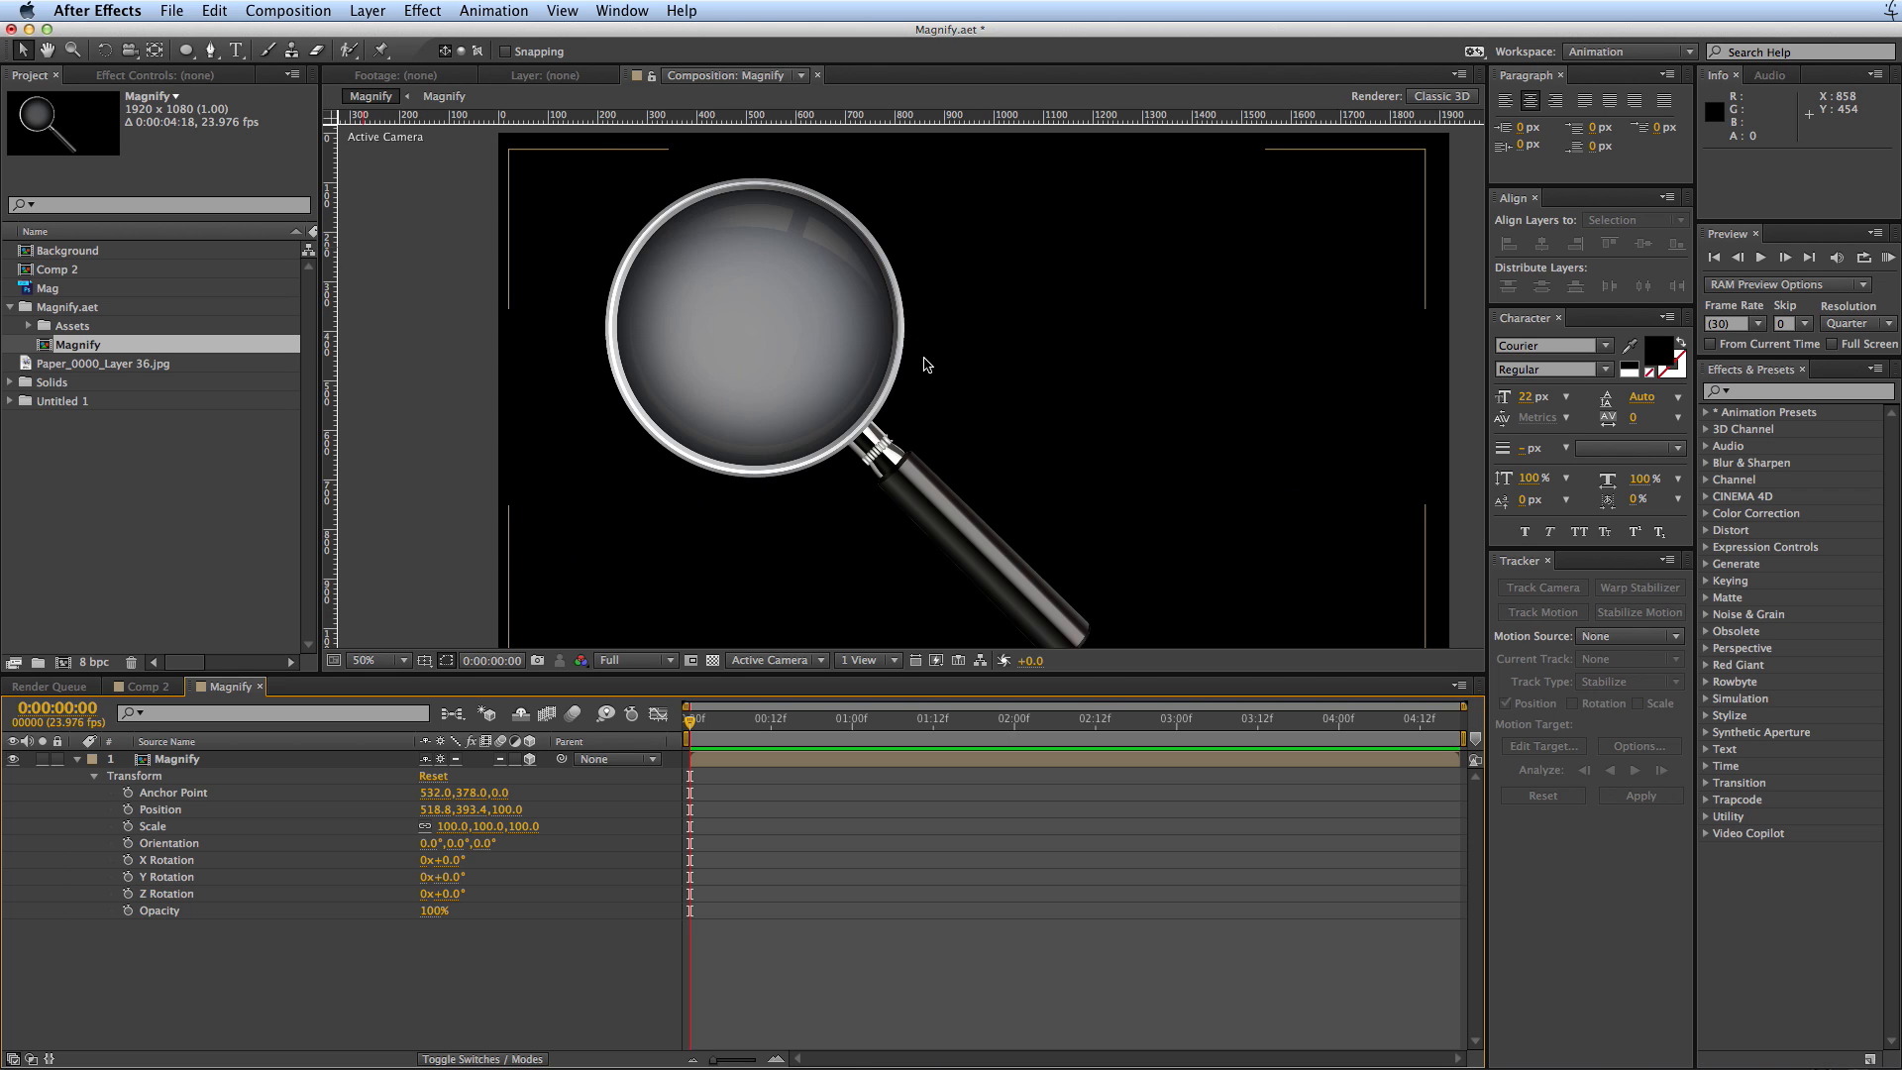
pyautogui.click(371, 660)
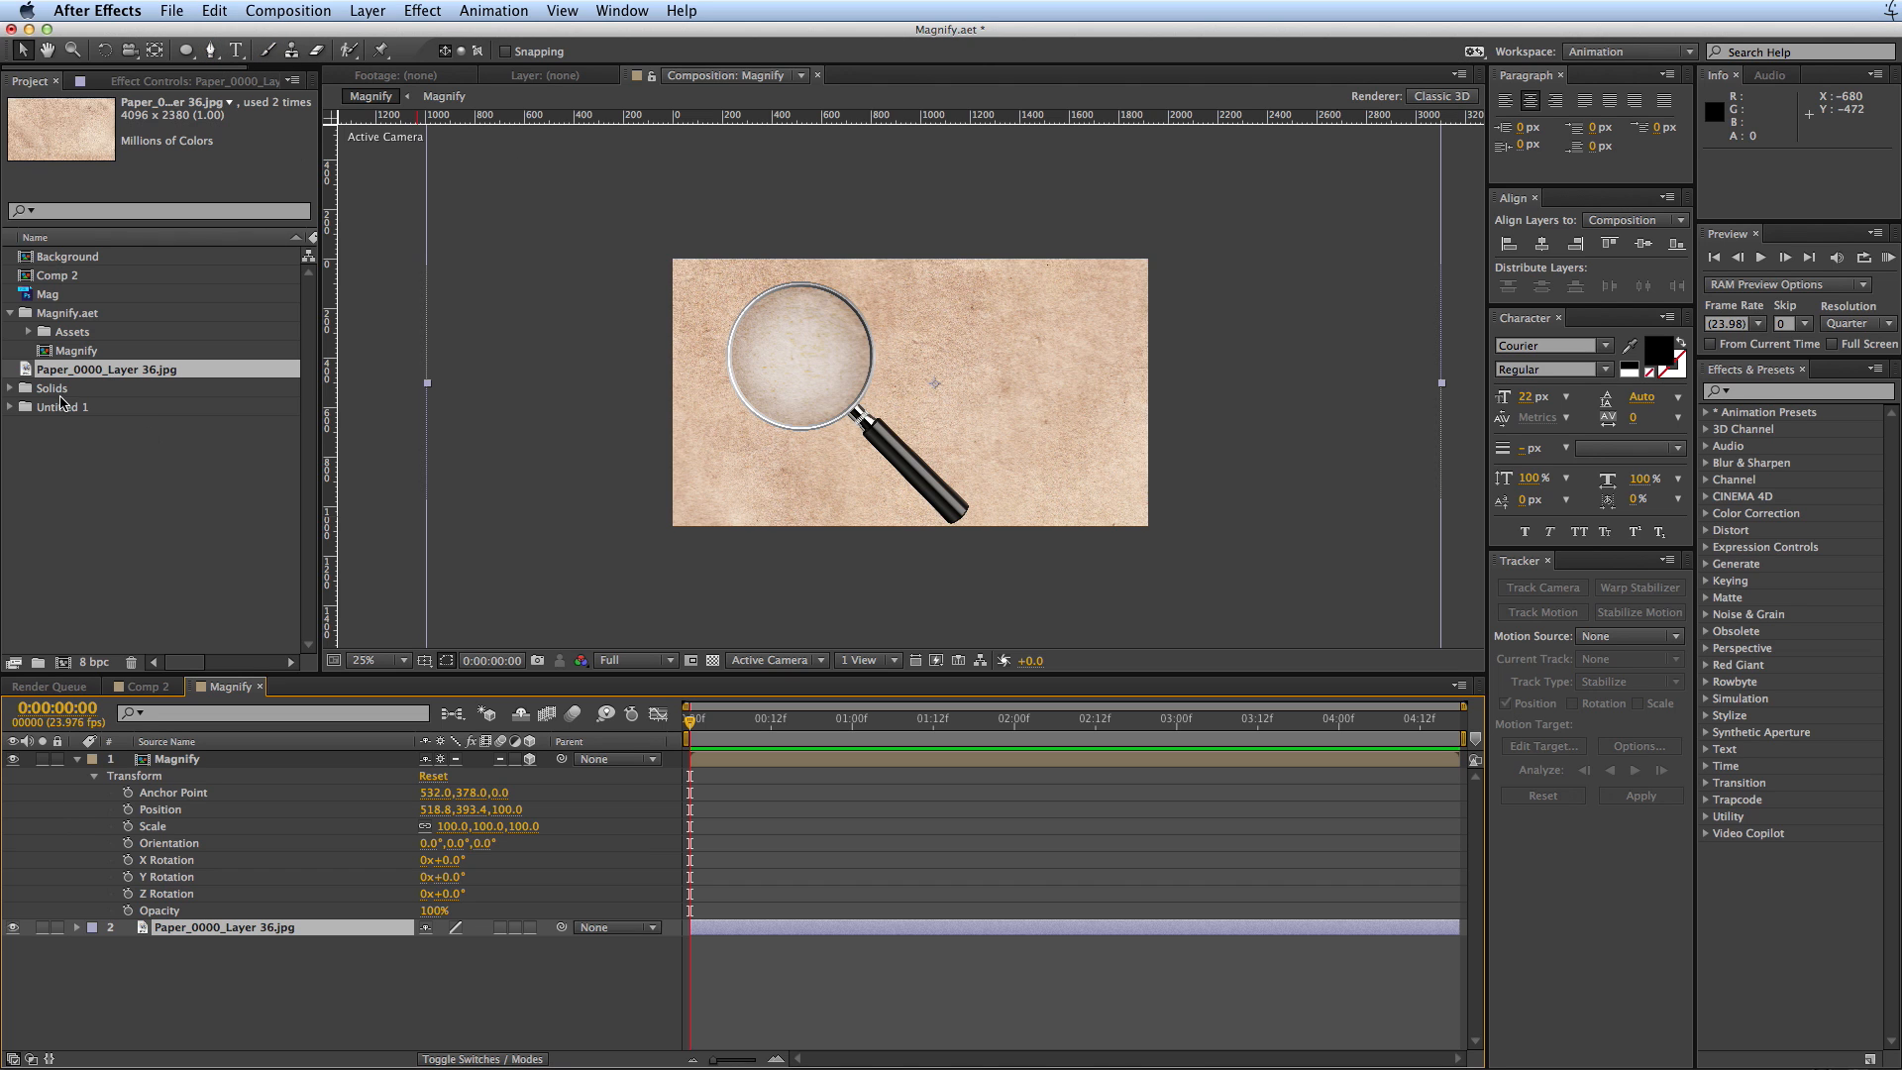
pyautogui.moveTo(12, 395)
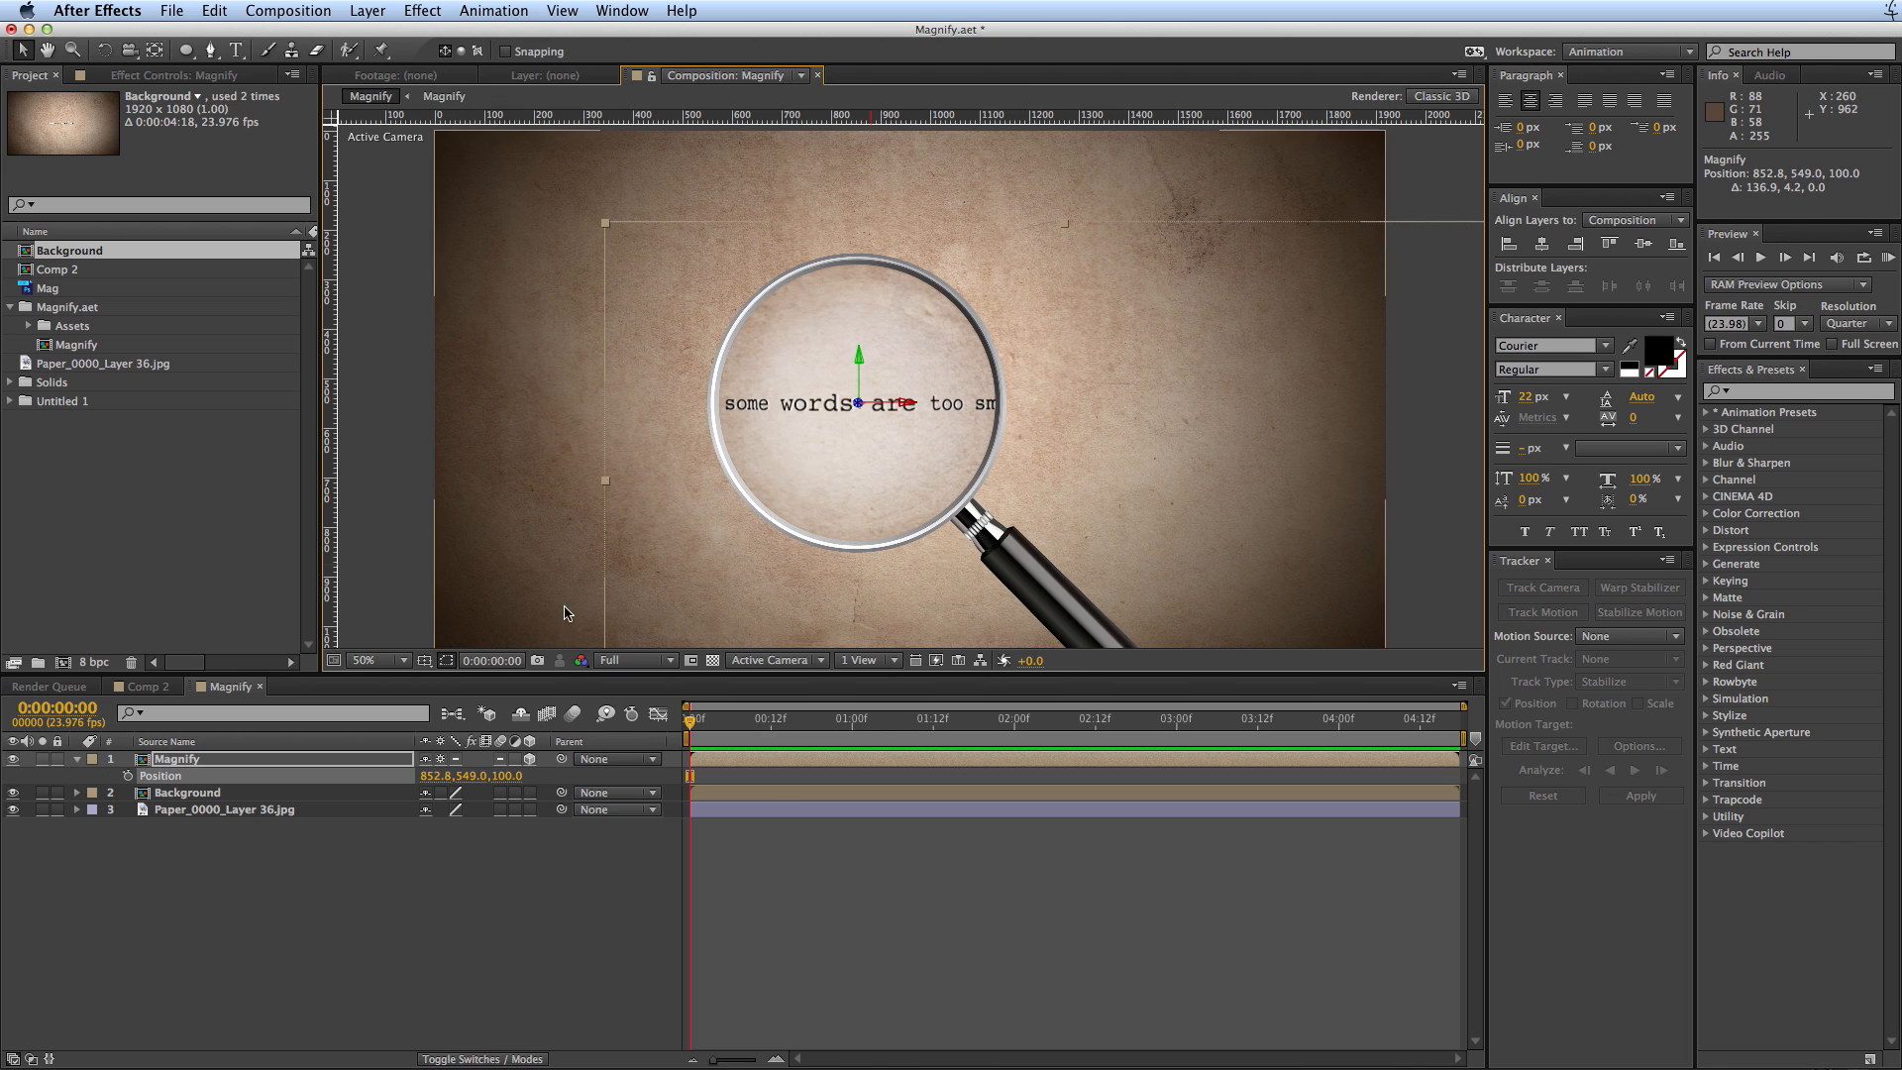
pyautogui.moveTo(810, 552)
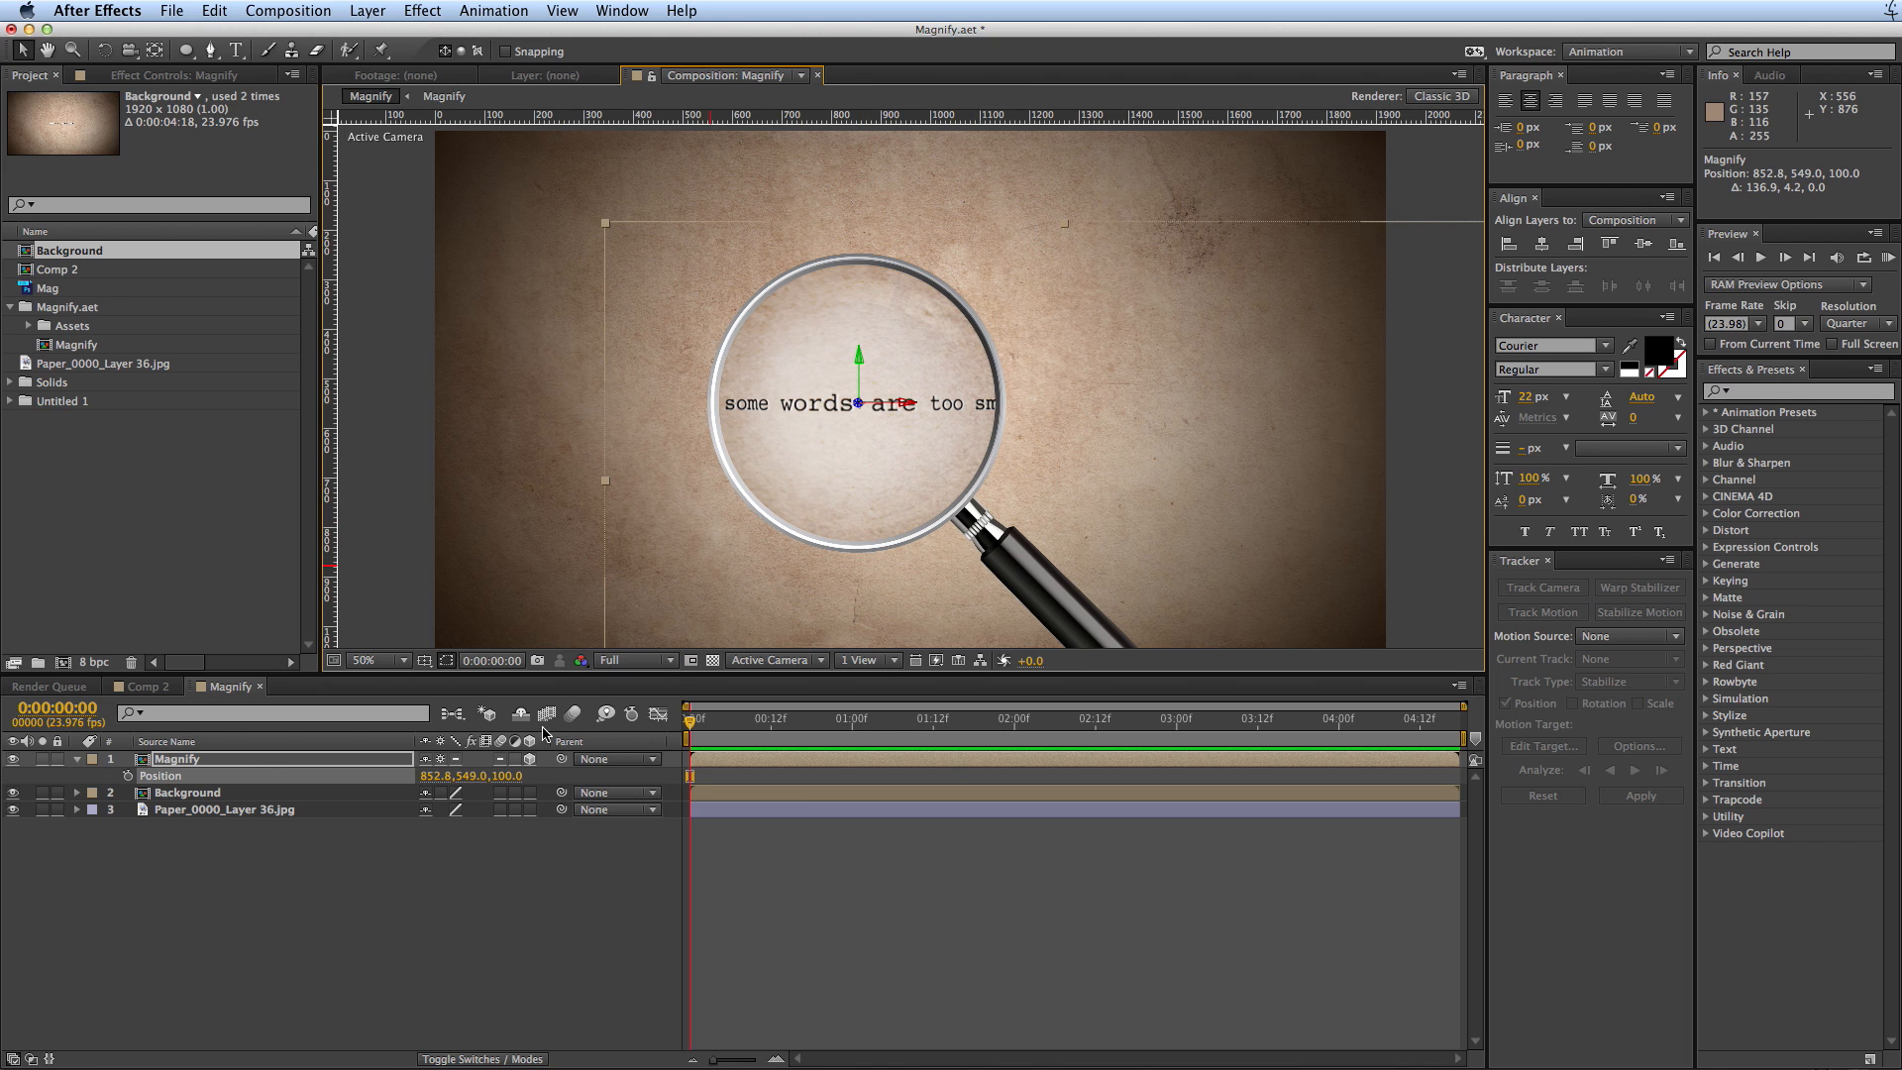
pyautogui.moveTo(543, 761)
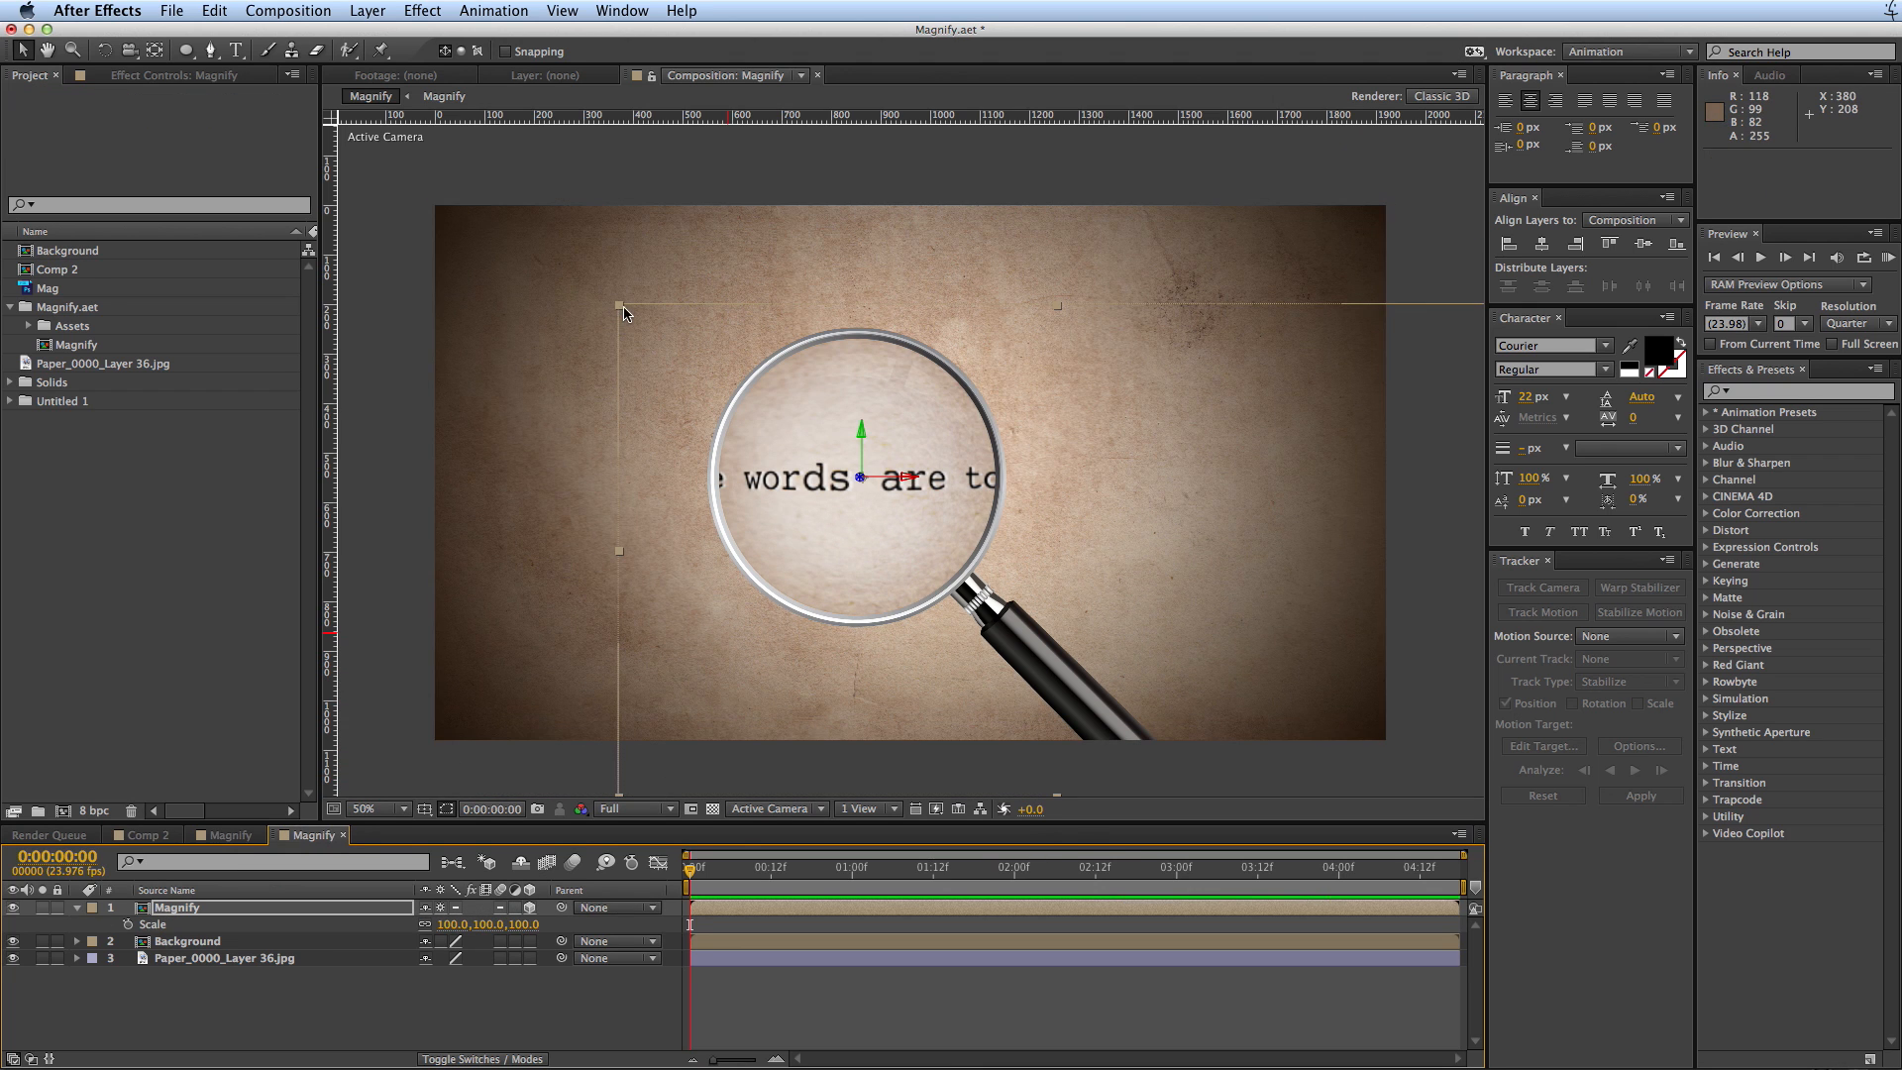
# - Scrub the Magnify layer's scale down to 96% then up to 105% to increase magnification
pyautogui.moveTo(618, 309); pyautogui.dragTo(576, 309)
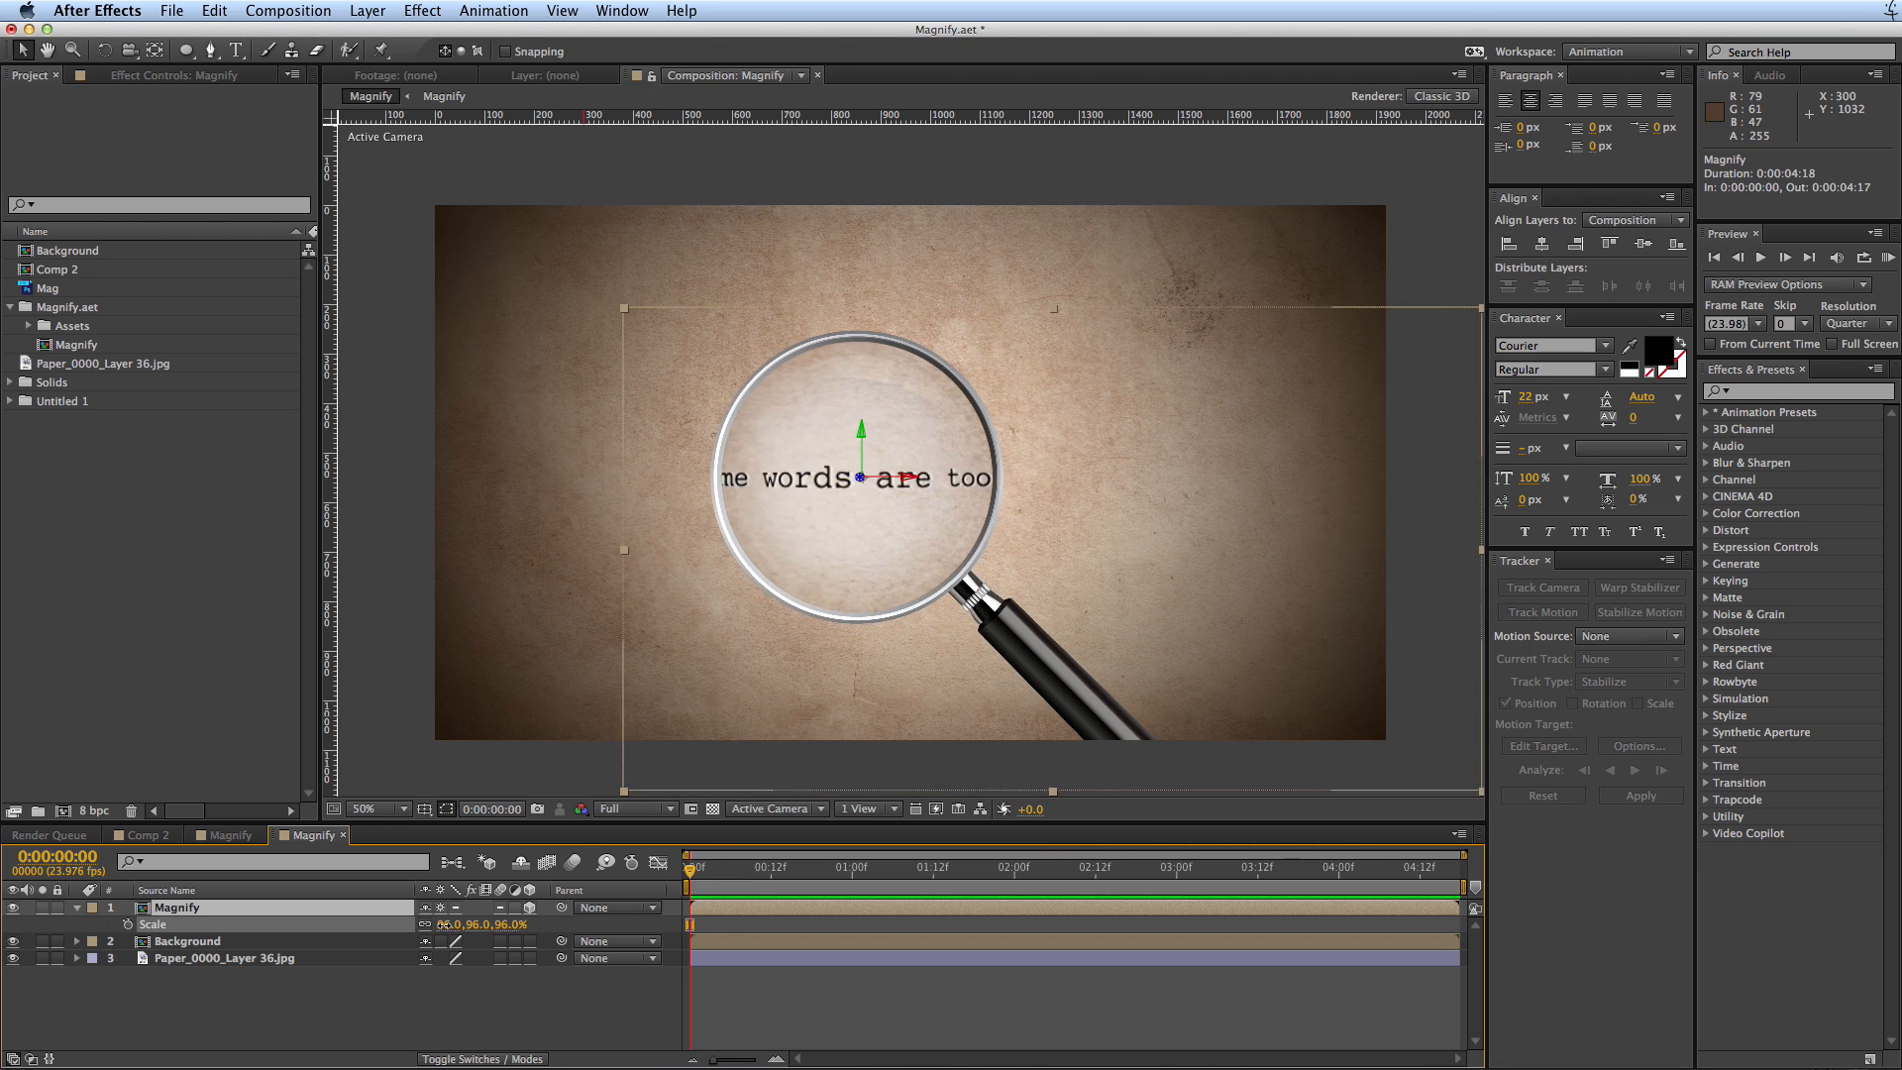
pyautogui.moveTo(485, 924); pyautogui.dragTo(491, 923)
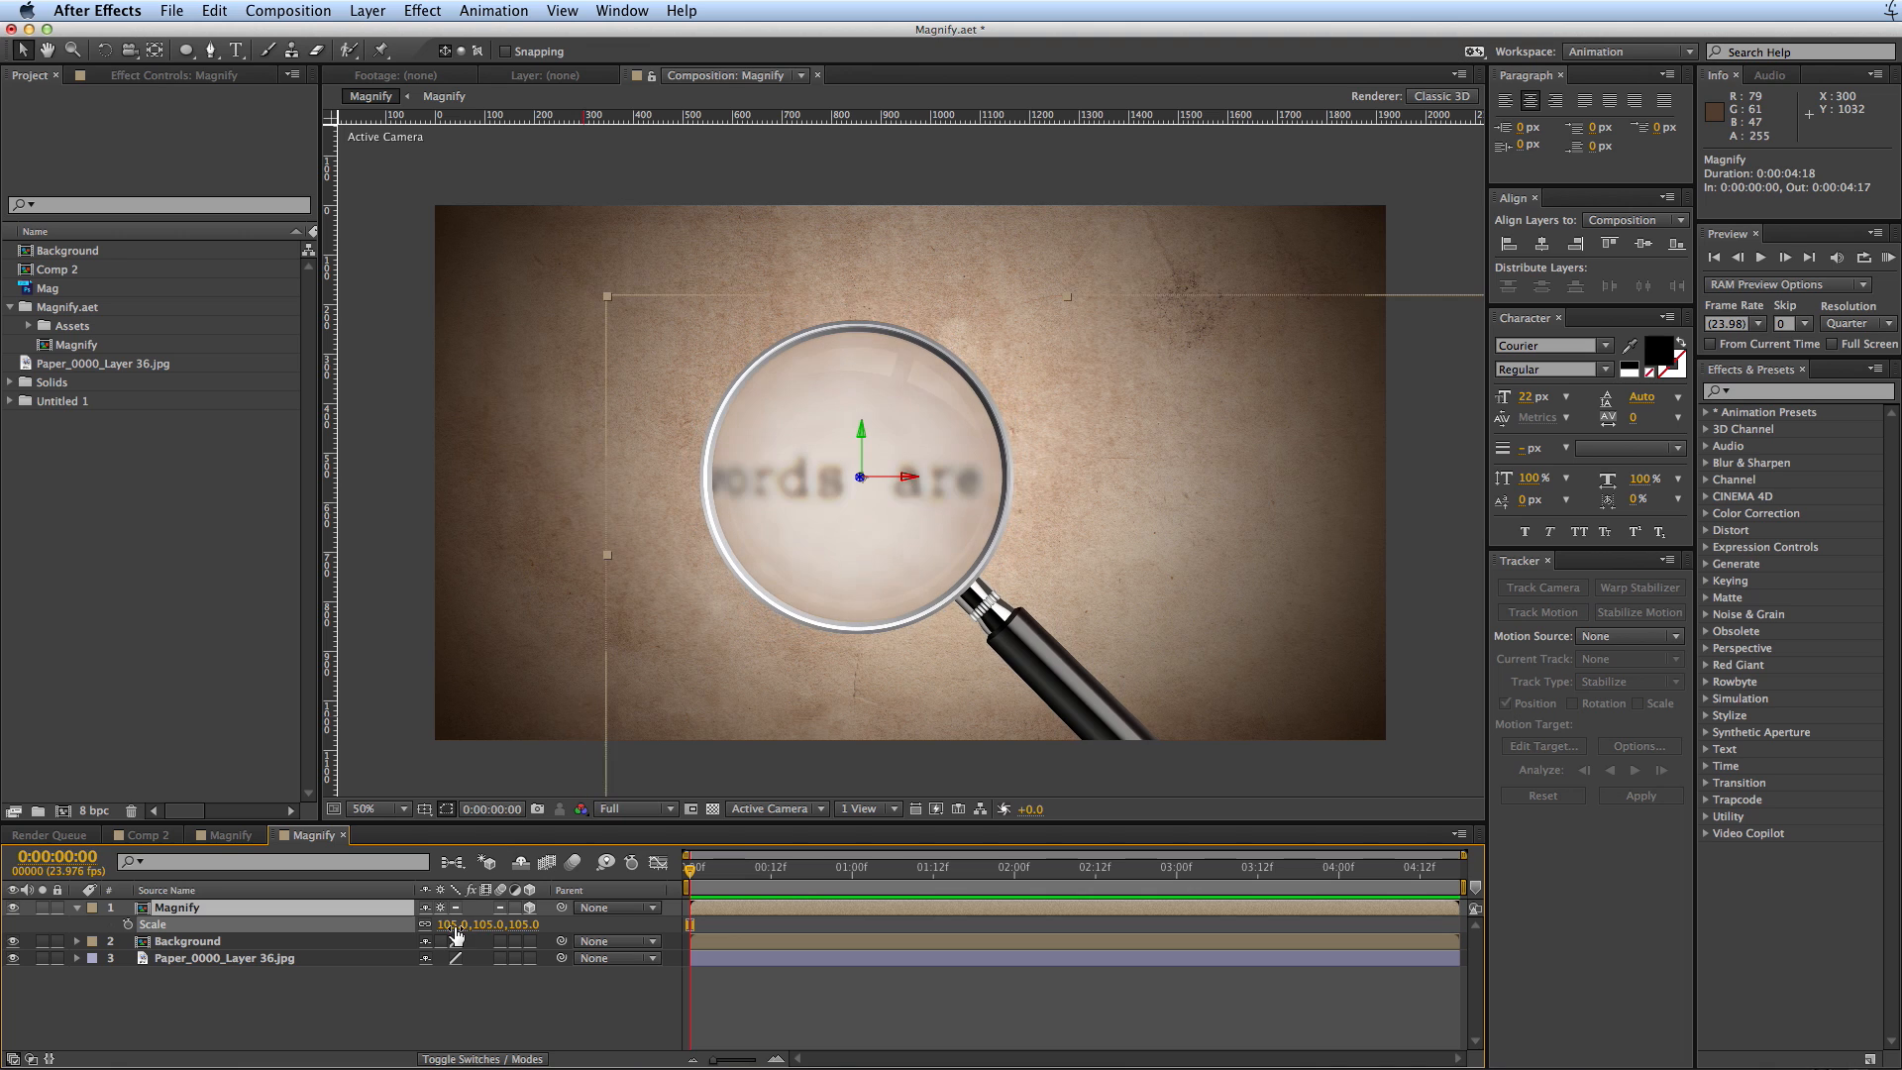